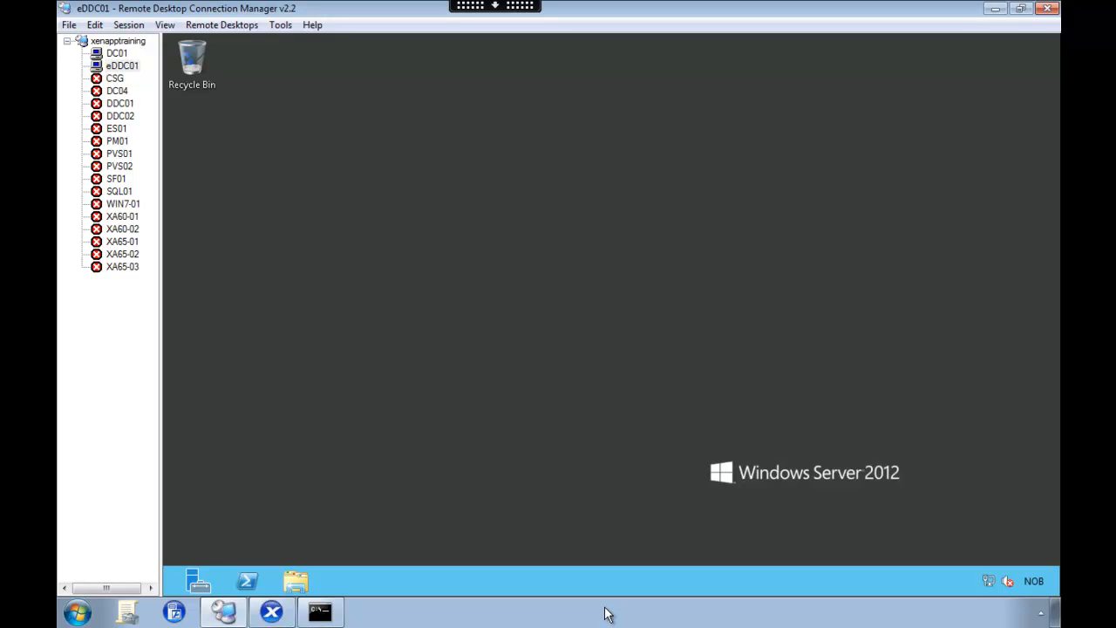
Run Add-WindowsFeature net-framework-core in an elevated PowerShell to install .NET 3.5
right_click(248, 579)
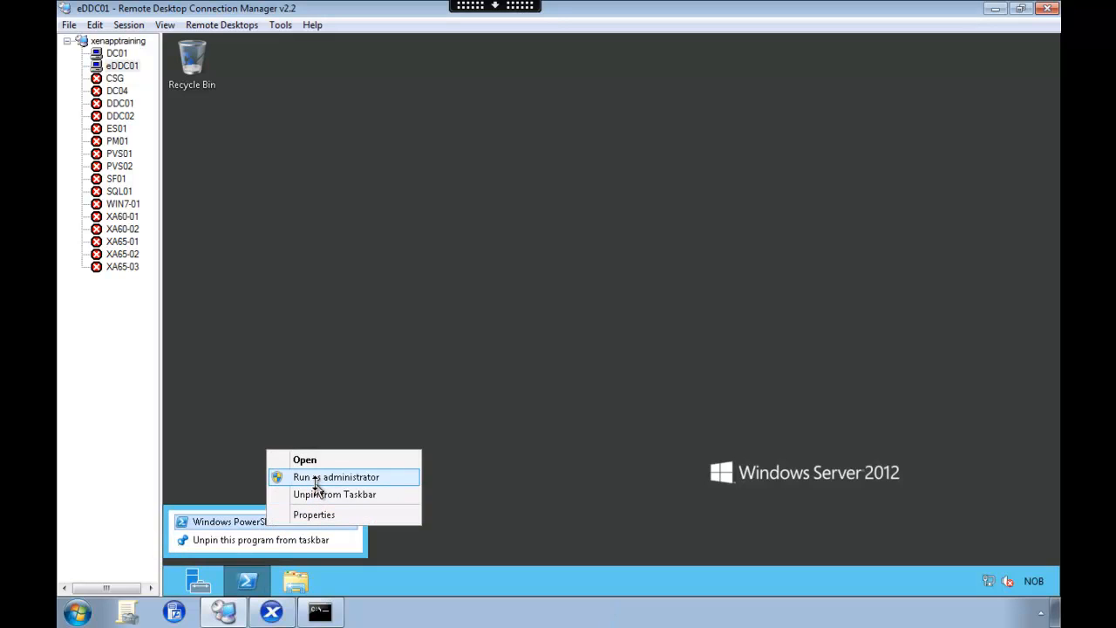
left_click(335, 478)
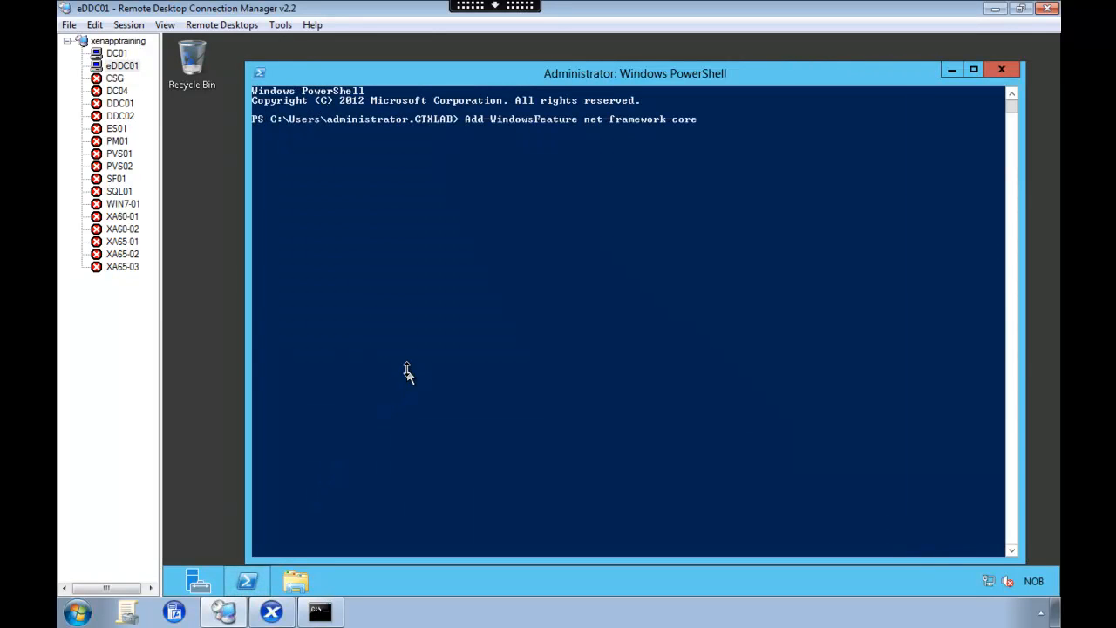
key("Return")
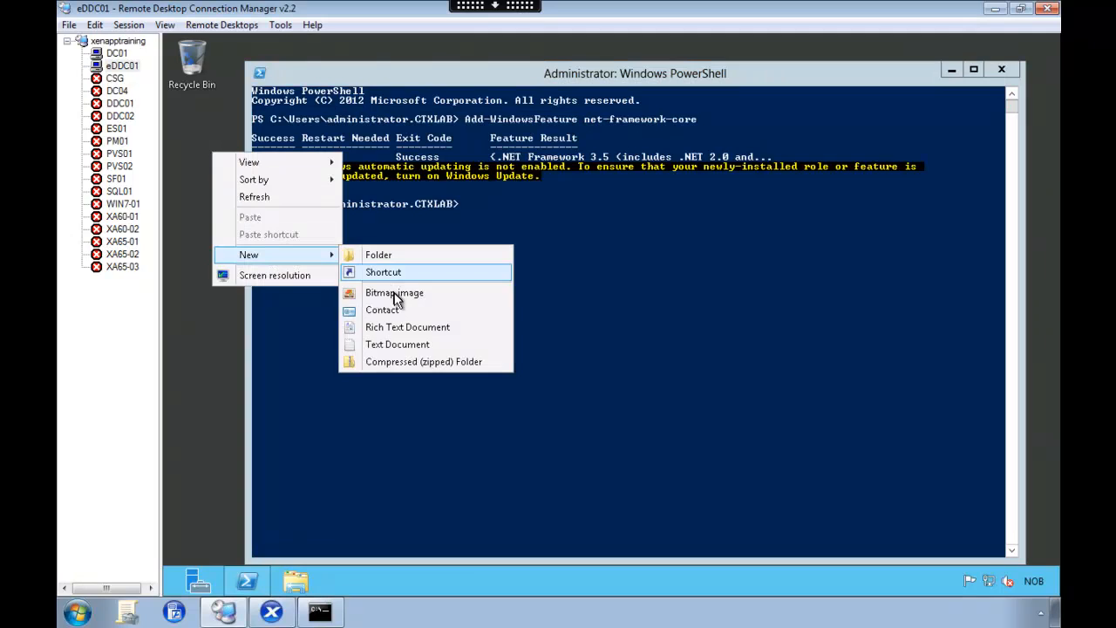
Create a new desktop shortcut pointing to the \\dc01\ network location
left_click(384, 272)
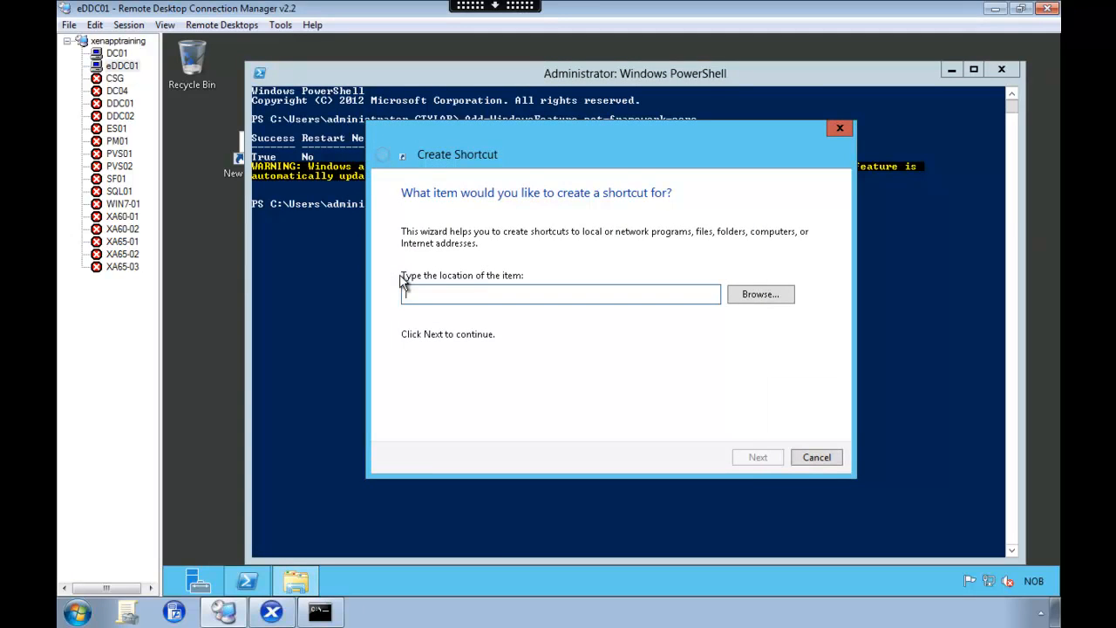
type("\\\\dc01\\")
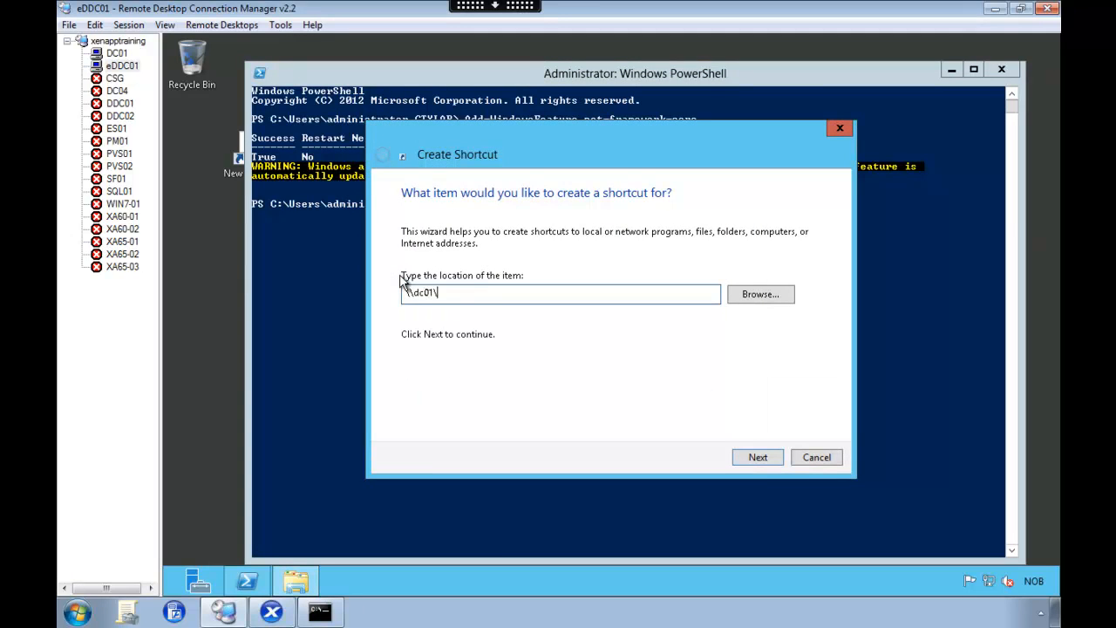
left_click(757, 456)
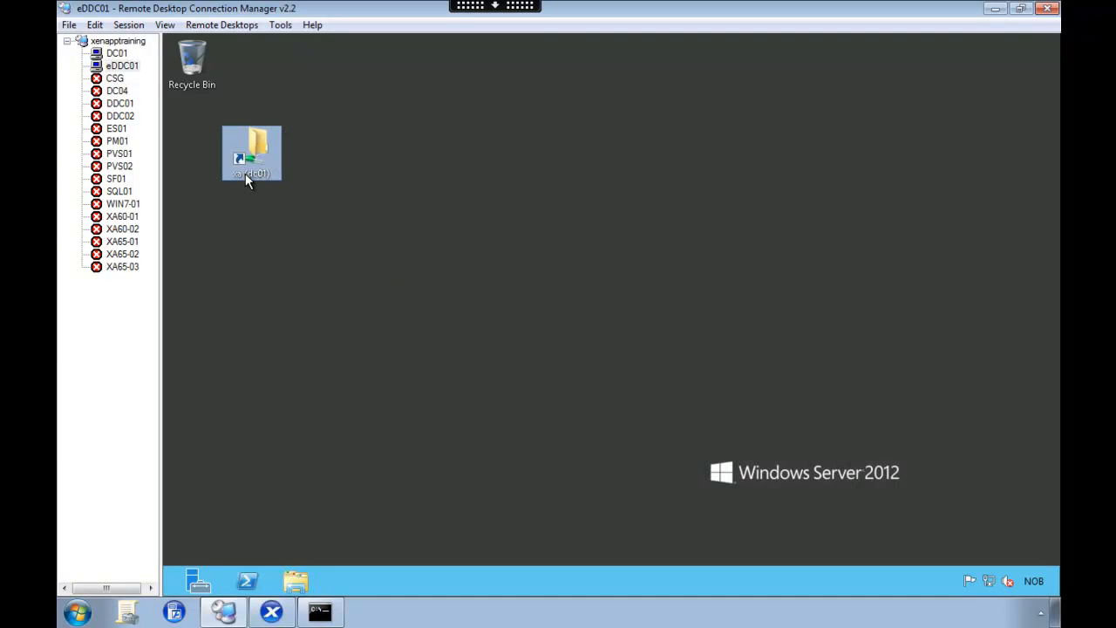
Browse the dc01 xa share to Media > Avalon-Excalibur-TechPreview > Avalon Excalibur TP
double_click(251, 154)
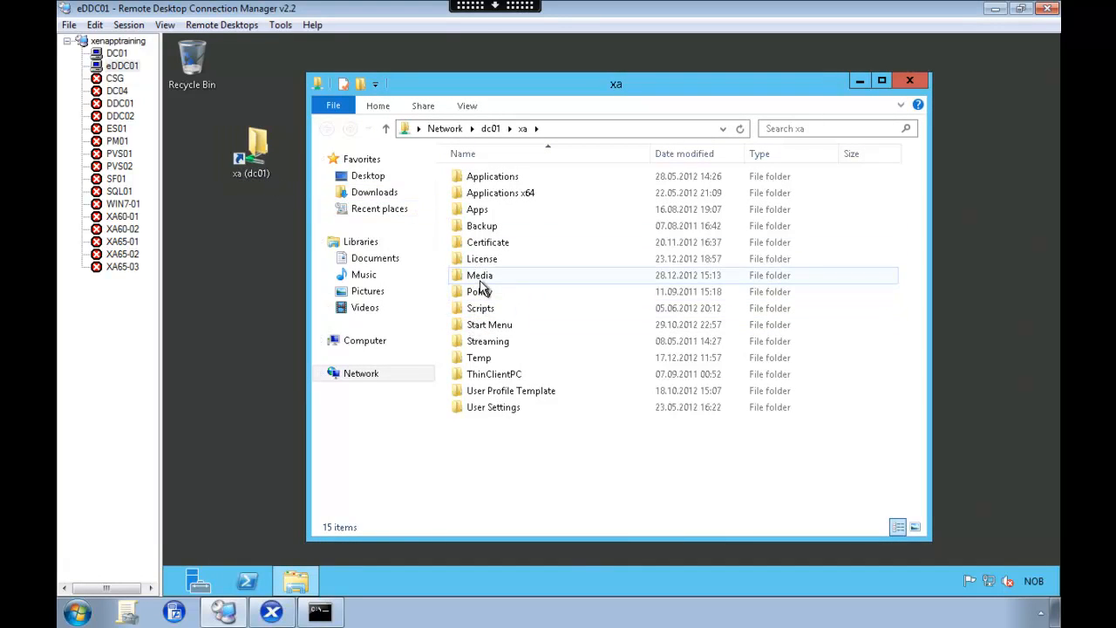
double_click(480, 276)
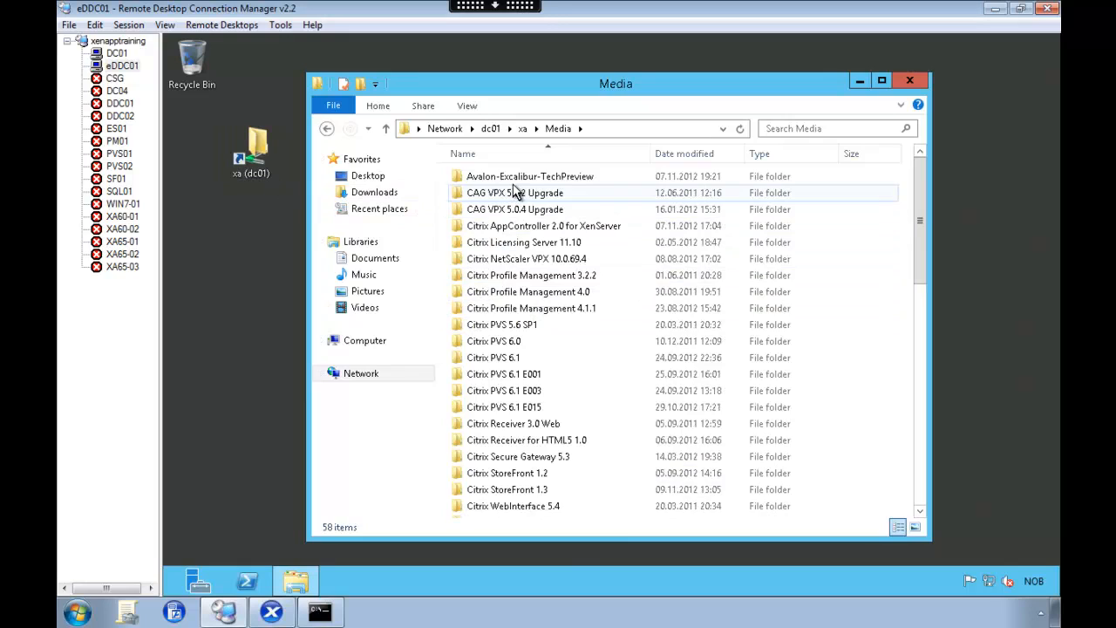
double_click(530, 174)
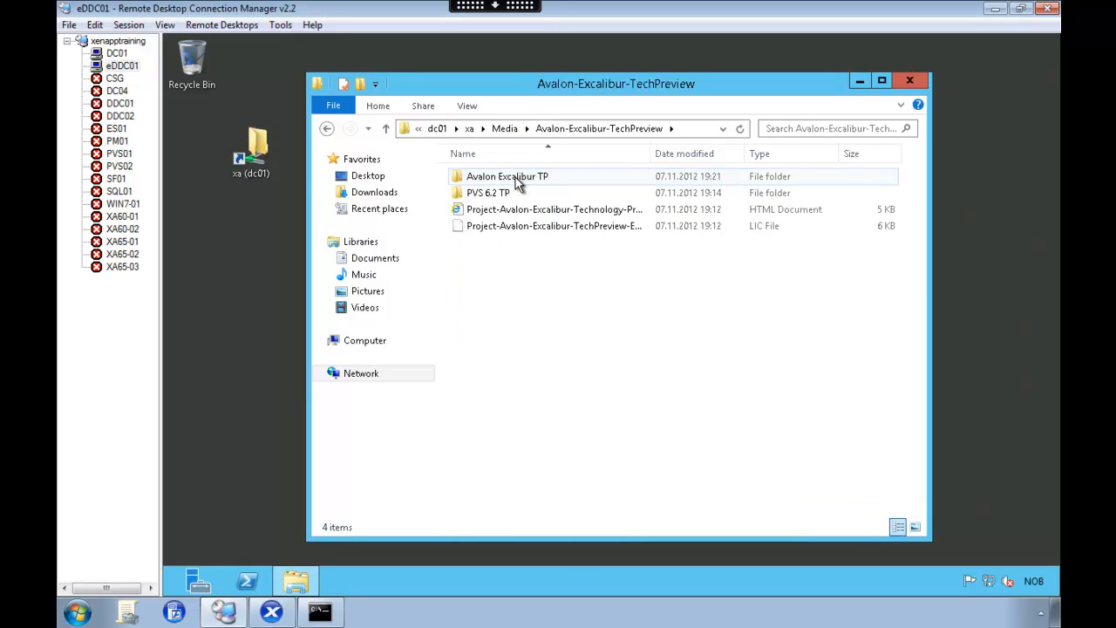
double_click(508, 176)
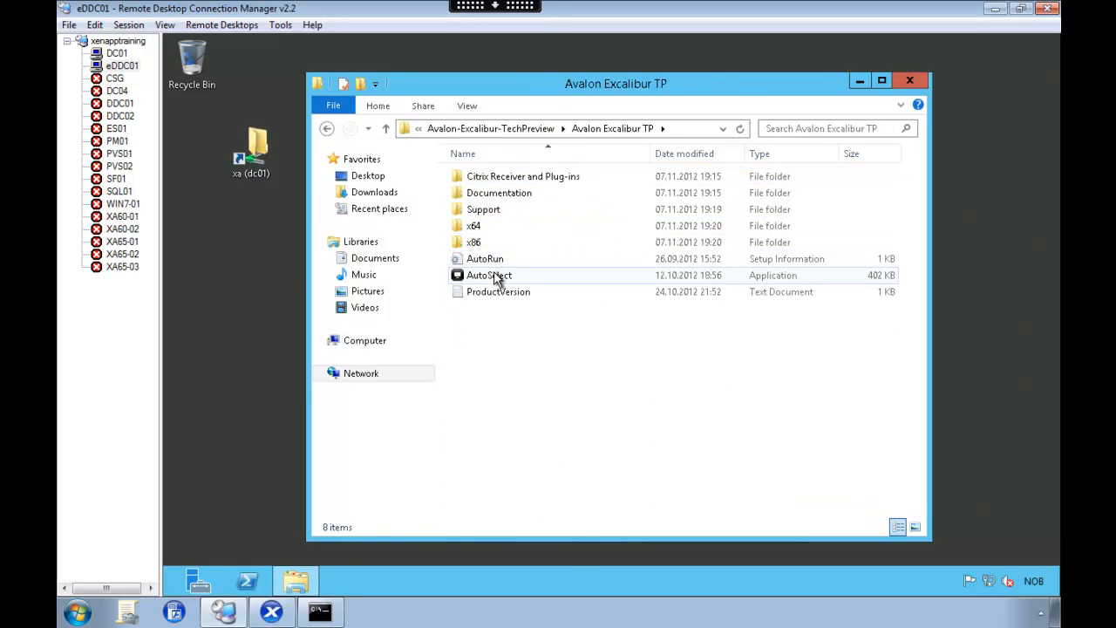
Launch the AutoSelect setup application from the TP folder
double_click(488, 276)
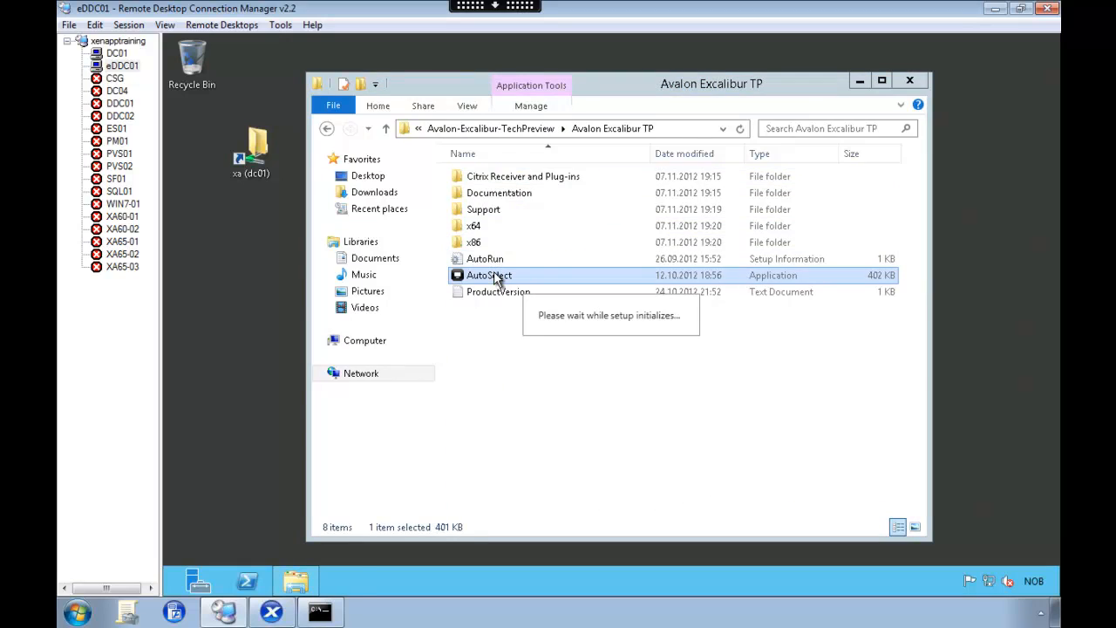
double_click(488, 276)
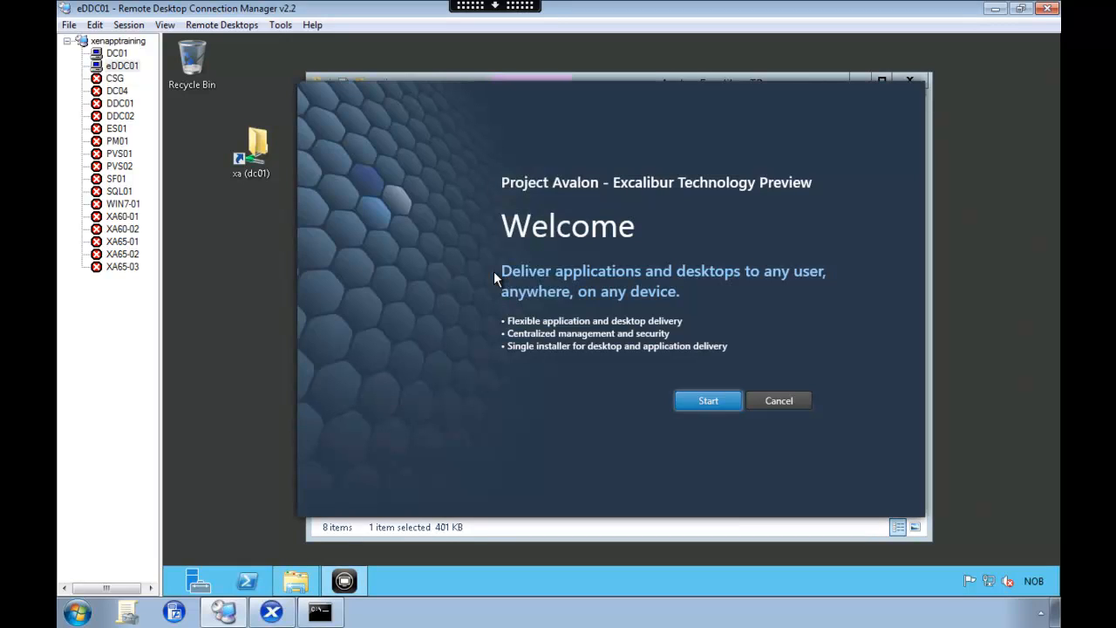
Start the Excalibur installer from the Welcome screen and accept the license terms
left_click(708, 399)
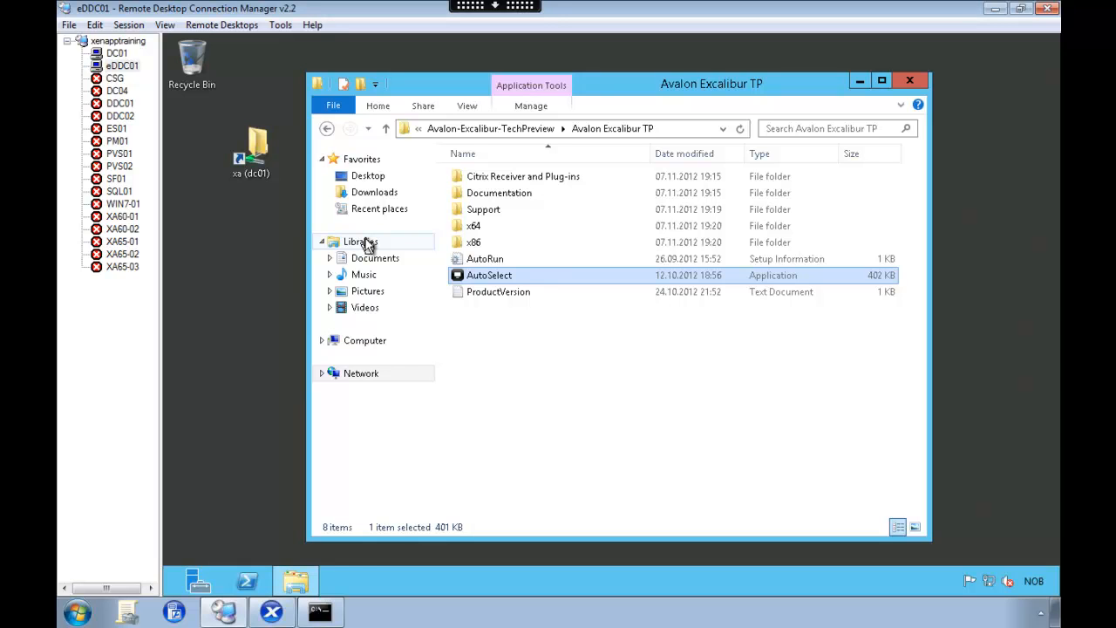
double_click(488, 276)
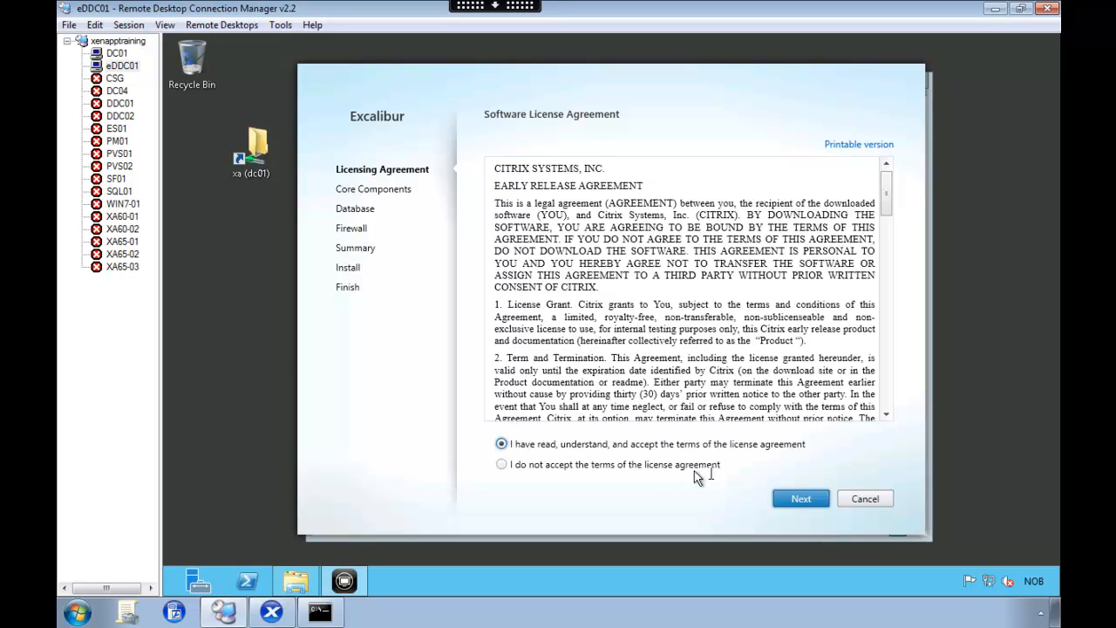
Install all core components with SQL Server Express and automatically opened firewall ports
left_click(799, 499)
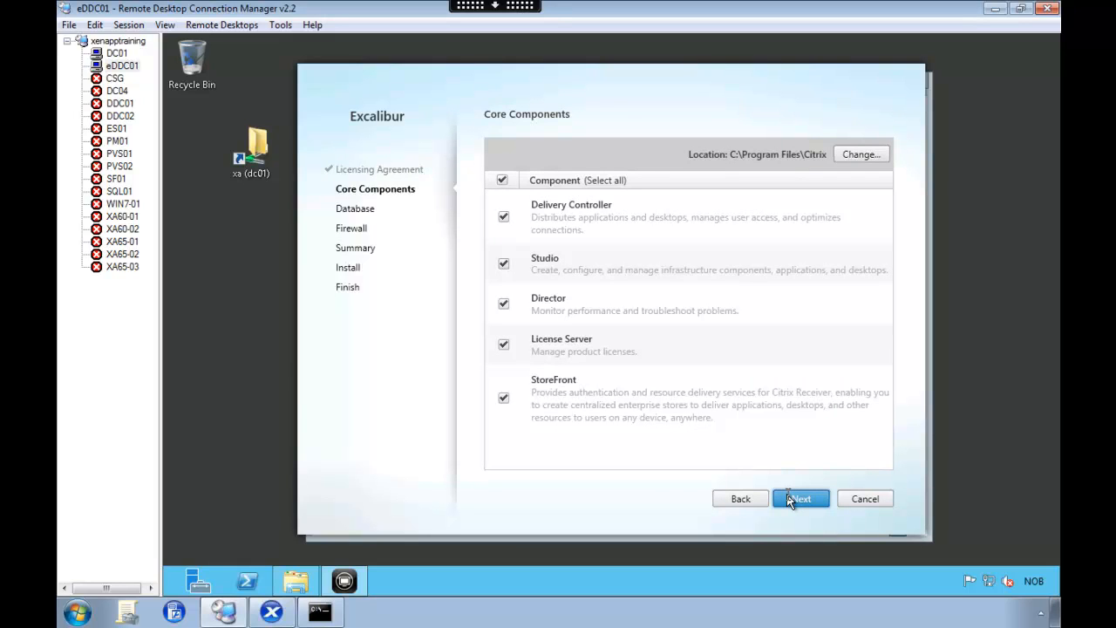
left_click(799, 499)
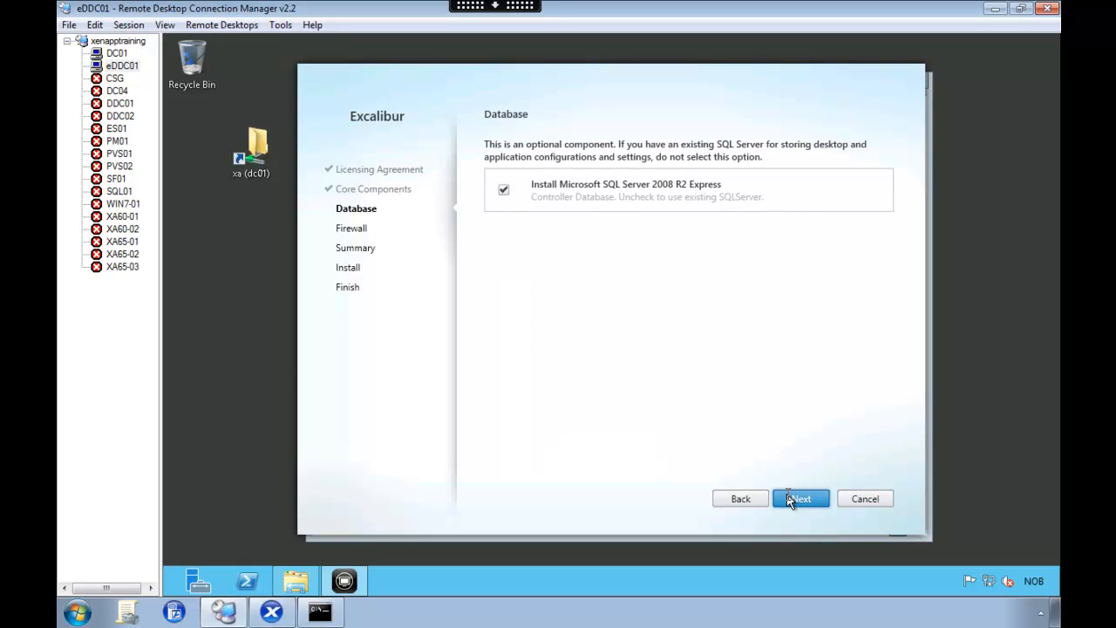
left_click(799, 499)
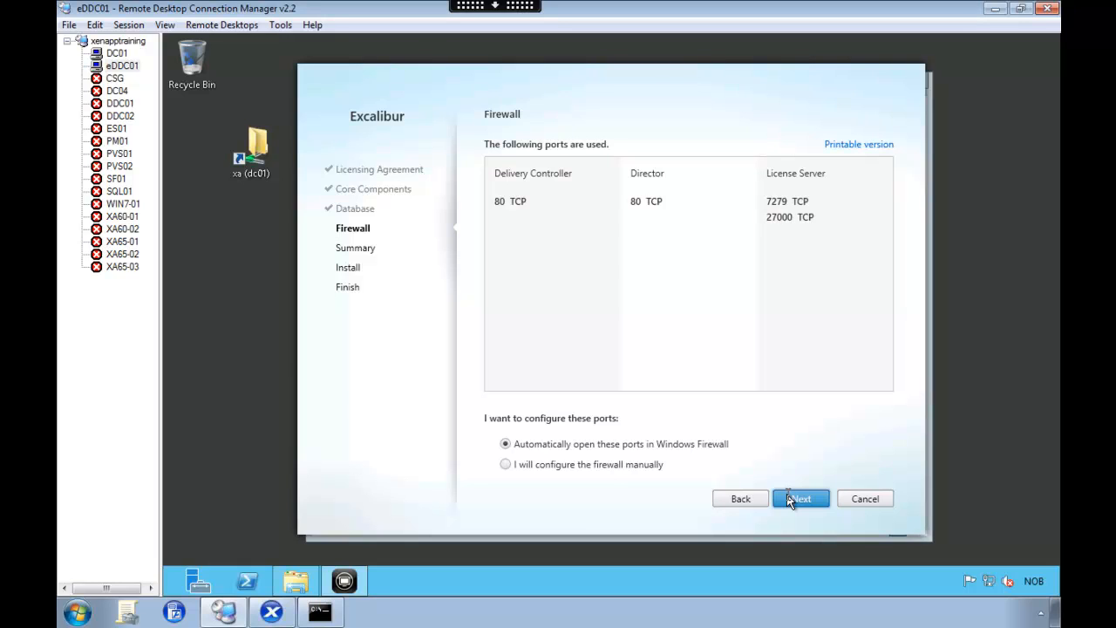
left_click(799, 499)
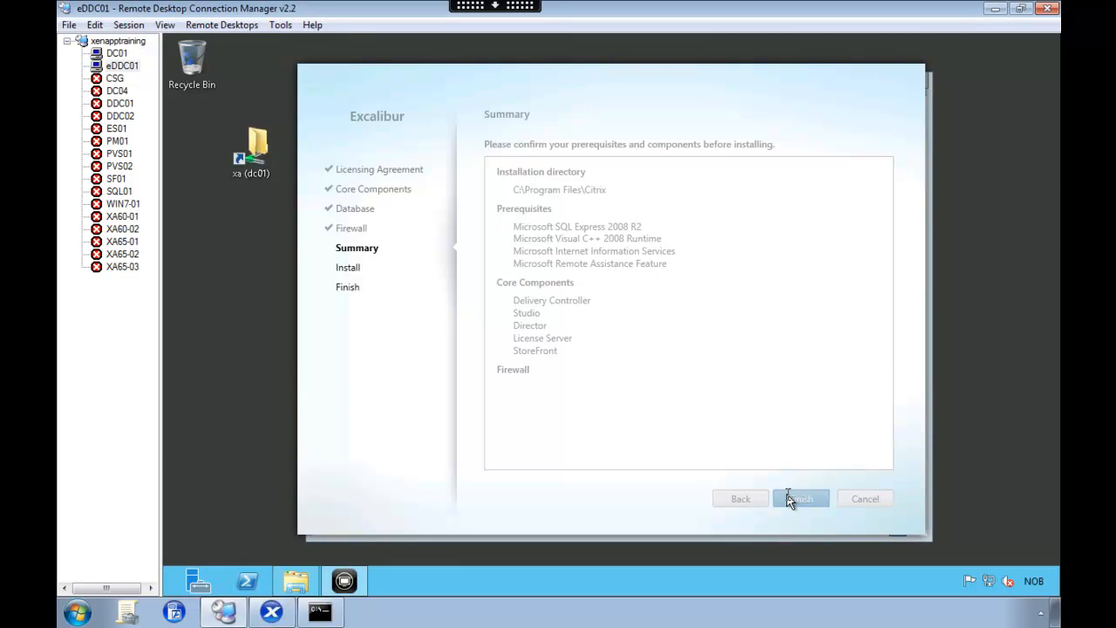
left_click(799, 499)
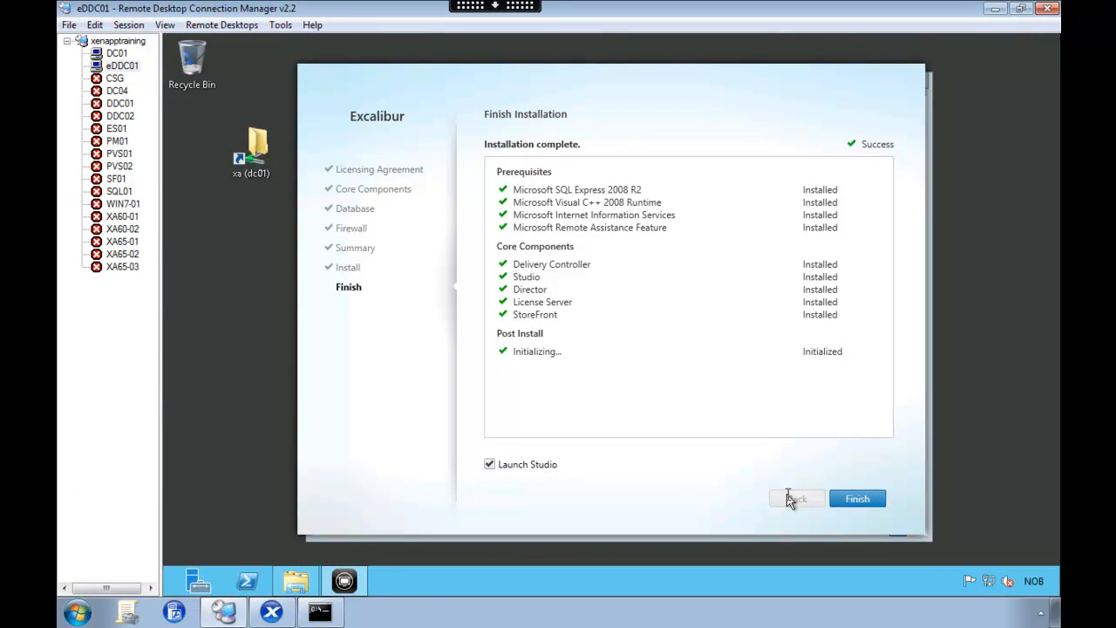
Finish the installer with Launch Studio checked so Citrix Studio opens
left_click(858, 499)
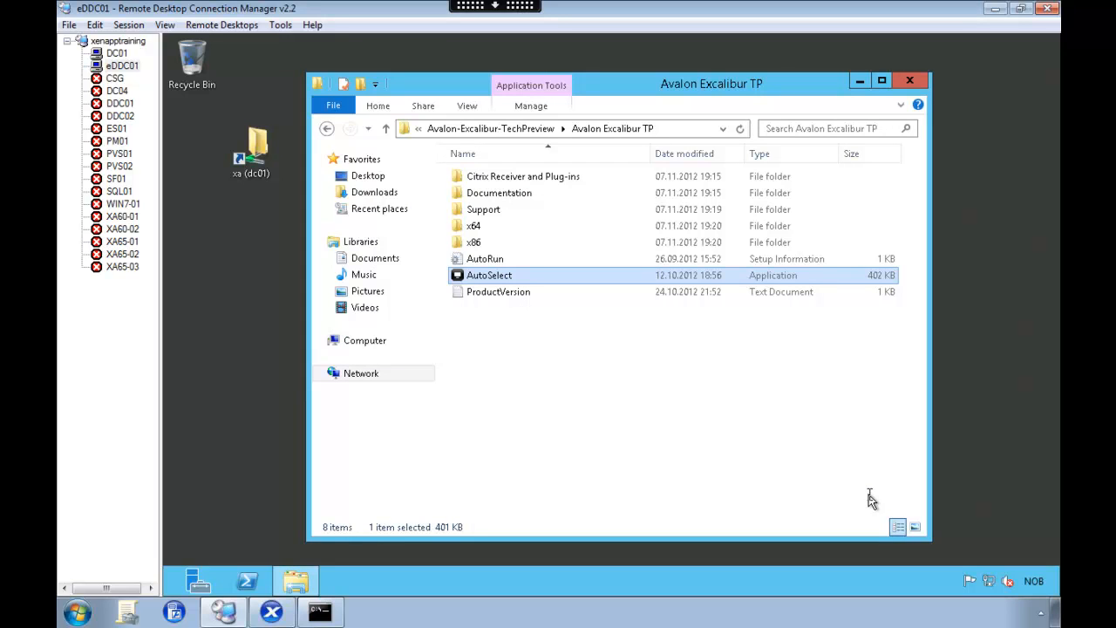
double_click(488, 276)
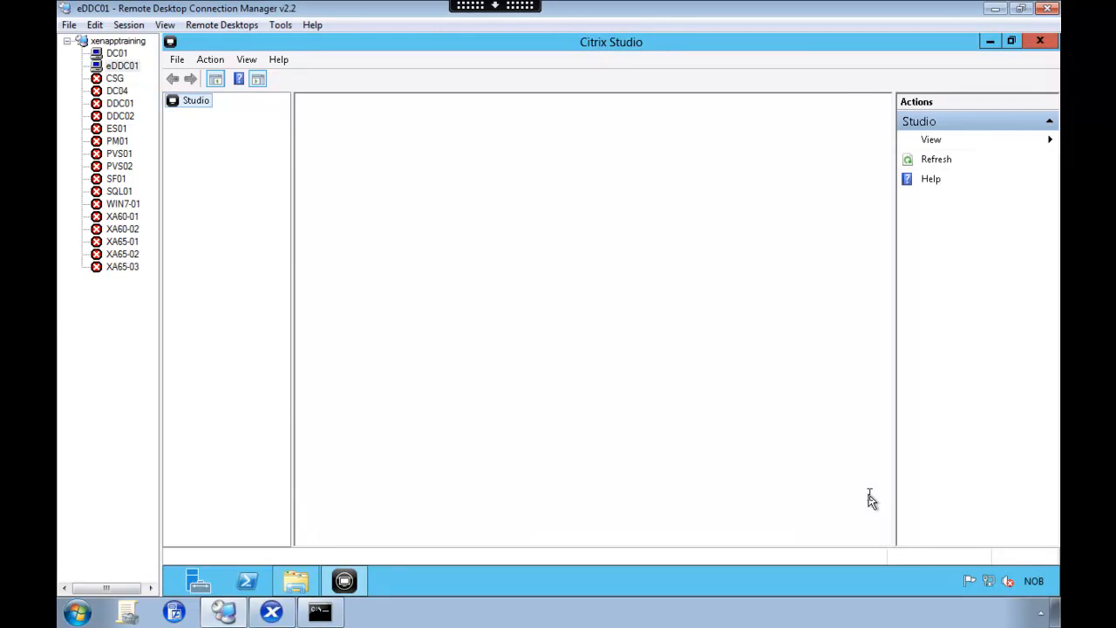
Start a Full Deploy from the Citrix Studio Welcome page
left_click(195, 100)
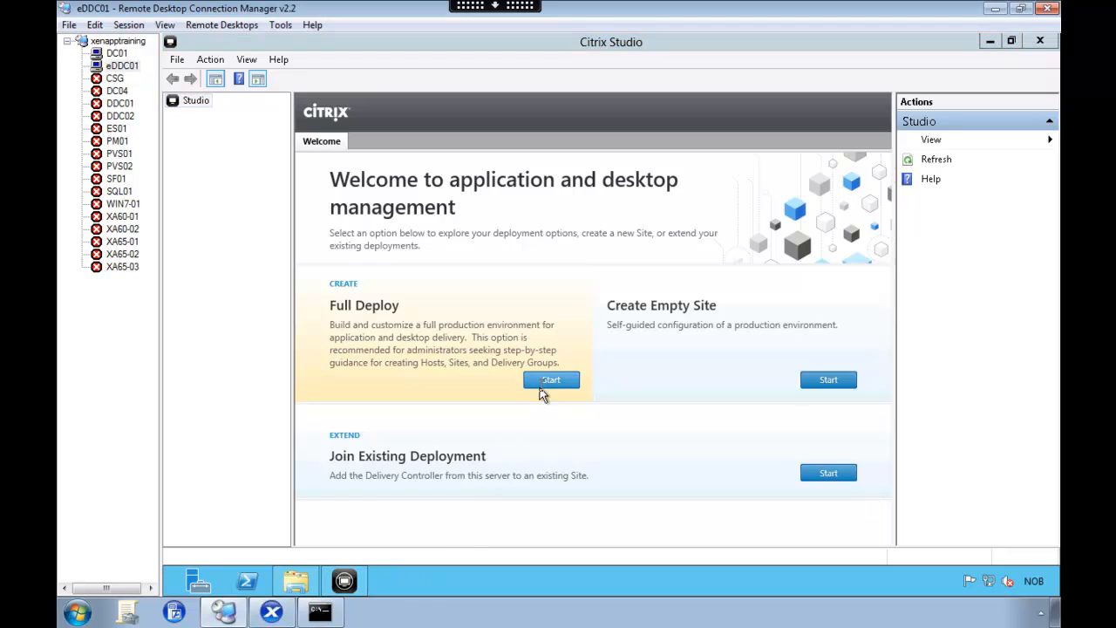
left_click(552, 381)
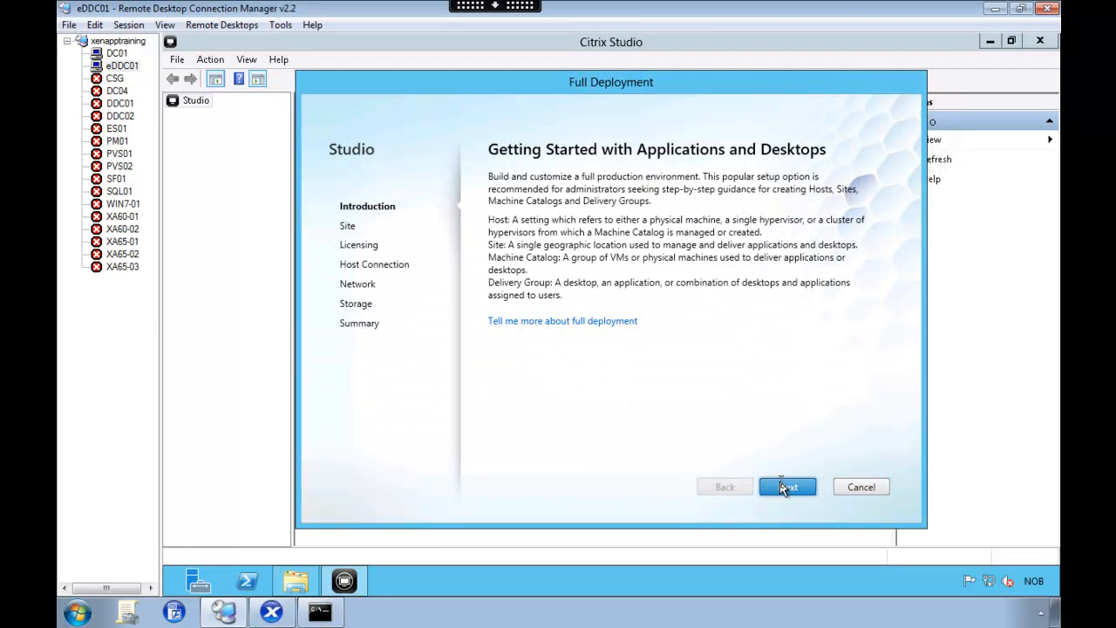
Name the new site ExaliburDB, keeping the default database option
left_click(789, 486)
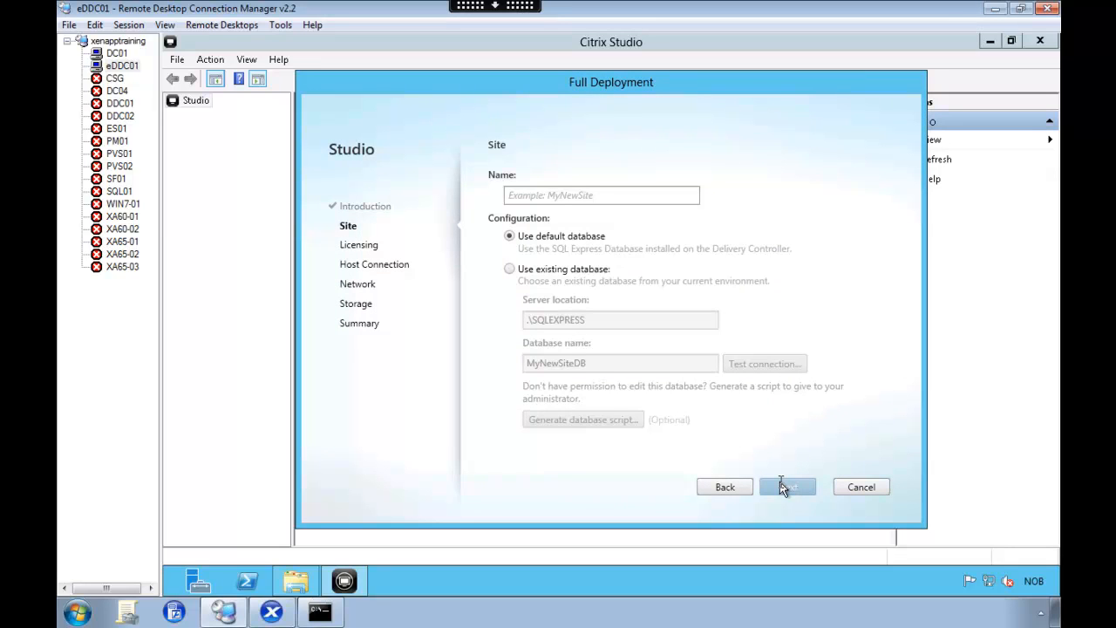
left_click(600, 195)
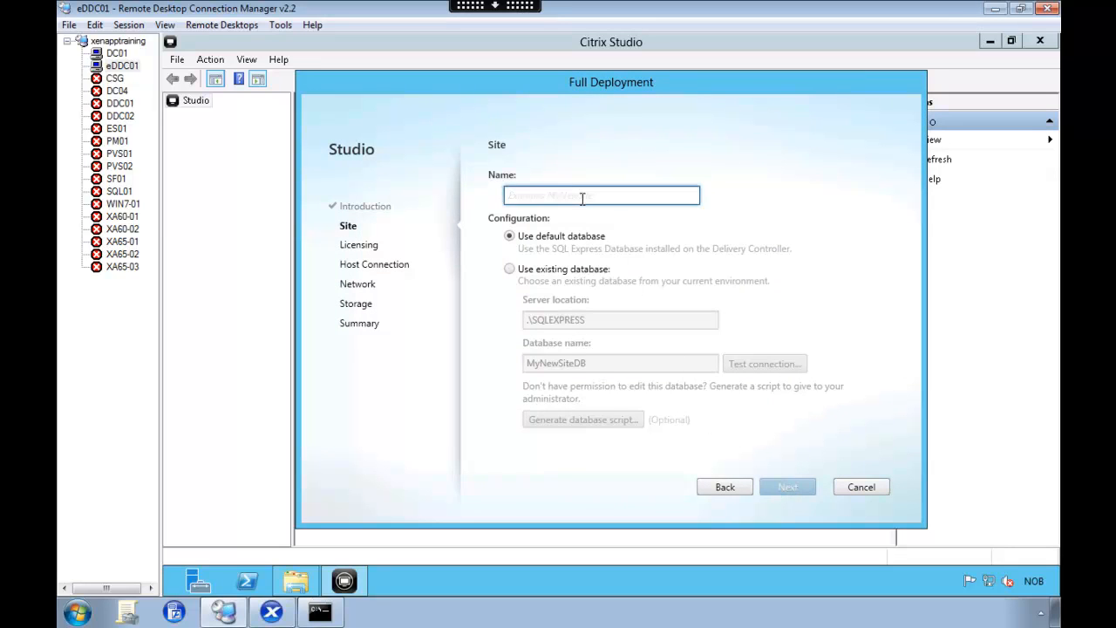
type("Exalibu")
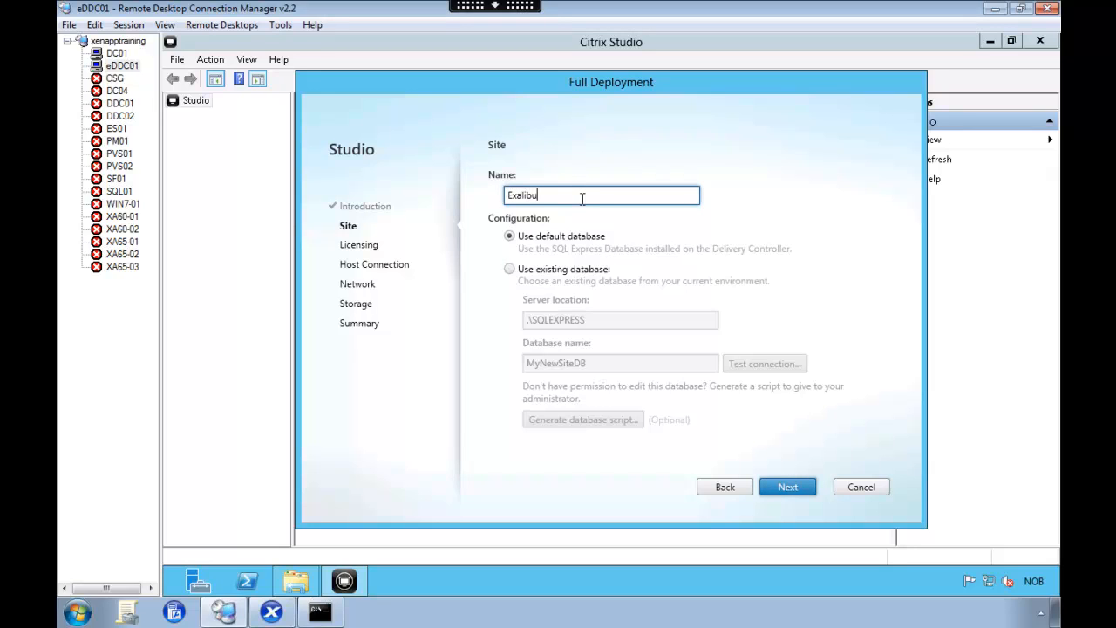
type("rDB")
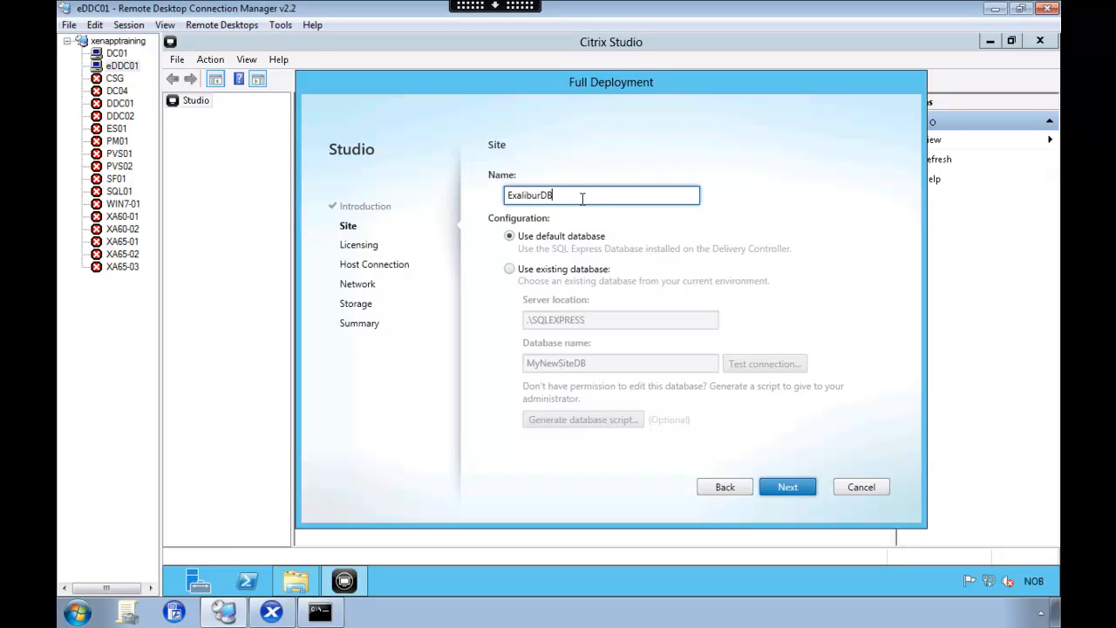
Confirm the site settings and let the database be created automatically
left_click(787, 486)
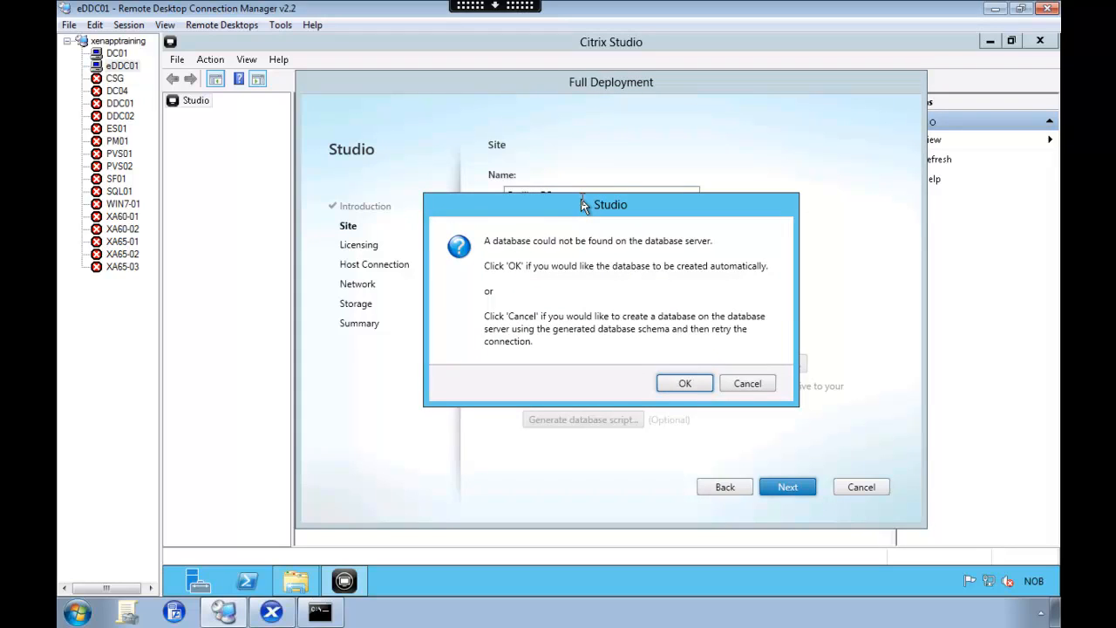
left_click(683, 383)
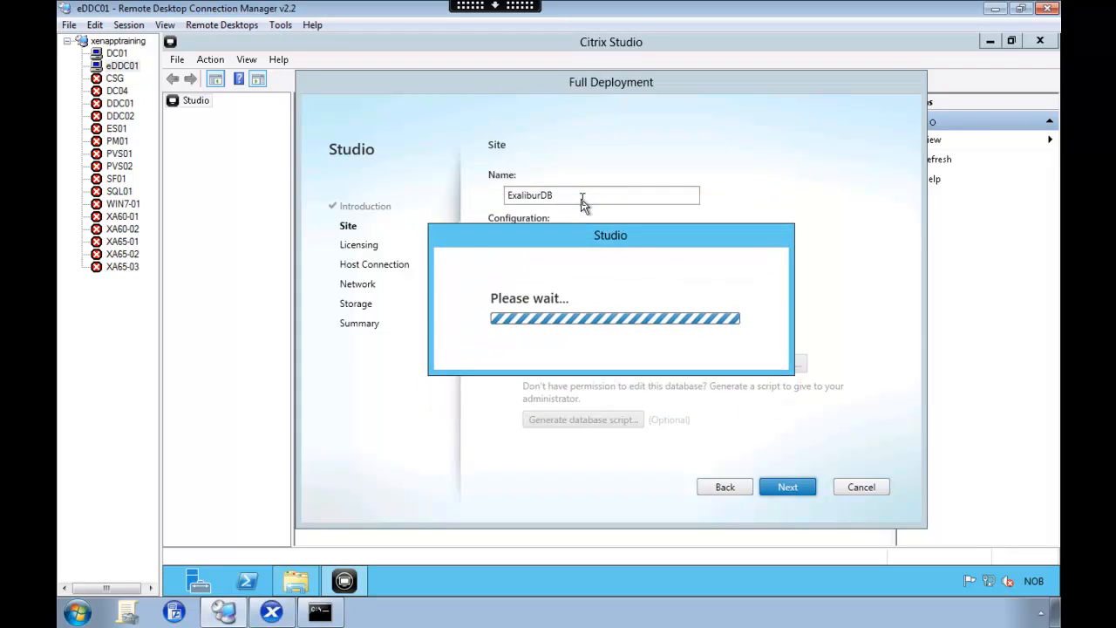
left_click(789, 487)
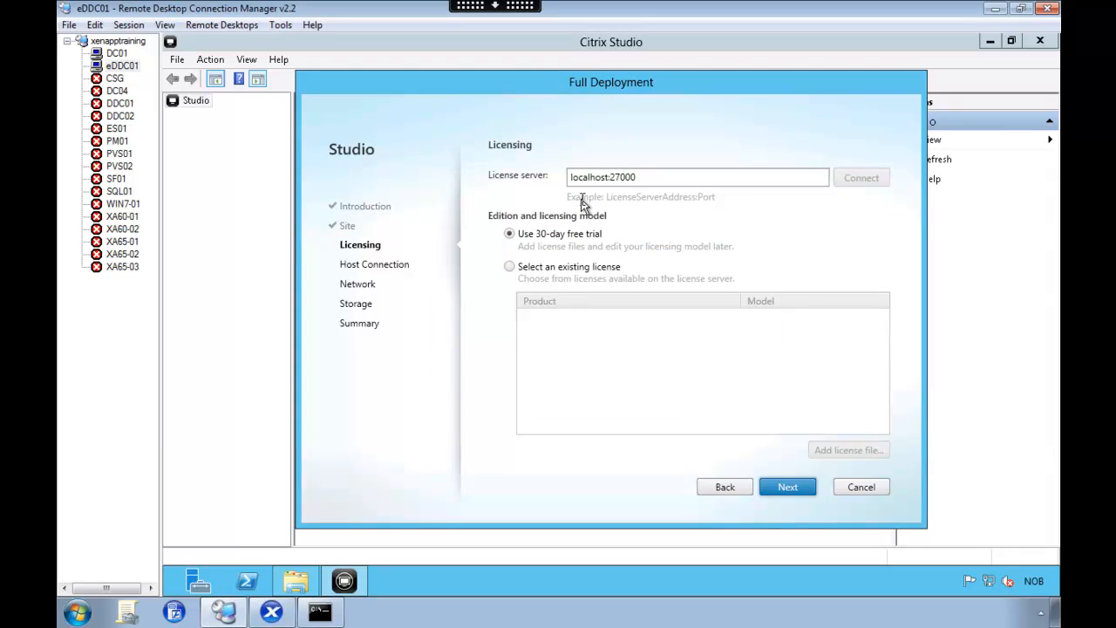
left_click(787, 487)
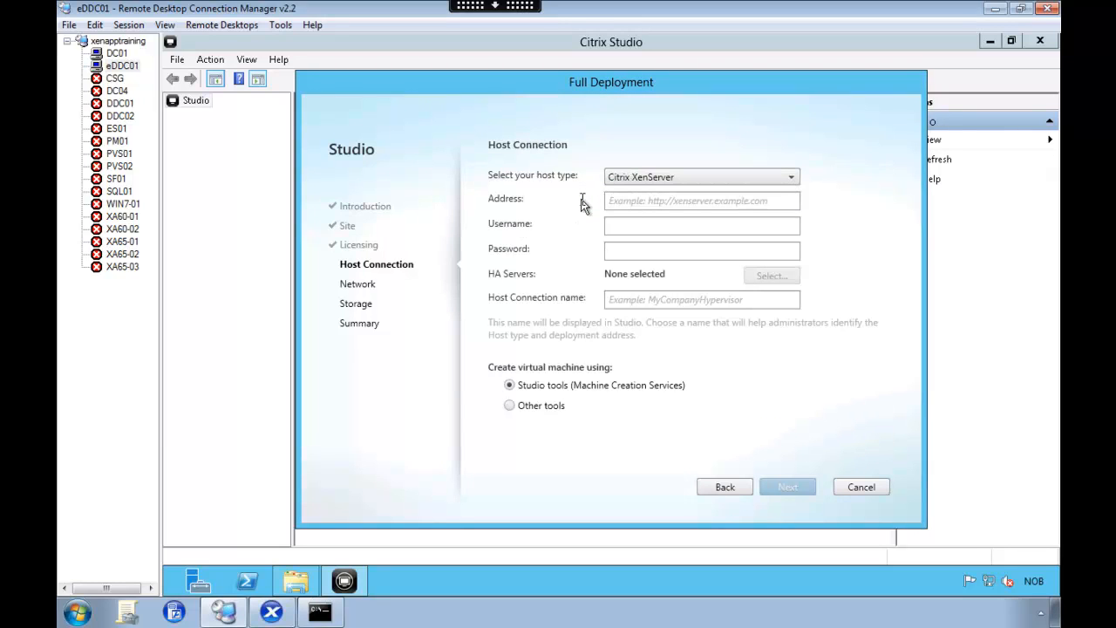
left_click(701, 201)
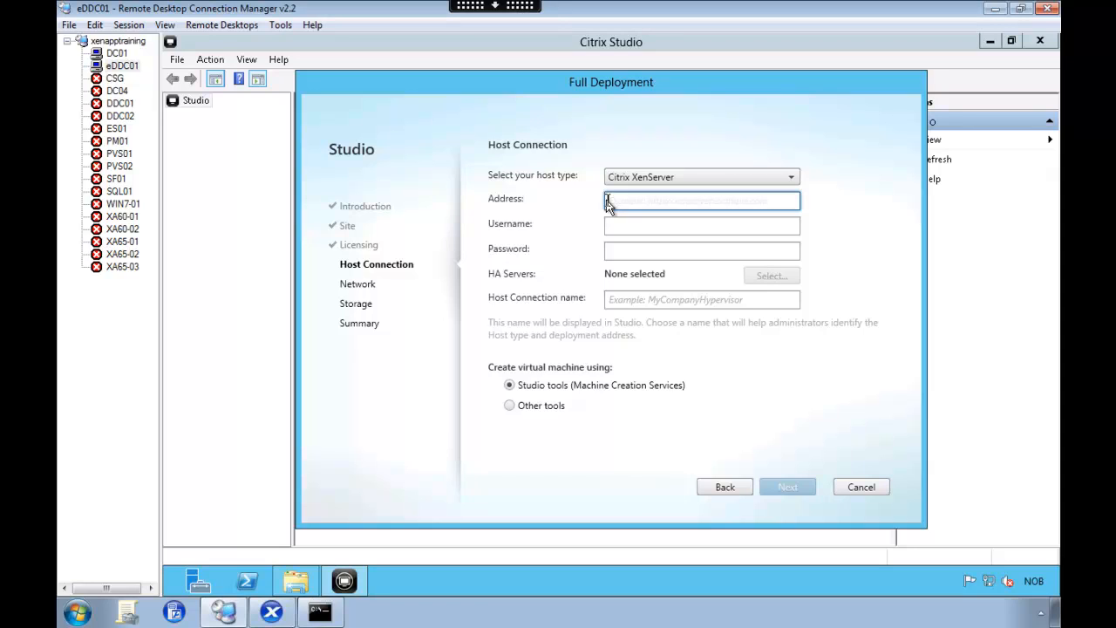
type("http://")
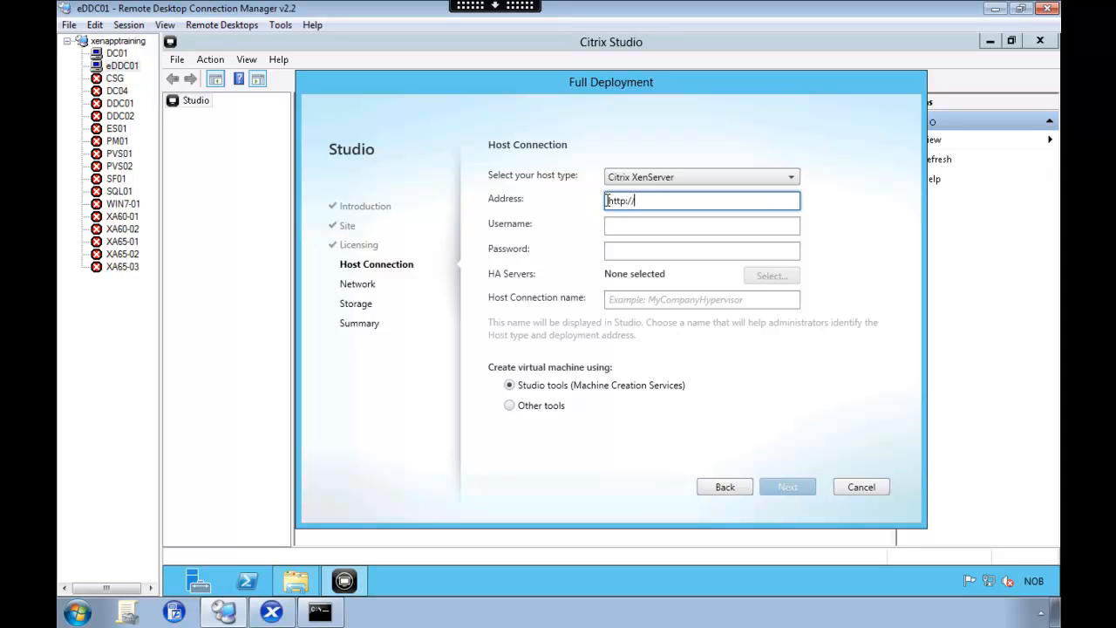
type("192.16")
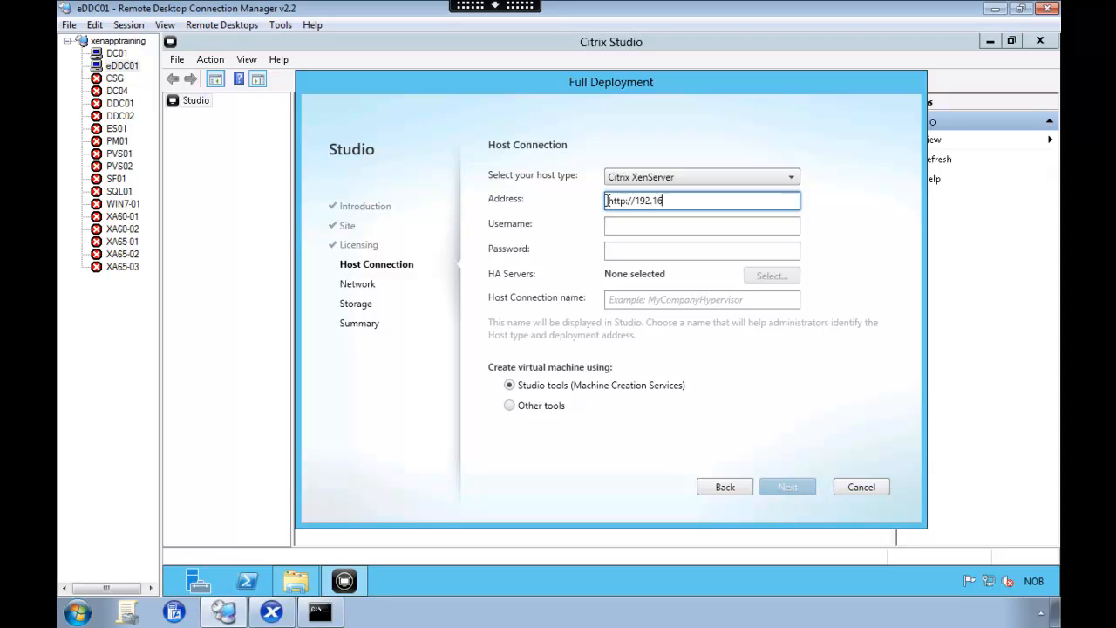
type("8.1.6")
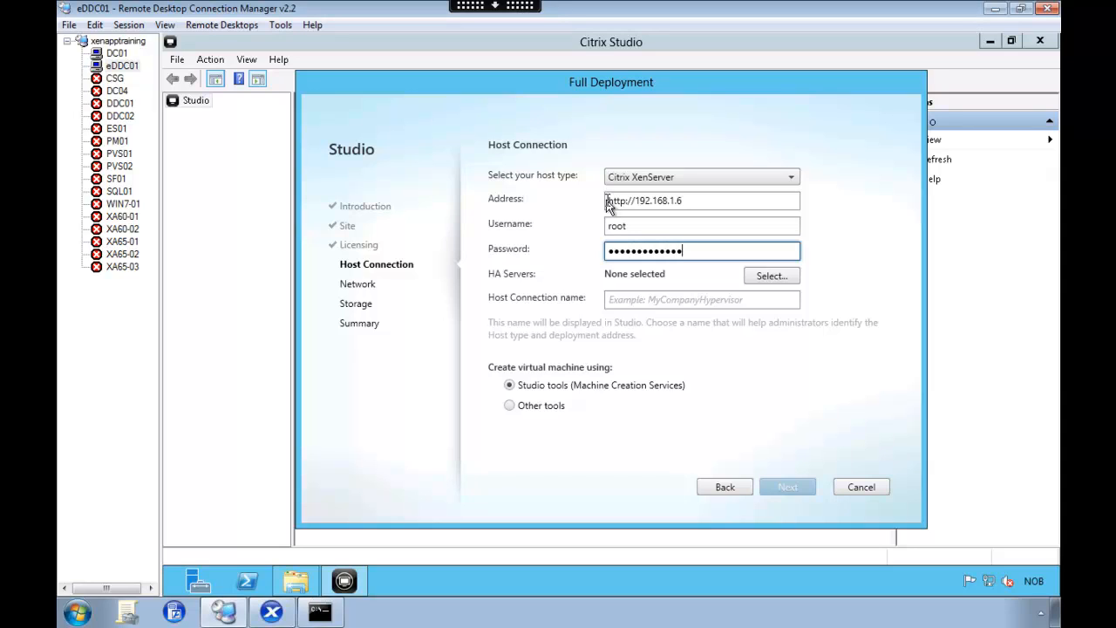
Name the host connection XS61 and continue to the network settings
type("X")
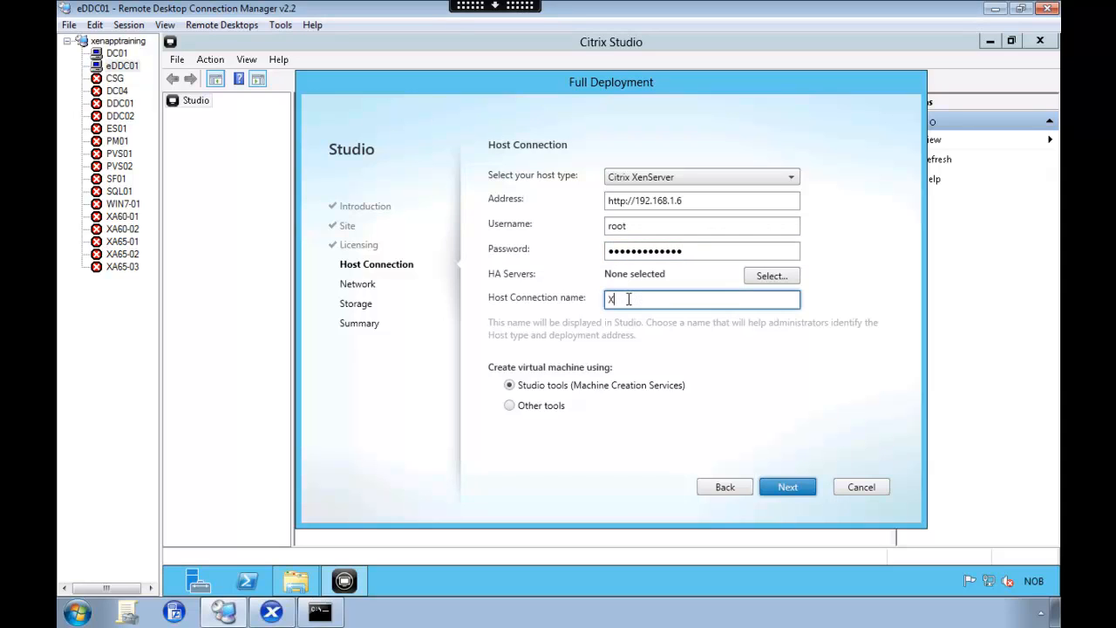
type("S61")
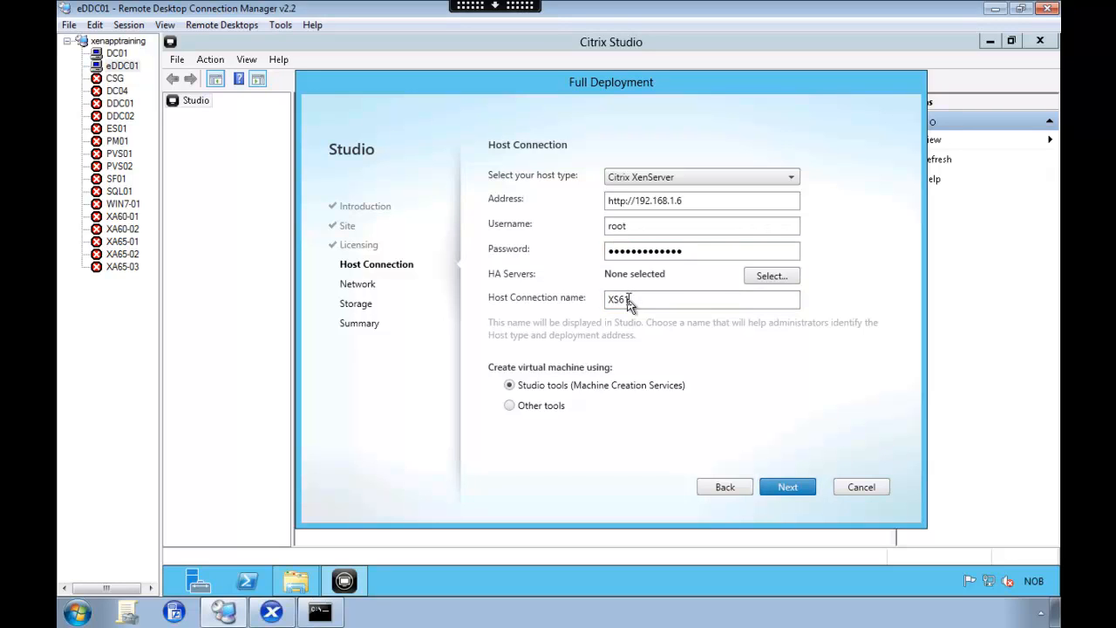
left_click(786, 486)
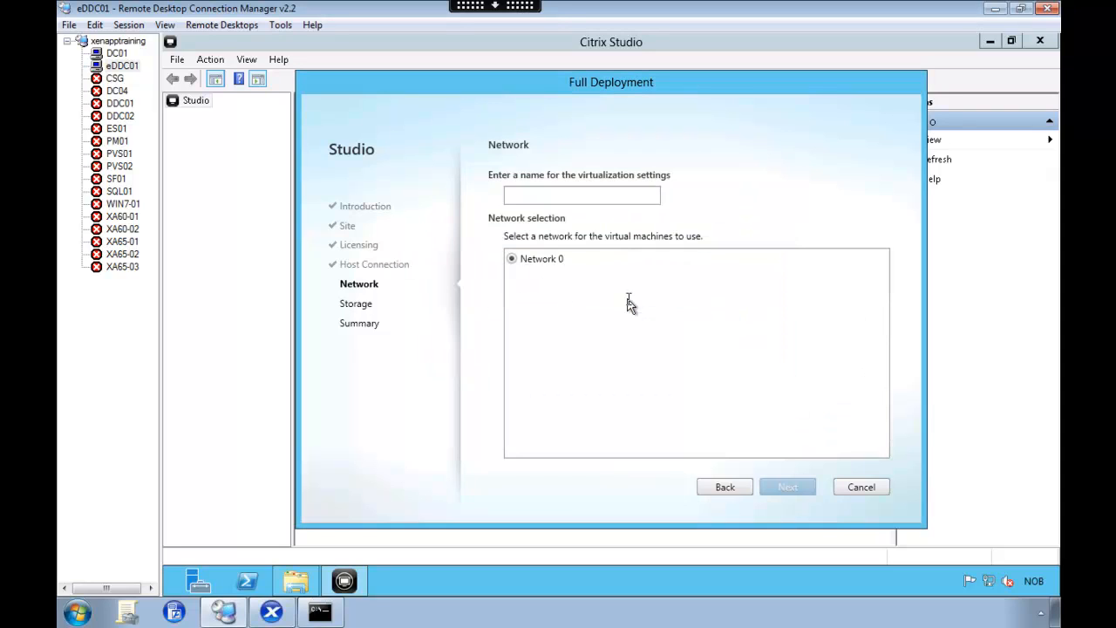
Name the virtualization settings 'Prod N' using Network 0 and continue to storage
type("P")
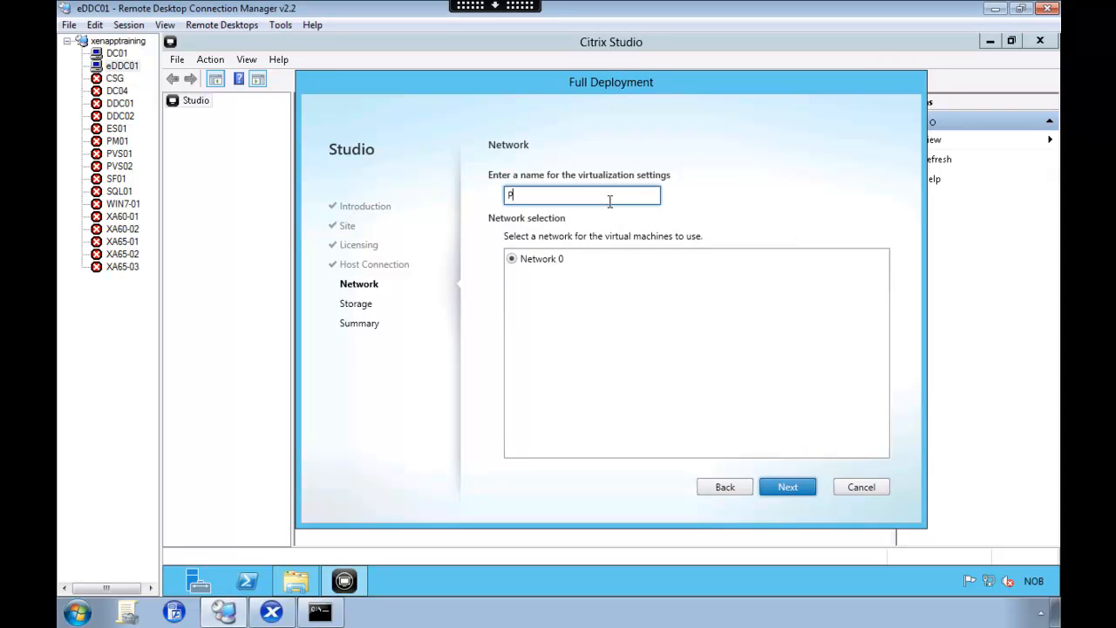
type("rod N")
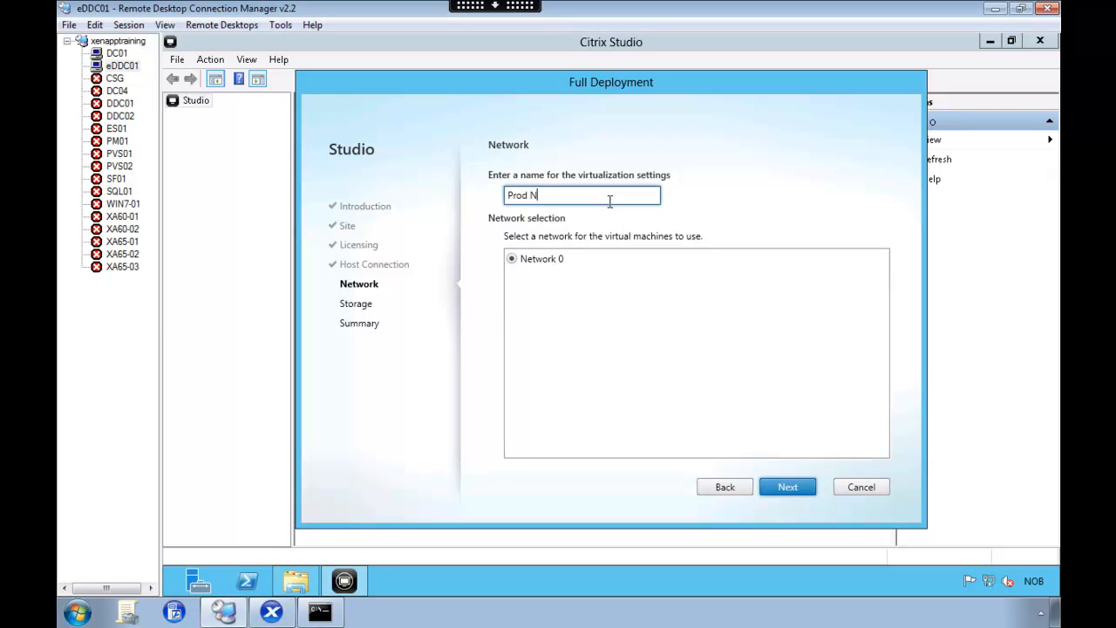
left_click(786, 487)
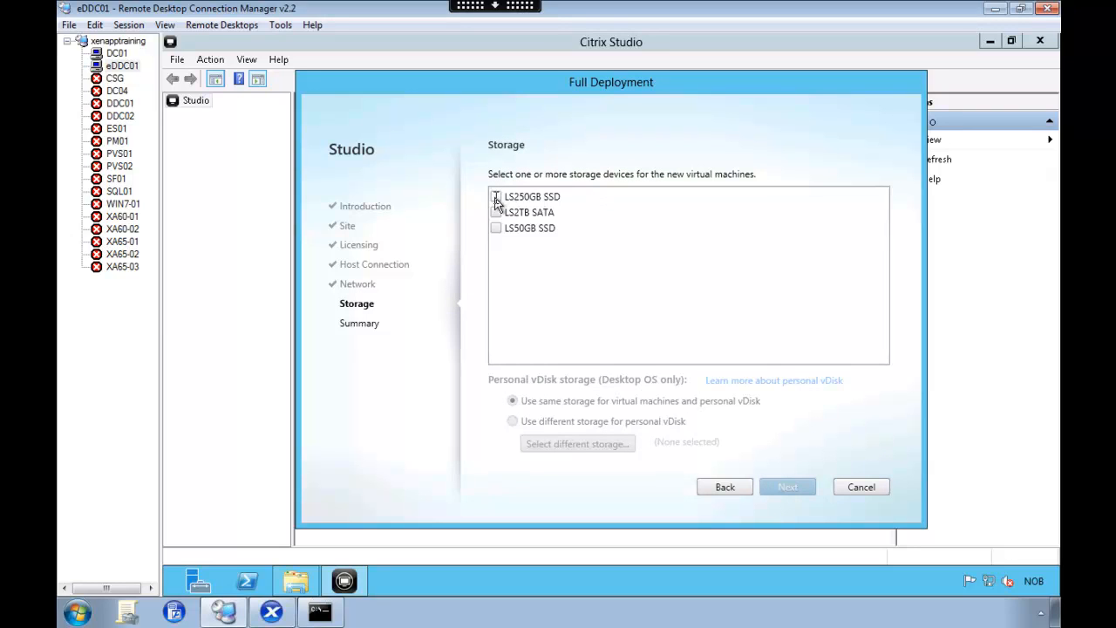
Select the LS250GB SSD storage and finish creating the site from the Summary
left_click(495, 195)
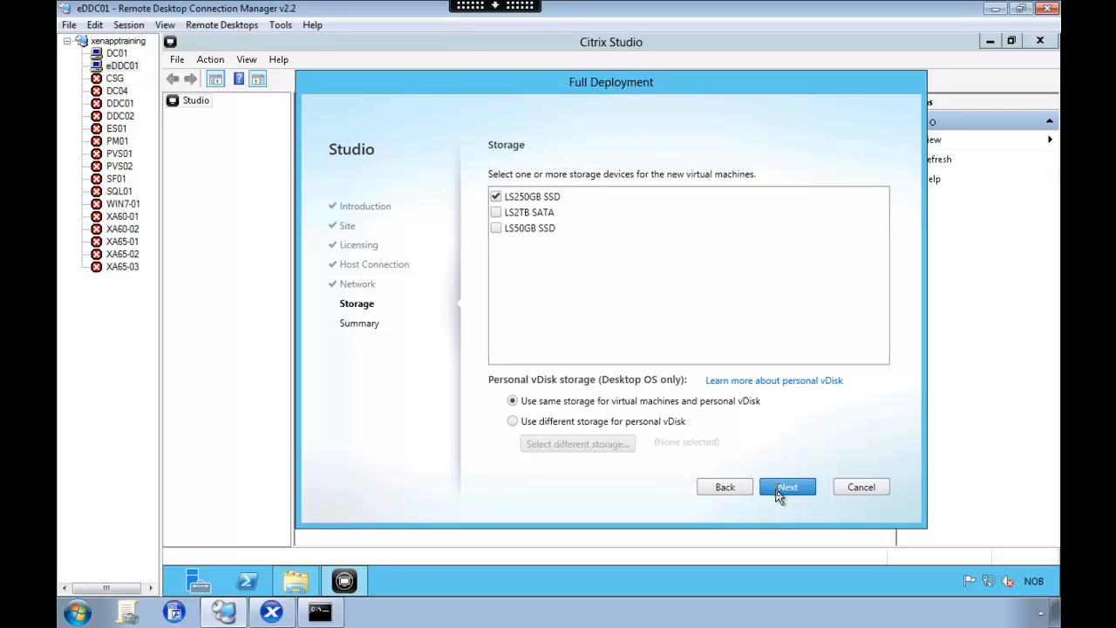
left_click(788, 487)
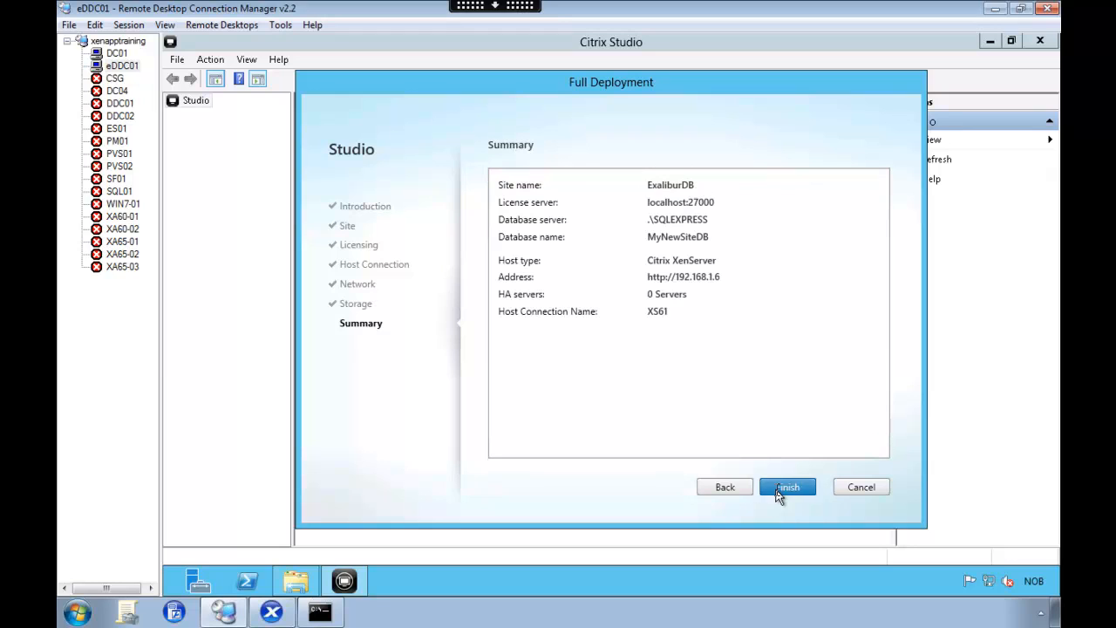
left_click(789, 486)
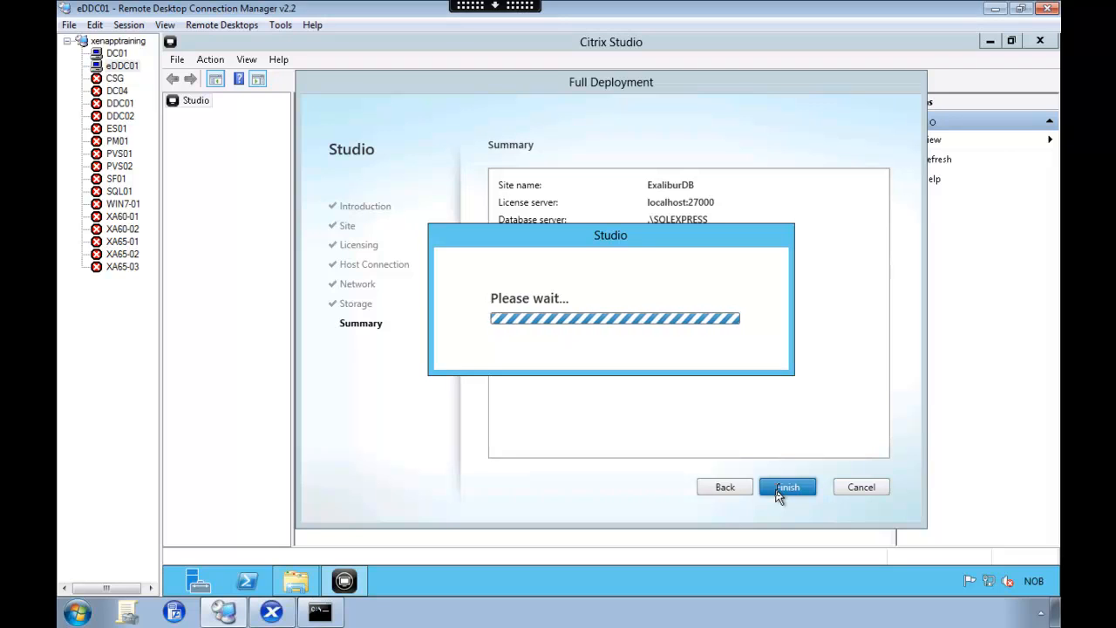
left_click(789, 487)
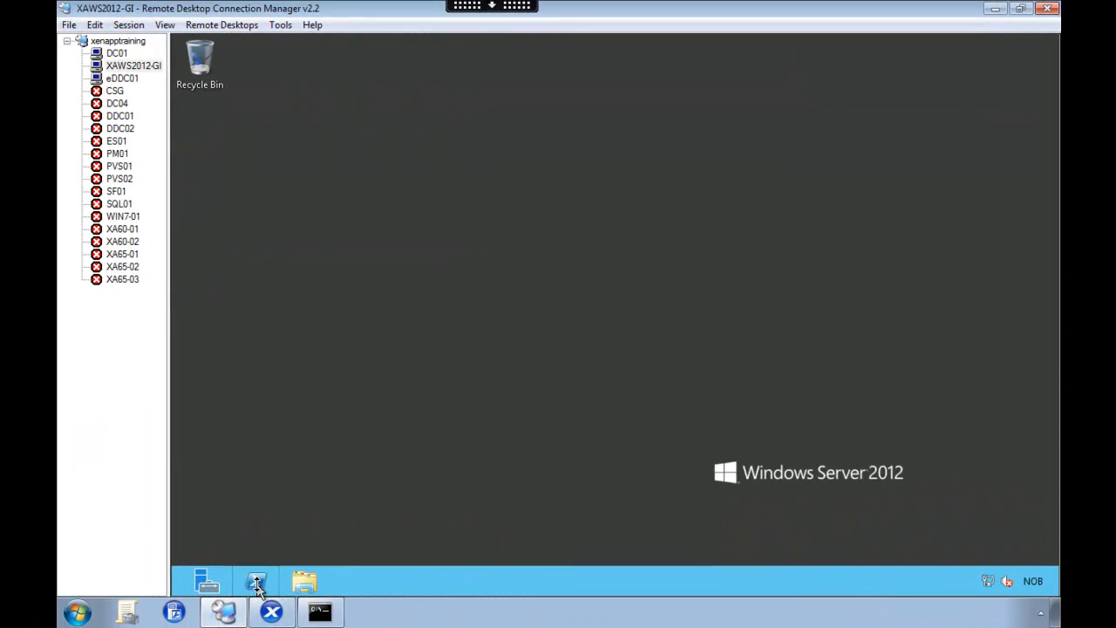
Run Add-WindowsFeature net-framework-core in an elevated PowerShell console
right_click(255, 581)
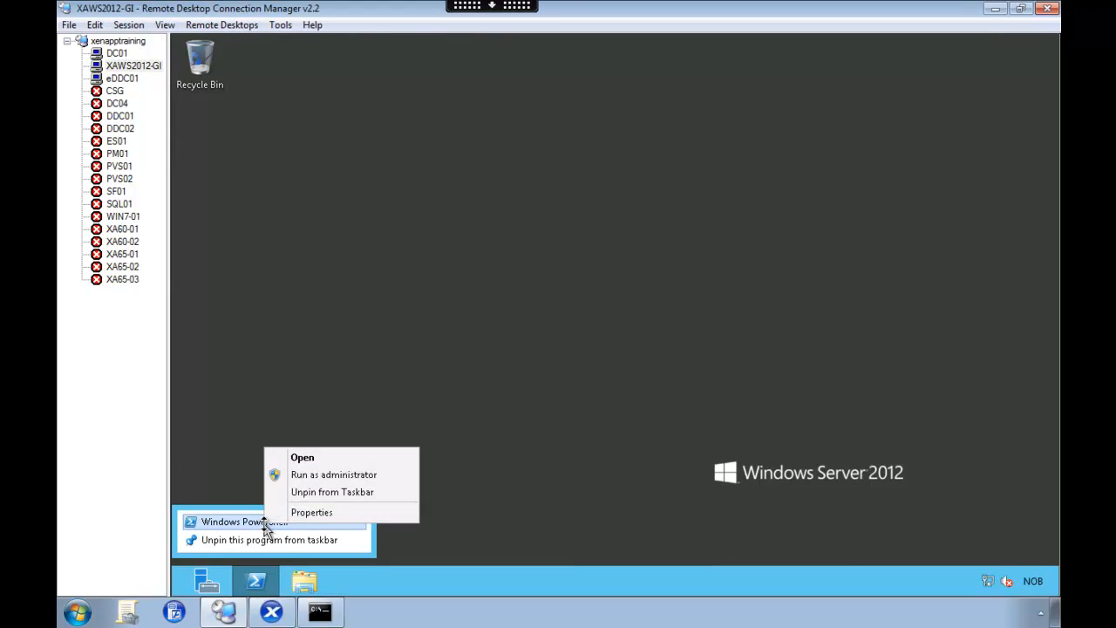
left_click(303, 457)
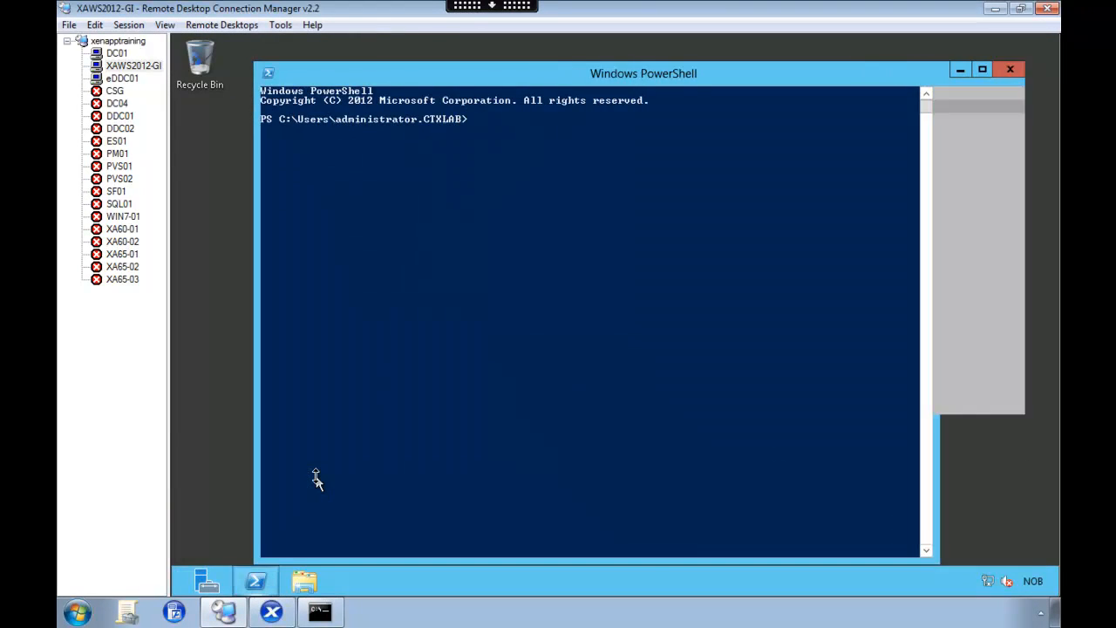
type("Add-WindowsFeature net-framework-core")
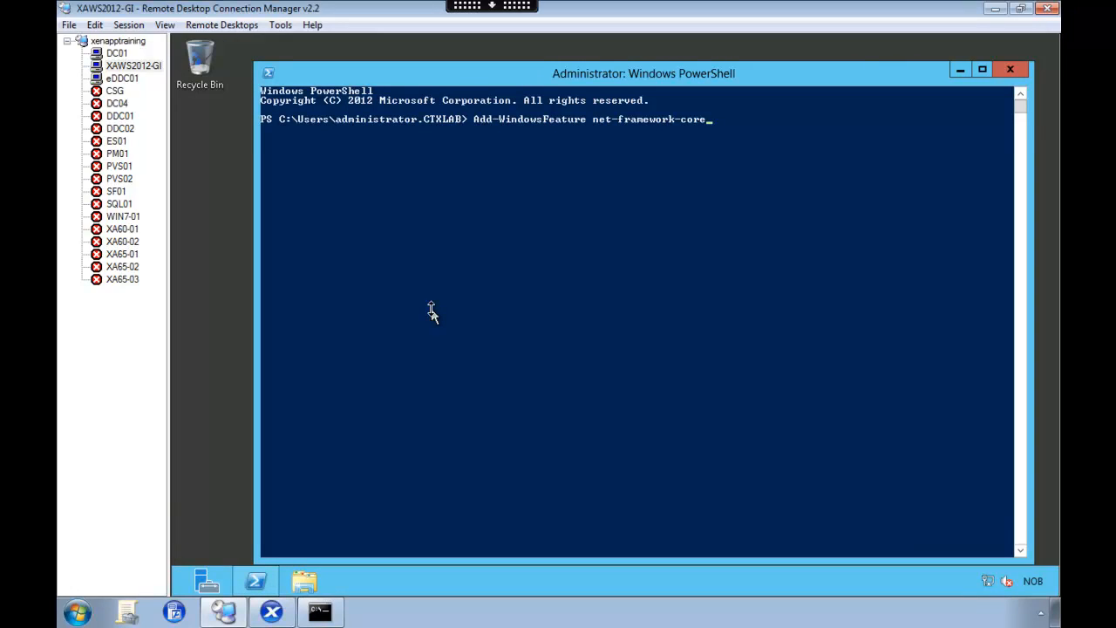
key("Return")
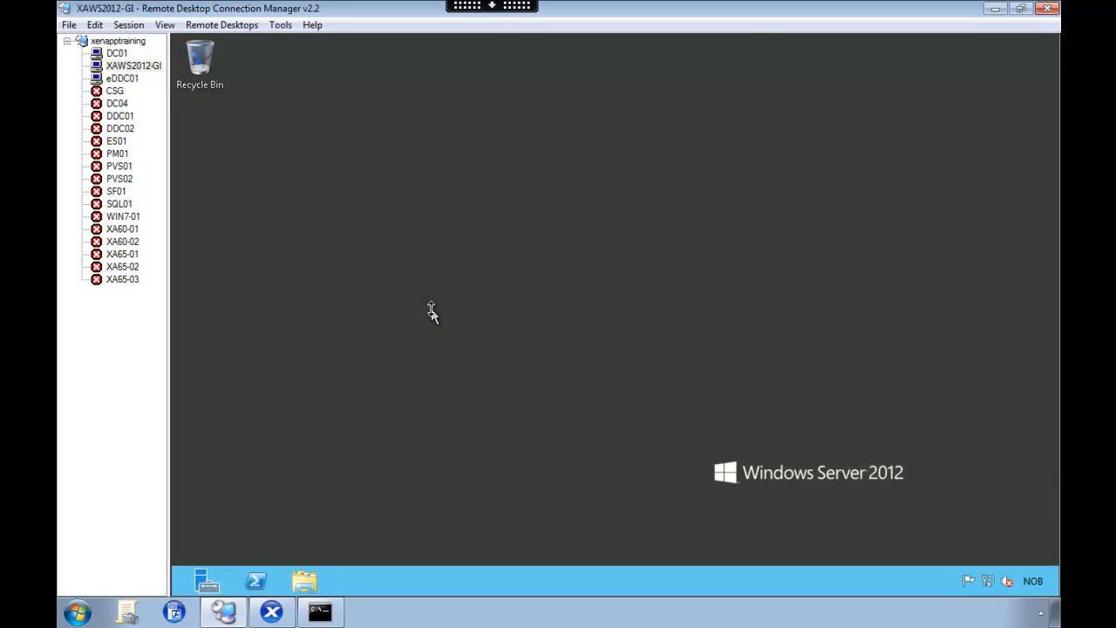
Create a desktop shortcut to the \\dc01\xa share and open it
right_click(432, 310)
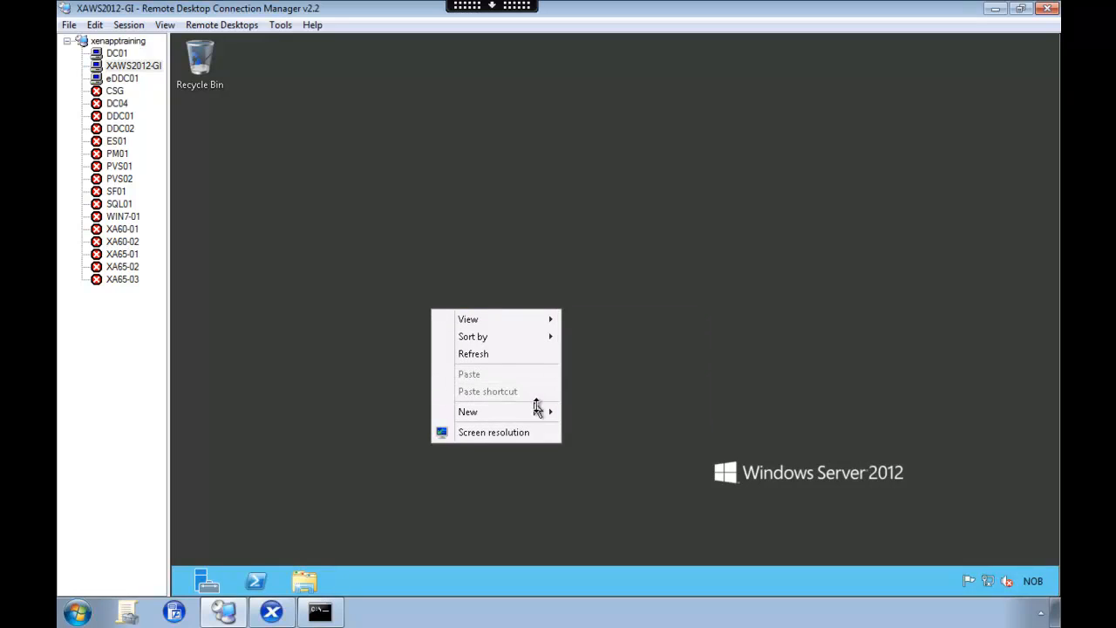
left_click(467, 411)
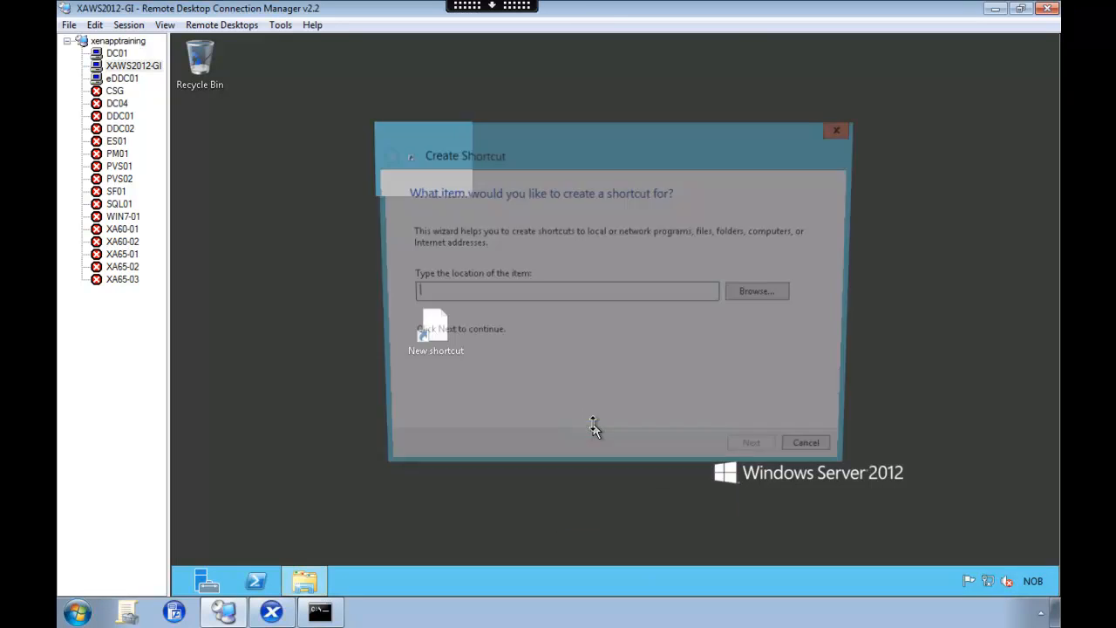
type("\\\\dc01\\")
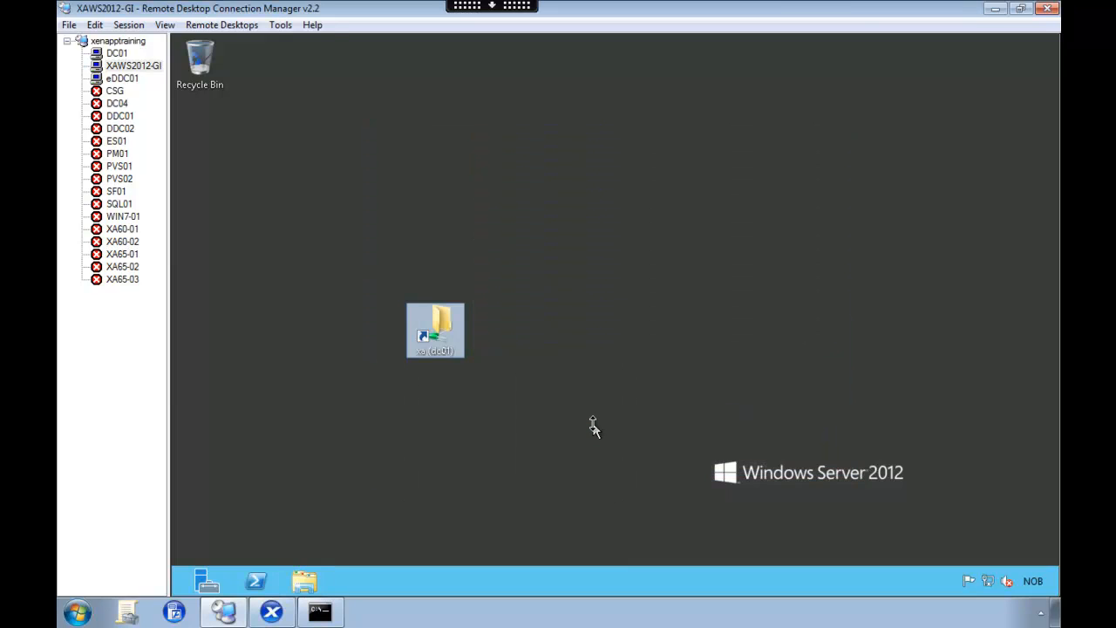
double_click(436, 329)
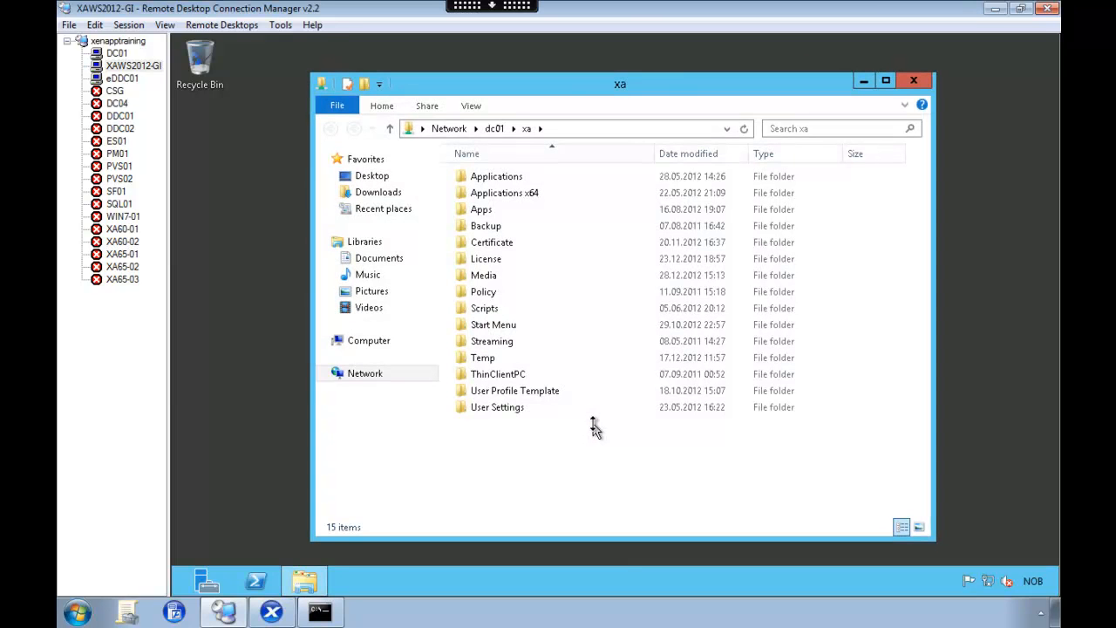
Browse Media > Avalon Excalibur TP and select the AutoSelect application
left_click(483, 275)
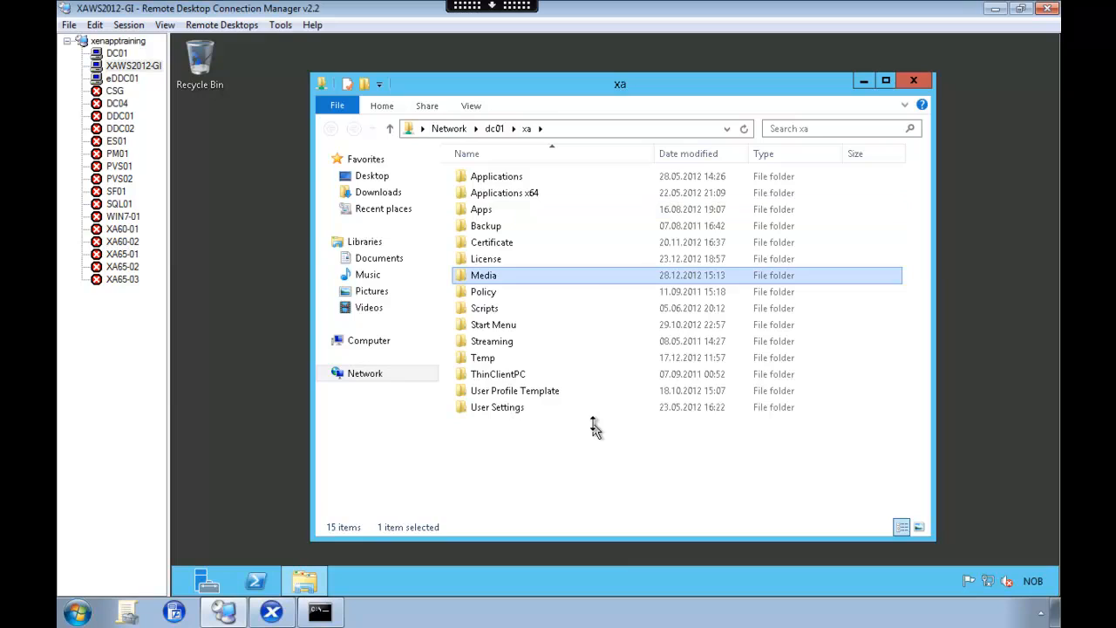
double_click(485, 276)
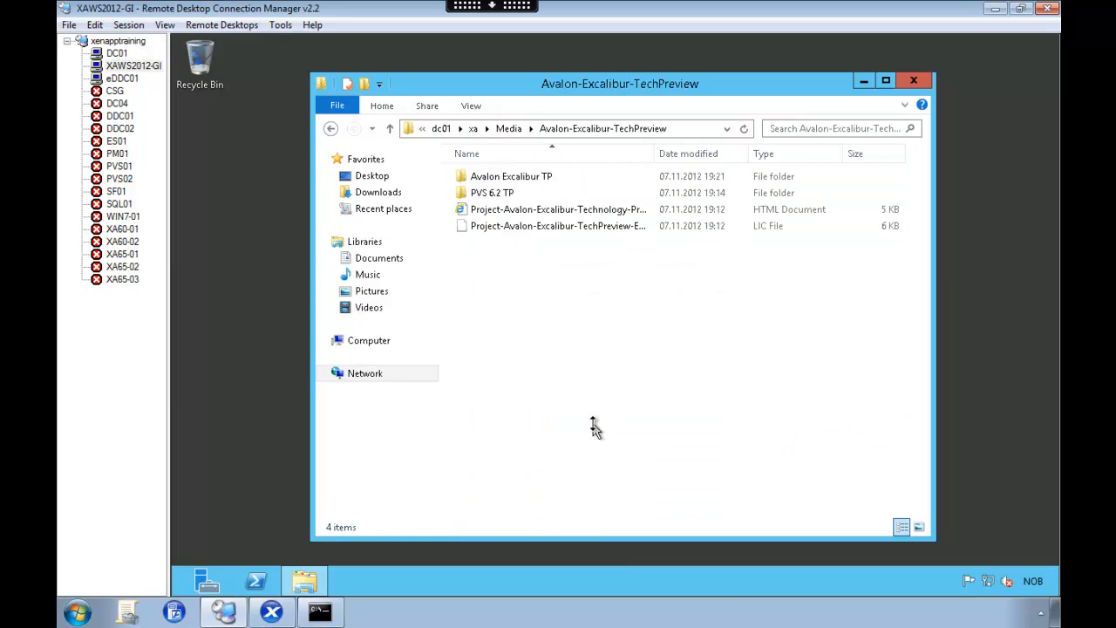
double_click(512, 174)
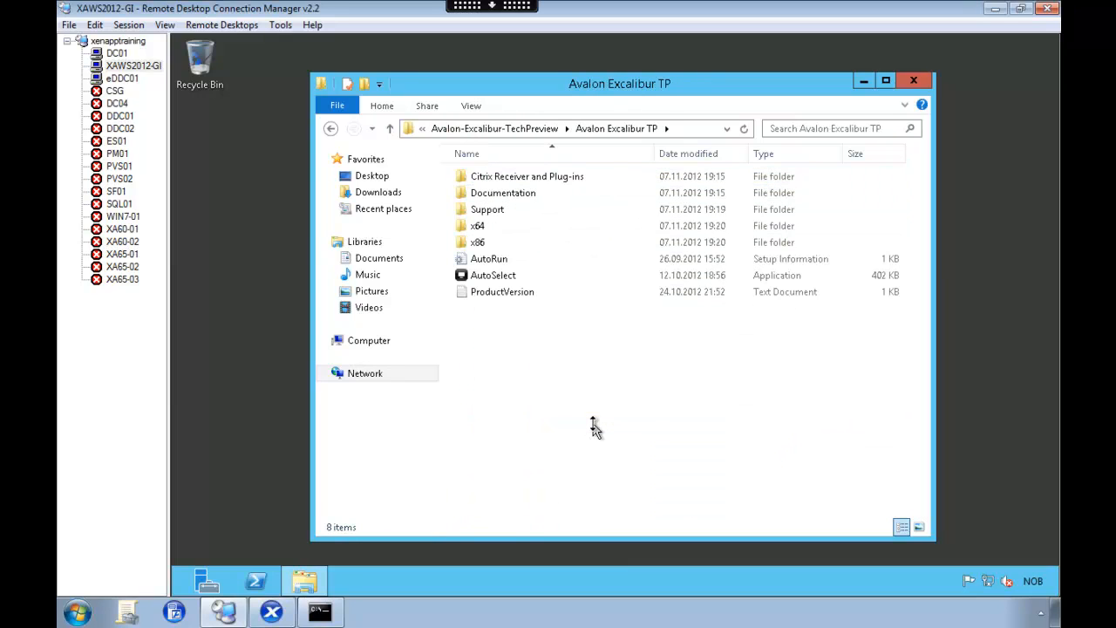
left_click(494, 276)
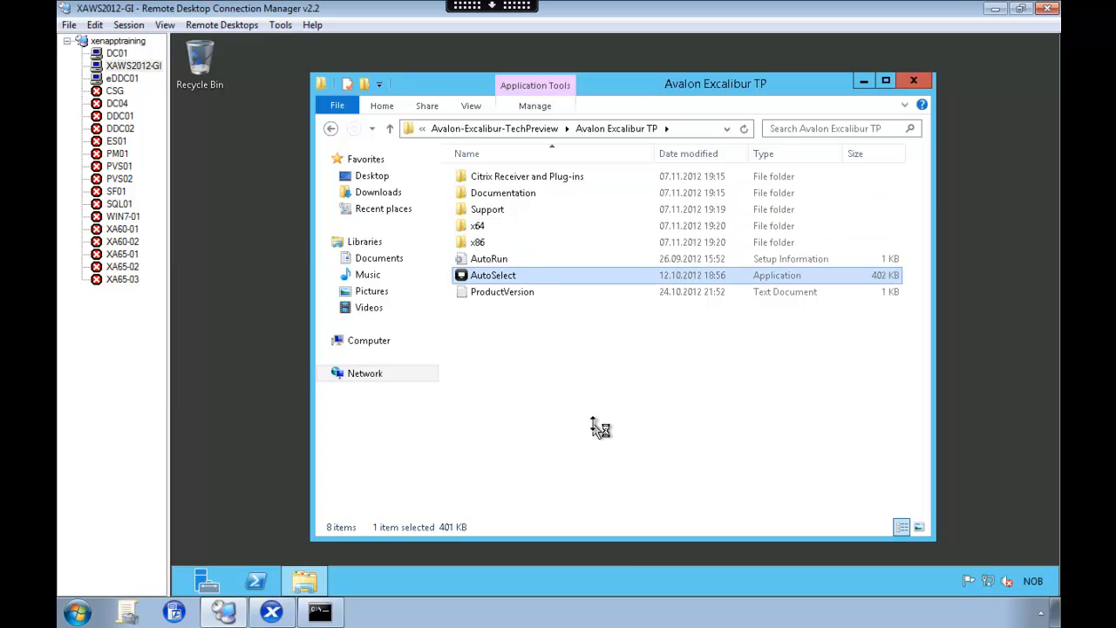
Launch AutoSelect and start the installer to reach Select Installation Environment
double_click(492, 275)
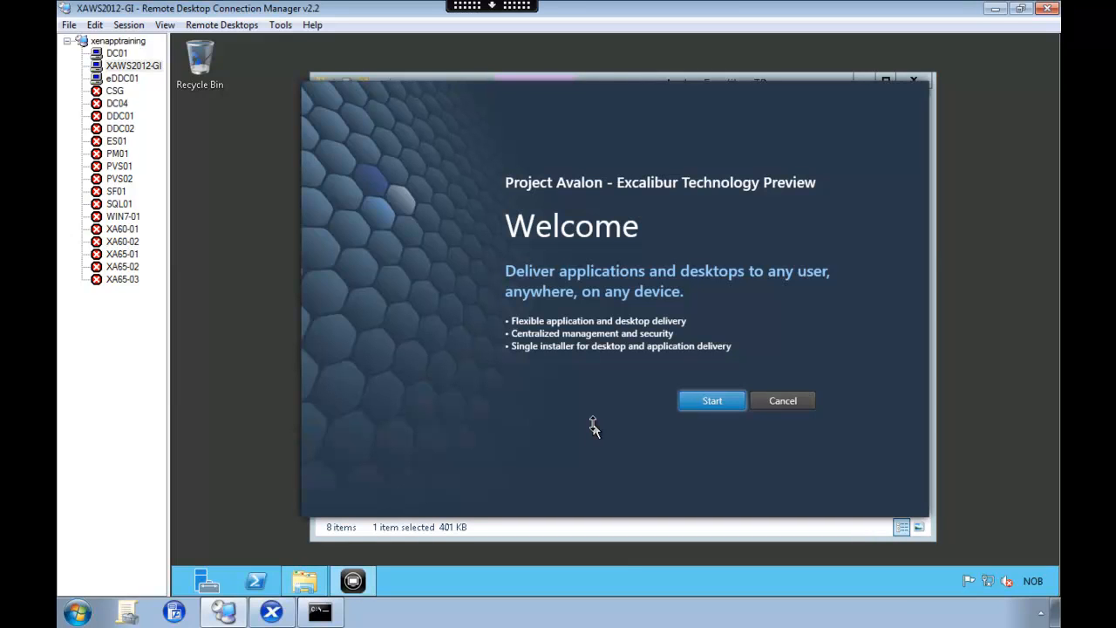
left_click(712, 400)
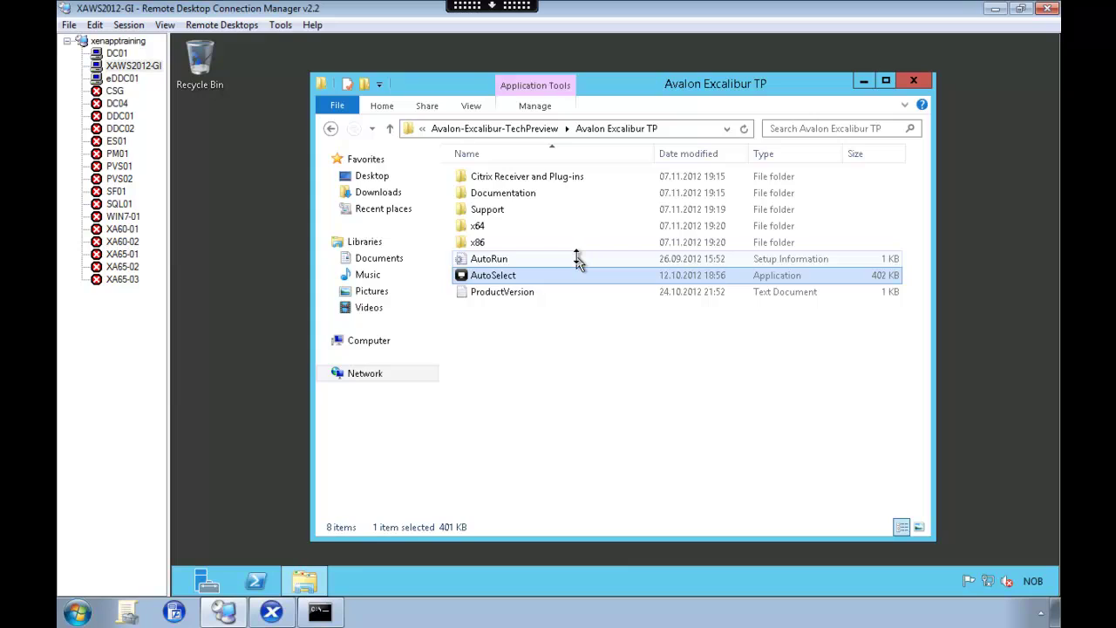
double_click(492, 276)
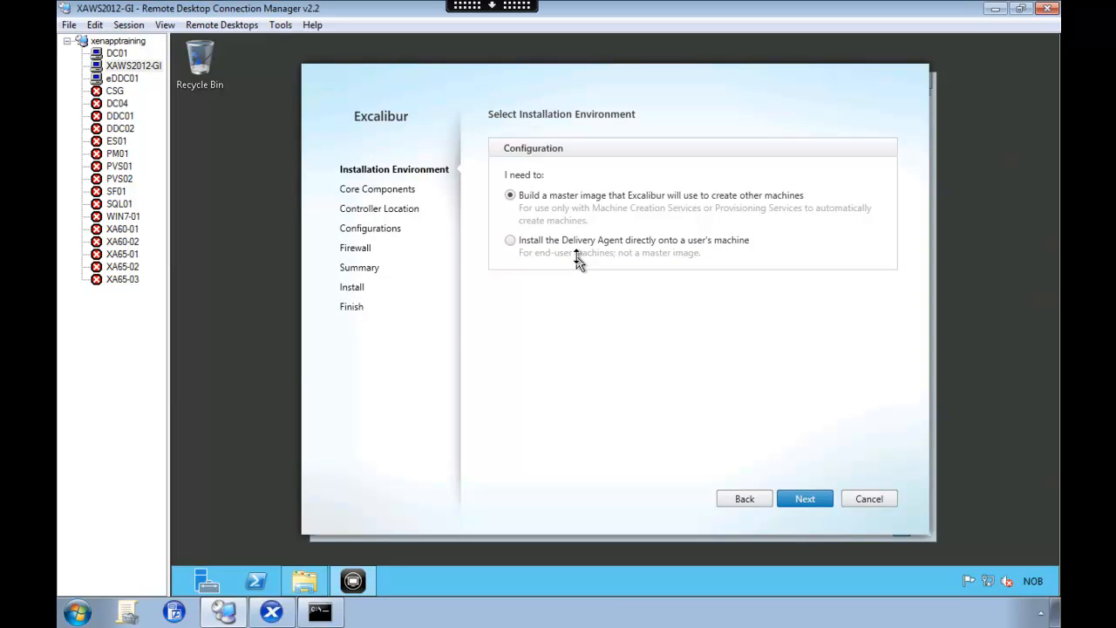
Choose manual controller entry and type the address eddc01.ctxlab.local
left_click(804, 499)
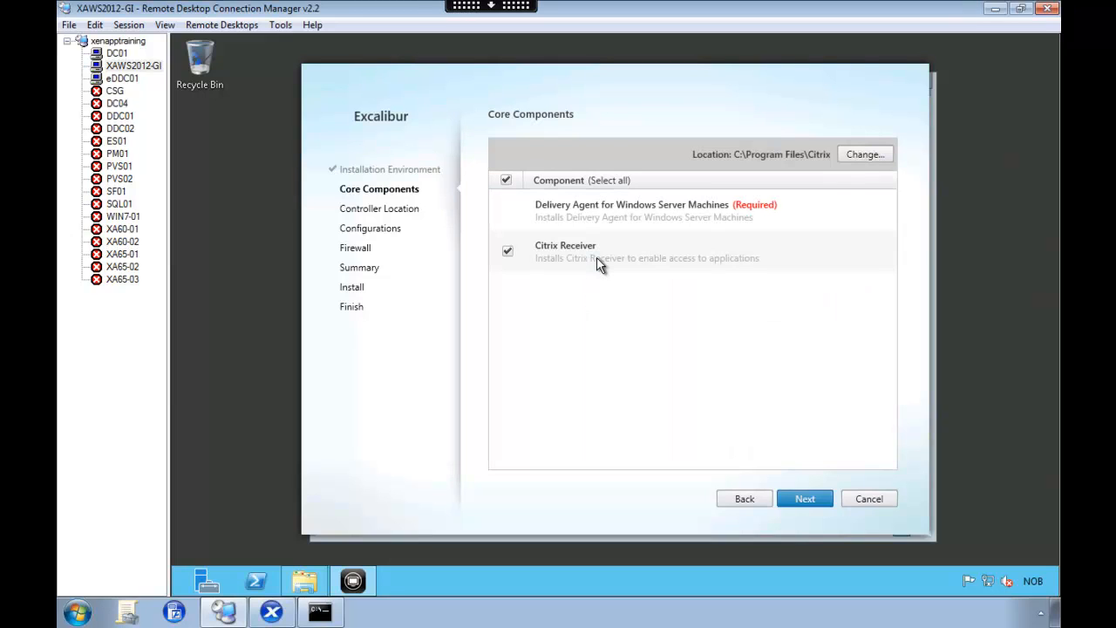
left_click(802, 499)
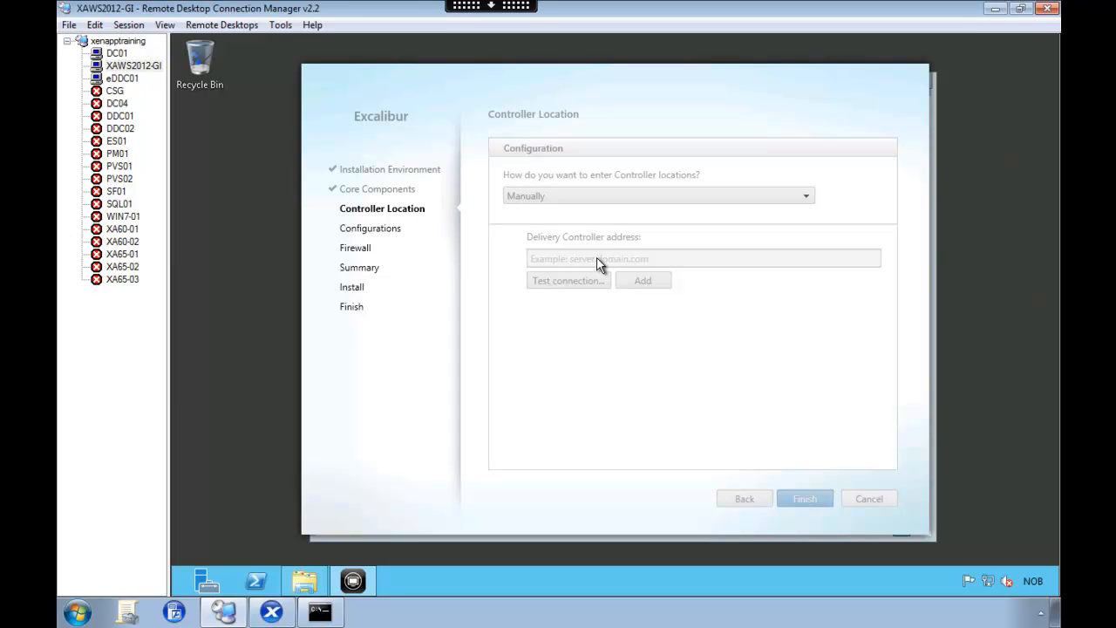
left_click(703, 258)
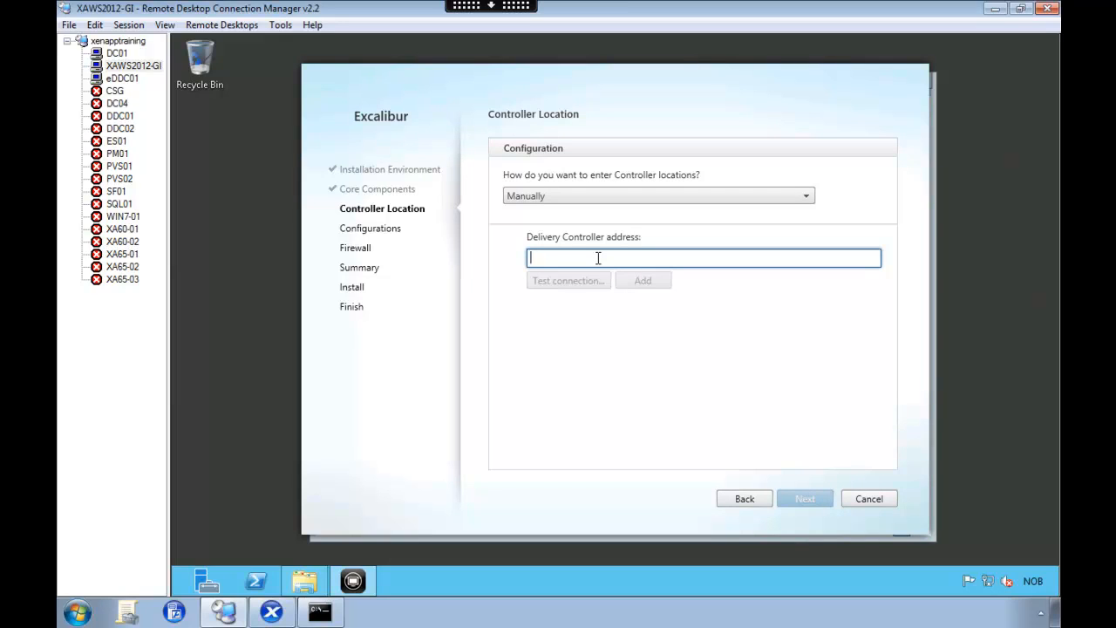
type("eddd")
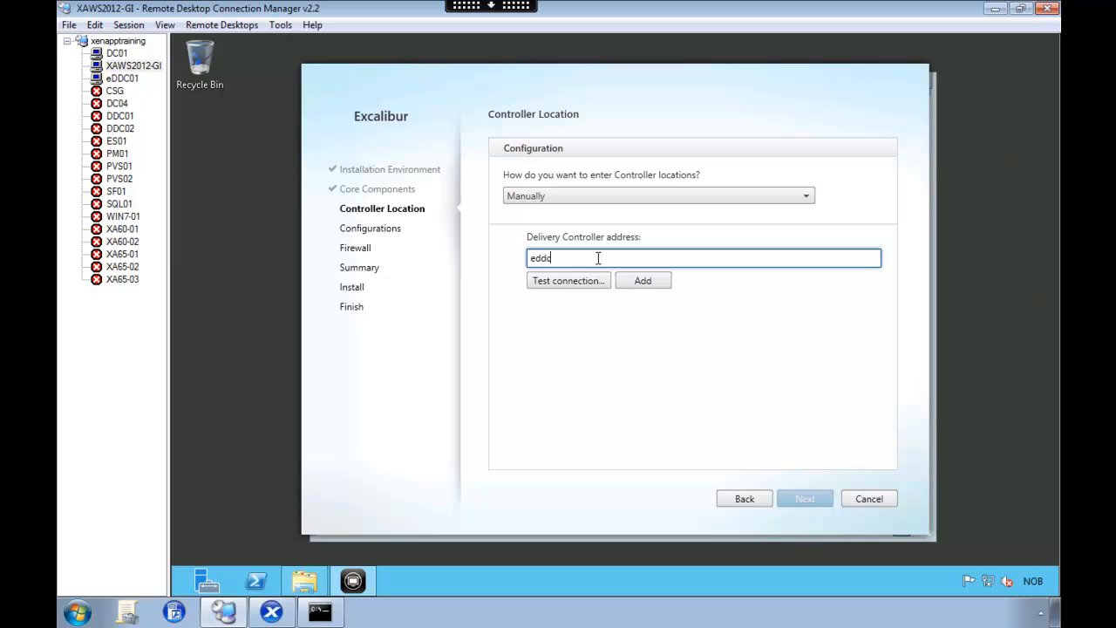
type("c01.ctxlab.local")
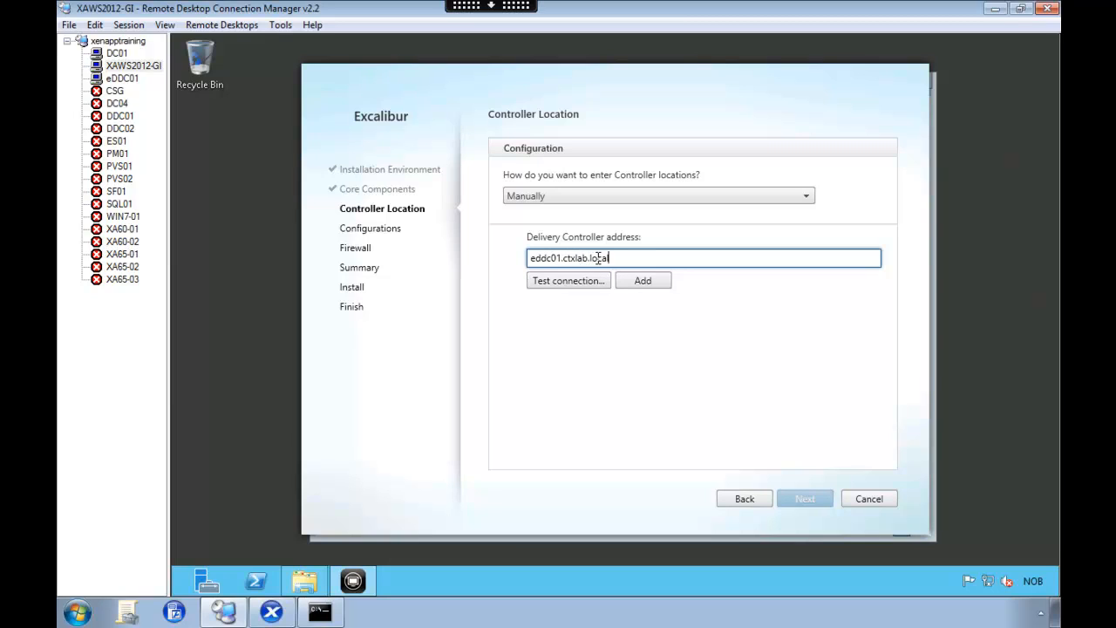
Test the connection to eddc01.ctxlab.local and add it to the controller list
left_click(569, 279)
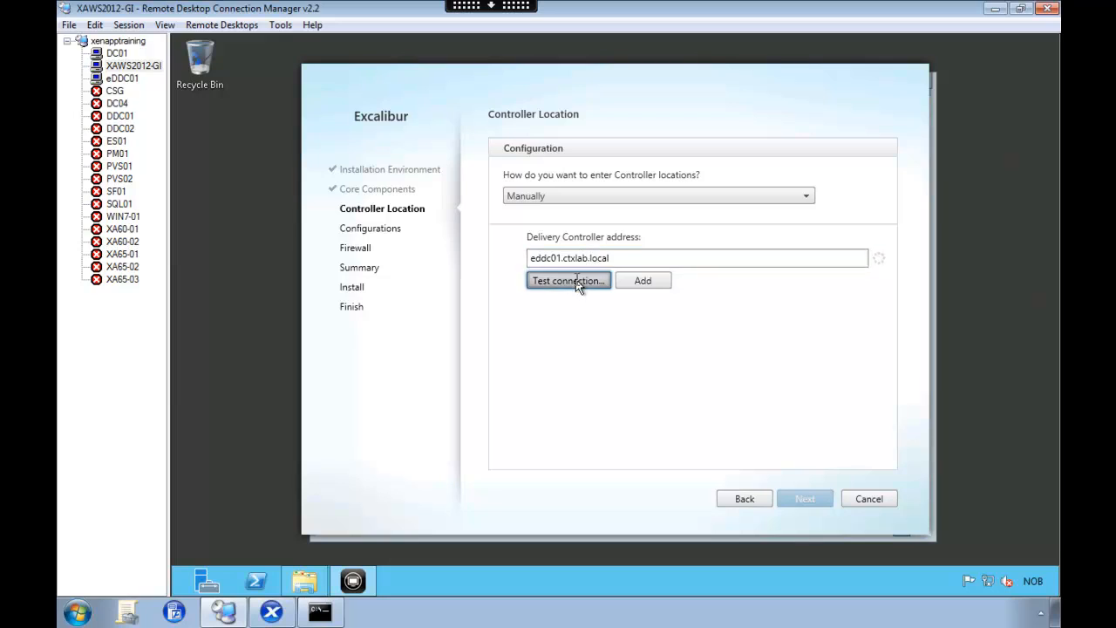
left_click(569, 279)
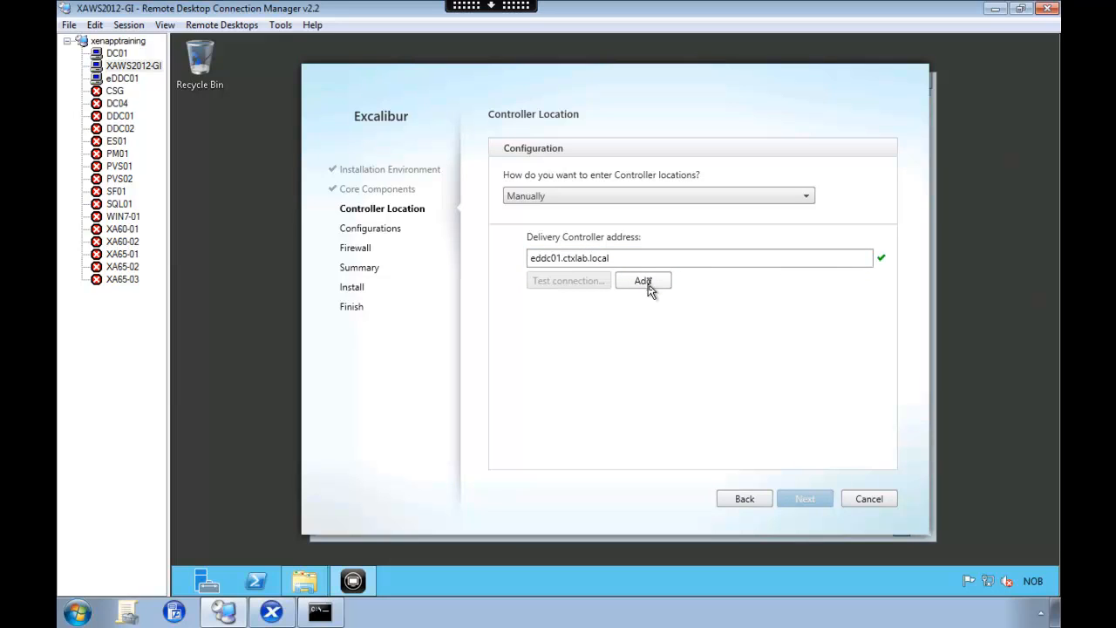
mouse_move(698, 282)
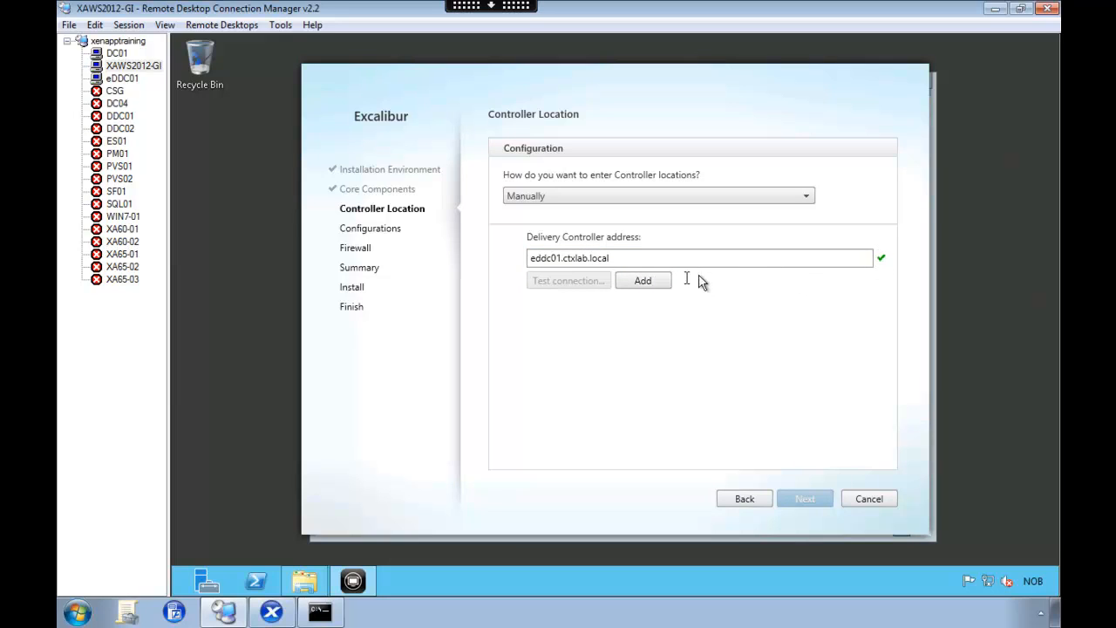
left_click(642, 279)
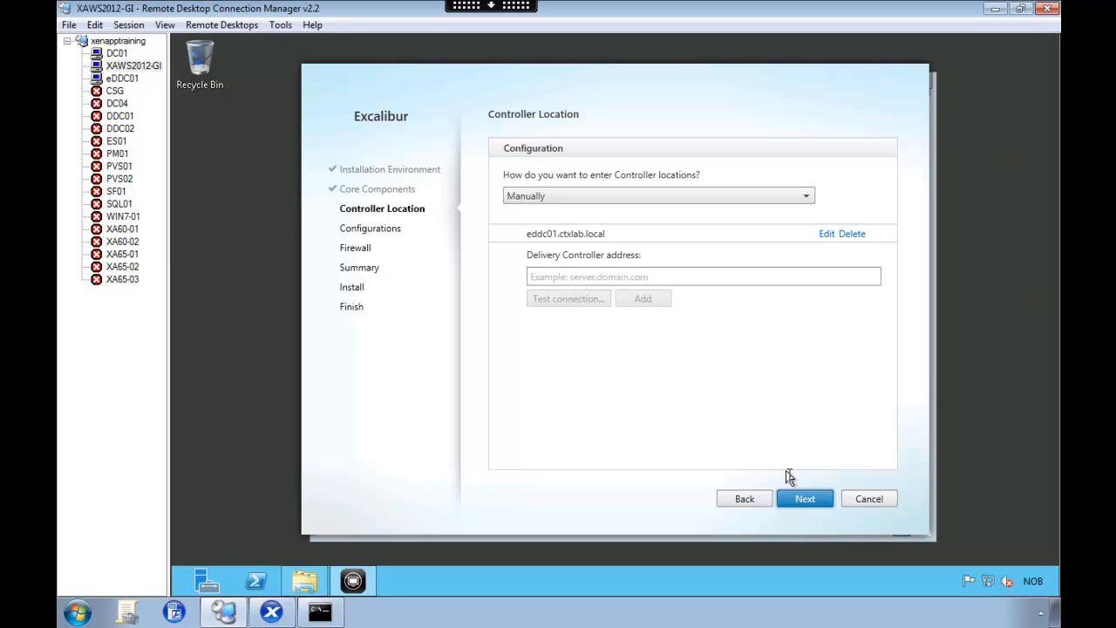
Accept all default Configurations and automatic firewall port opening through the Next pages
left_click(804, 499)
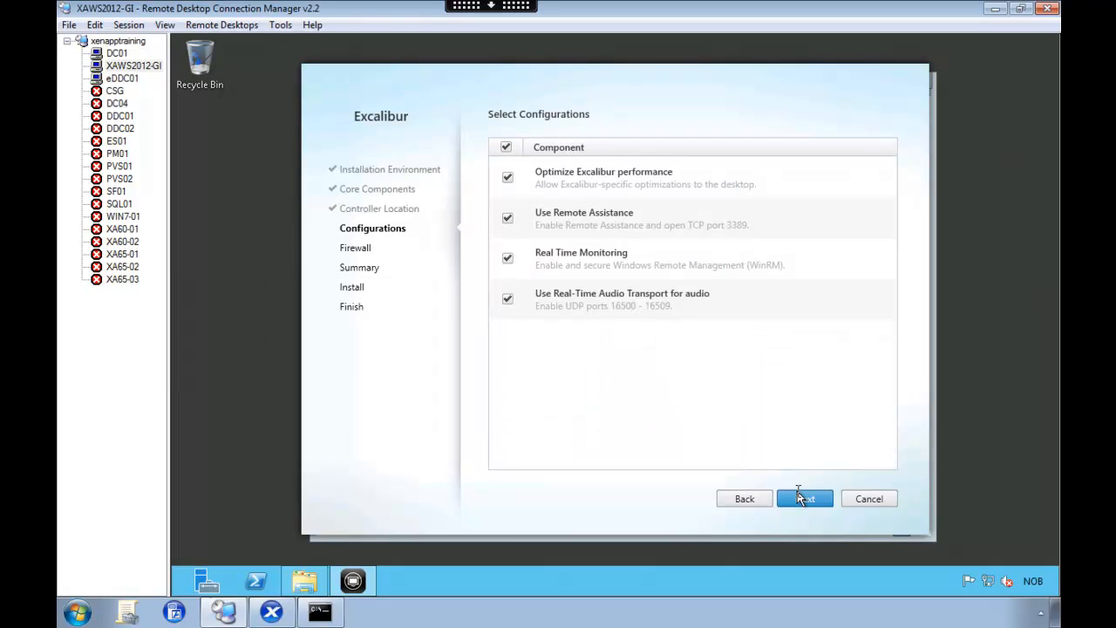
left_click(804, 499)
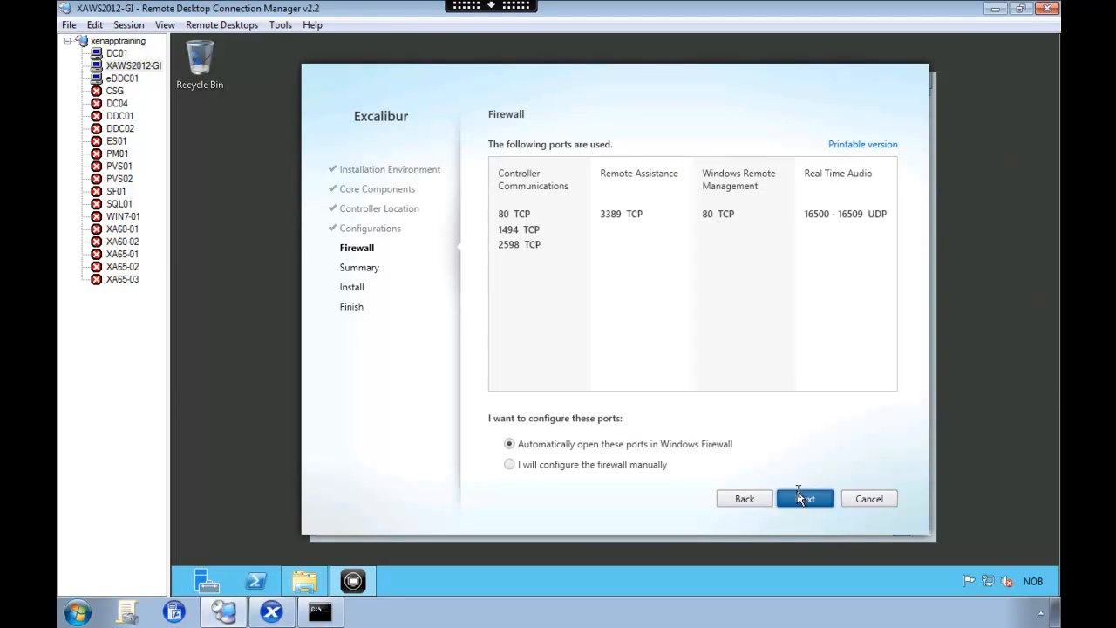
left_click(804, 499)
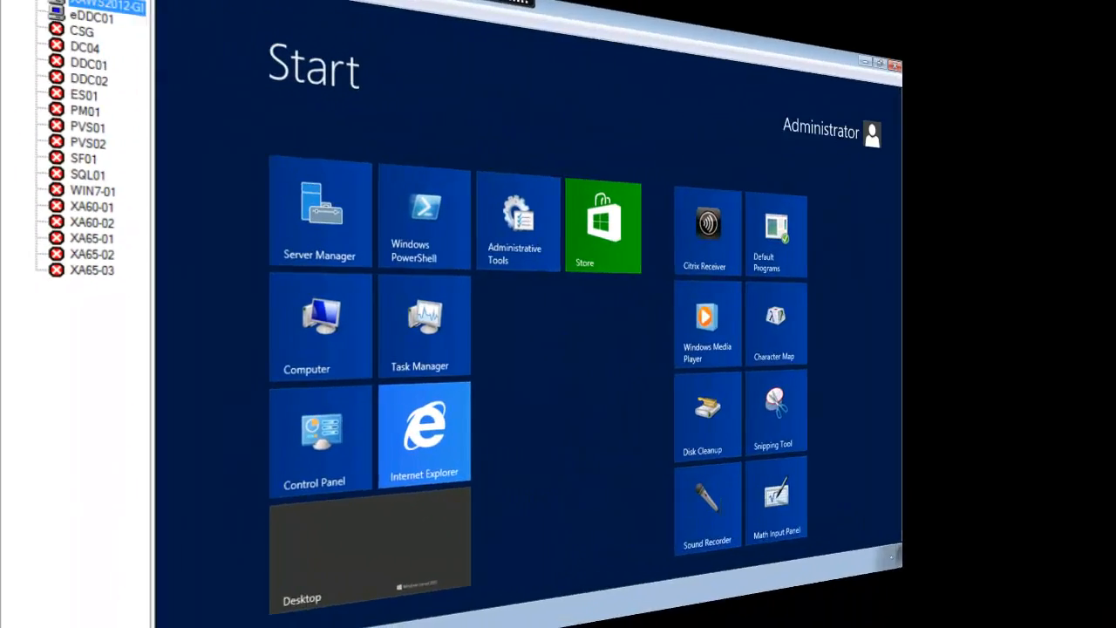
Open \\dc01\xa\media from the Run dialog
left_click(77, 611)
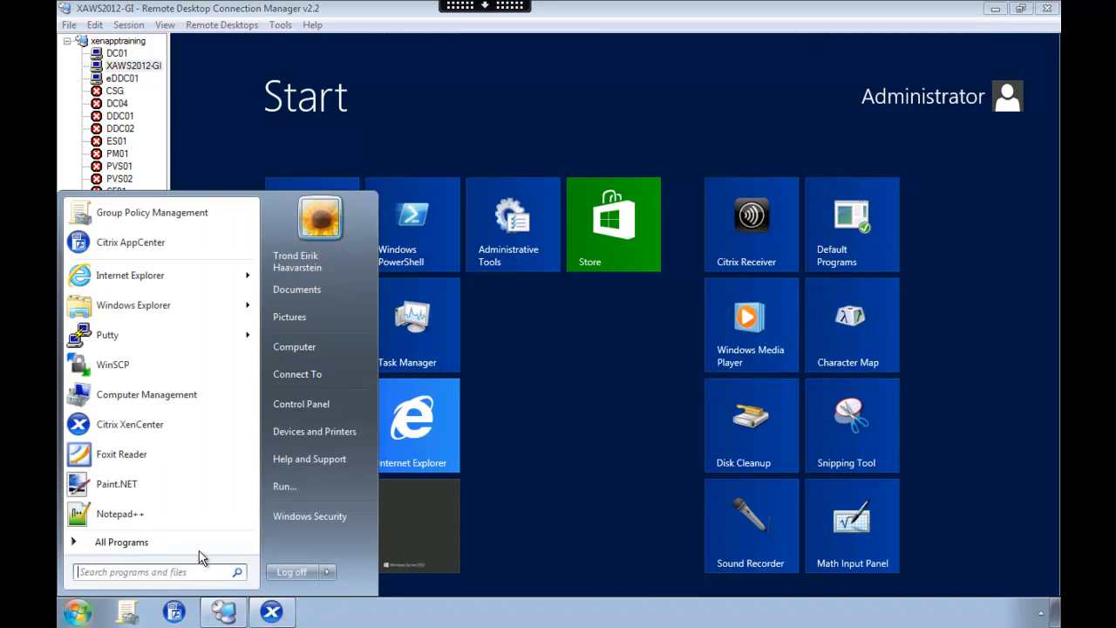
left_click(285, 485)
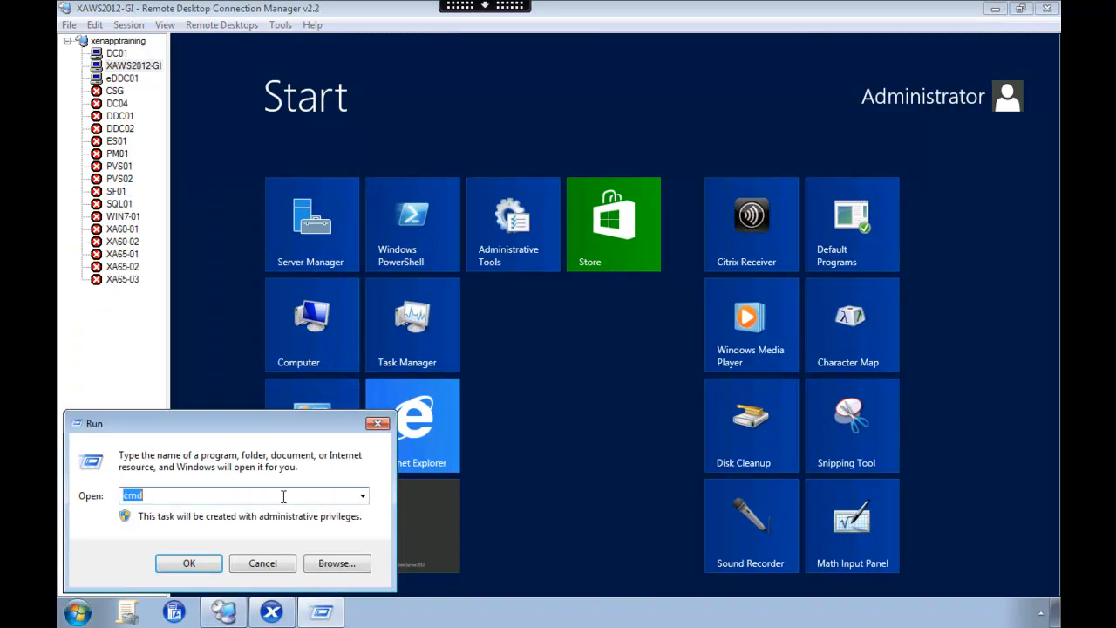
type("\\\\")
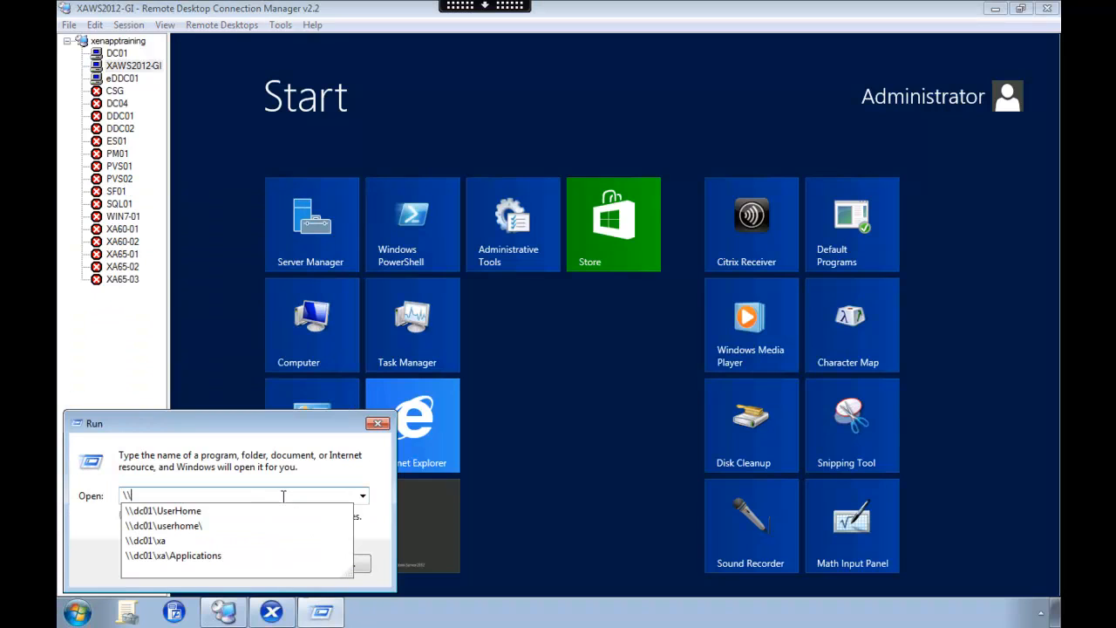
type("\\dc01\\xa\\med")
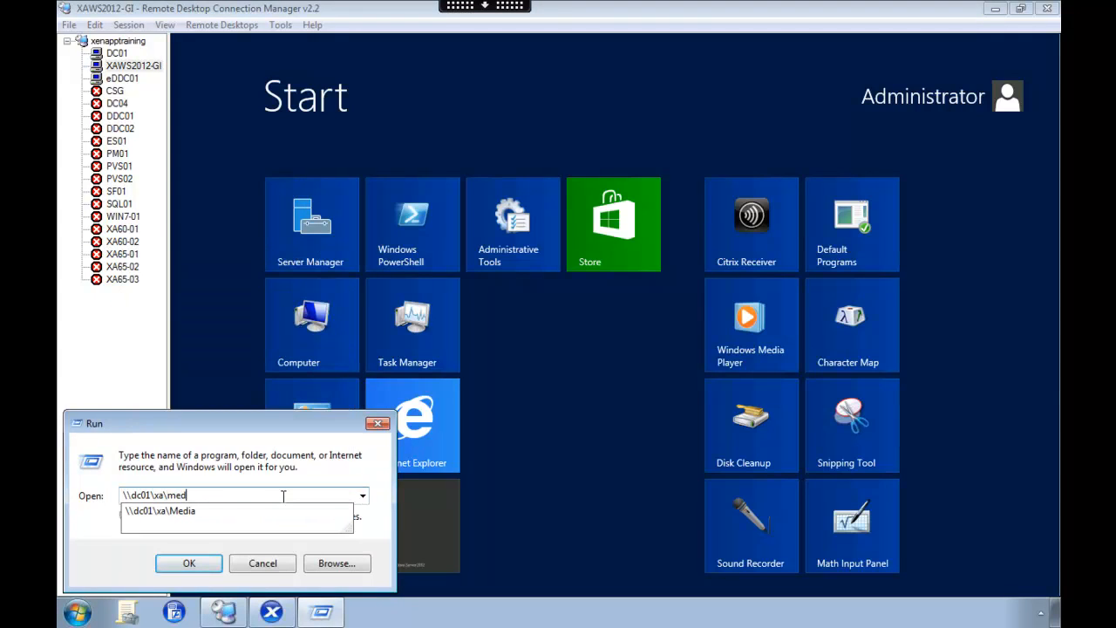
left_click(188, 562)
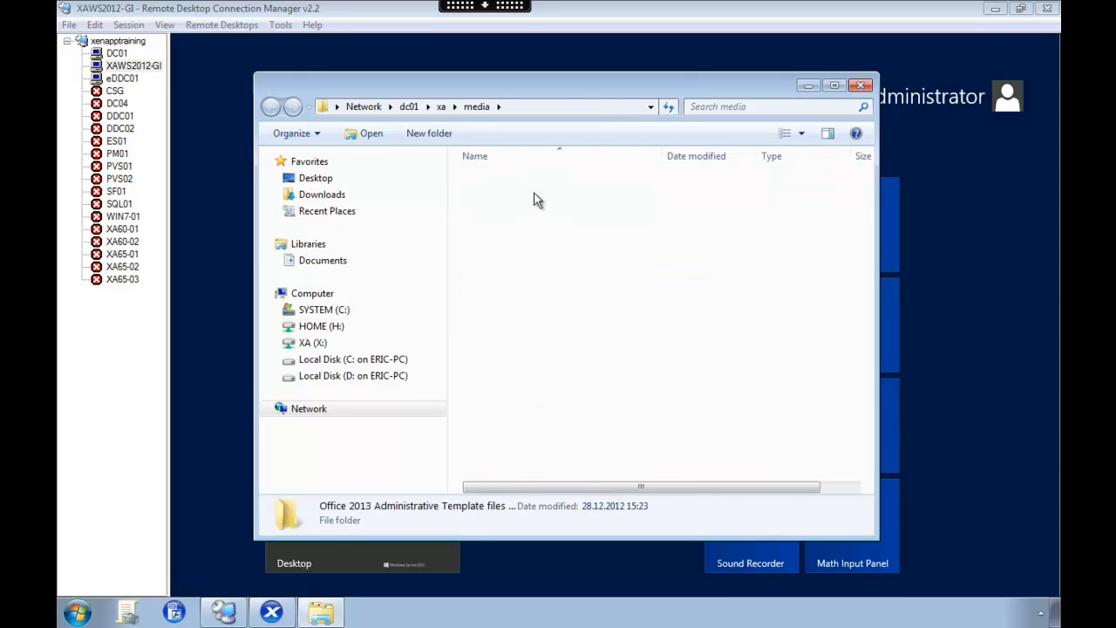
Run admintemplates_64bit.exe, accept the license and extract the templates into C:\temp
right_click(515, 178)
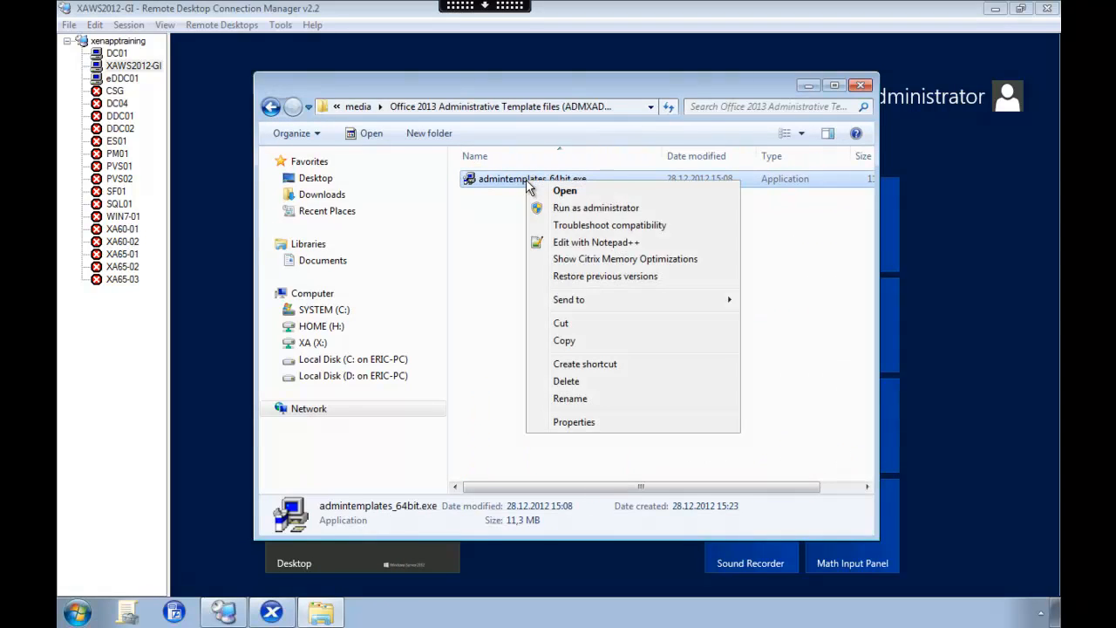
left_click(597, 207)
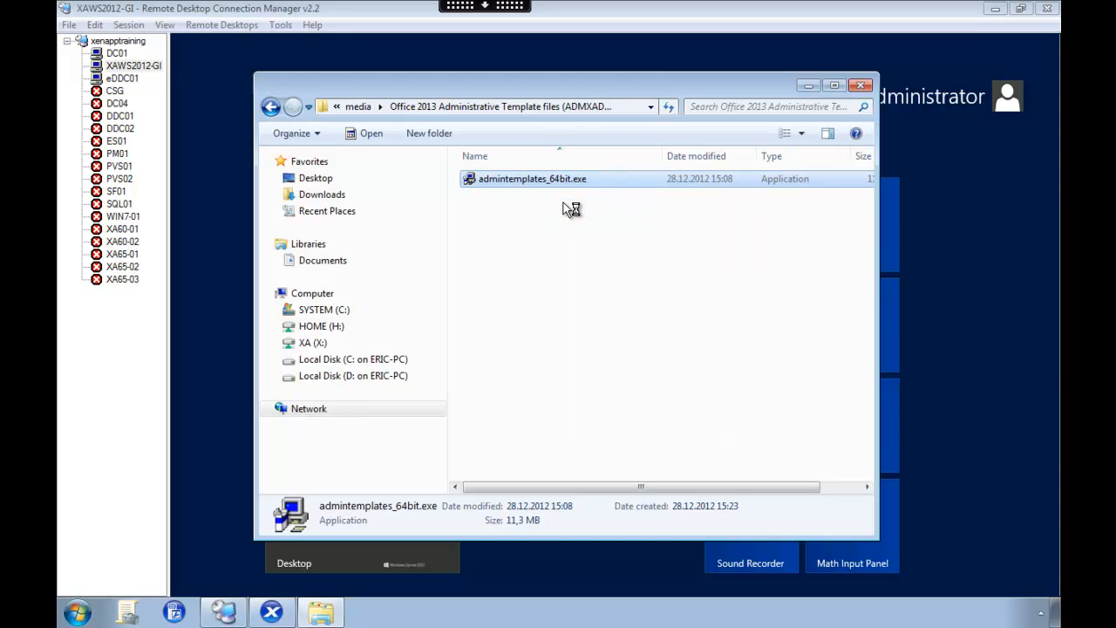
double_click(532, 178)
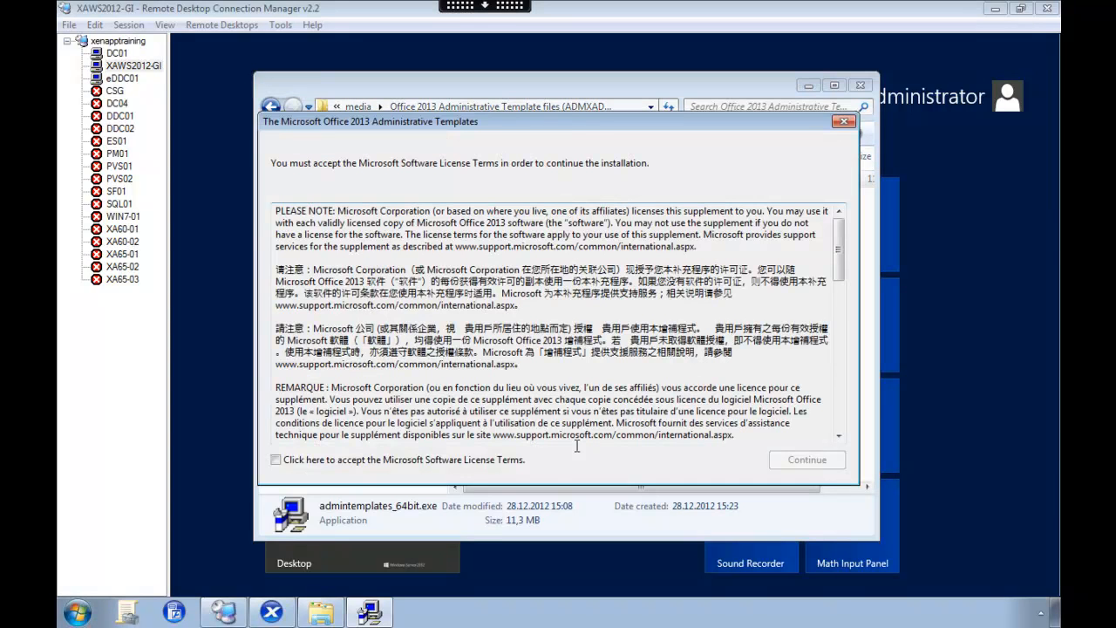
left_click(842, 122)
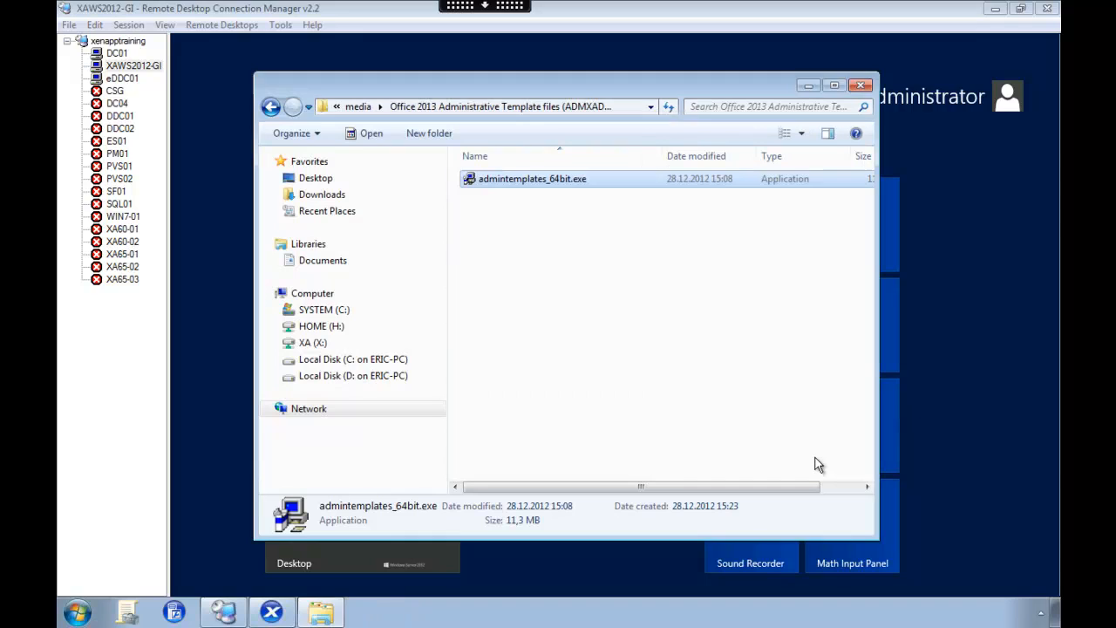
double_click(532, 178)
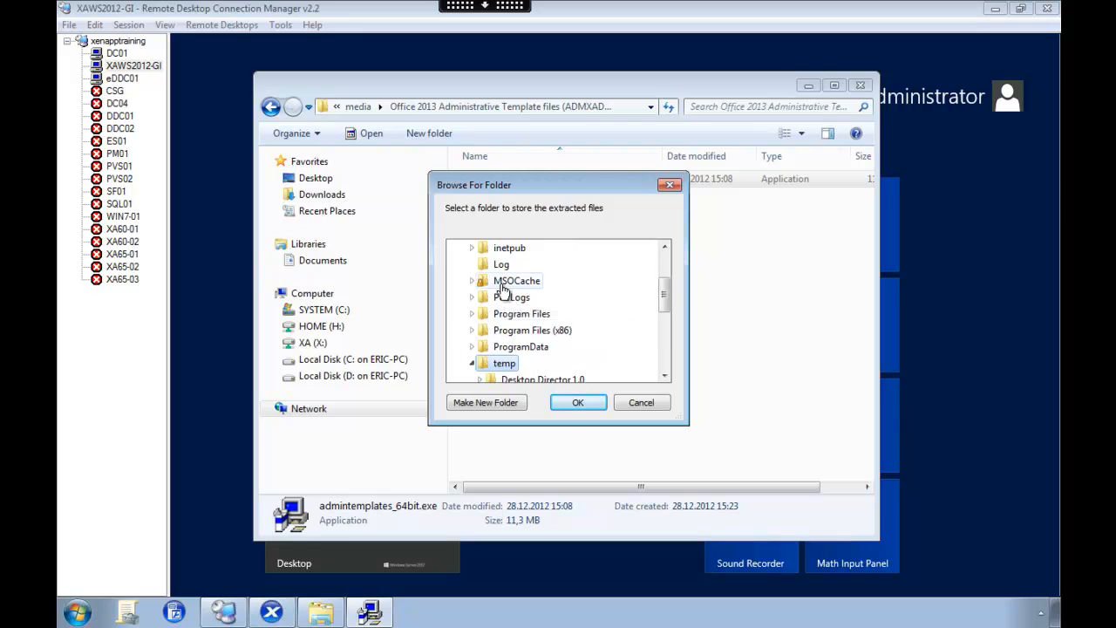
left_click(577, 401)
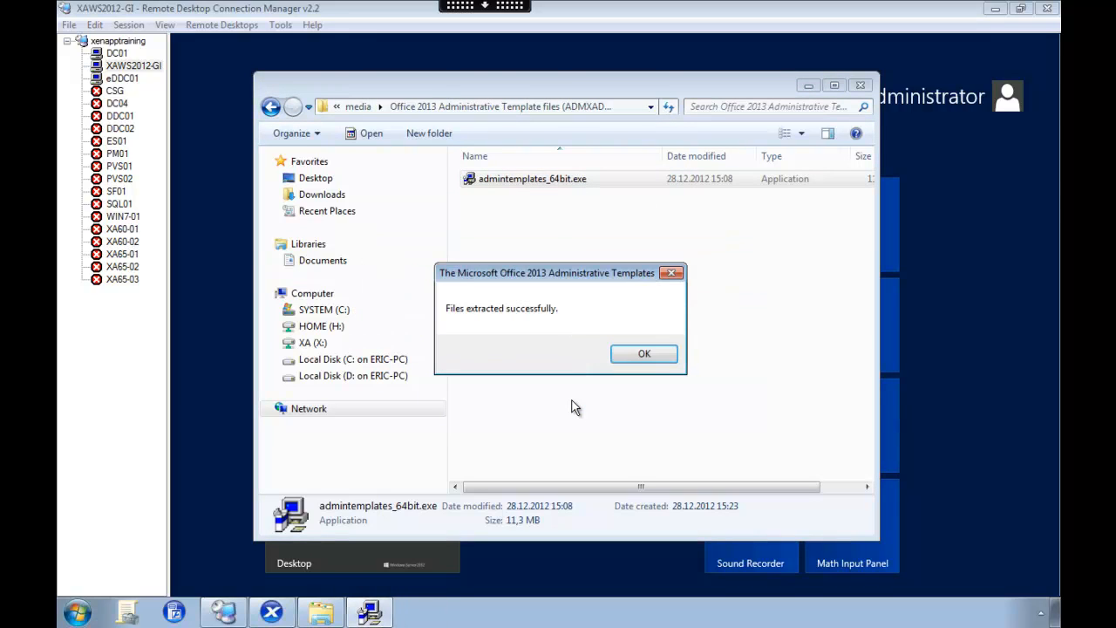
left_click(644, 352)
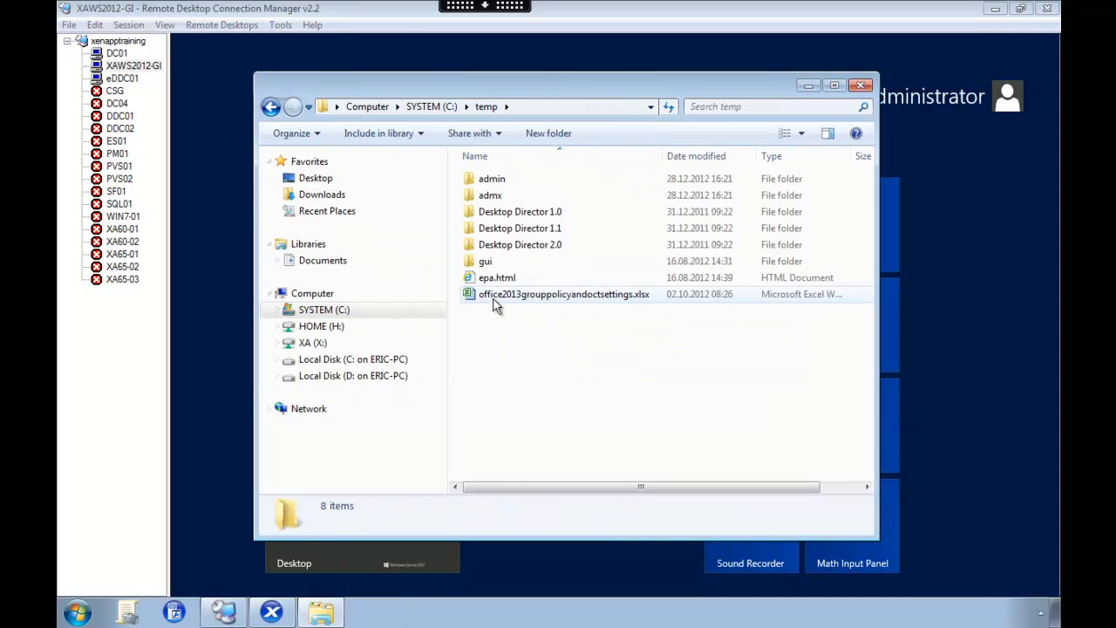
mouse_move(499, 185)
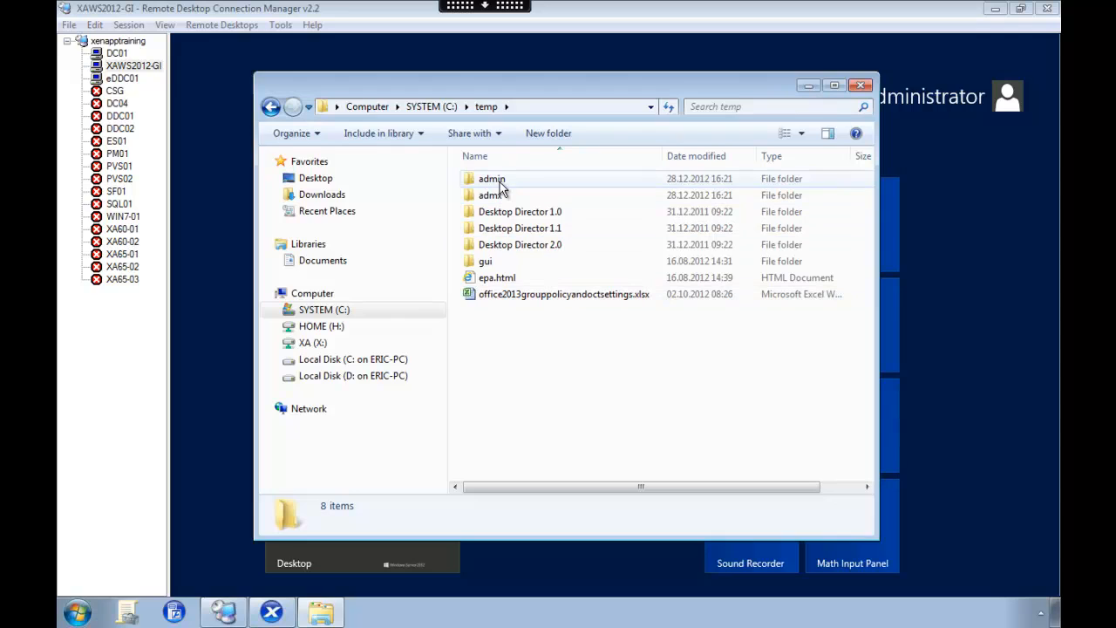
Navigate to X:\Media\Microsoft Office 2013 Pro and select its folder path
left_click(492, 178)
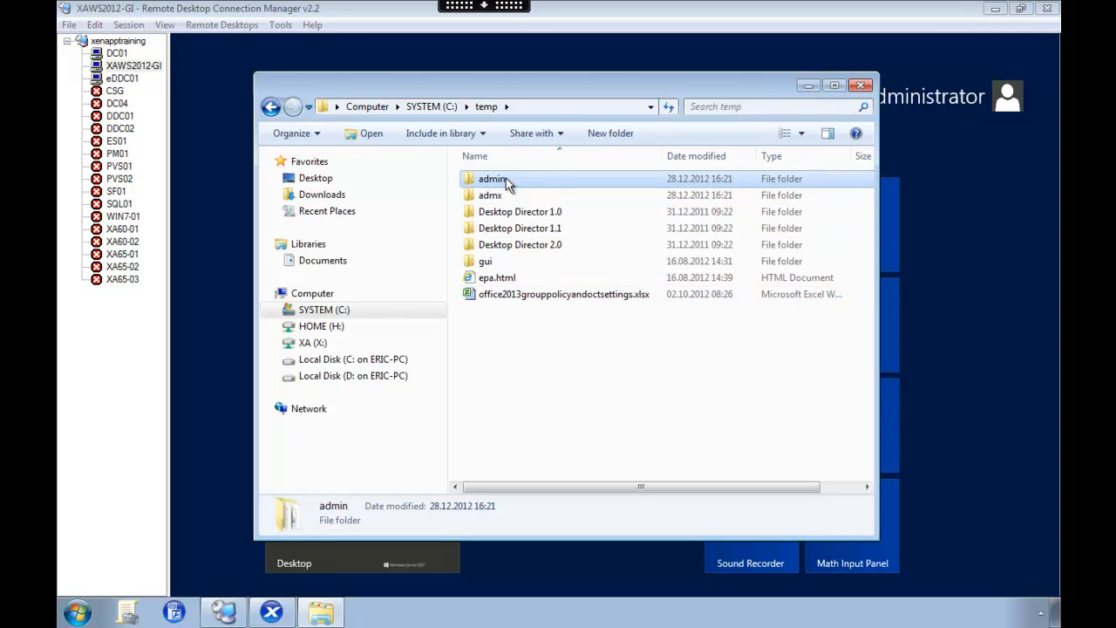
left_click(310, 342)
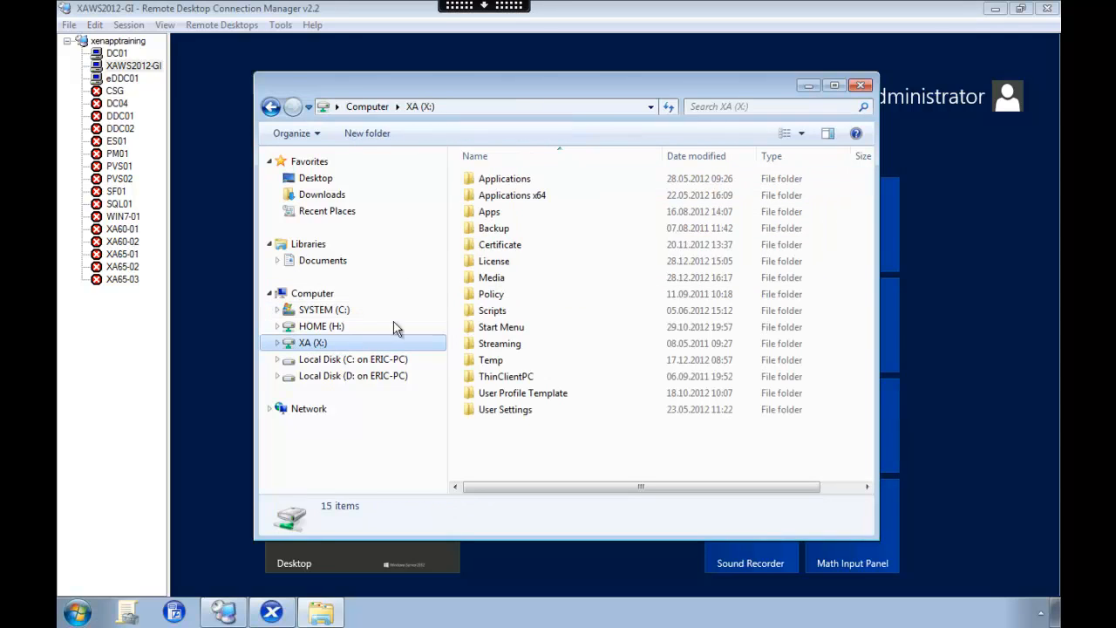
mouse_move(492, 278)
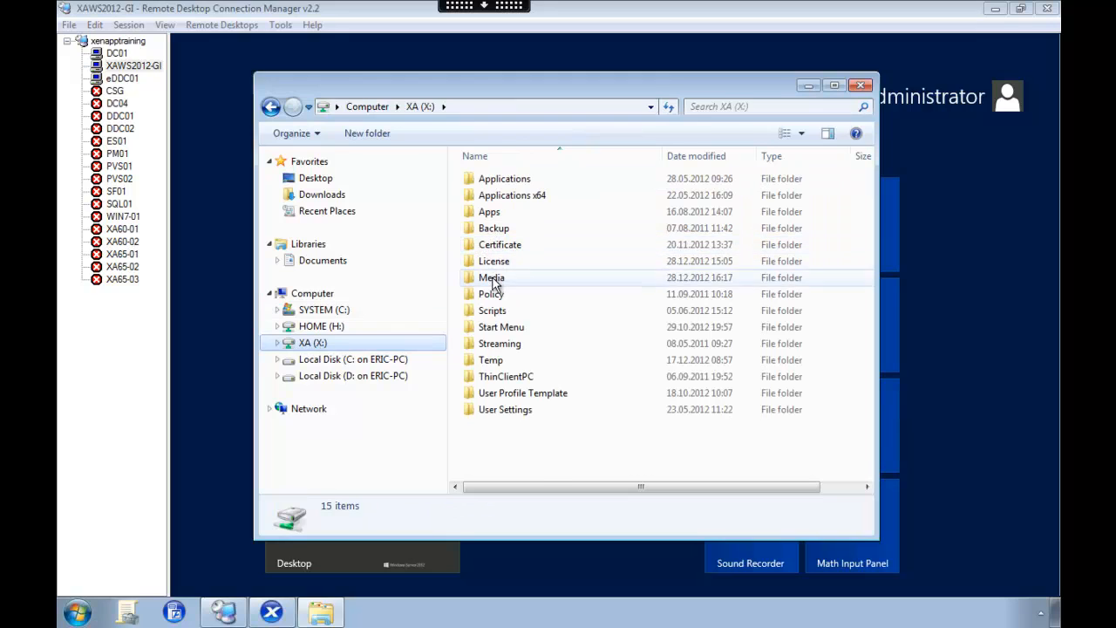
double_click(492, 277)
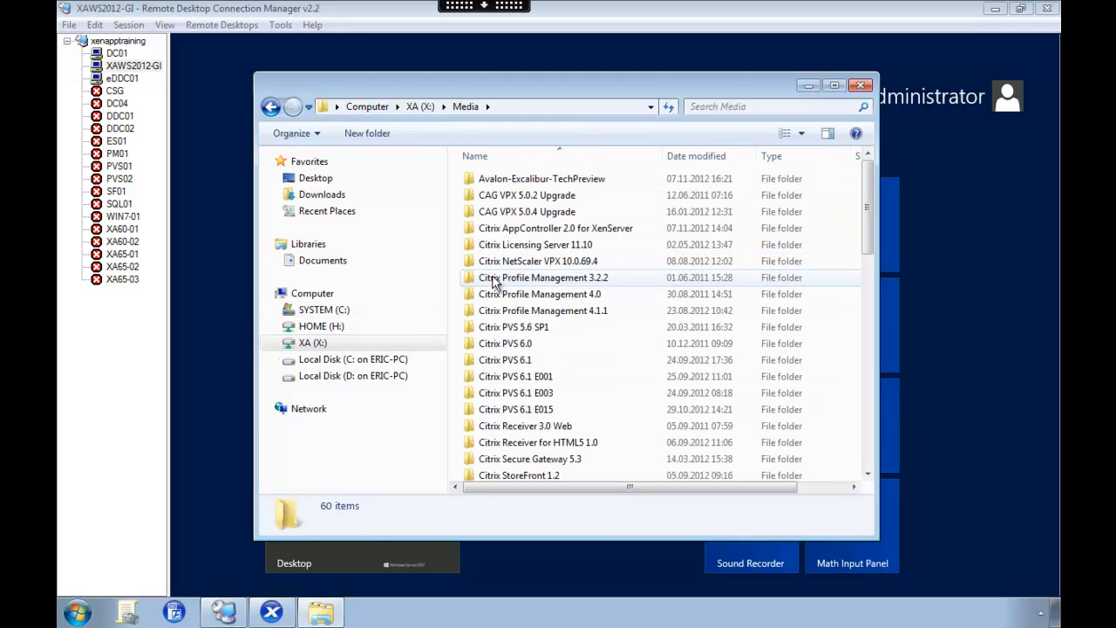
scroll("down", 3)
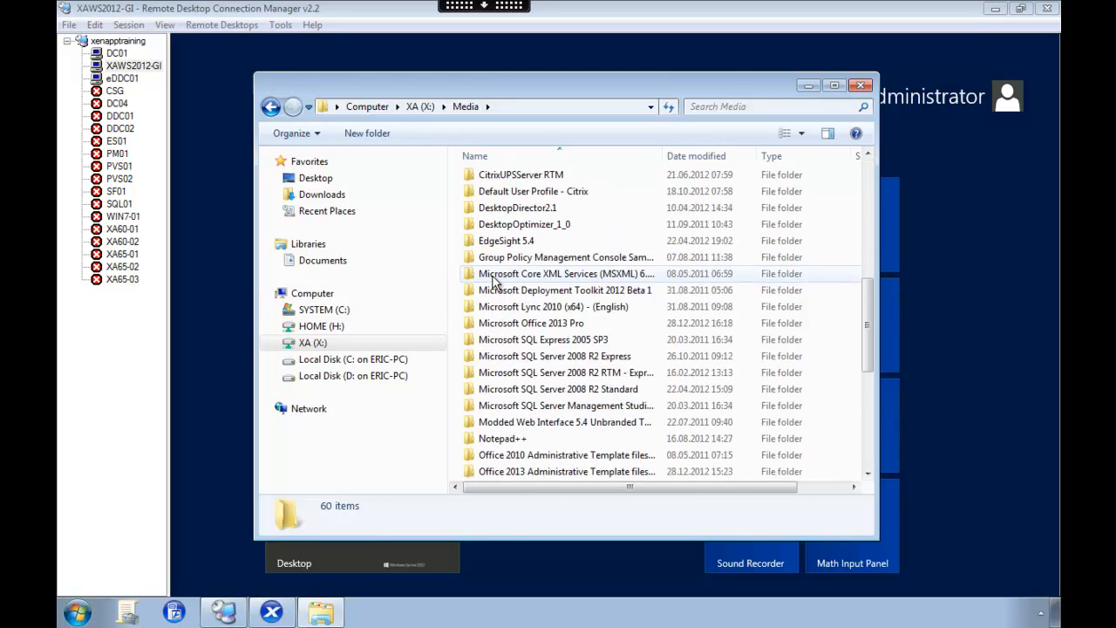
double_click(530, 322)
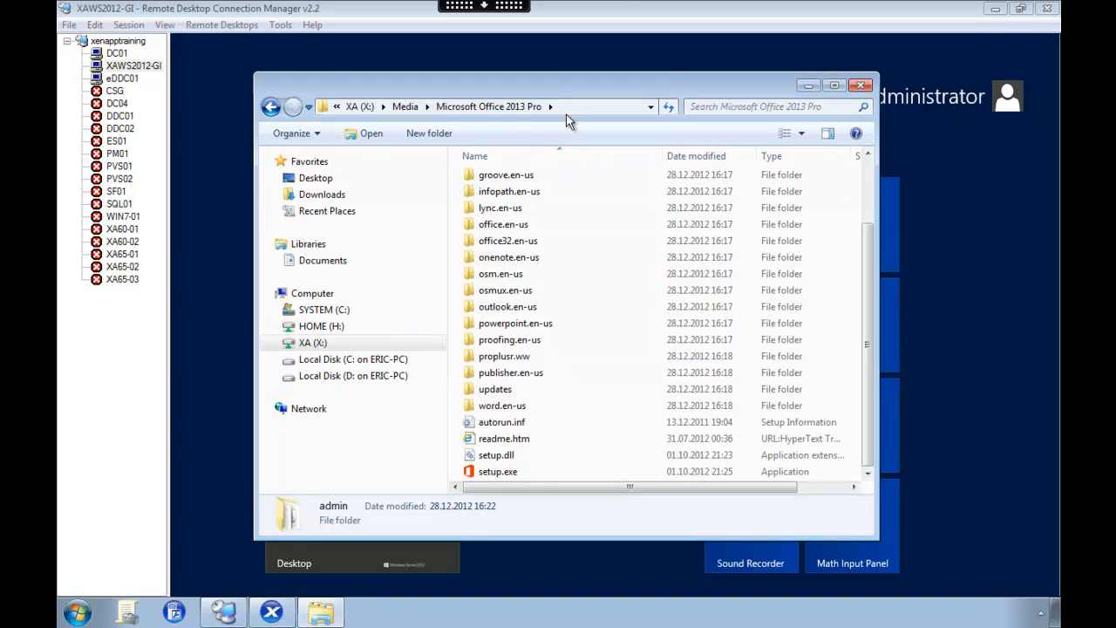
left_click(488, 106)
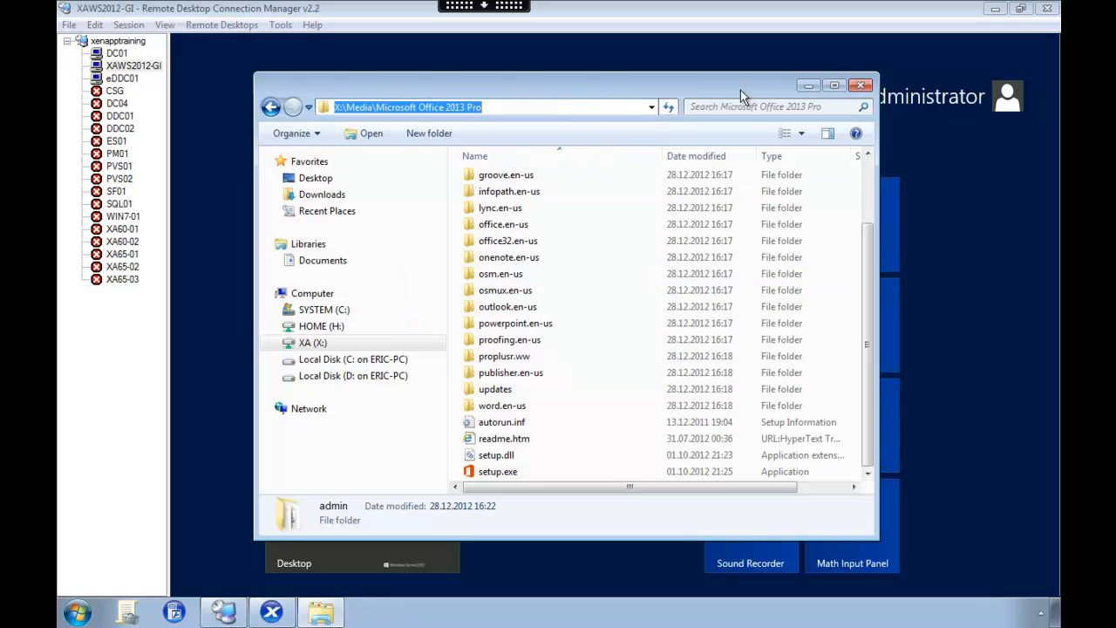
left_click(76, 611)
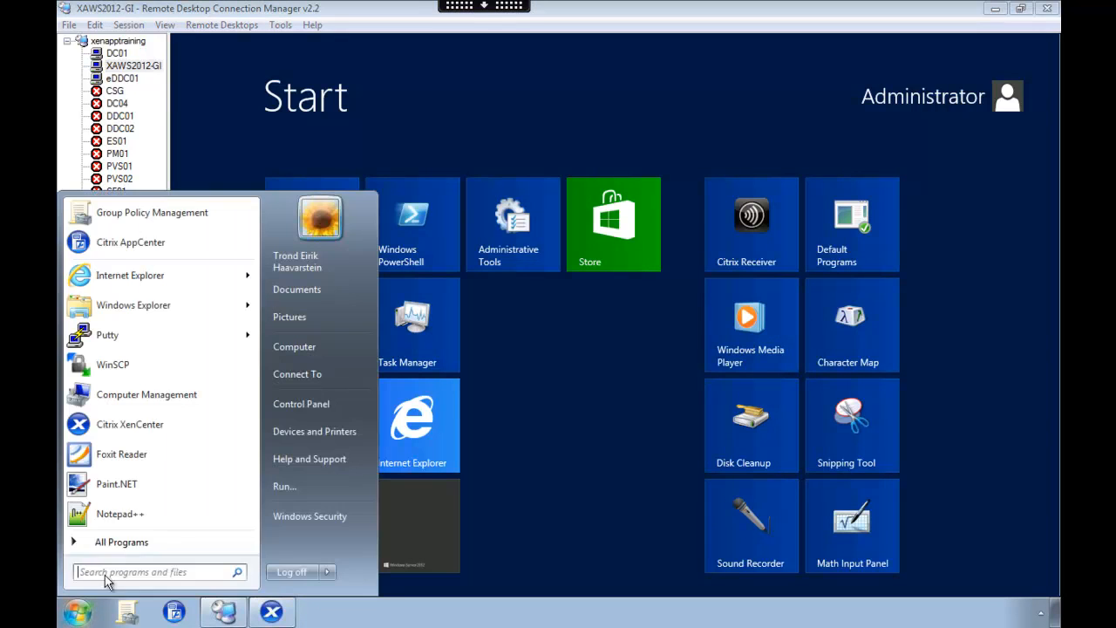
Run setup.exe /admin from the Office 2013 Pro folder to open the Office Customization Tool
left_click(284, 485)
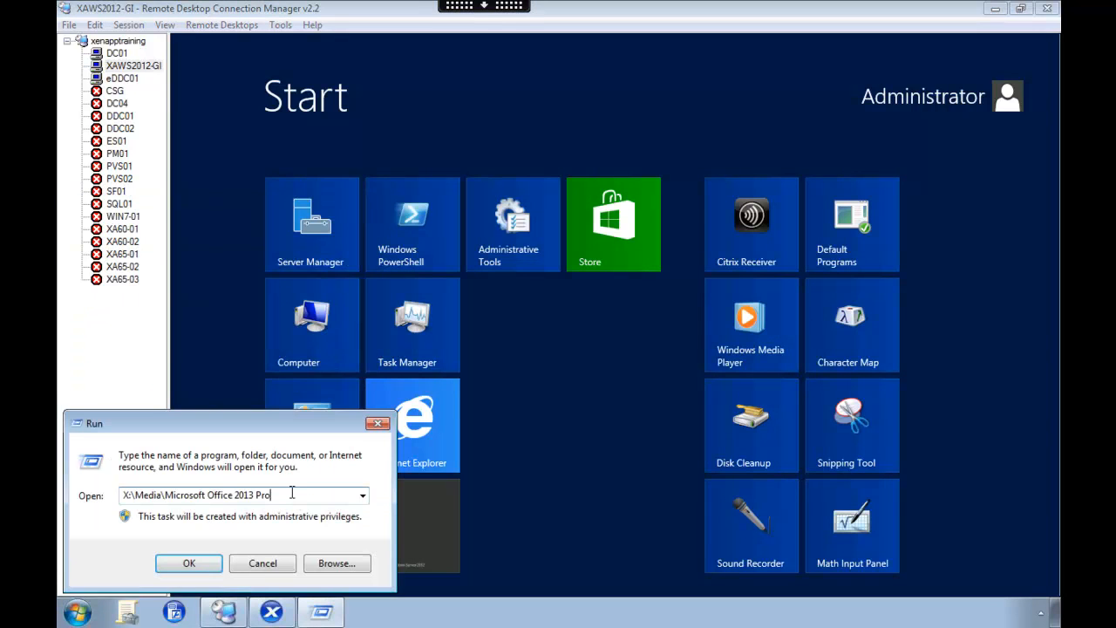
type("\\setup.exe /")
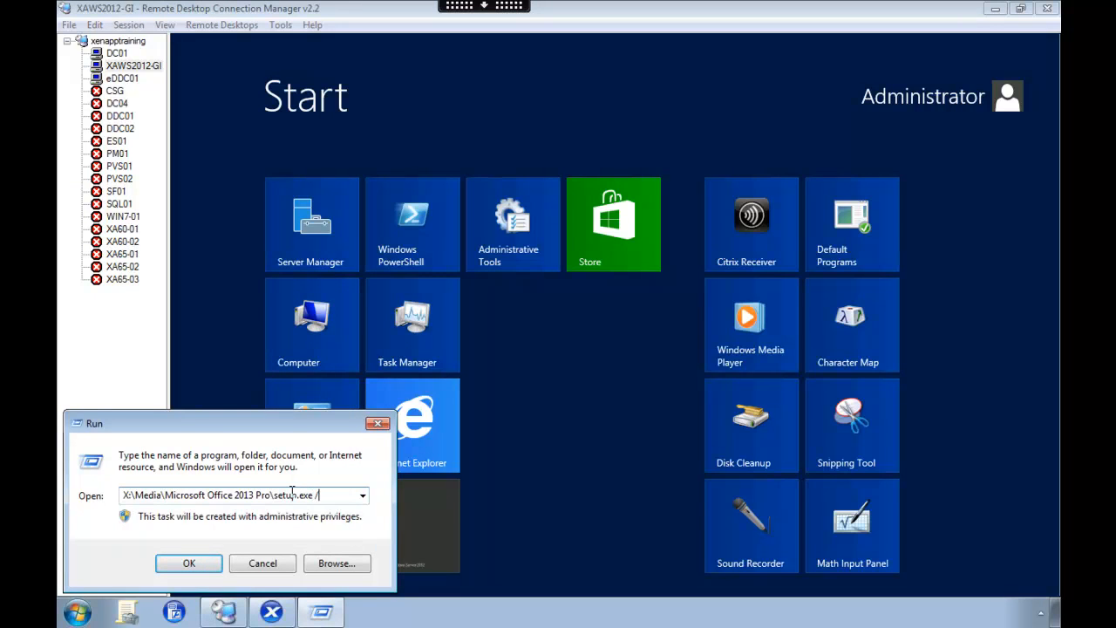
left_click(188, 562)
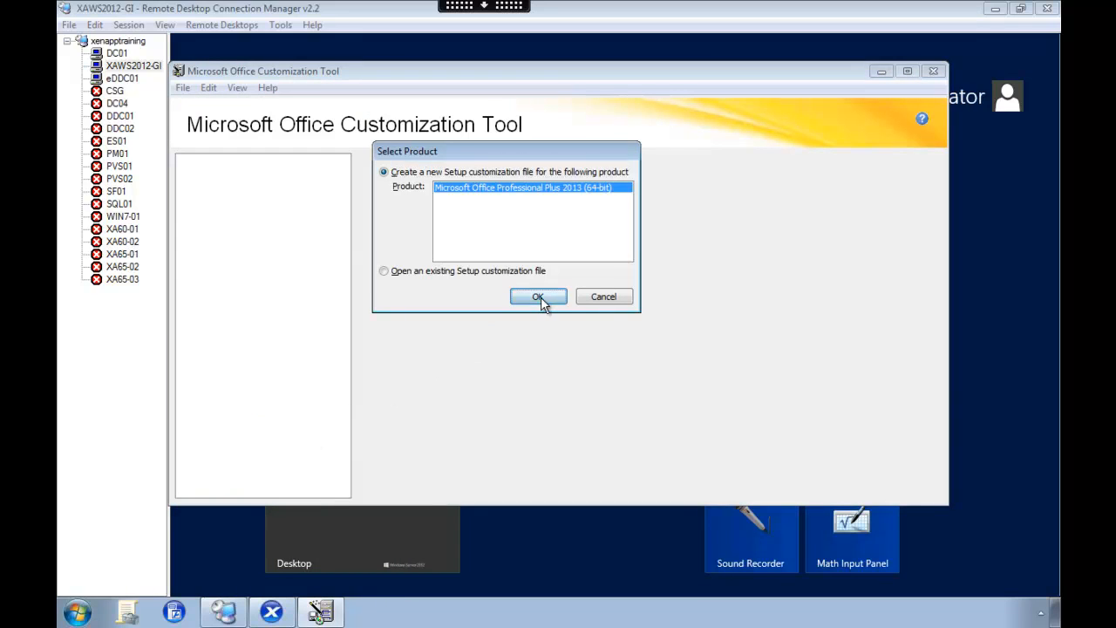
Create a new Office Professional Plus 2013 customization file with Office Open XML default formats
left_click(537, 296)
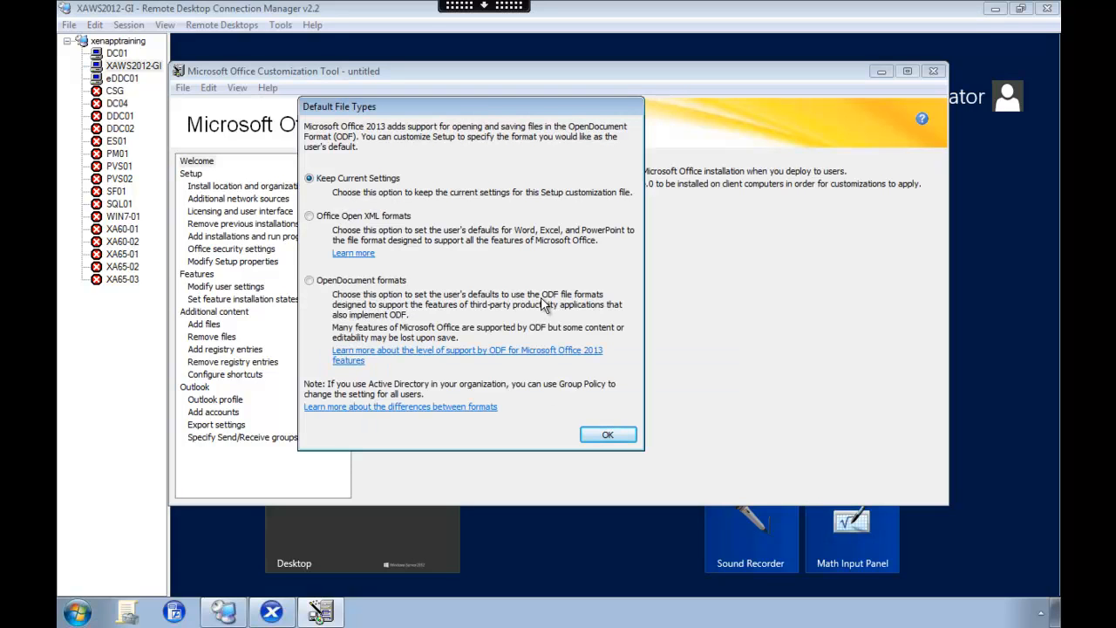
left_click(310, 216)
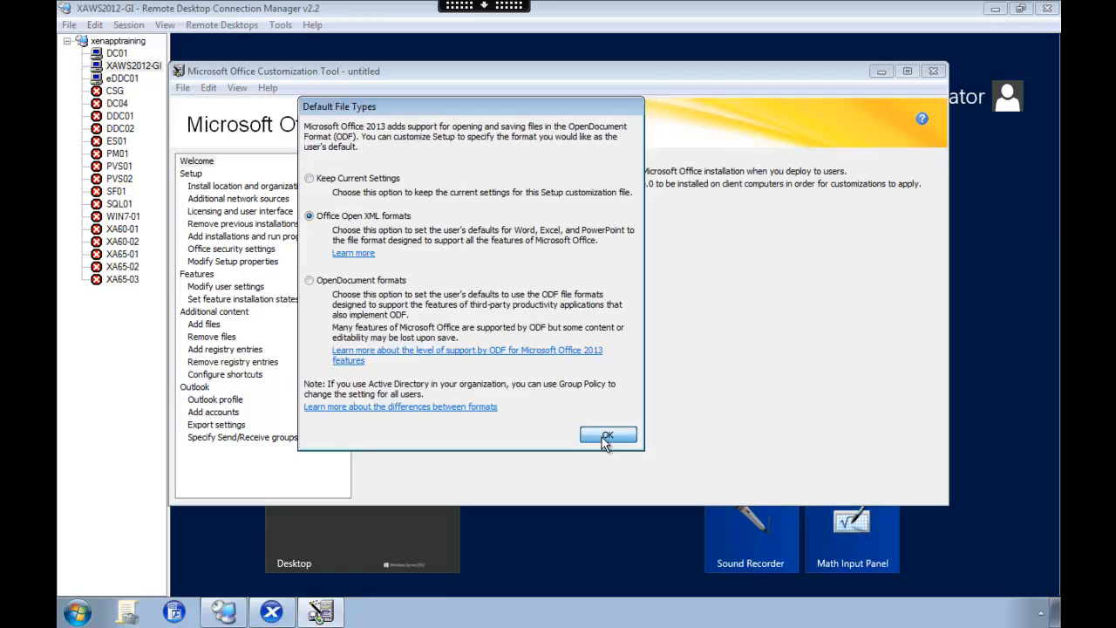
left_click(607, 436)
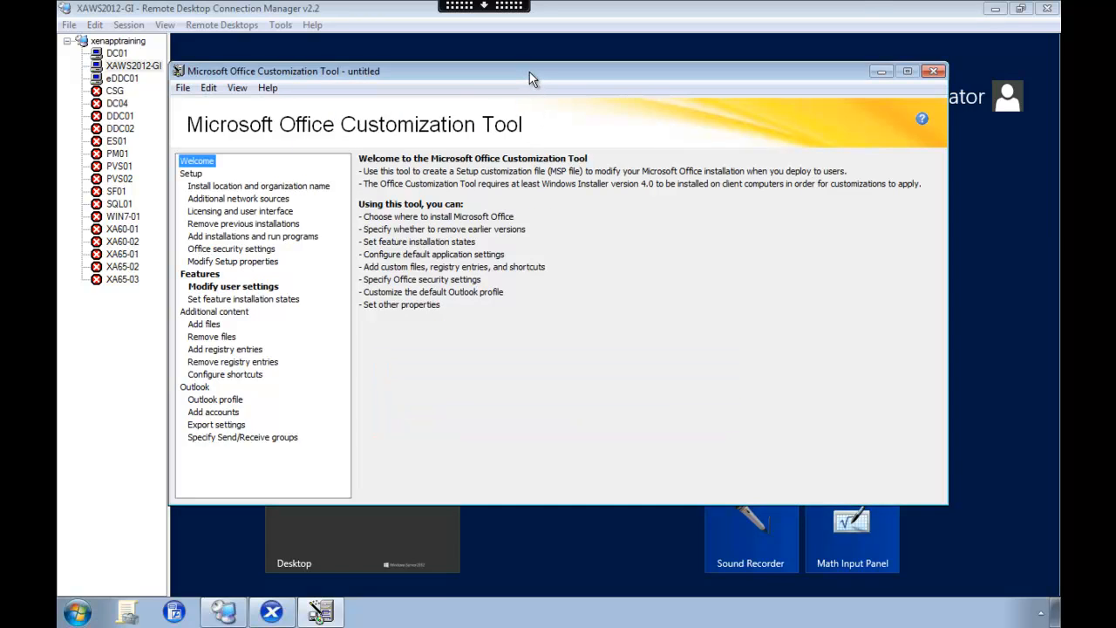
Set the organization name to xenaptraining, view Licensing and user interface, then reach Modify user settings
left_click(259, 185)
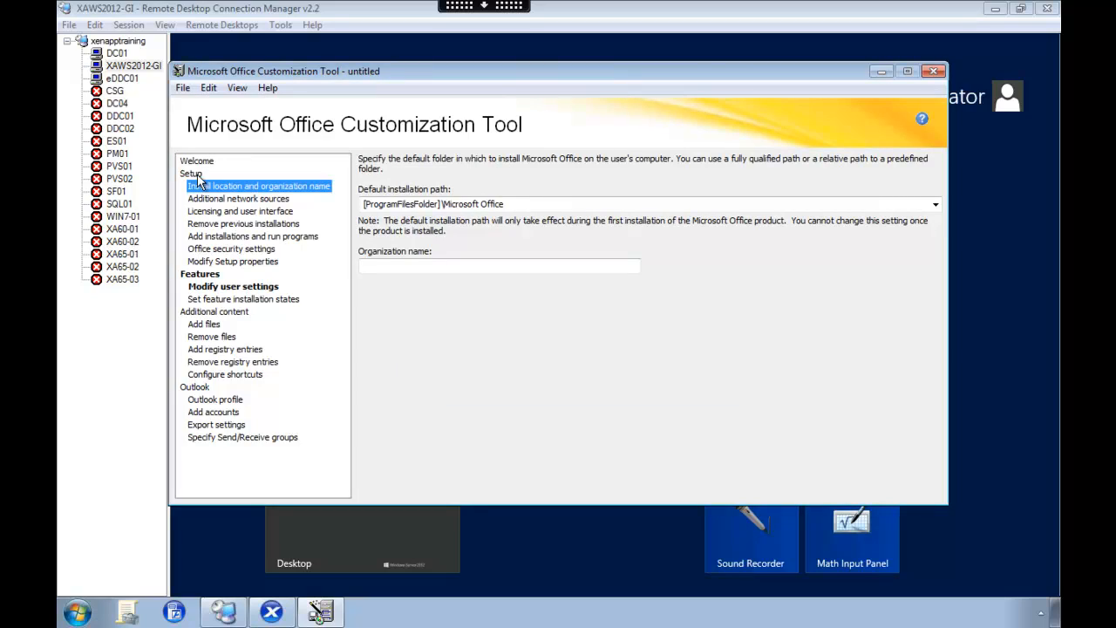
mouse_move(375, 251)
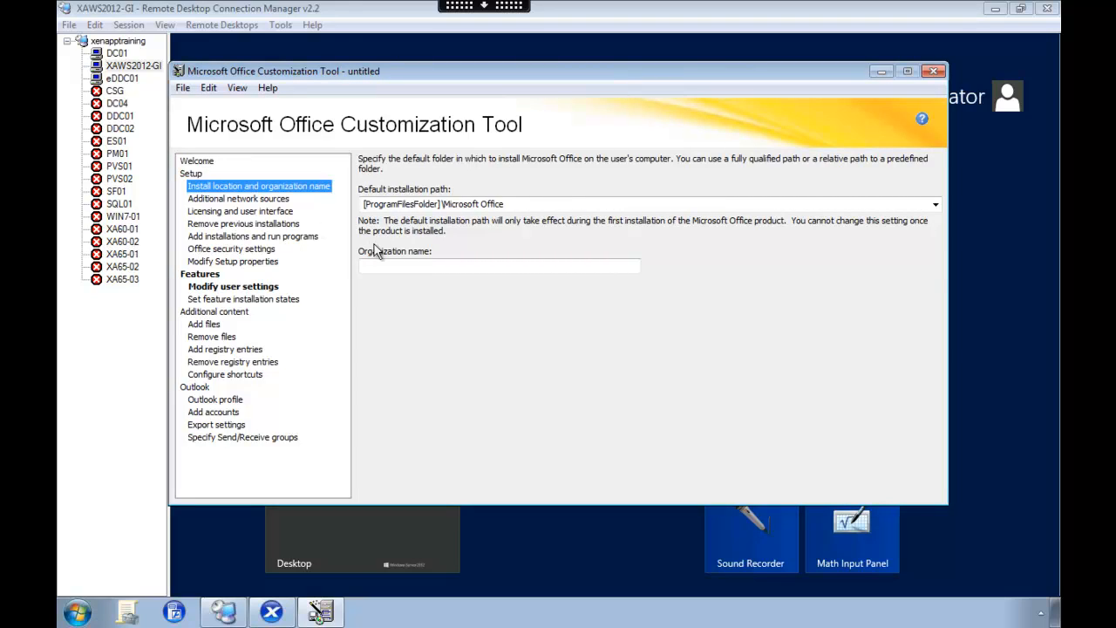
type("xenap")
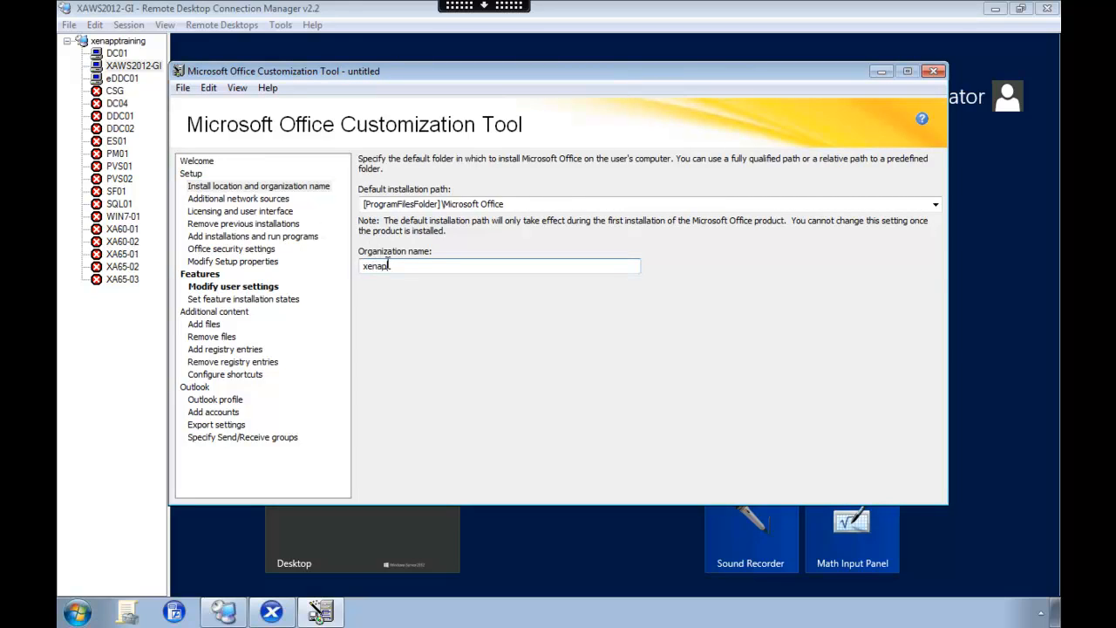
type("training")
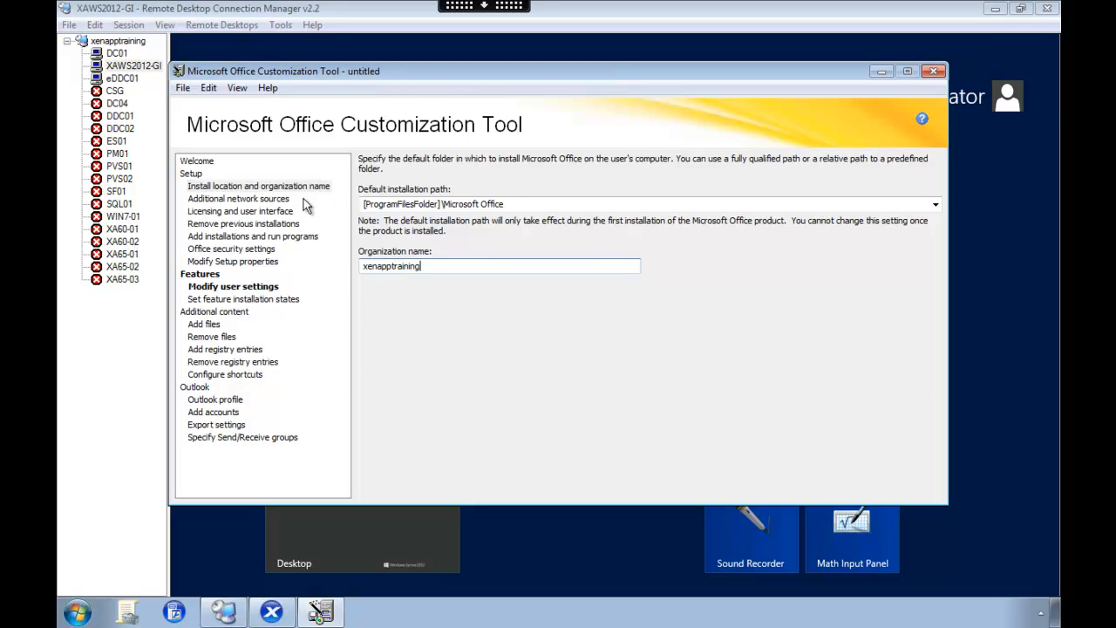
left_click(241, 211)
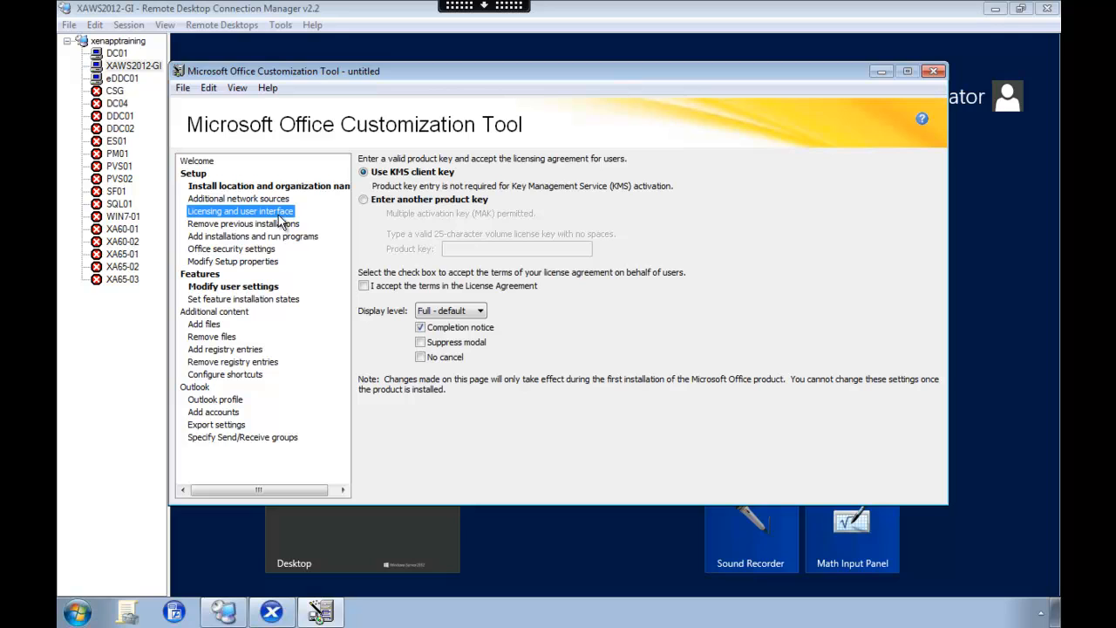
mouse_move(311, 227)
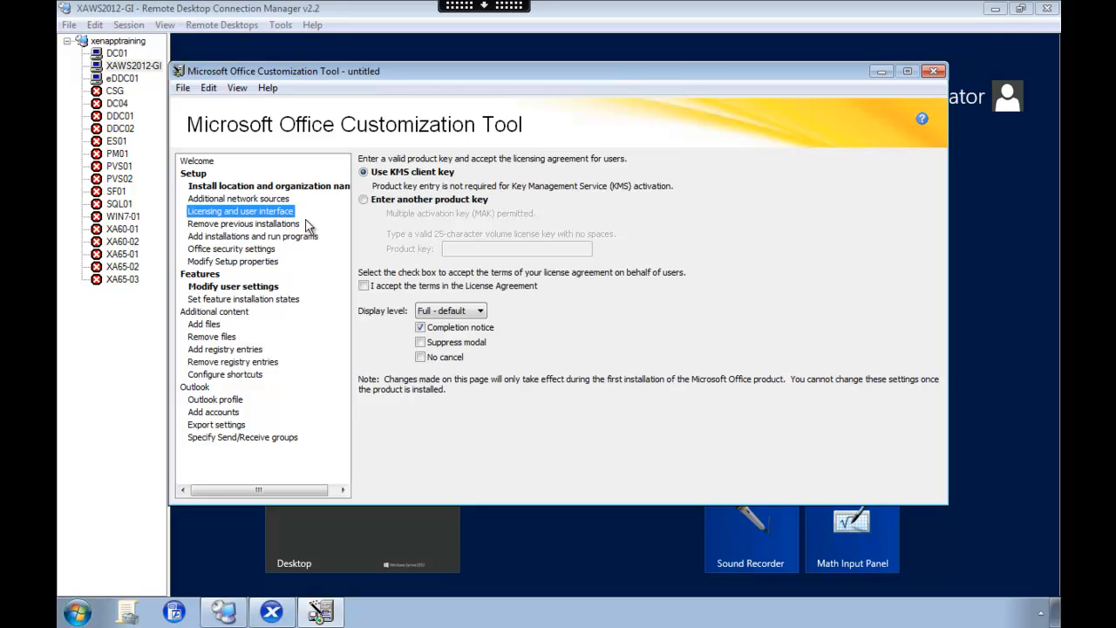
left_click(234, 286)
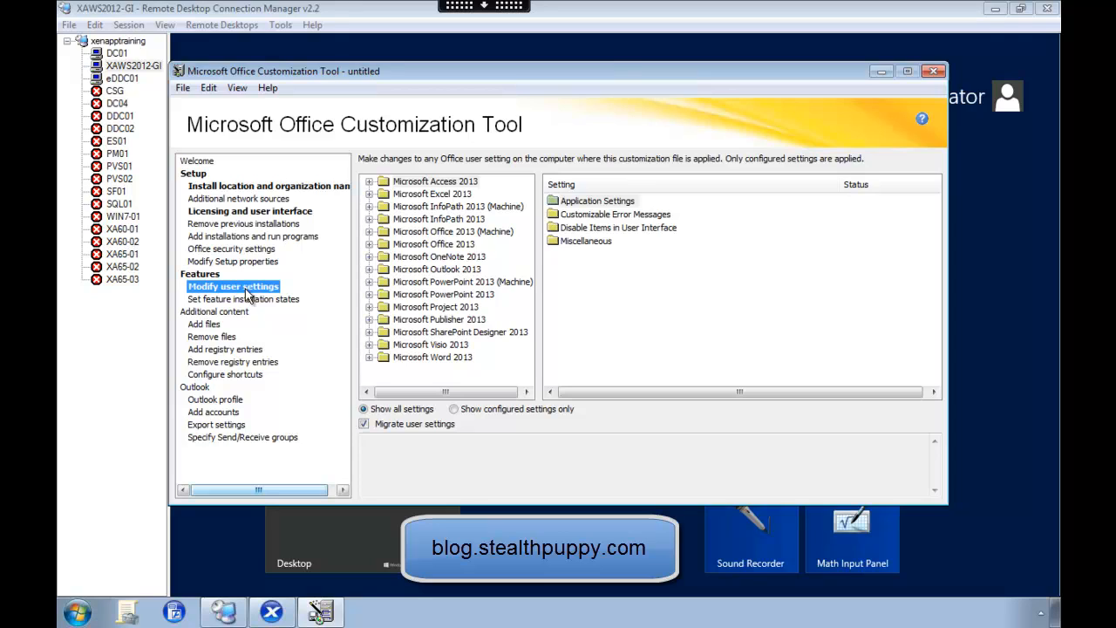
Enable 'Disable the Office Start screen' under Access 2013 Miscellaneous settings
left_click(370, 180)
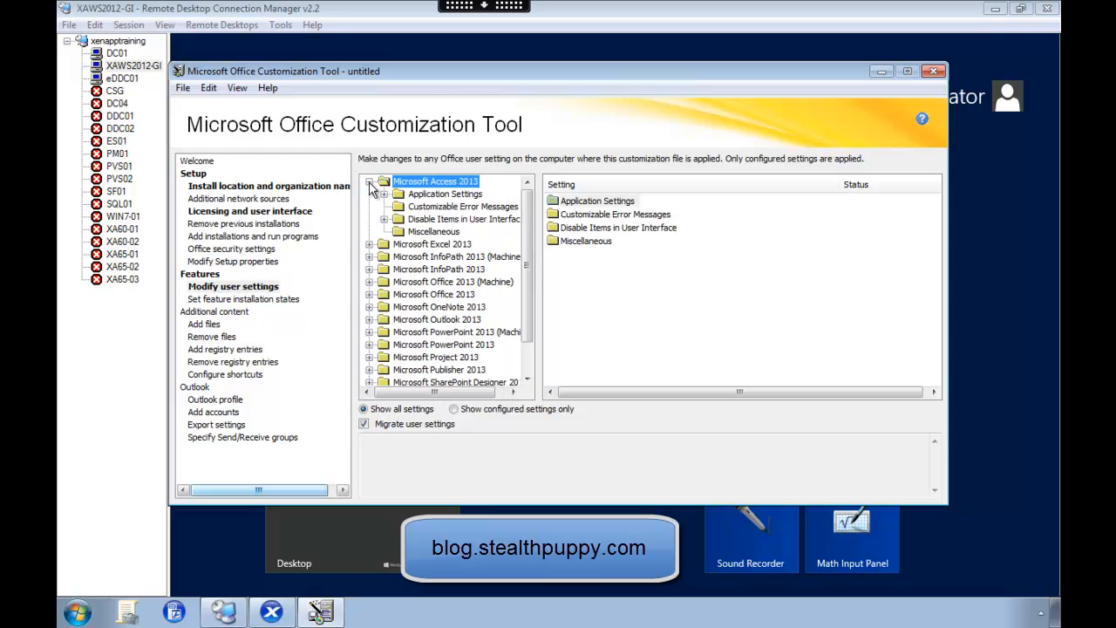
left_click(433, 231)
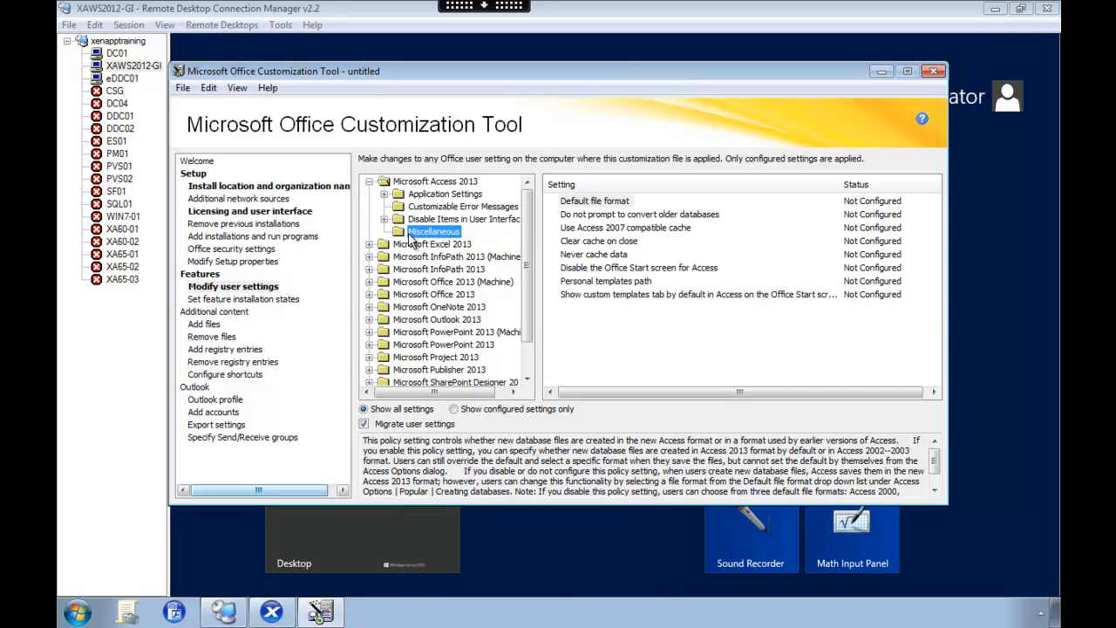
left_click(638, 269)
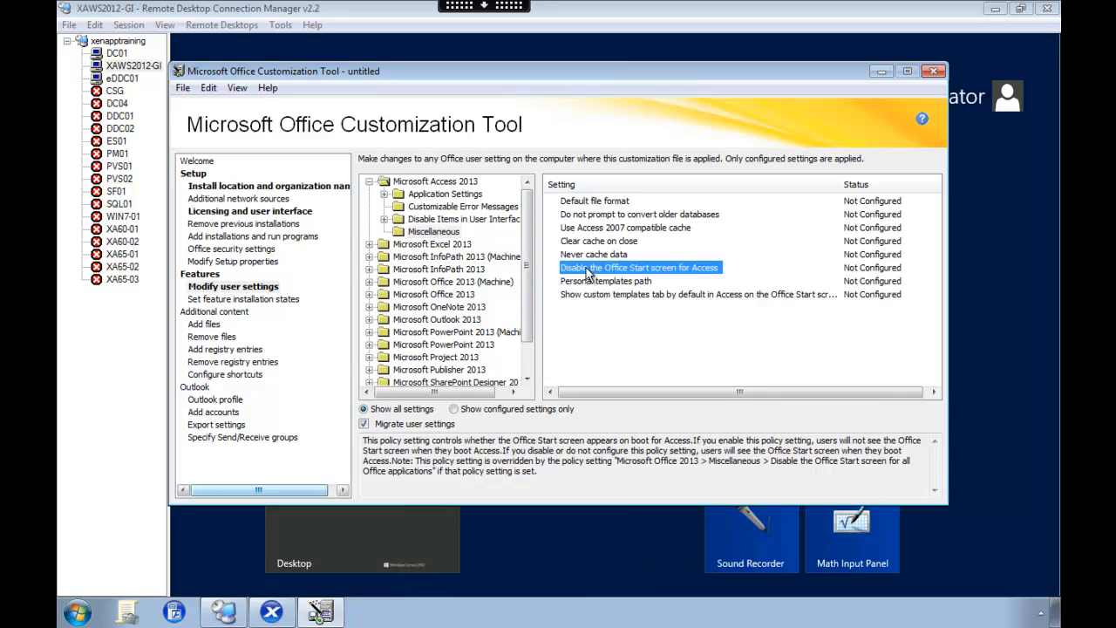
double_click(638, 267)
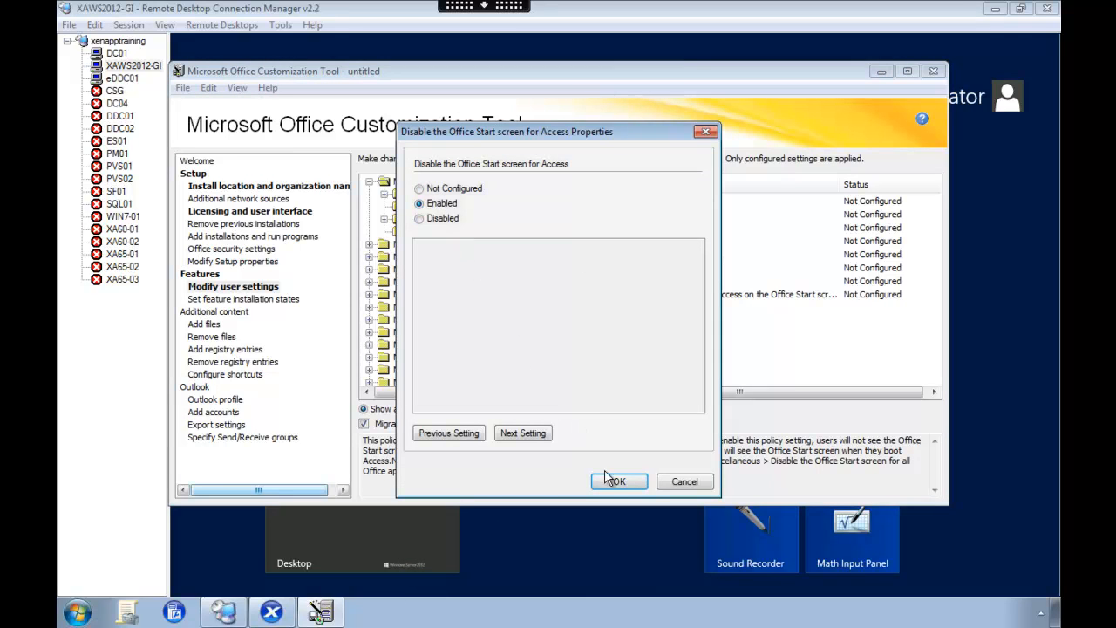
left_click(620, 482)
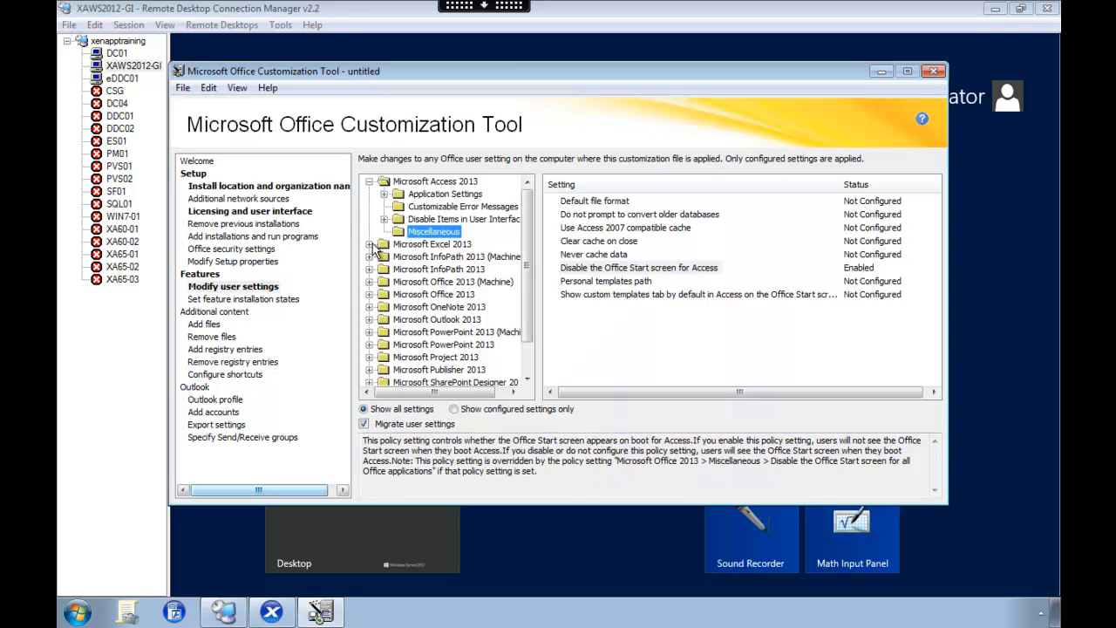
Set Excel 2013's default save file format to Excel Workbook (.xlsx)
left_click(370, 244)
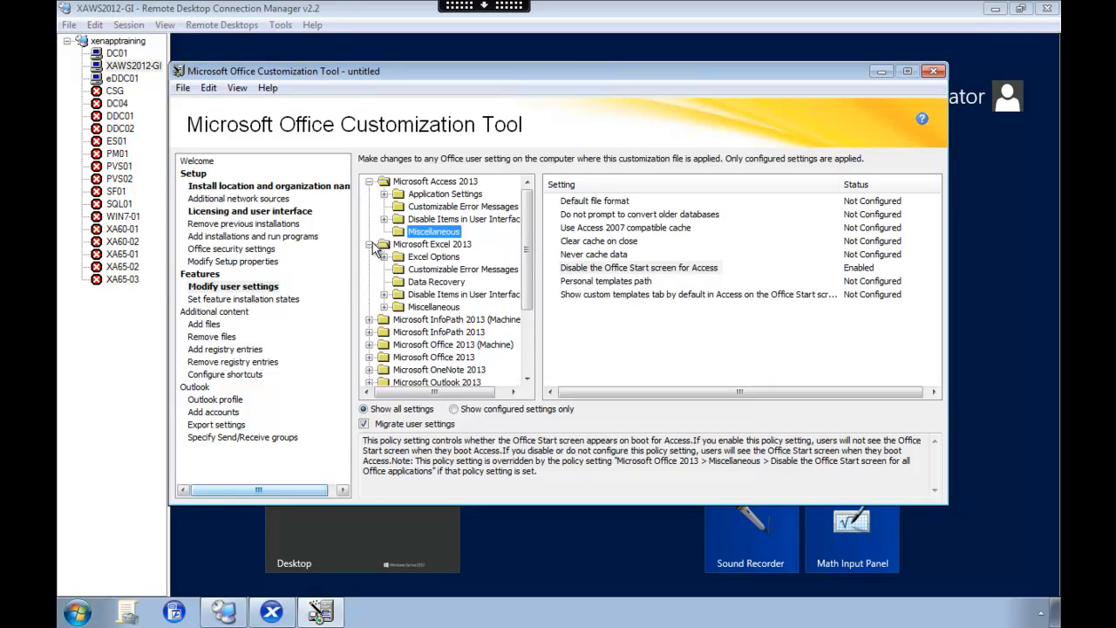
left_click(384, 257)
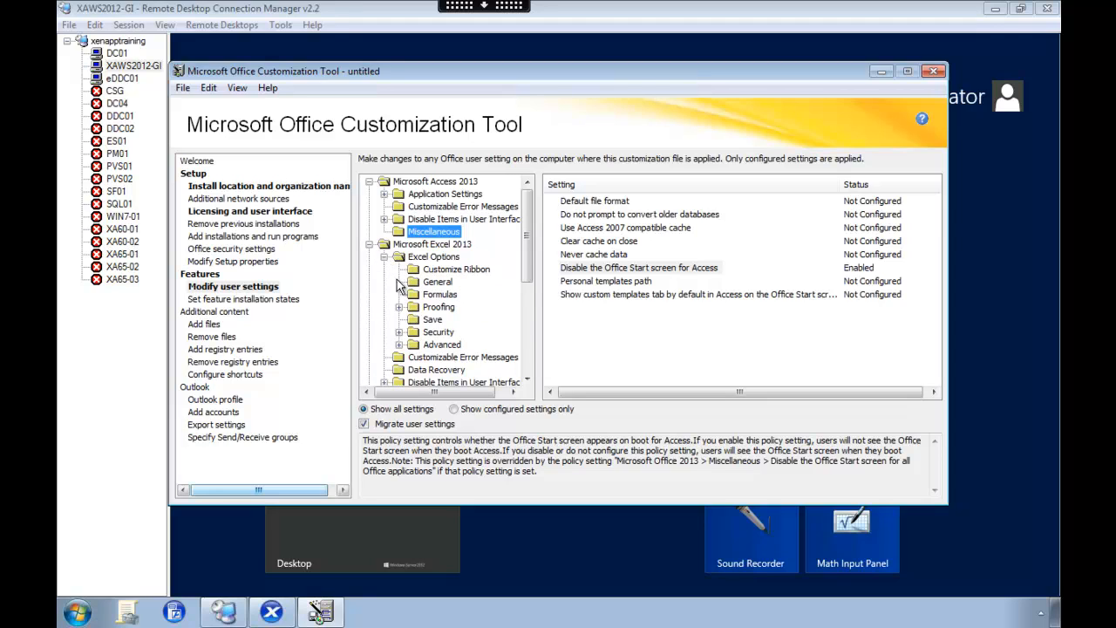
left_click(433, 319)
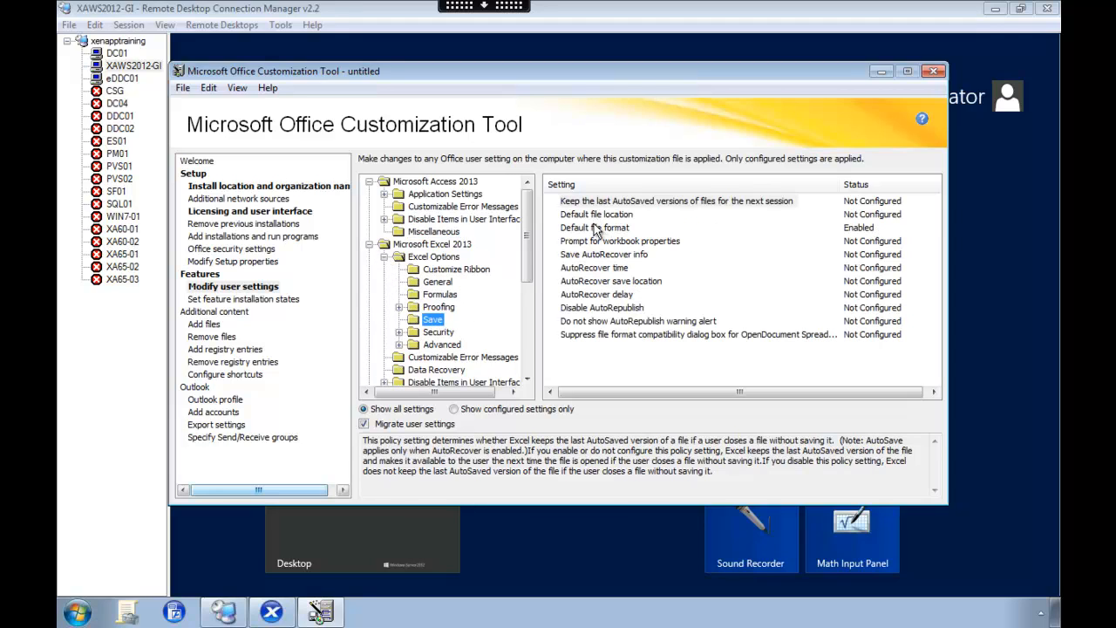
mouse_move(597, 234)
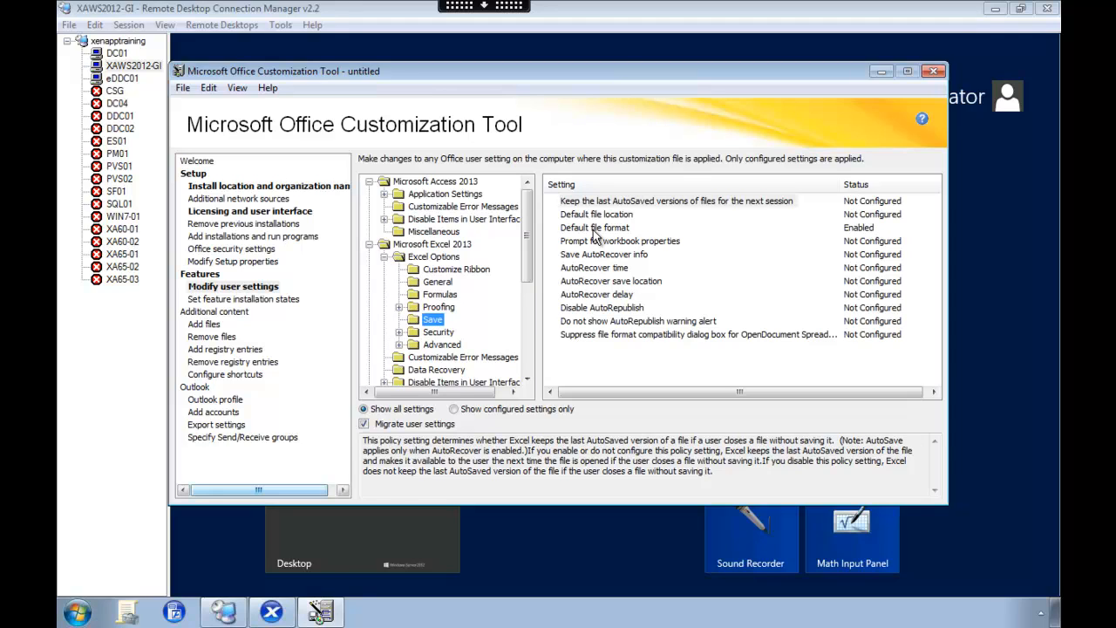
double_click(593, 227)
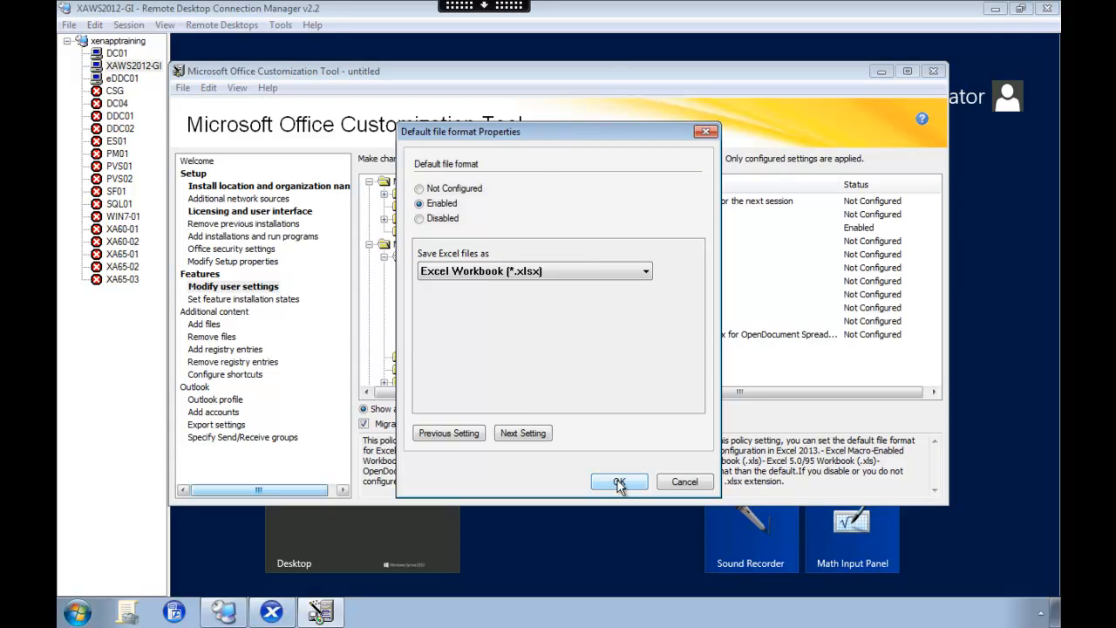
left_click(619, 482)
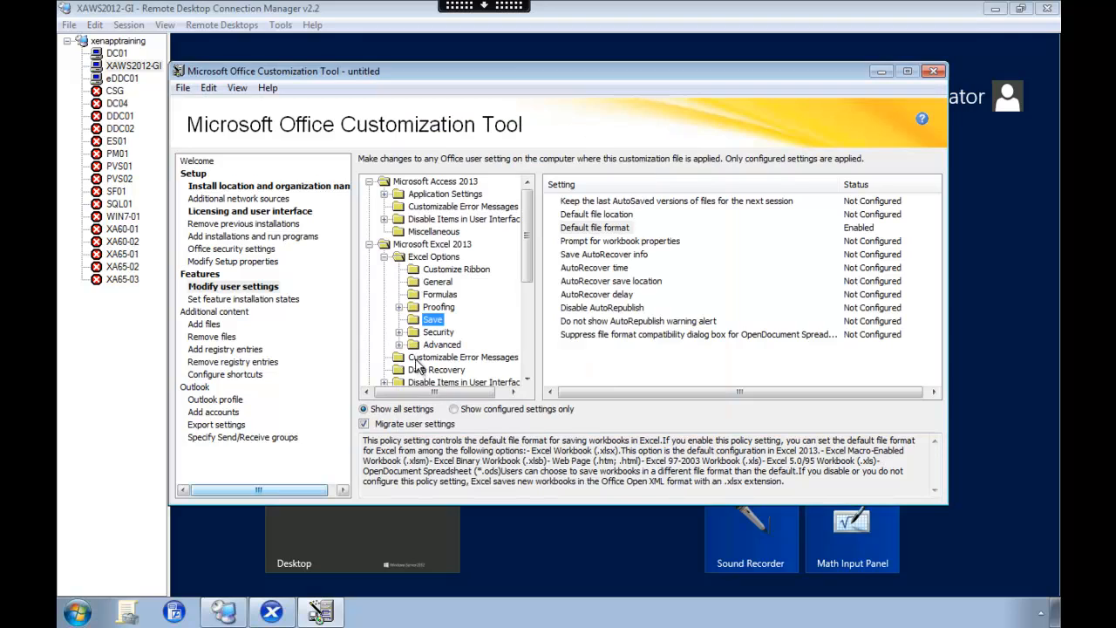
Enable 'Disable the Office Start screen' under Excel 2013 Miscellaneous settings
scroll("down", 3)
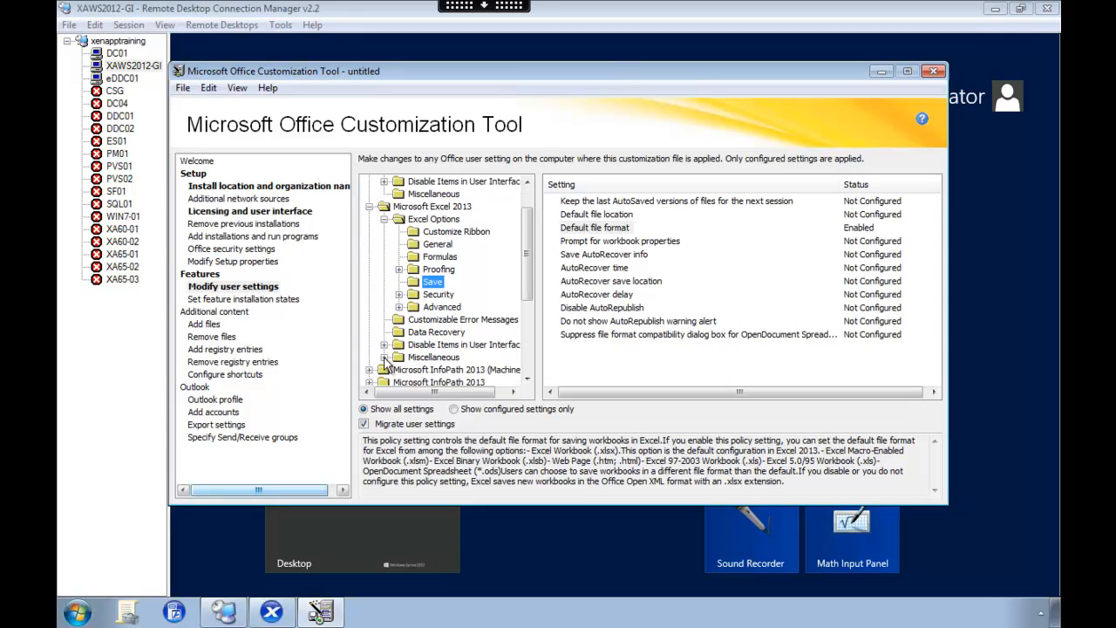
left_click(384, 356)
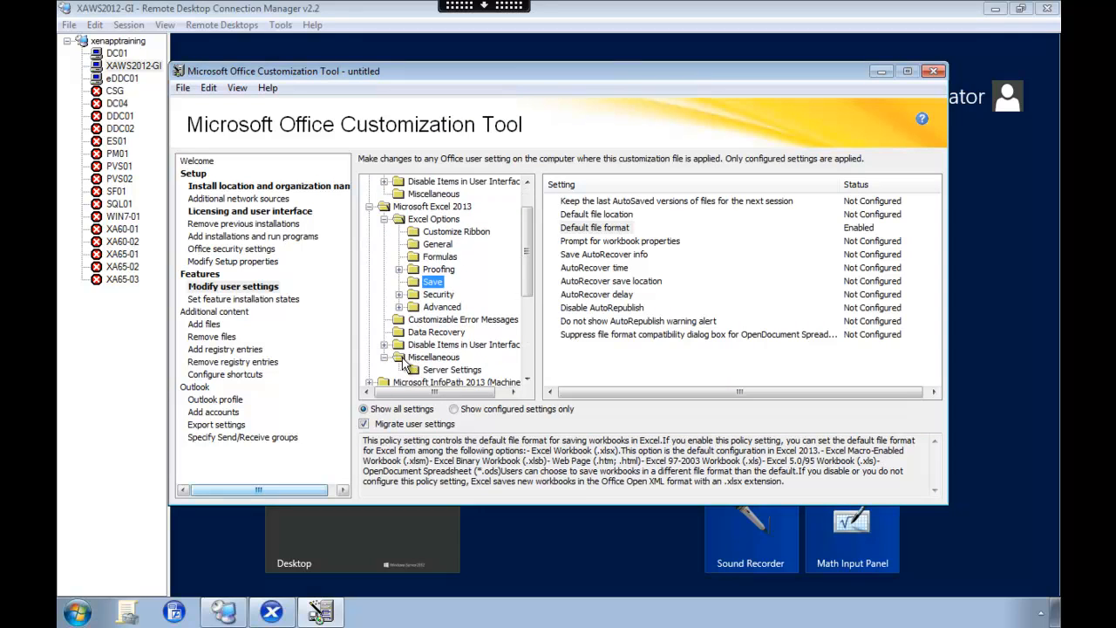
left_click(432, 356)
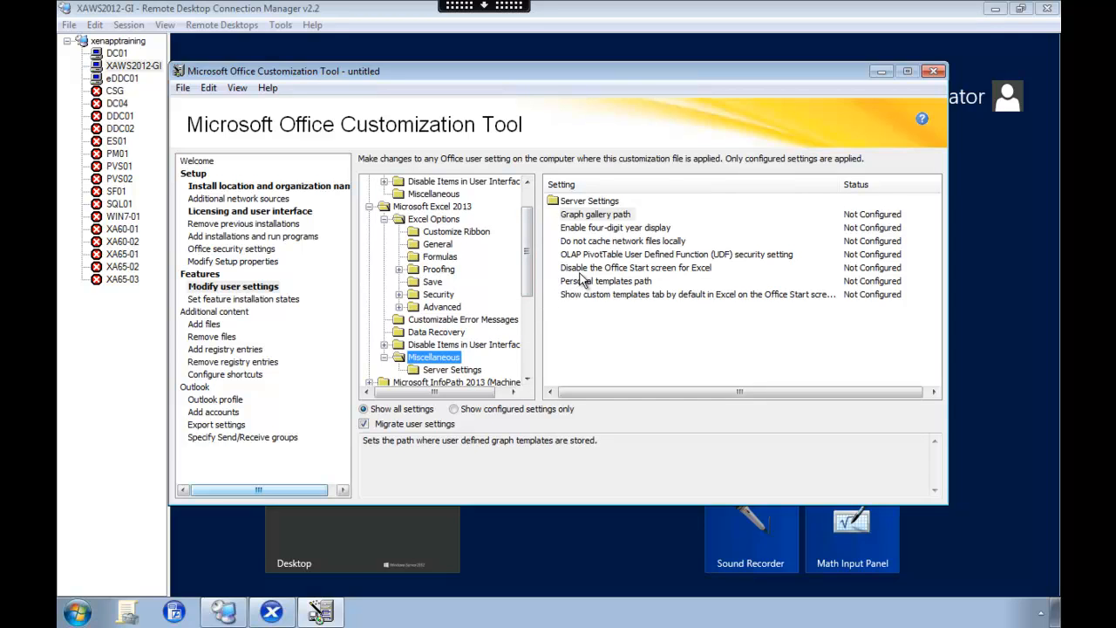
double_click(635, 269)
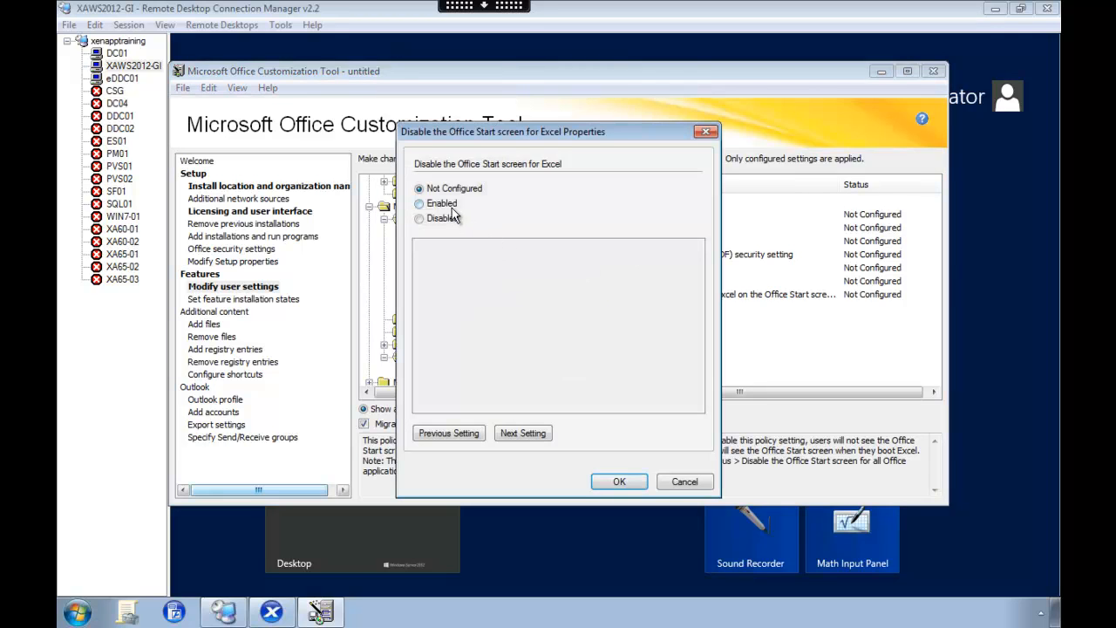
left_click(620, 482)
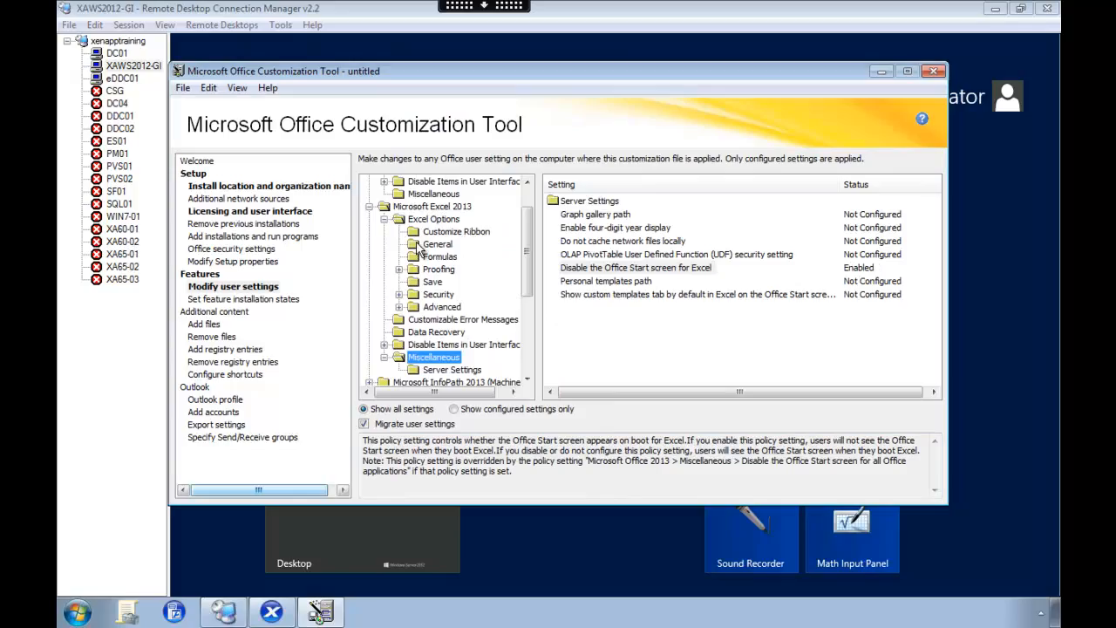
left_click(217, 400)
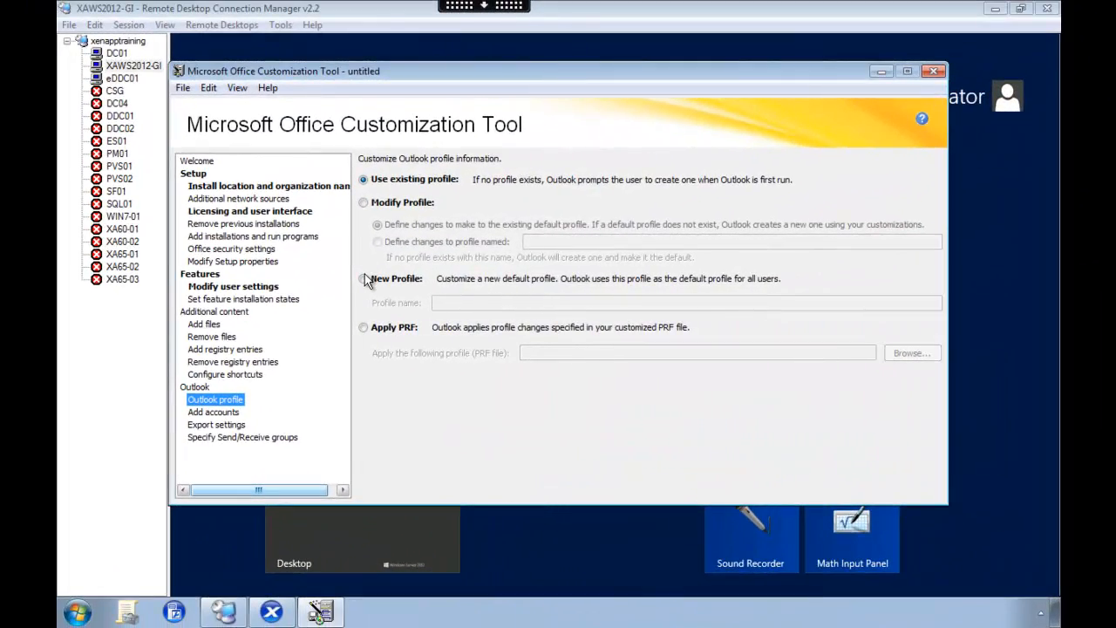
Define a new default Outlook profile named Exchange and move to the Add accounts page
left_click(363, 279)
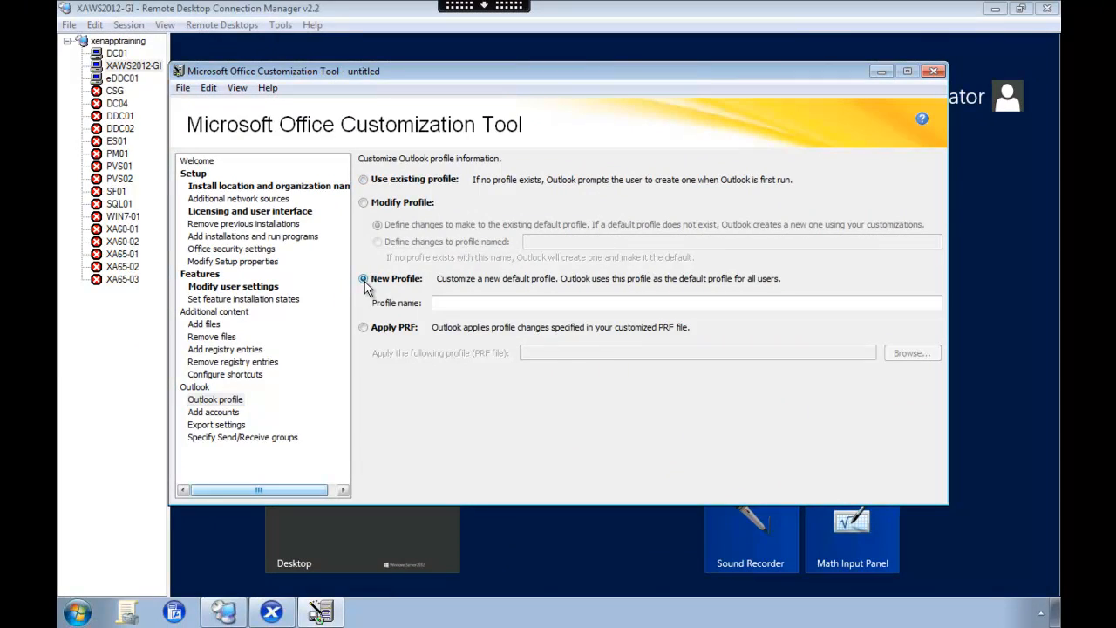
left_click(684, 304)
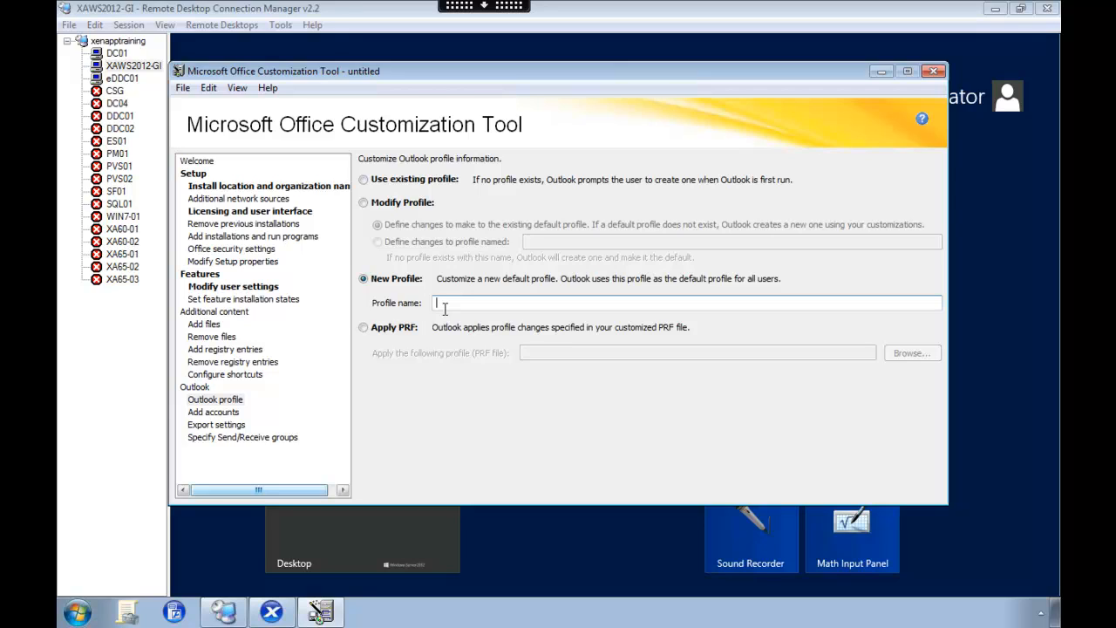
type("Exchange")
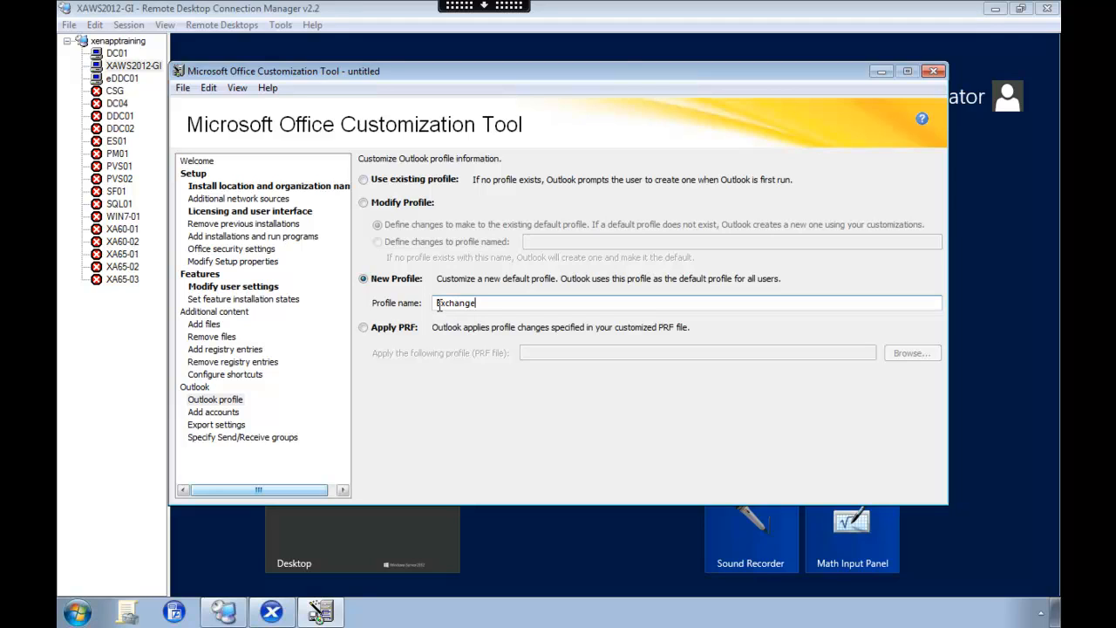
left_click(213, 411)
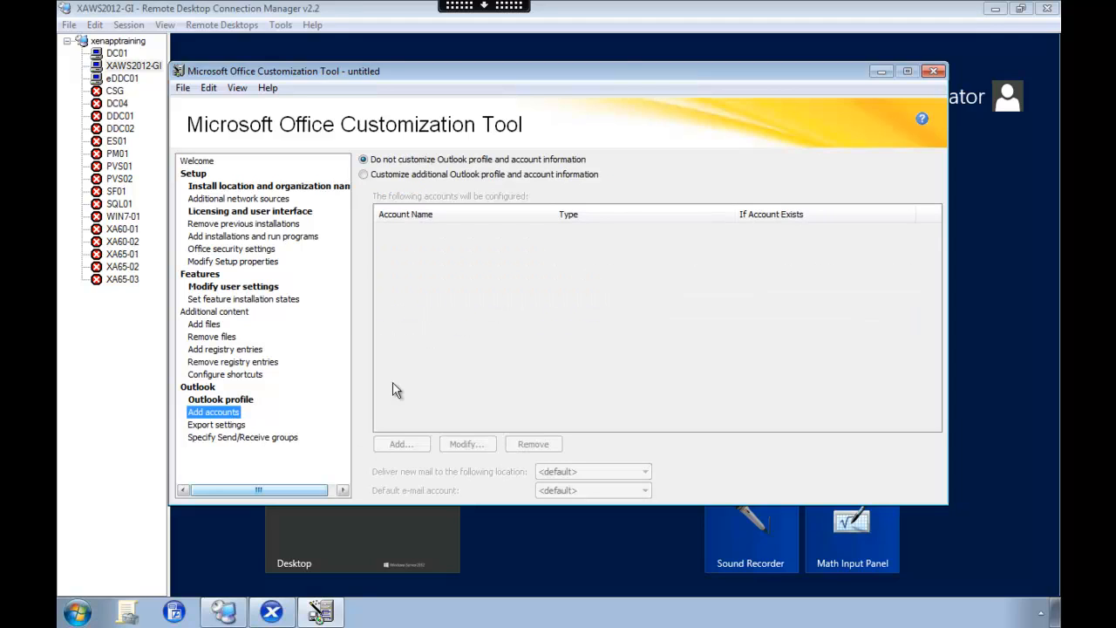
Add an Exchange account named Exchange pointing to server ex01.ctxlab.local
left_click(402, 445)
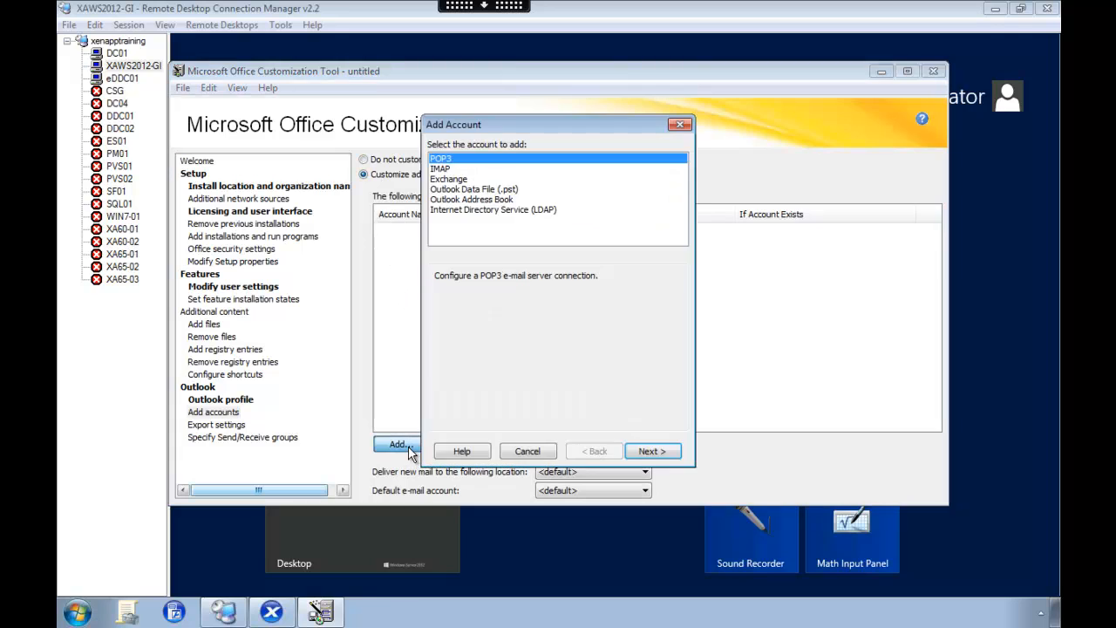
left_click(448, 177)
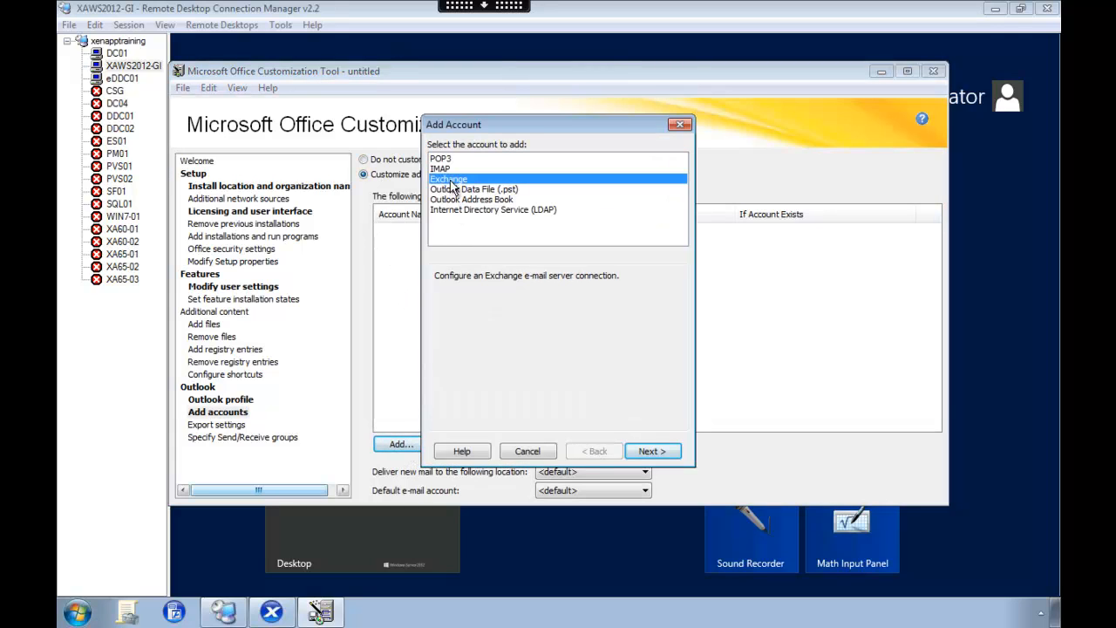
left_click(652, 450)
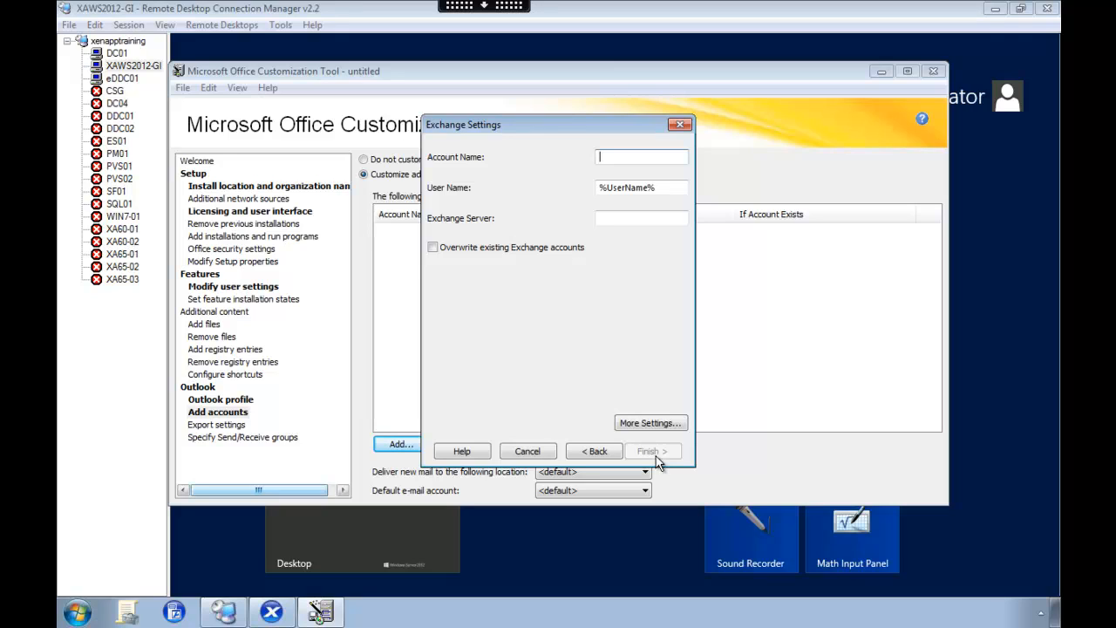
type("Ex")
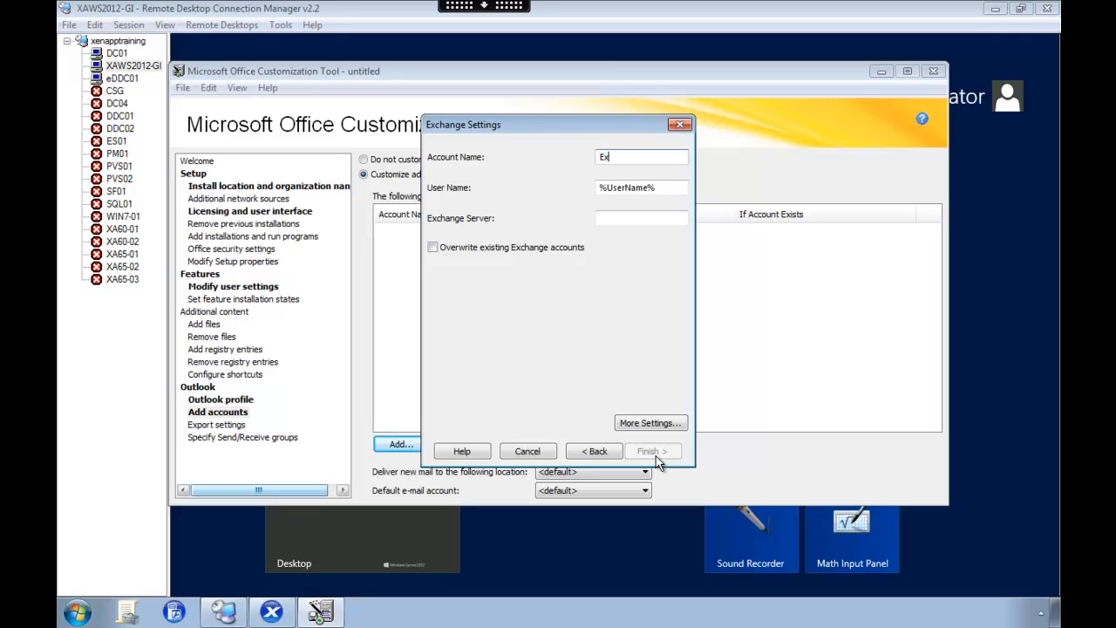
type("change")
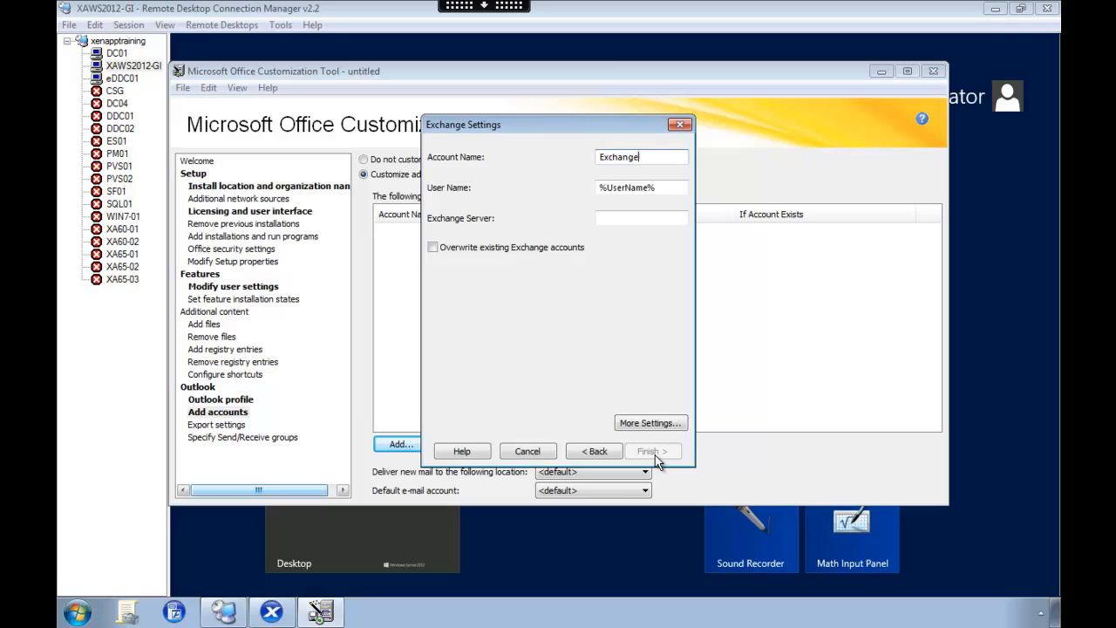
type("ex01.")
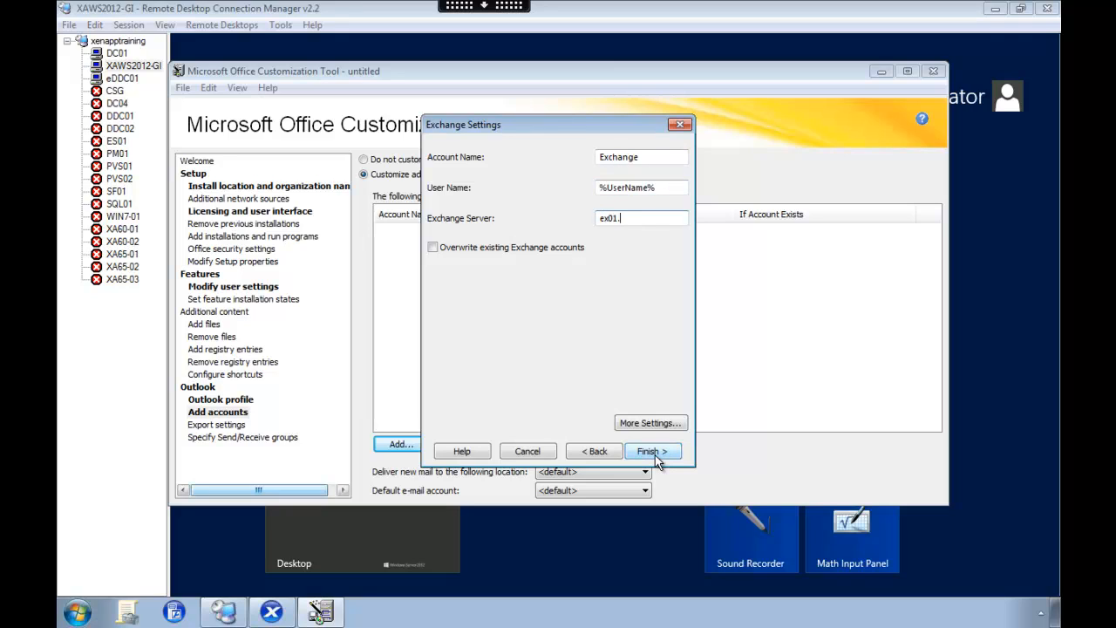
type("ctxlab.lo")
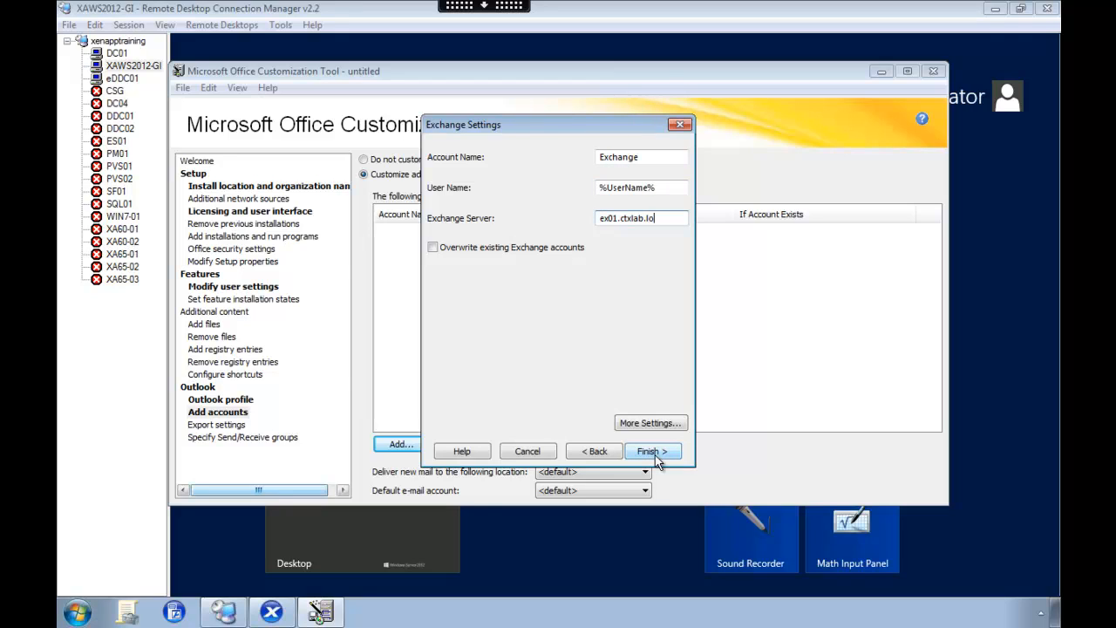
type("cal")
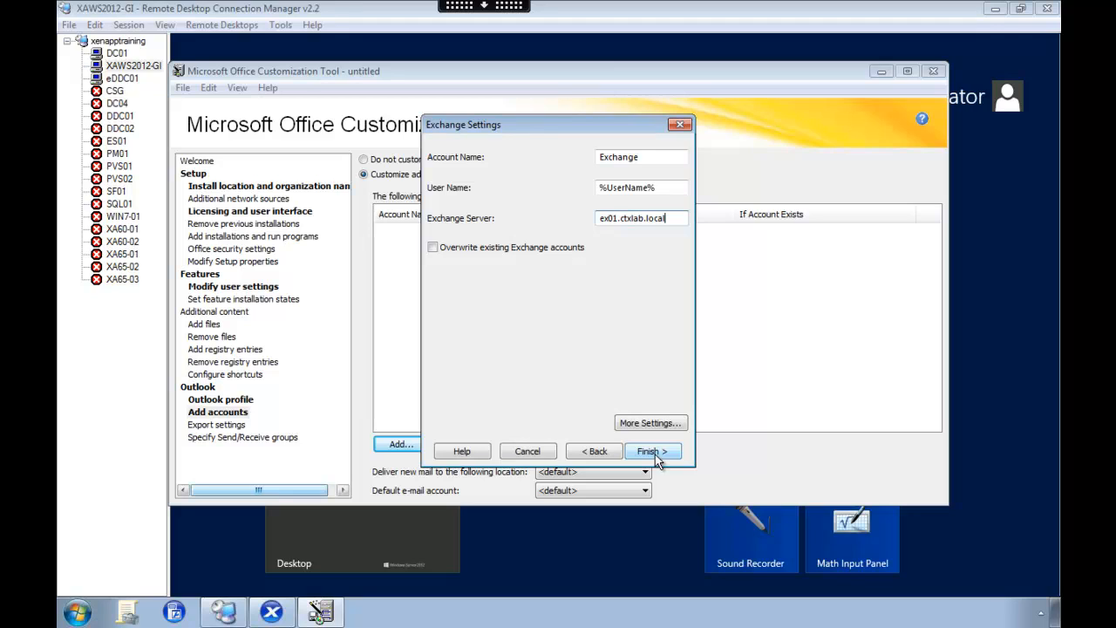
Review More Settings without changes and finish adding the Exchange account
left_click(650, 422)
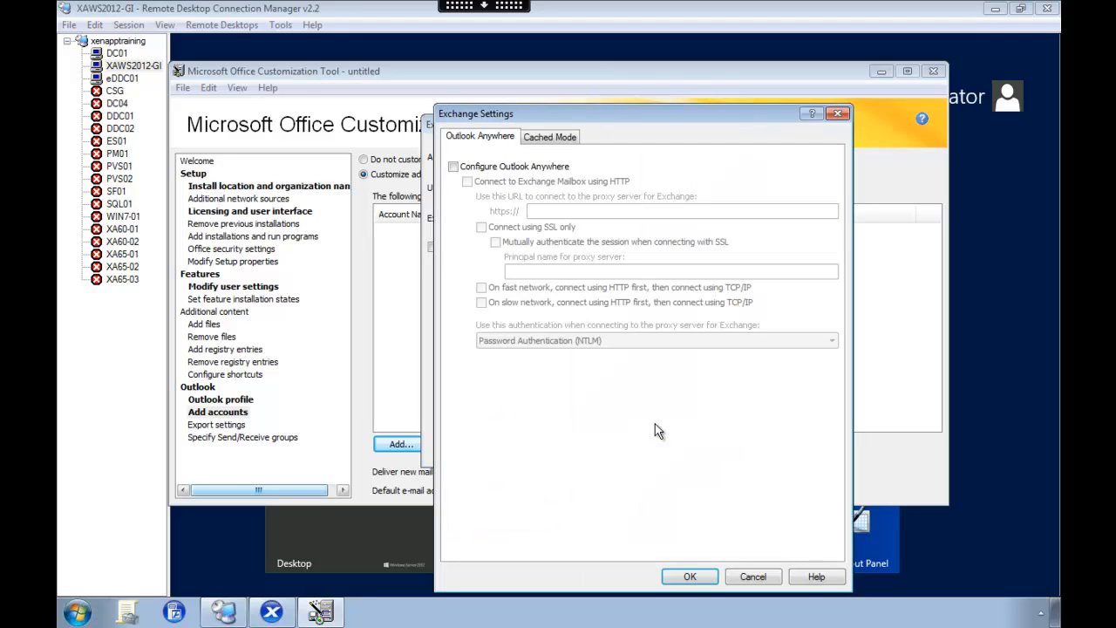
left_click(550, 136)
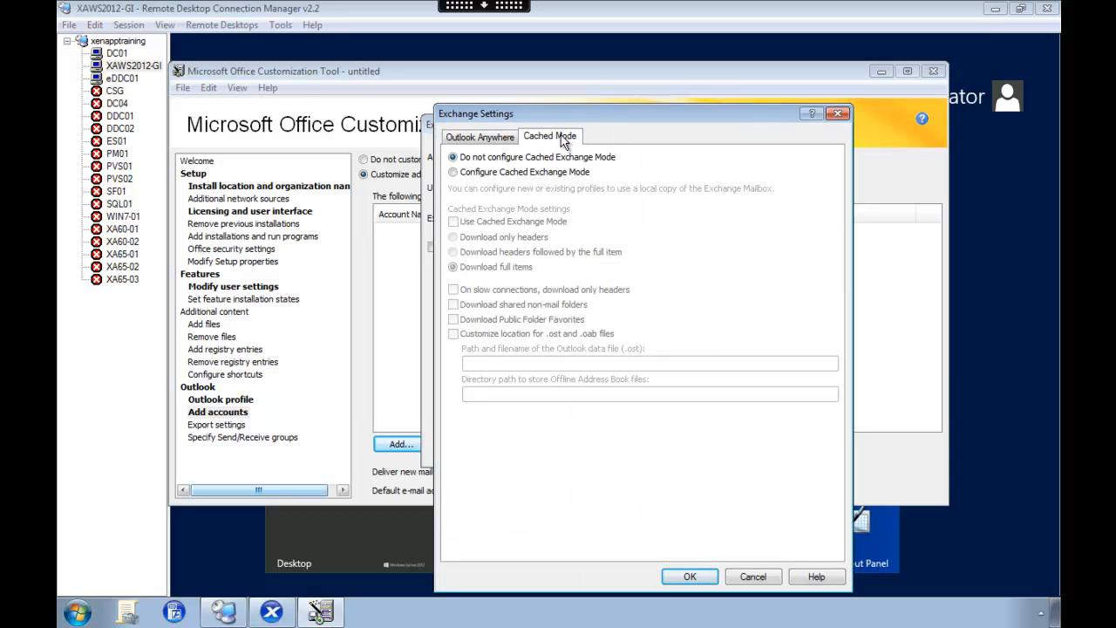
left_click(480, 136)
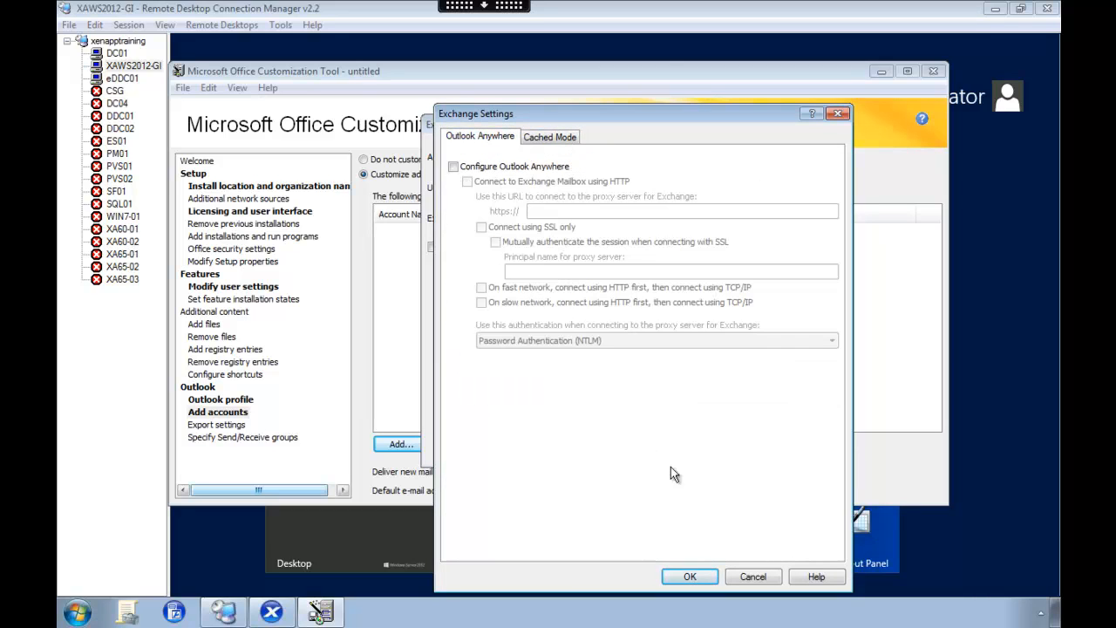
left_click(689, 575)
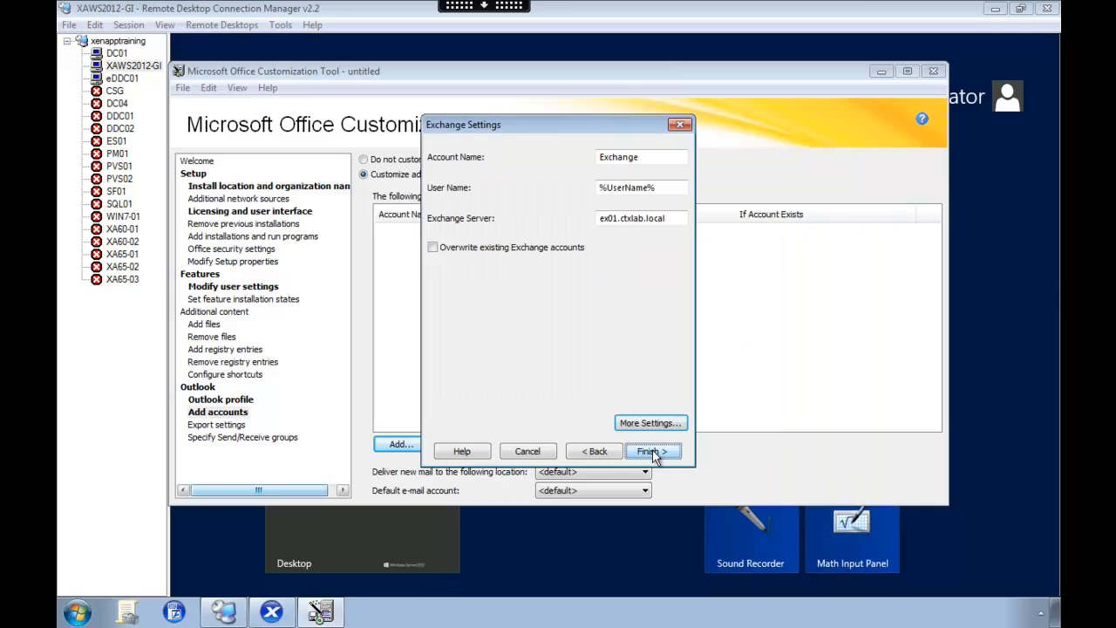
left_click(649, 450)
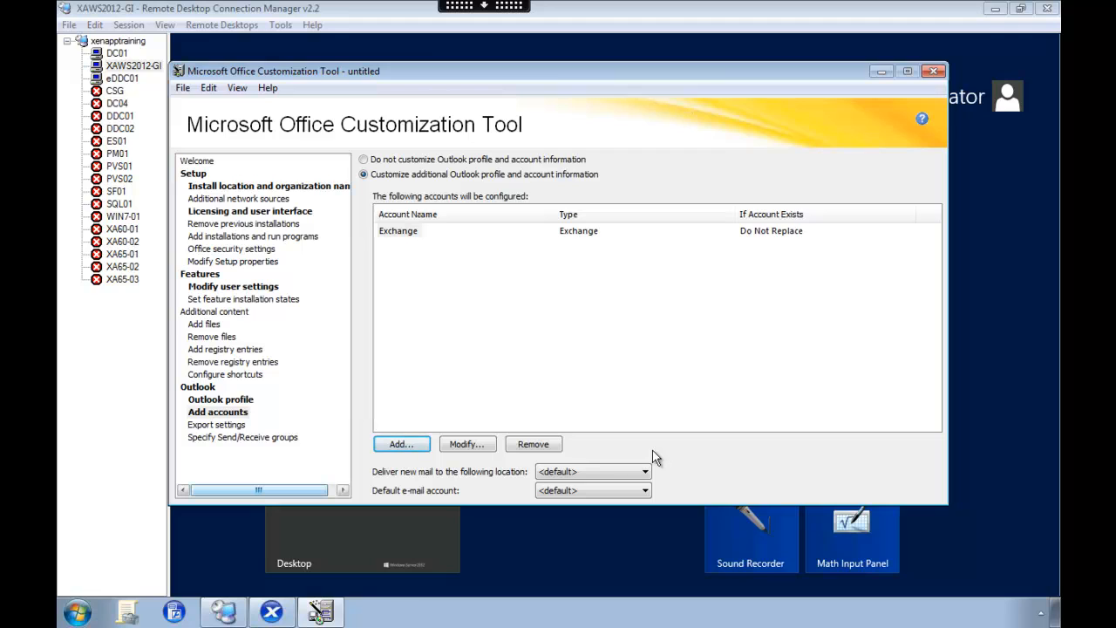
Save the customization as xt.MSP in X:\Media\Microsoft Office 2013 Pro\updates
left_click(181, 87)
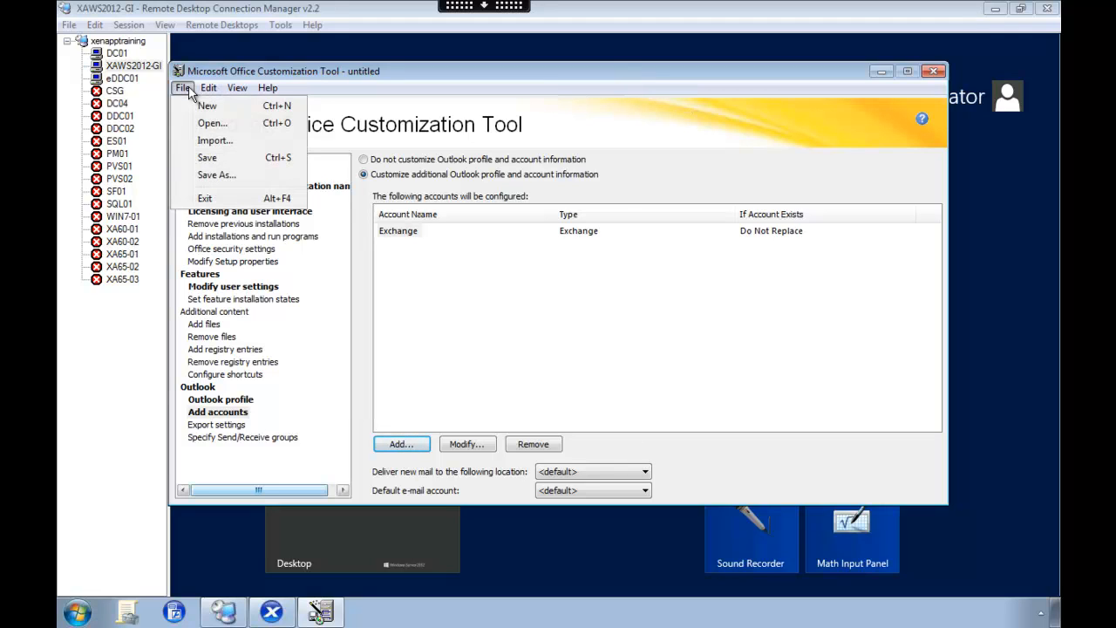
left_click(217, 174)
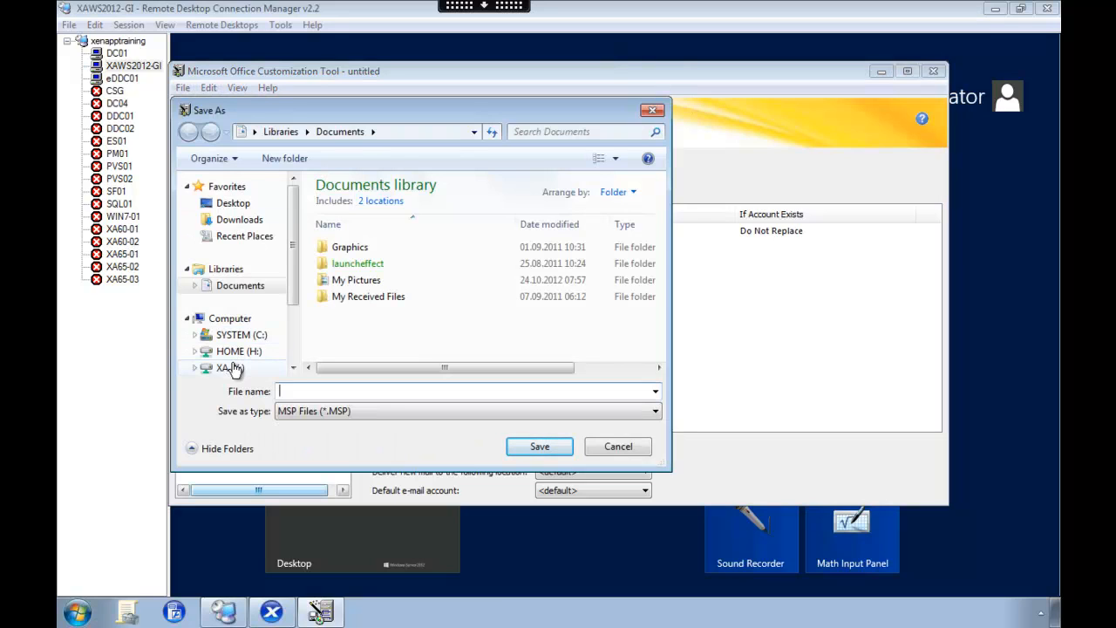
double_click(230, 366)
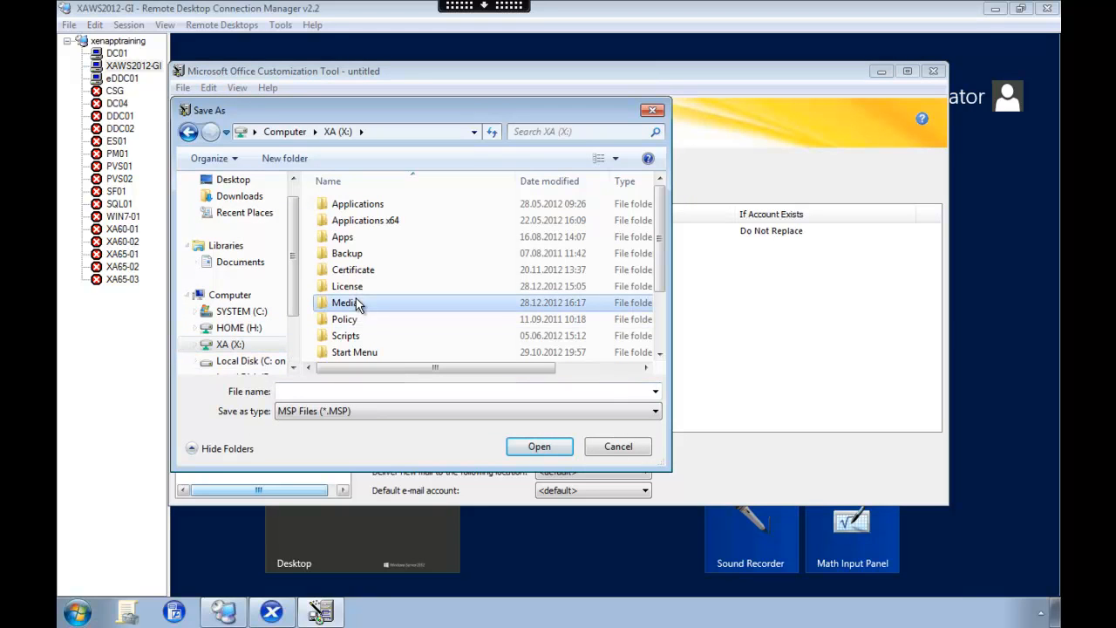
double_click(345, 304)
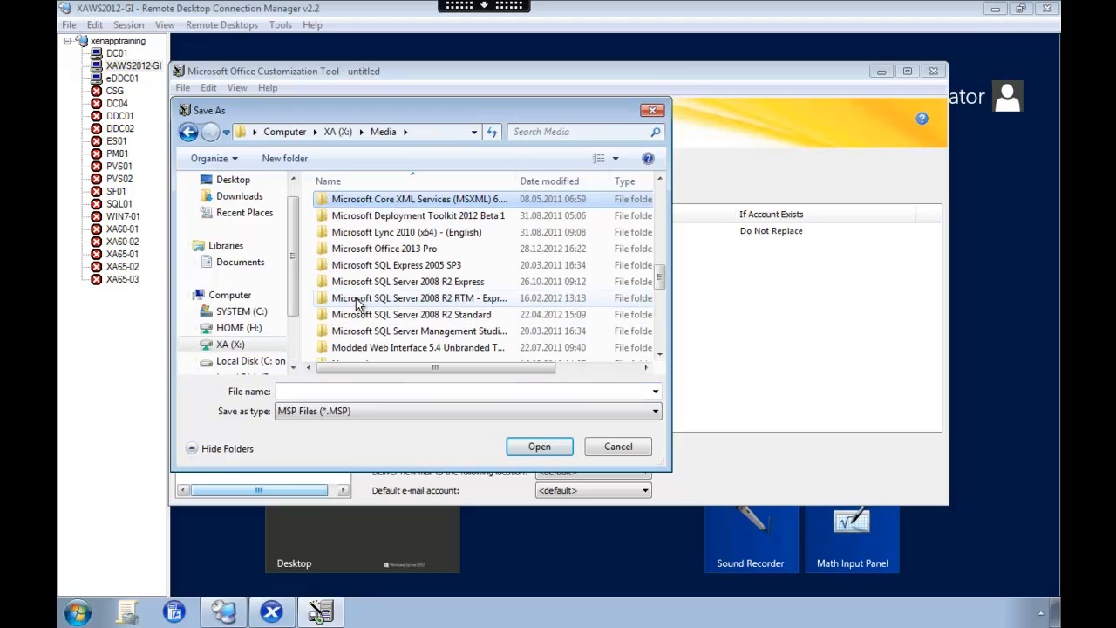
double_click(384, 248)
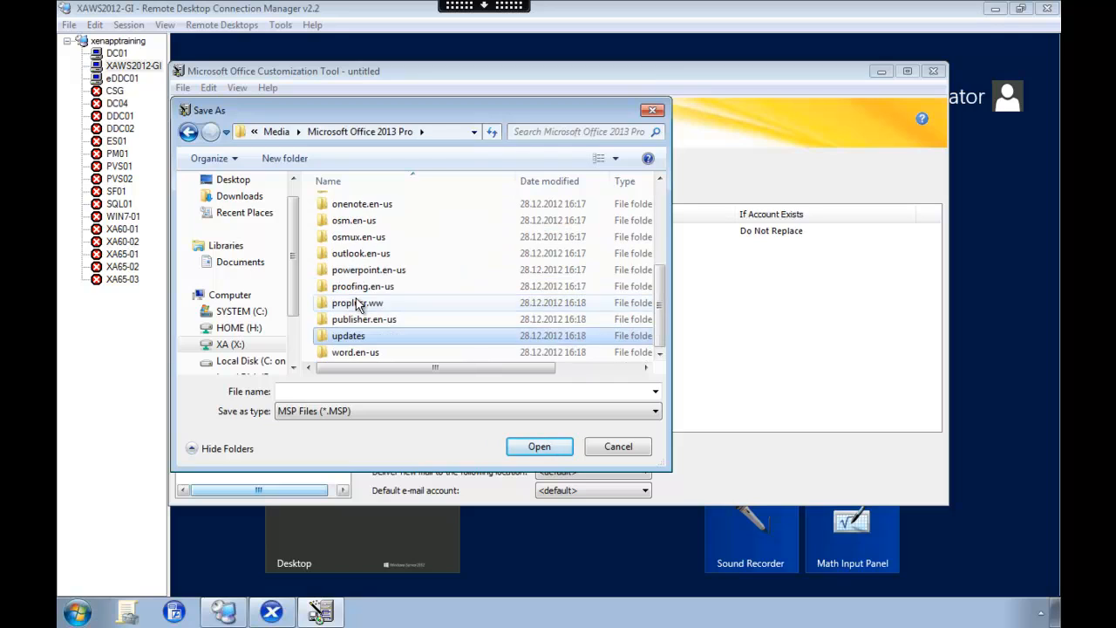
double_click(349, 335)
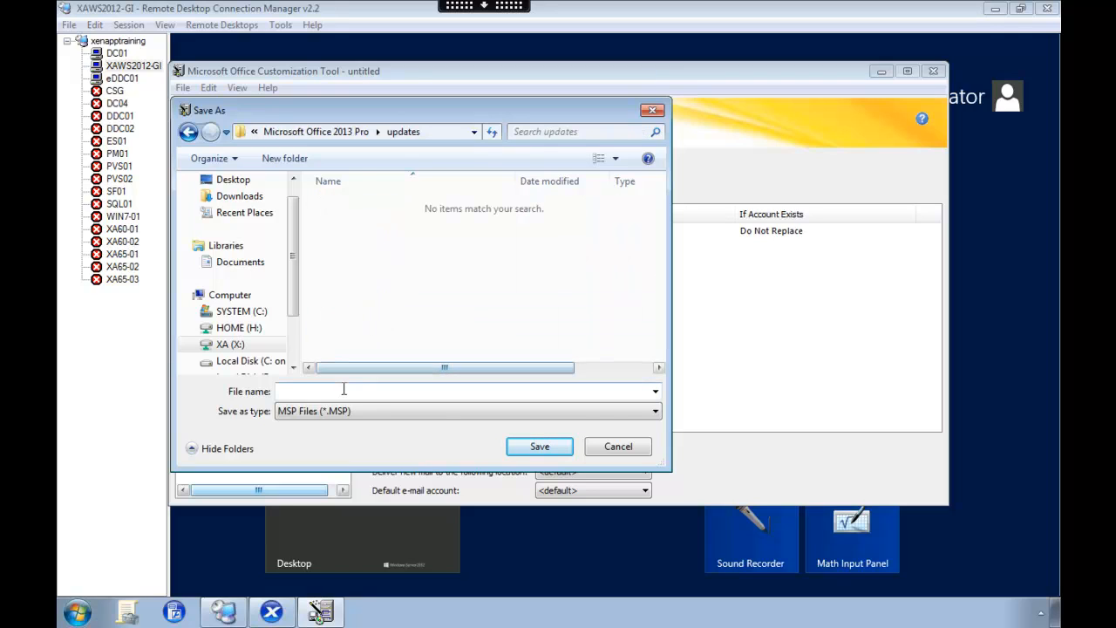
type("xt")
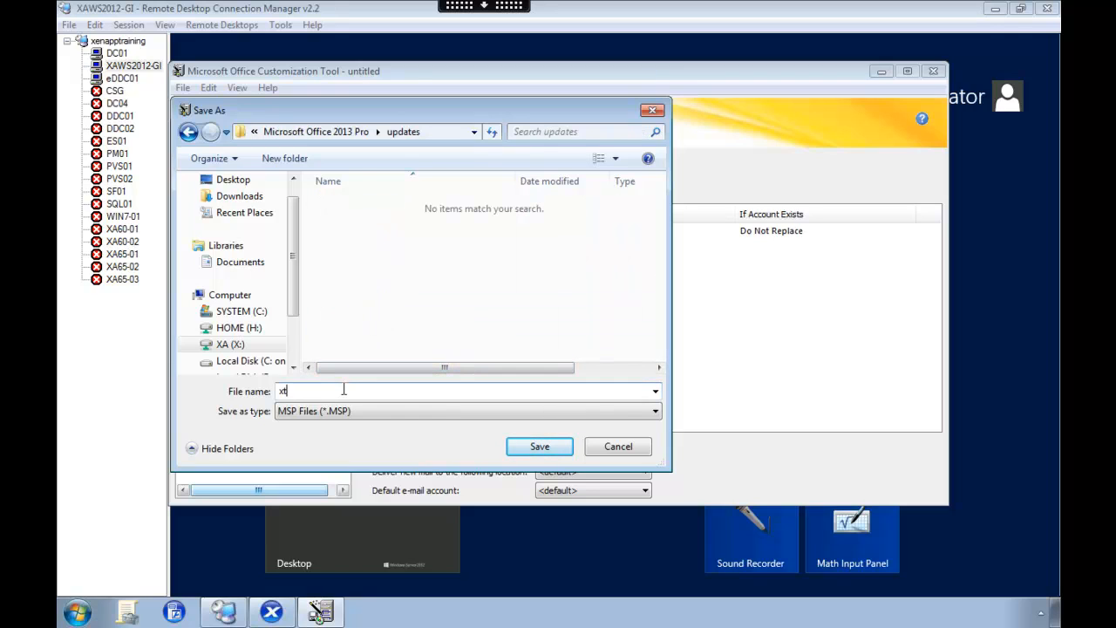
left_click(539, 447)
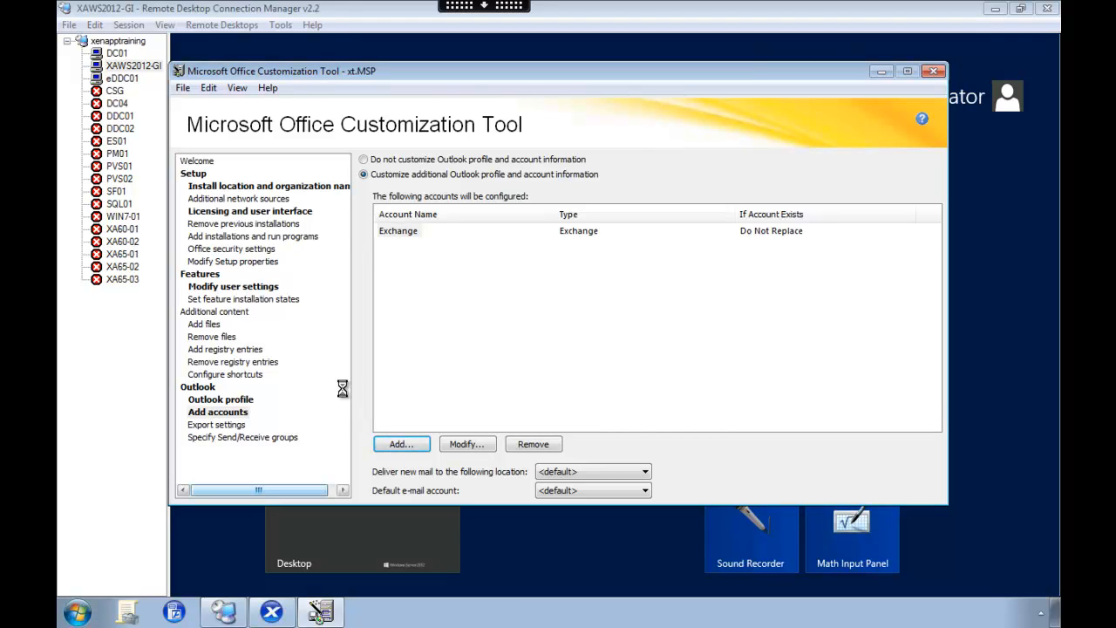
mouse_move(947, 96)
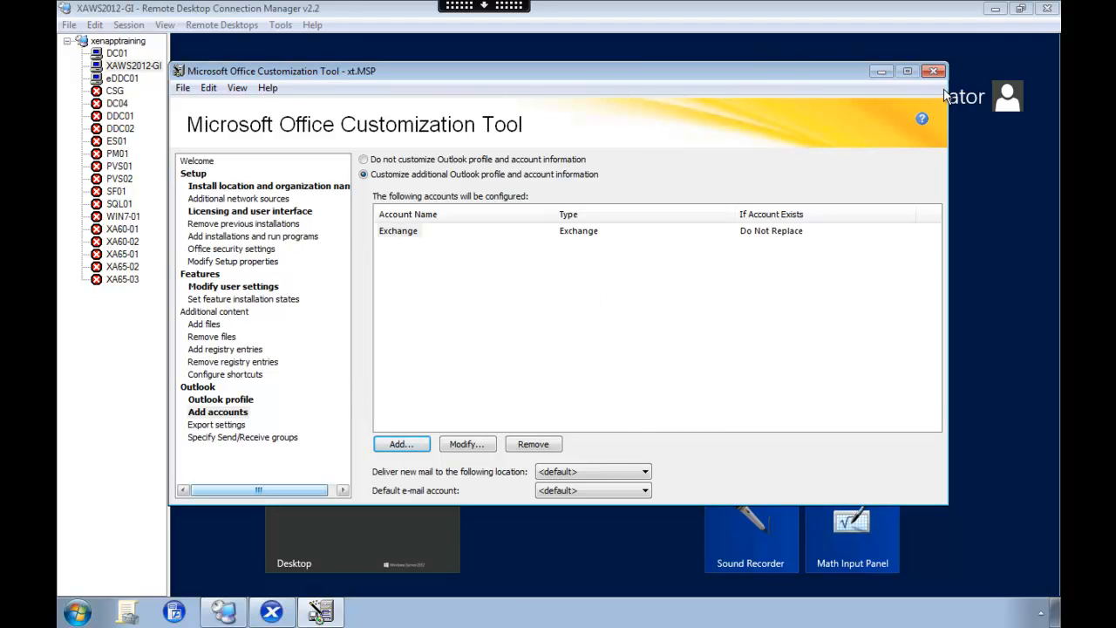
Quit the Customization Tool and run setup from \\dc01\xa\Media\Microsoft Office 2013 Pro
left_click(935, 70)
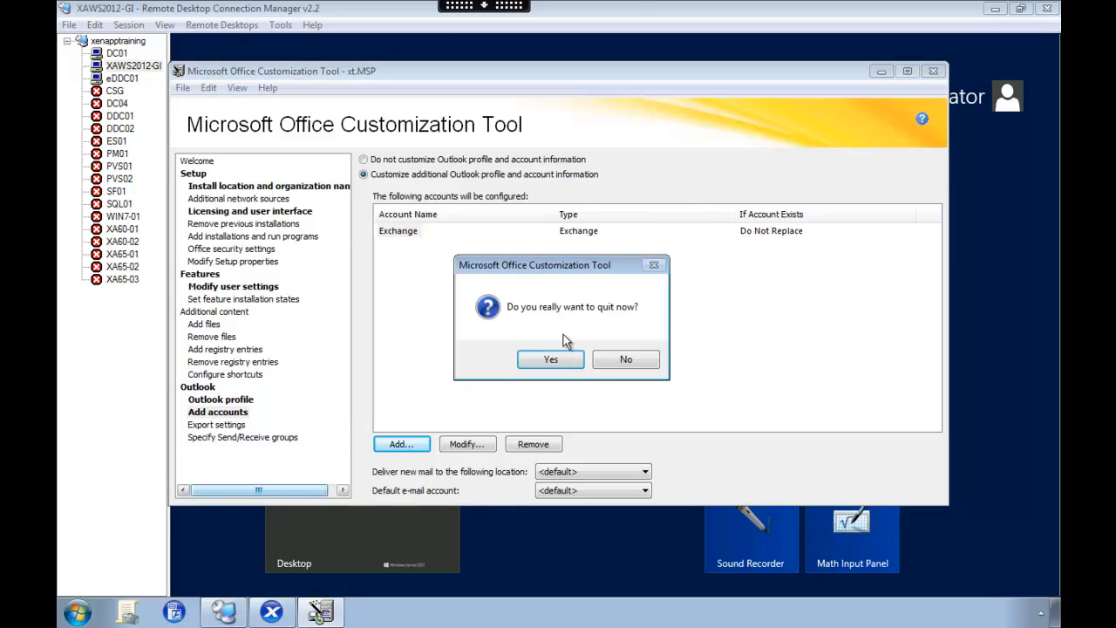
left_click(552, 360)
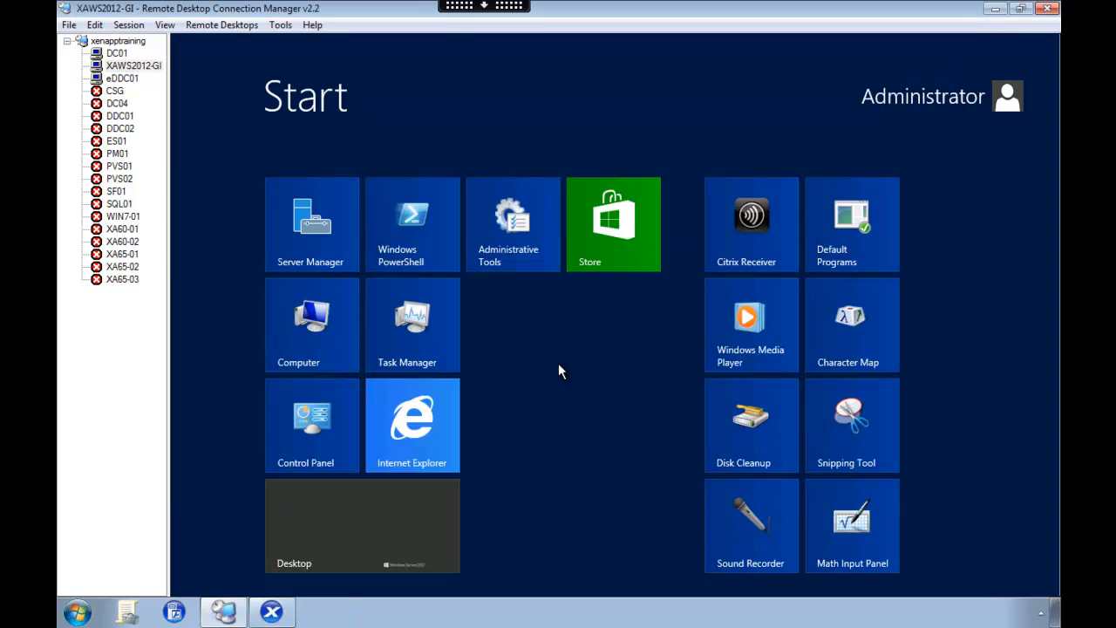
type("run")
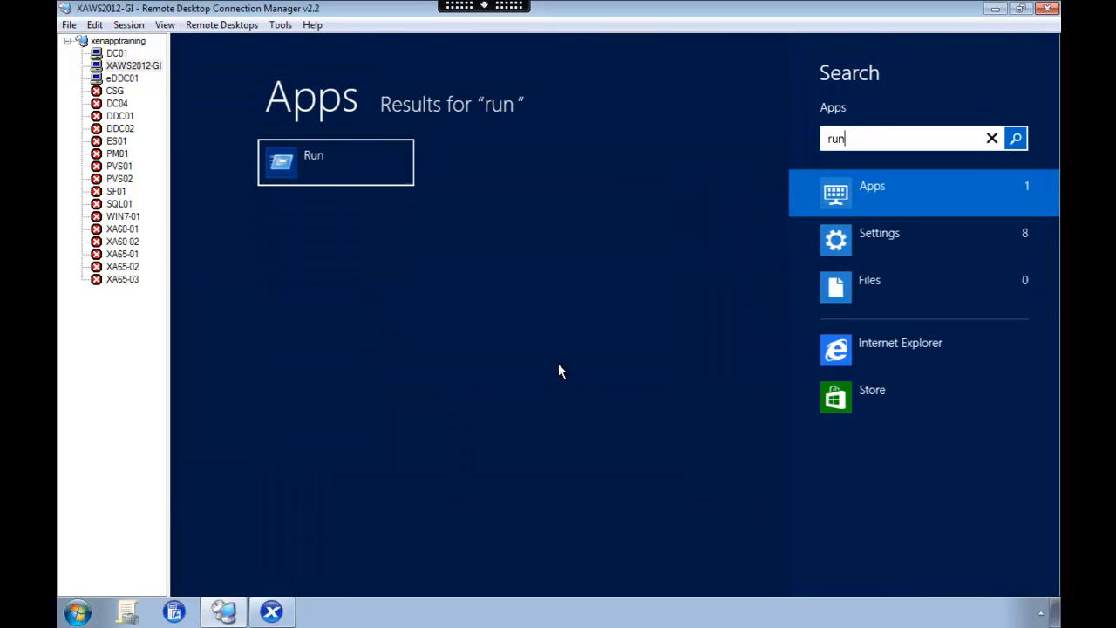
left_click(335, 161)
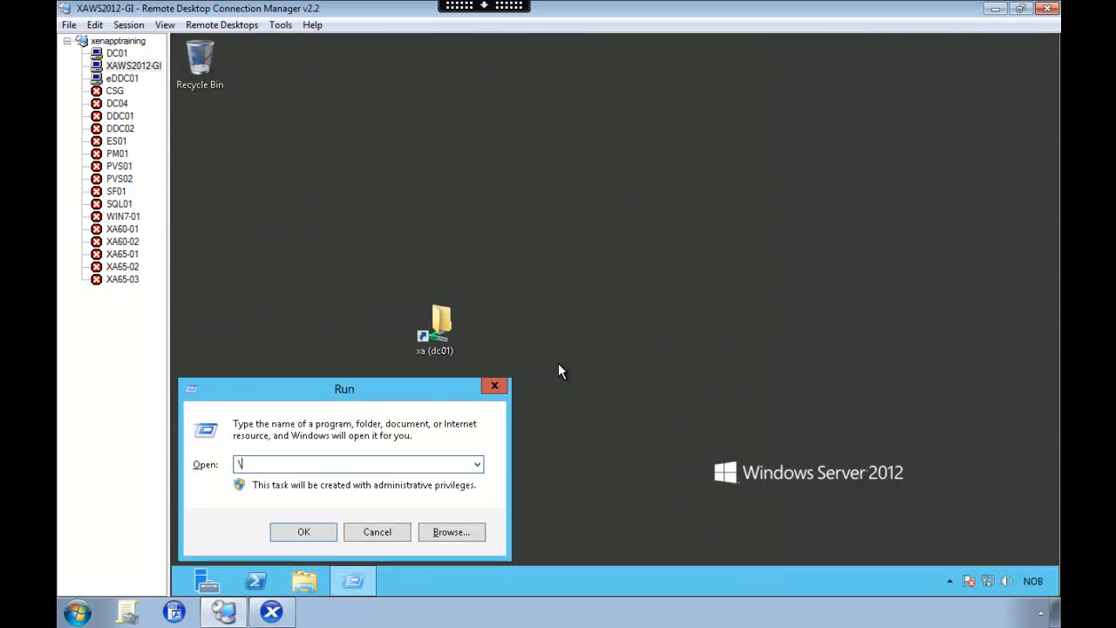
type("\\dc01\\xa")
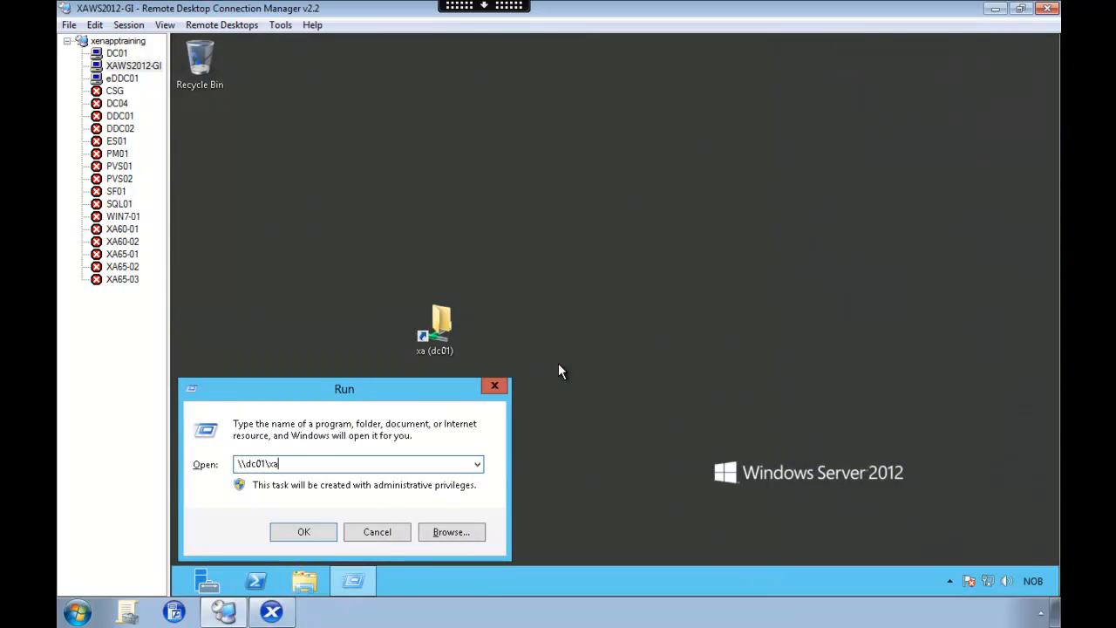
type("\\Media\\Microsoft Lync 2010 (x64) - (English")
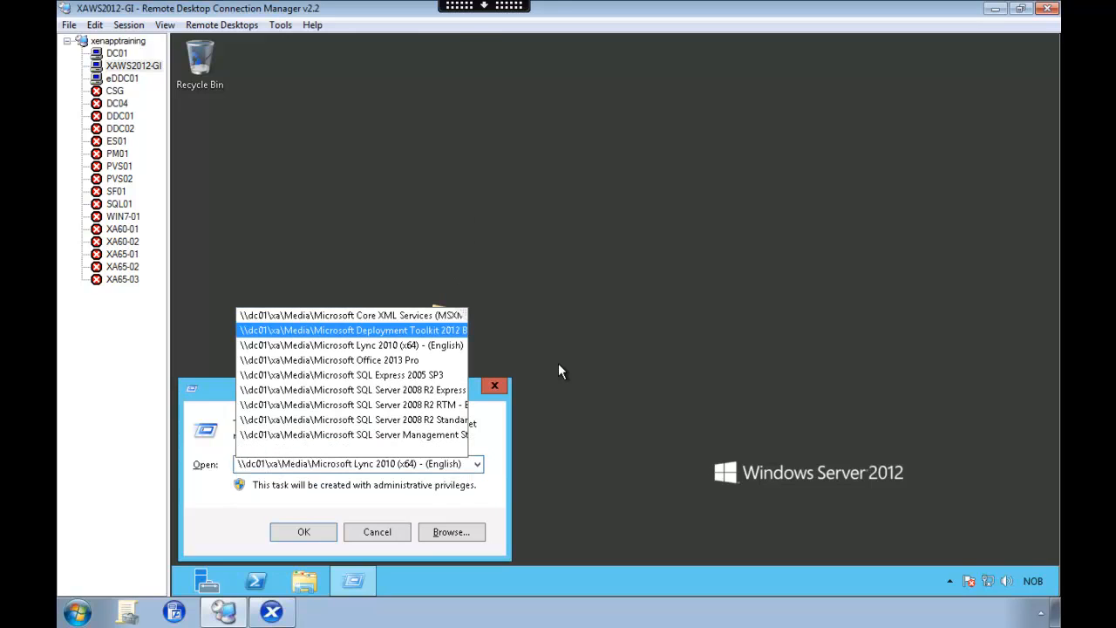
left_click(328, 359)
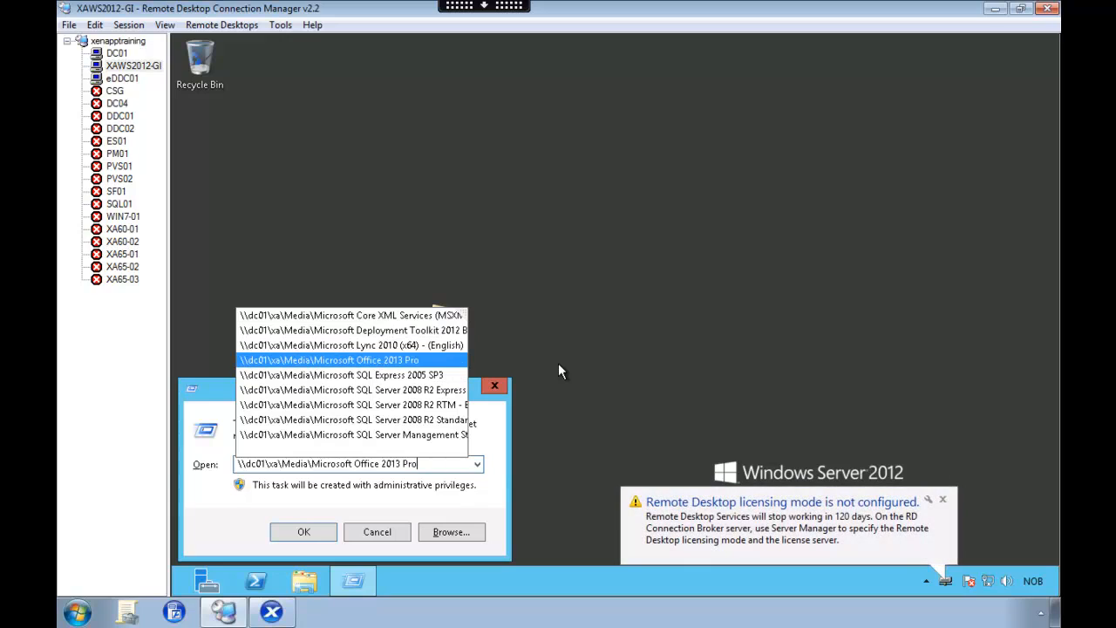
type("\\se")
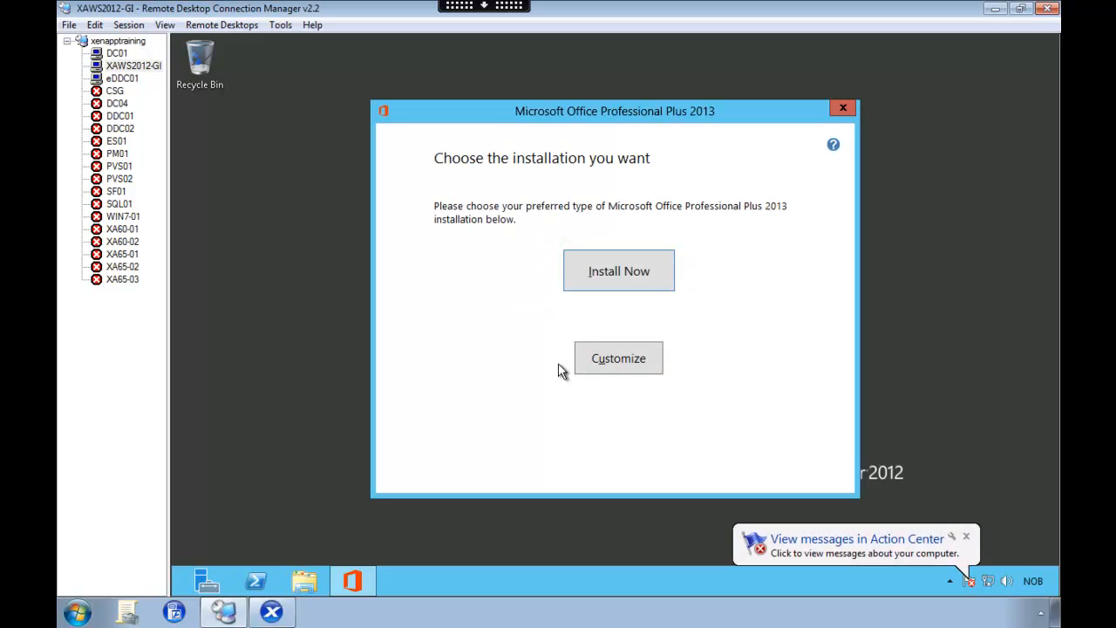
Choose Install Now and let Office Professional Plus 2013 install to completion
left_click(618, 270)
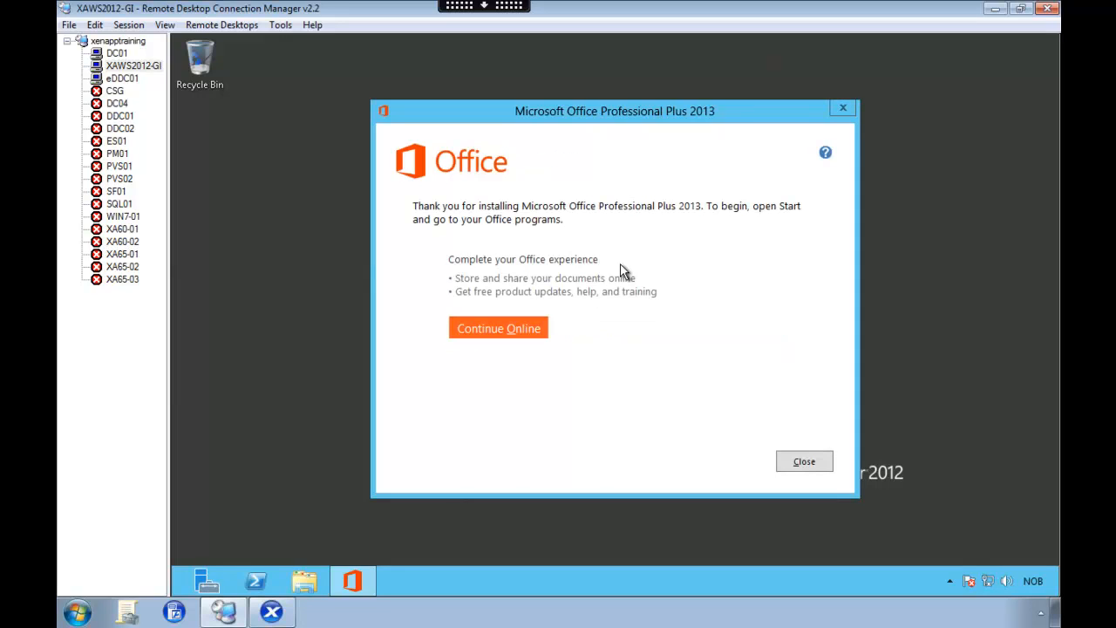
mouse_move(803, 461)
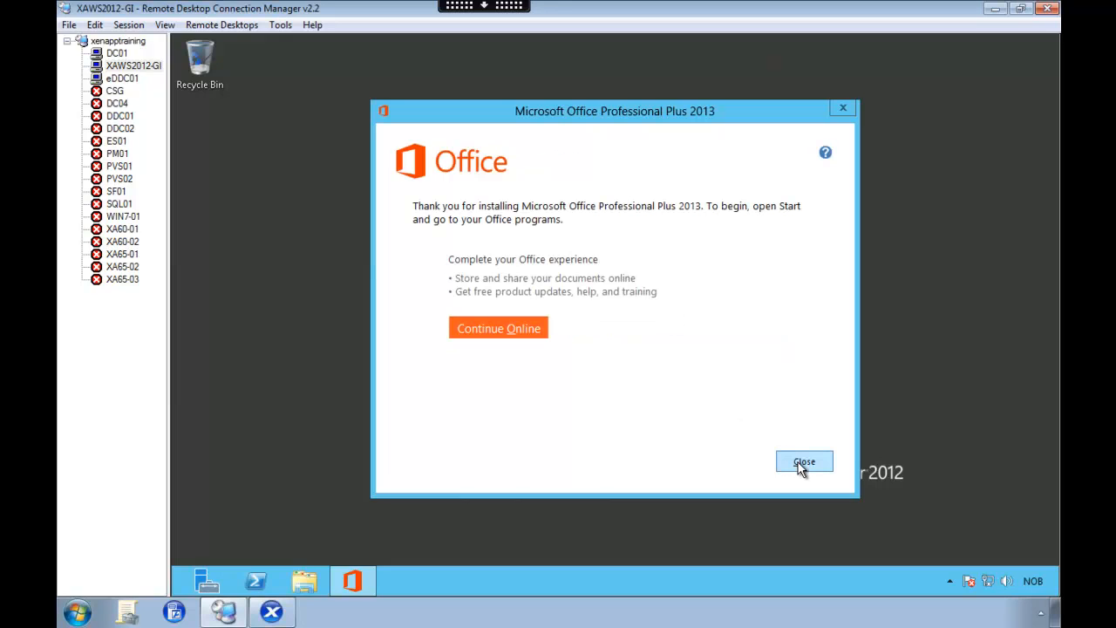
Close setup, shut down XAWS2012-GI with planned comment 'ok', and connect to eDDC01
left_click(802, 461)
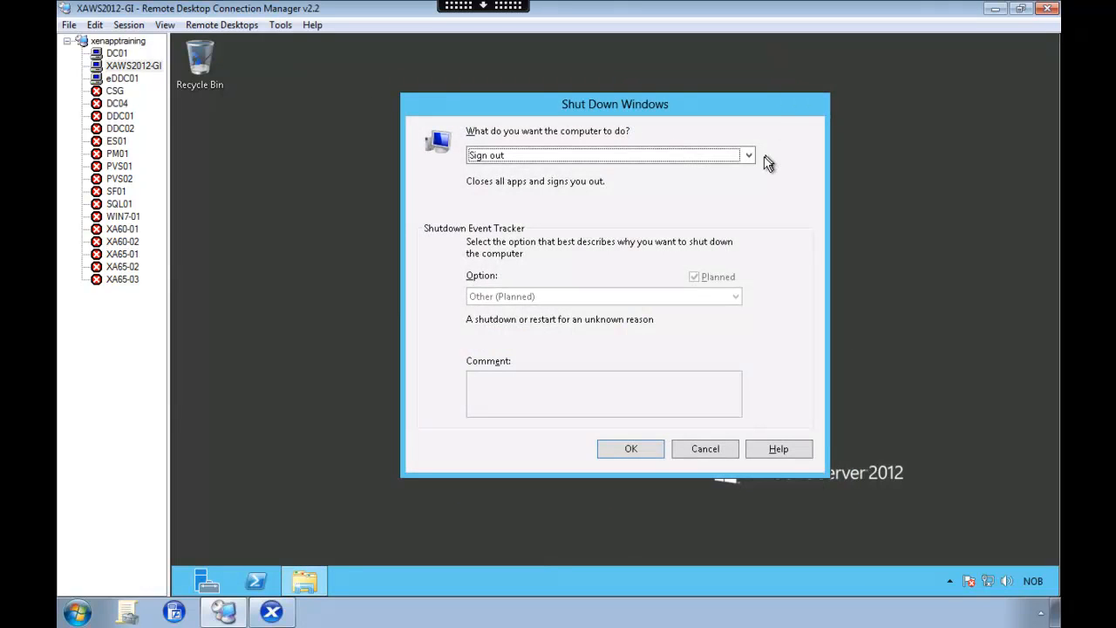
left_click(747, 154)
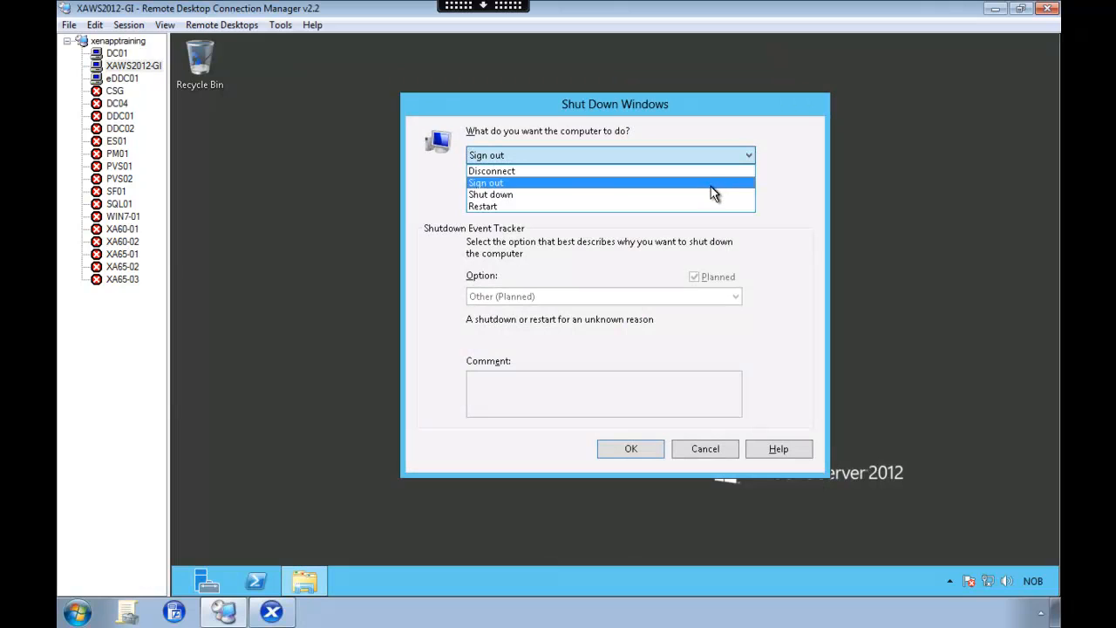
left_click(490, 195)
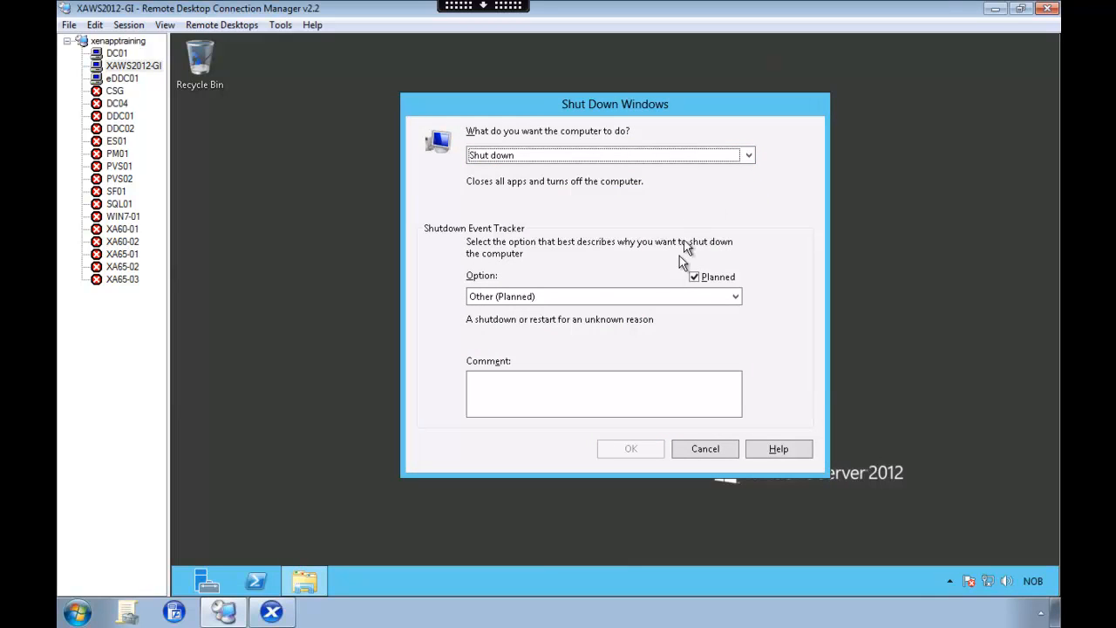
type("ok")
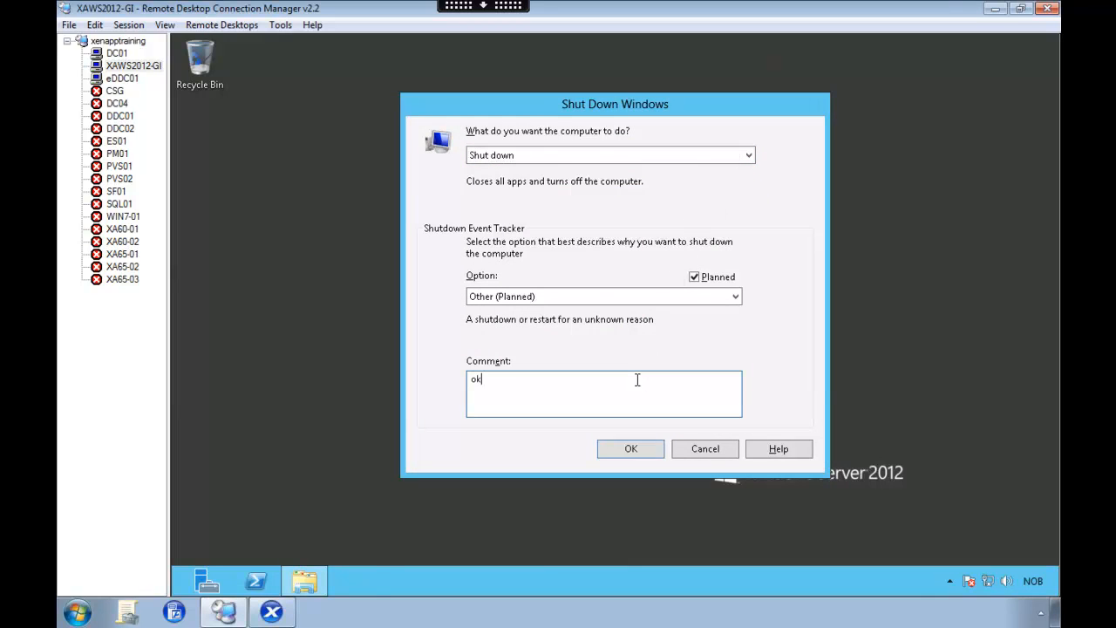
left_click(632, 449)
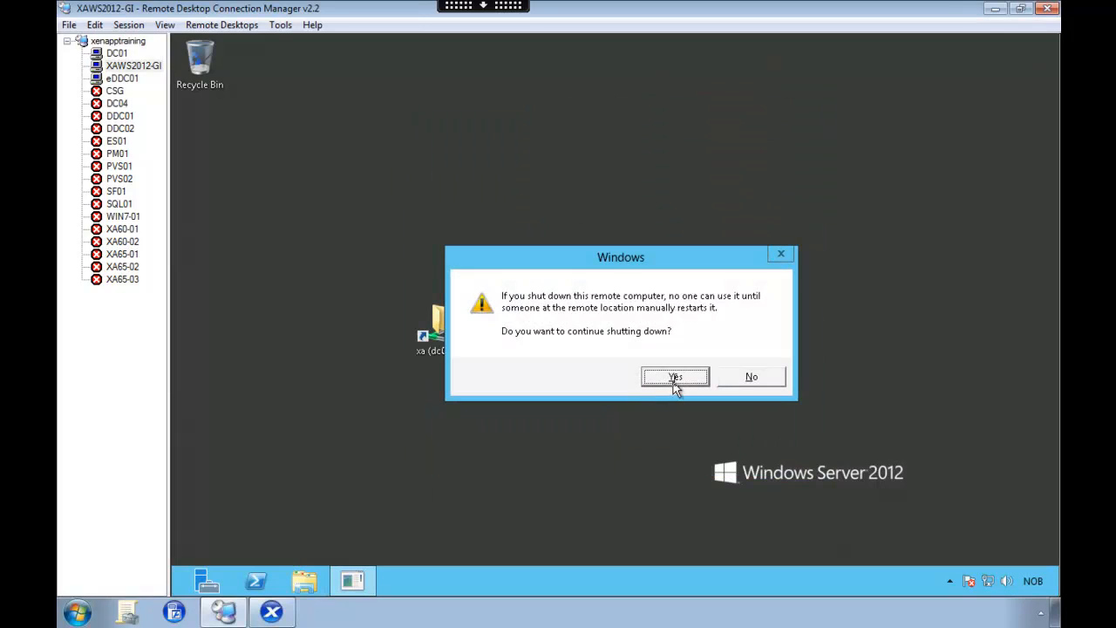
left_click(675, 377)
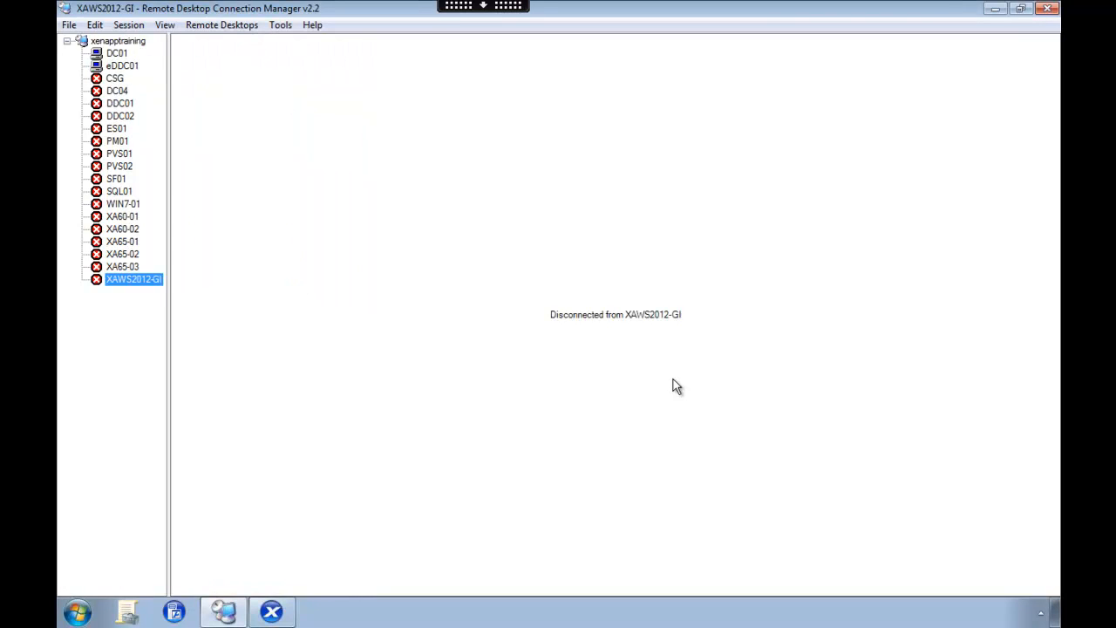
mouse_move(137, 84)
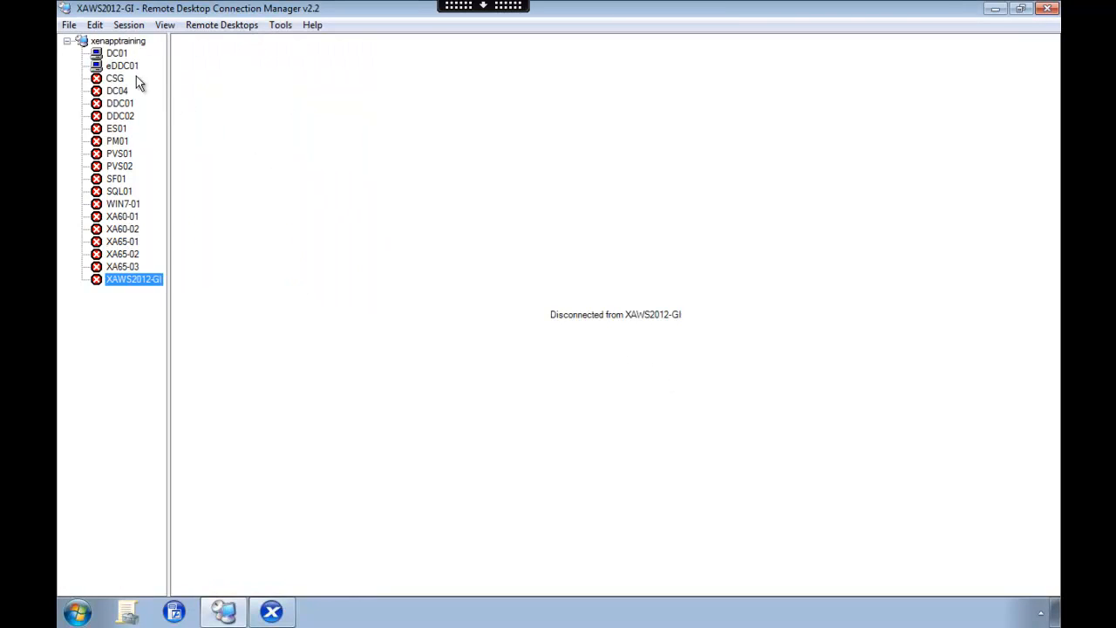
left_click(122, 66)
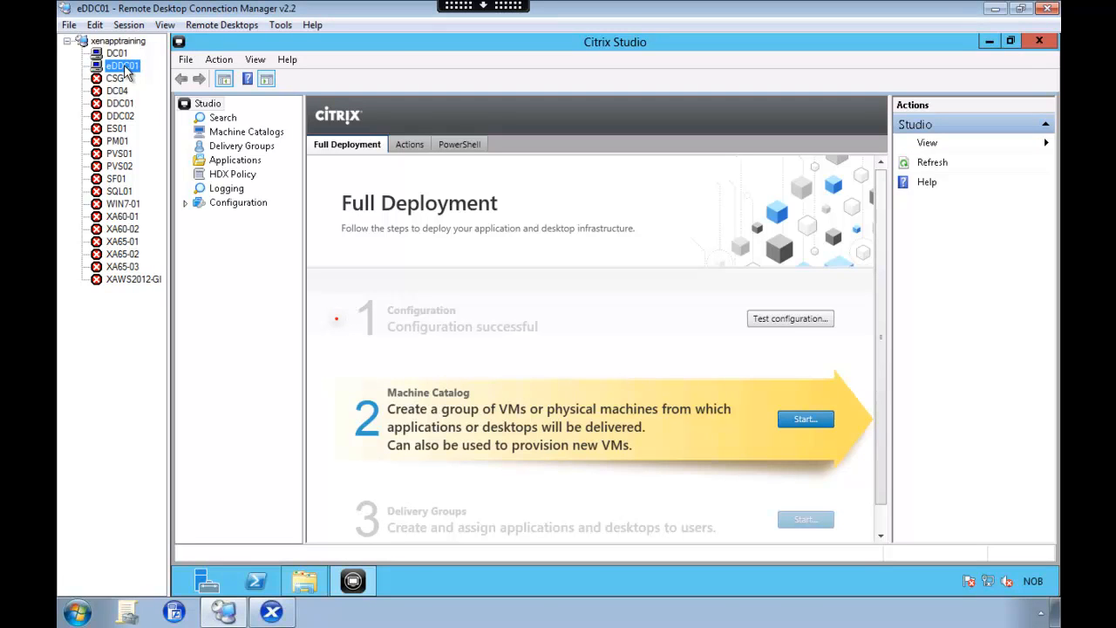
mouse_move(806, 419)
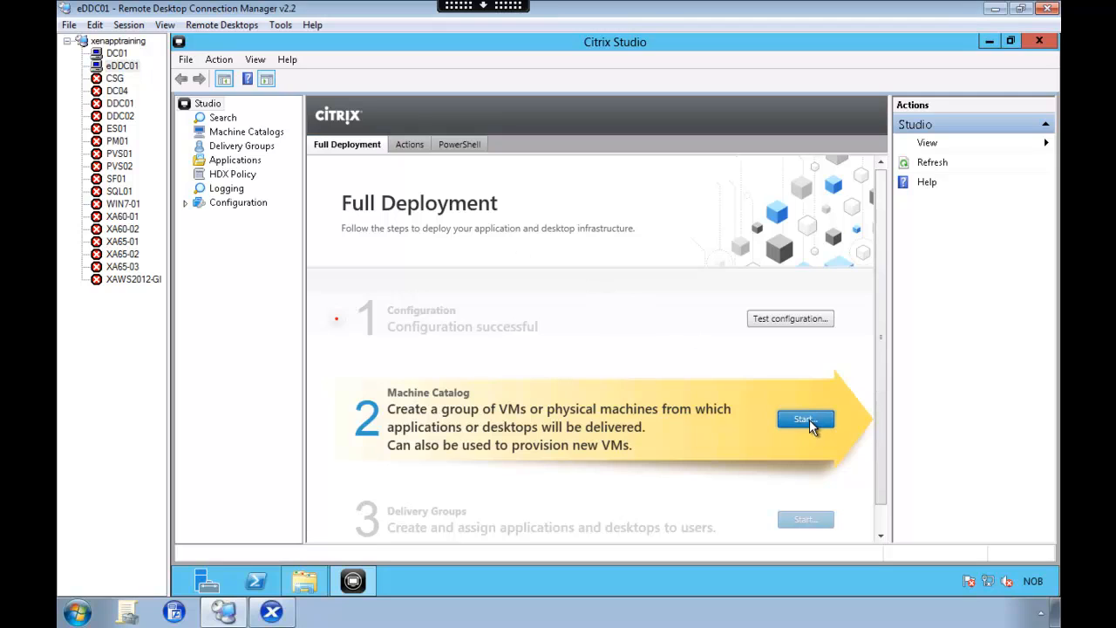
Start the Create Machine Catalog wizard and choose Windows Server Operating System
left_click(804, 419)
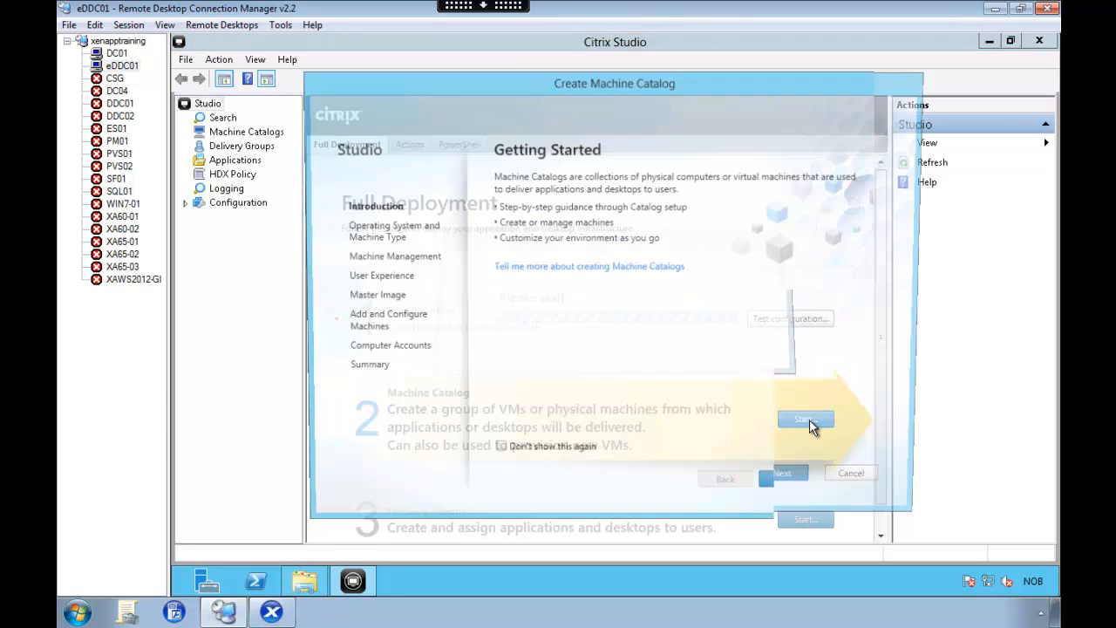
left_click(804, 418)
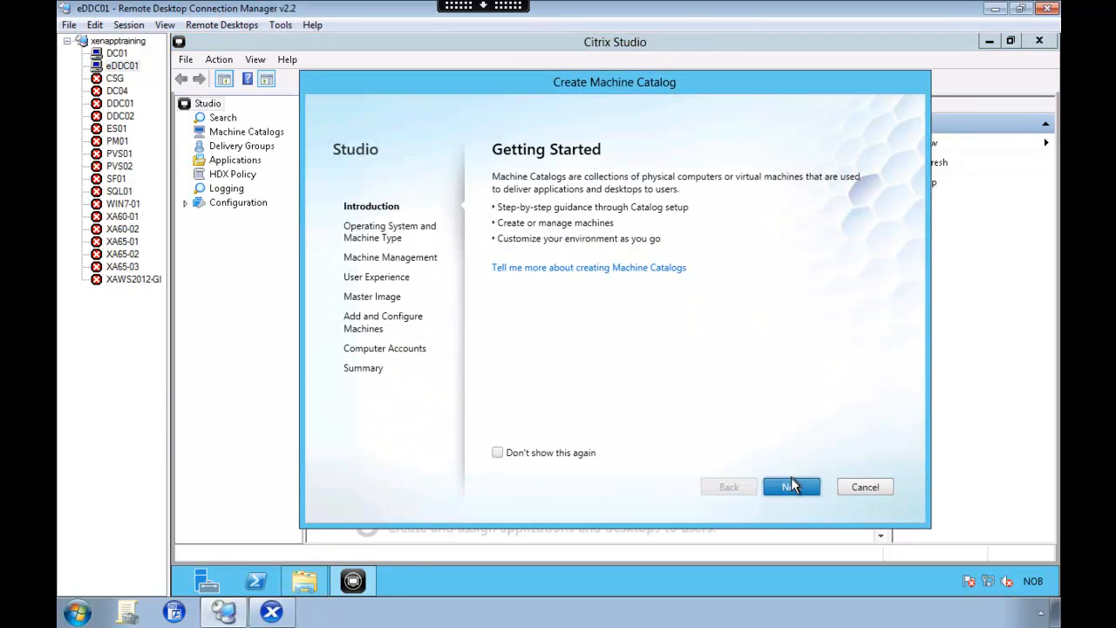
left_click(792, 487)
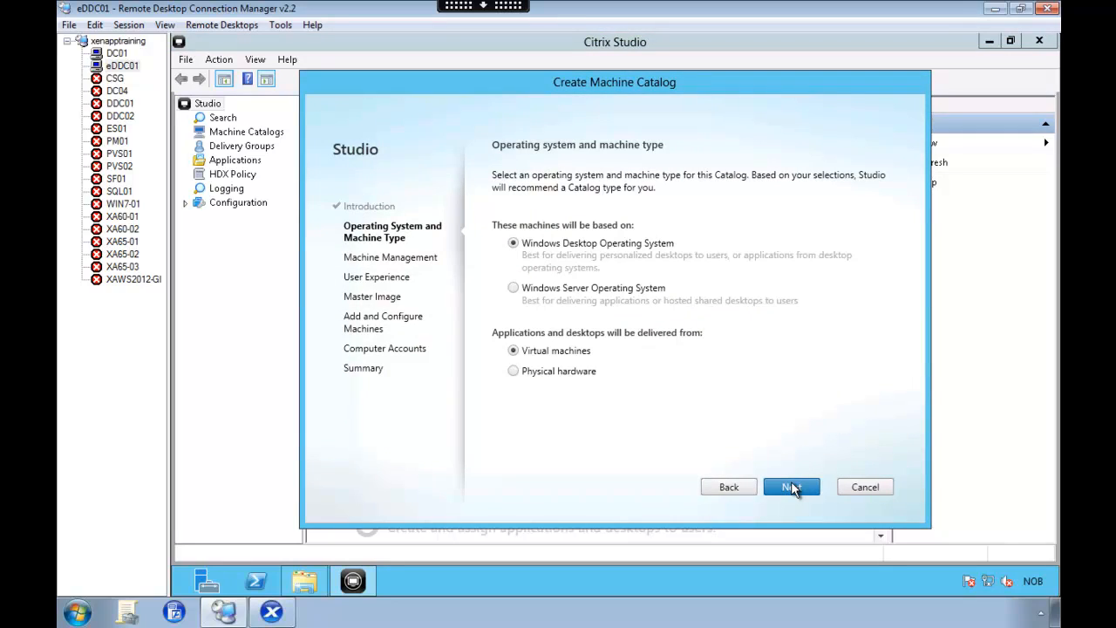
mouse_move(632, 295)
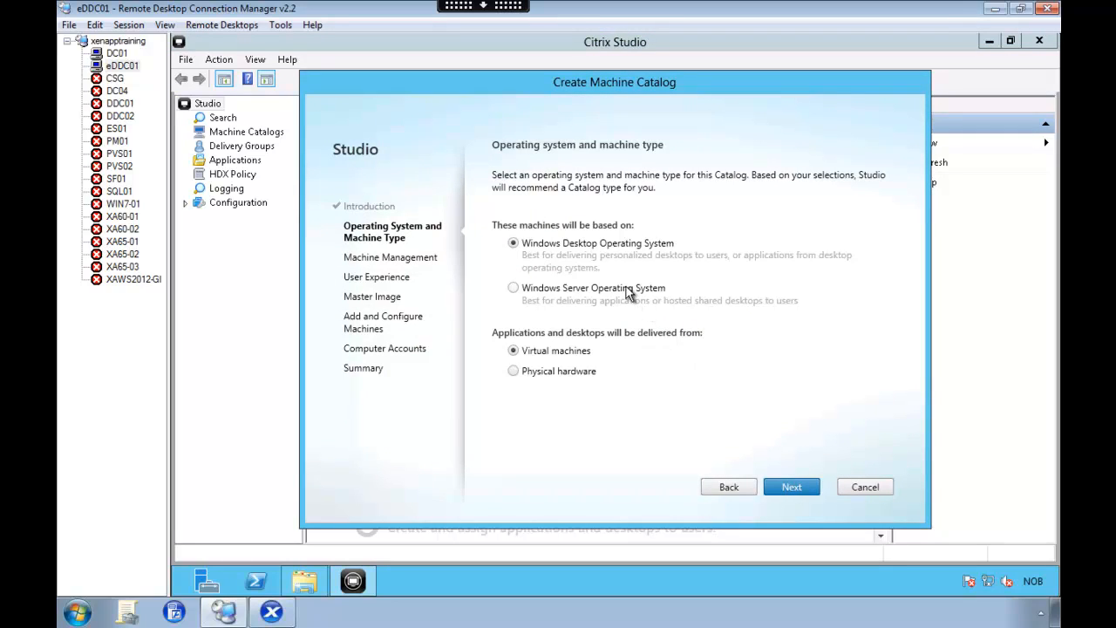
left_click(513, 288)
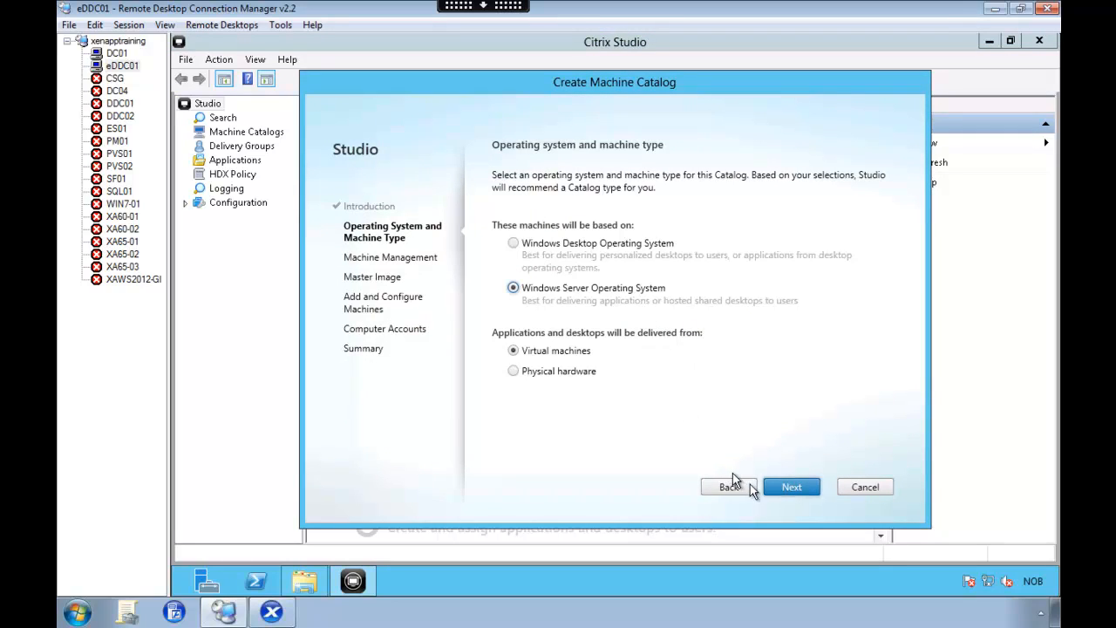
left_click(792, 487)
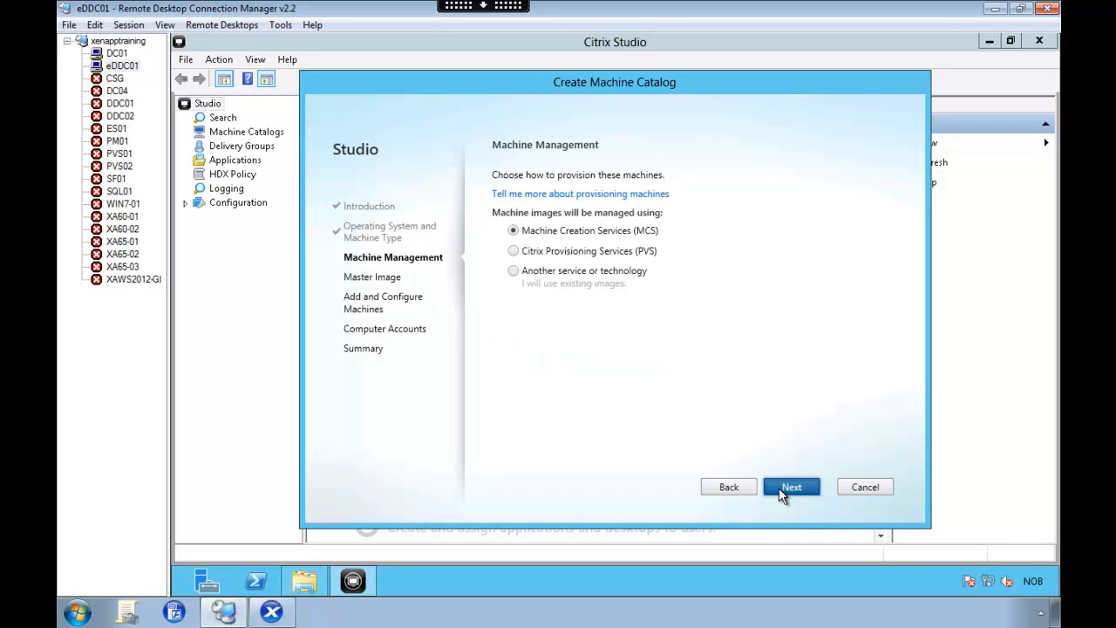
Keep MCS provisioning and select the XAWS2012-GI snapshot as master image
left_click(792, 487)
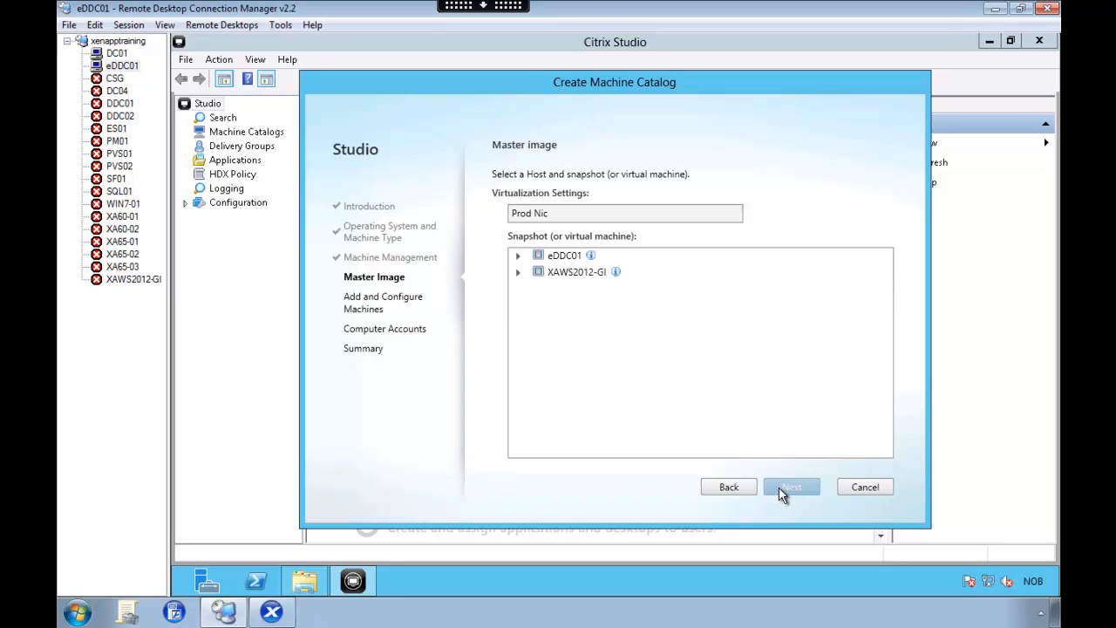
mouse_move(591, 273)
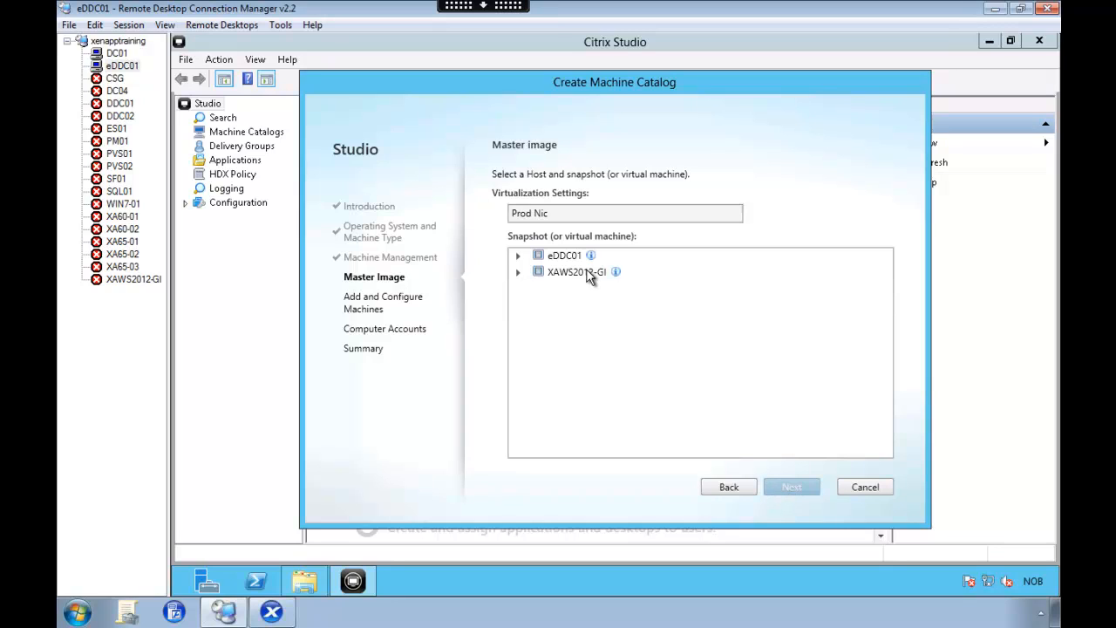
left_click(575, 272)
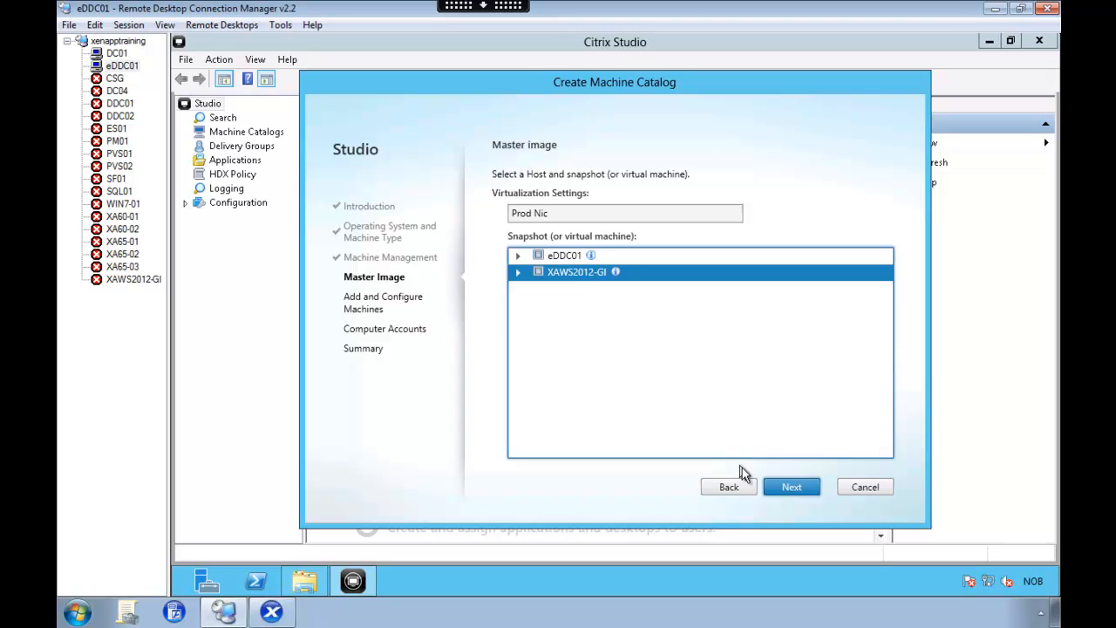
left_click(792, 486)
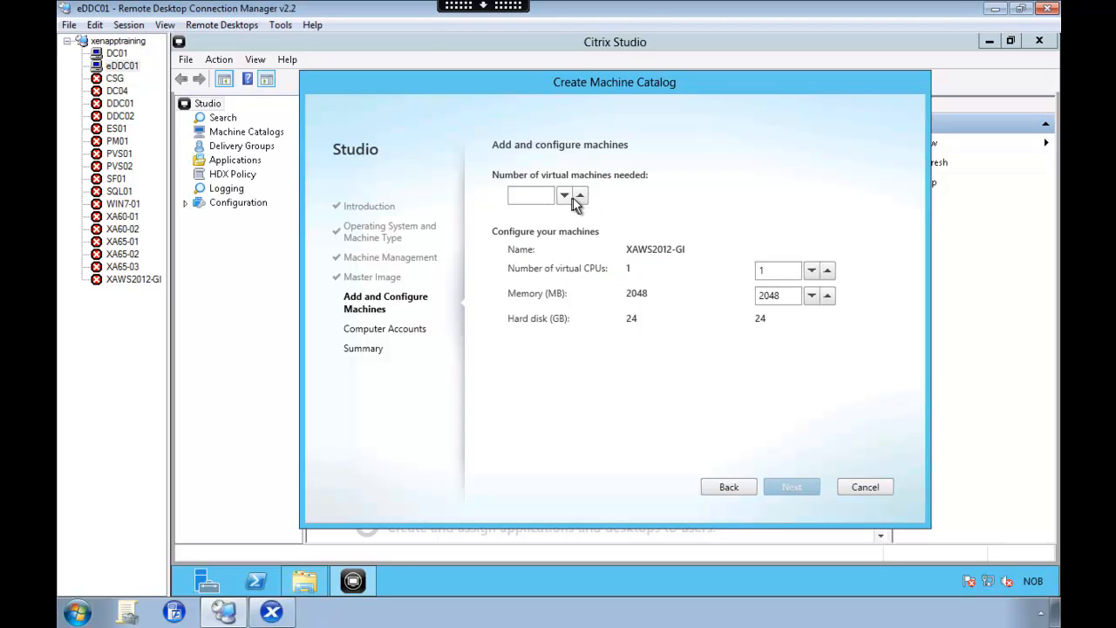
Set the number of virtual machines to 2 and continue to Computer Accounts
left_click(579, 190)
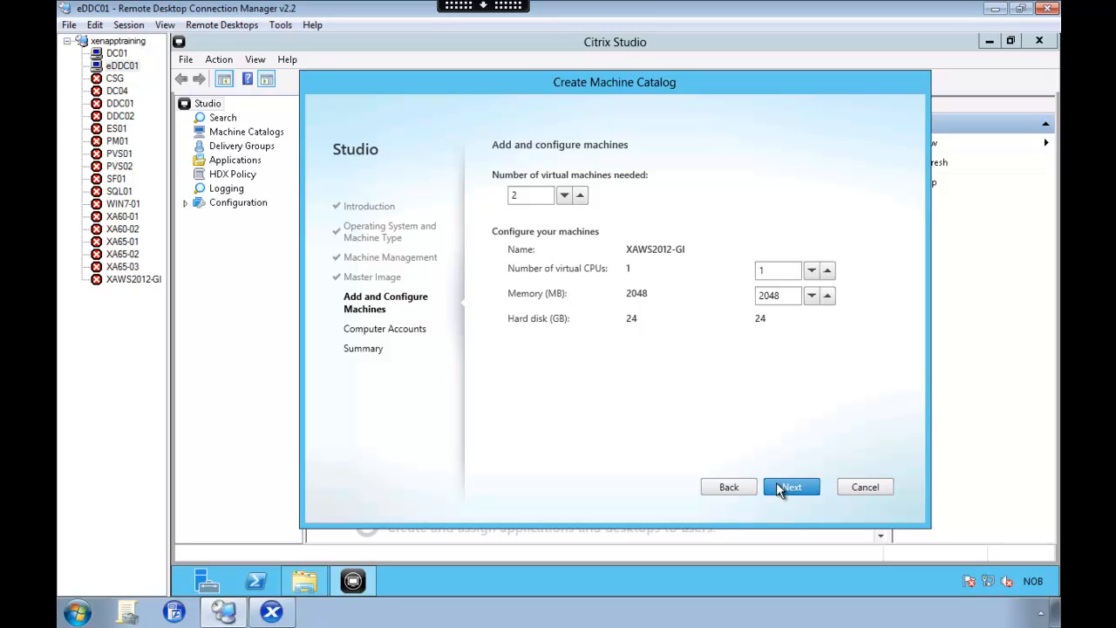
left_click(790, 486)
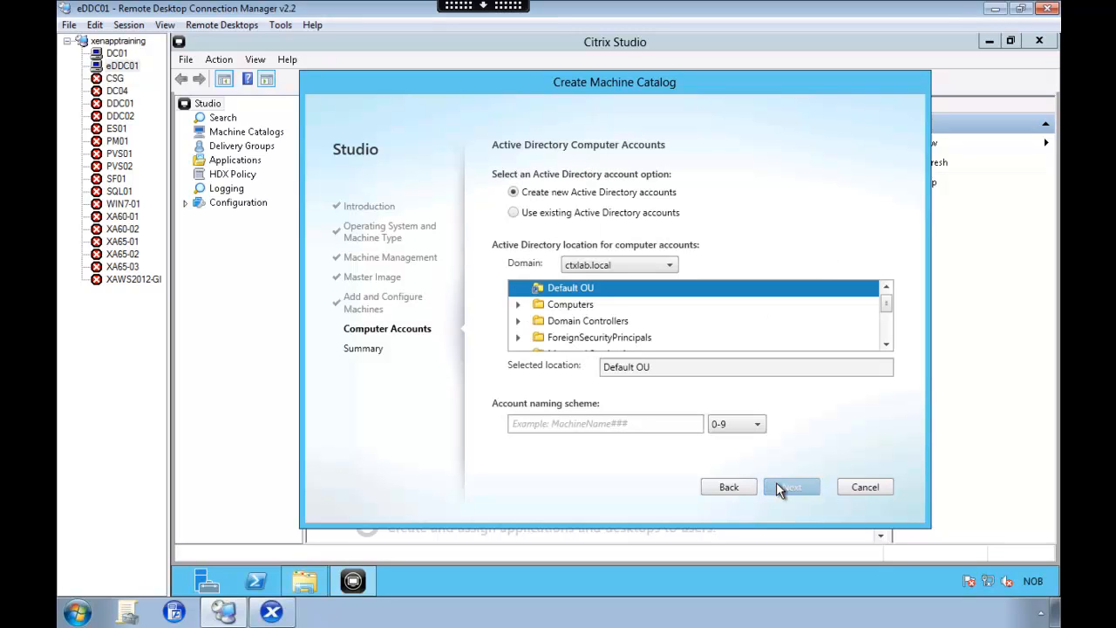
mouse_move(883, 335)
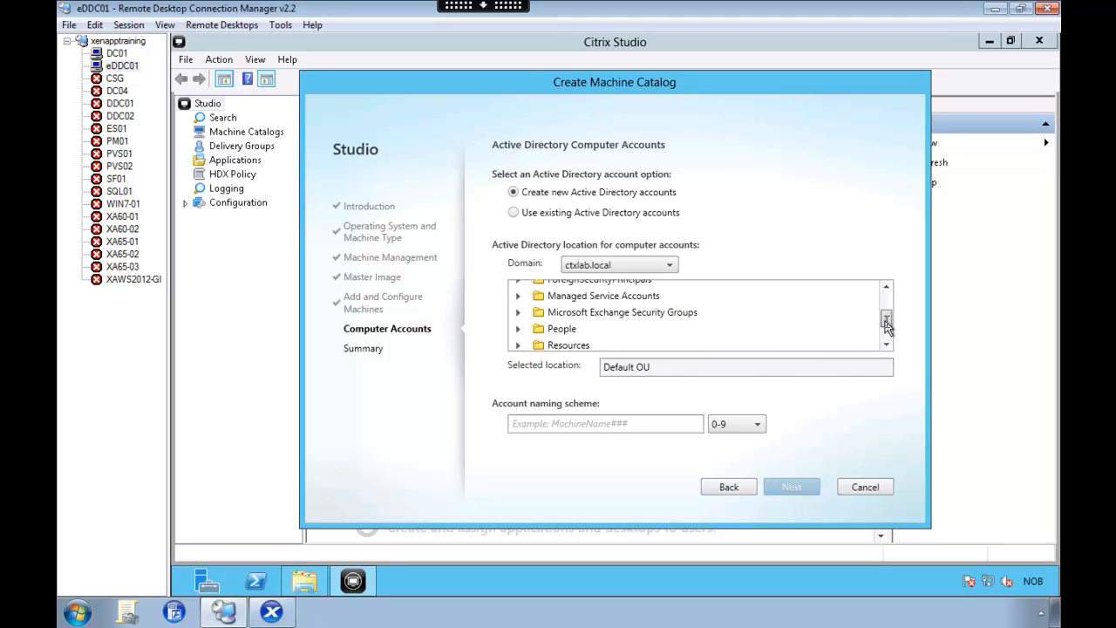
Place new AD accounts in the Excalibur OU with naming scheme XAWS2012-## and continue to Summary
scroll("down", 3)
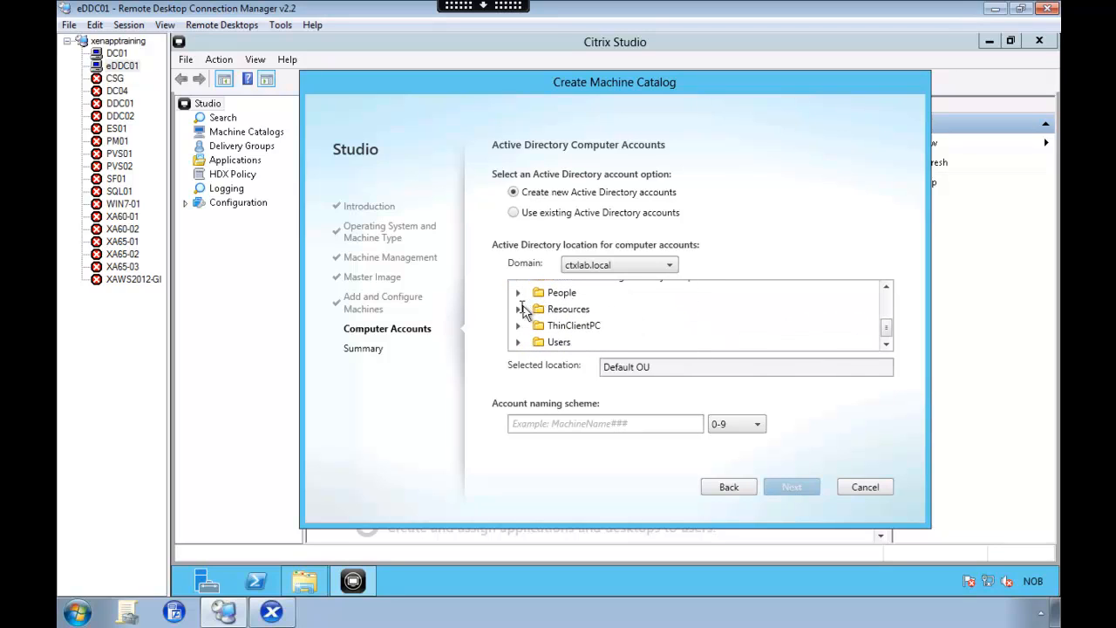
left_click(520, 309)
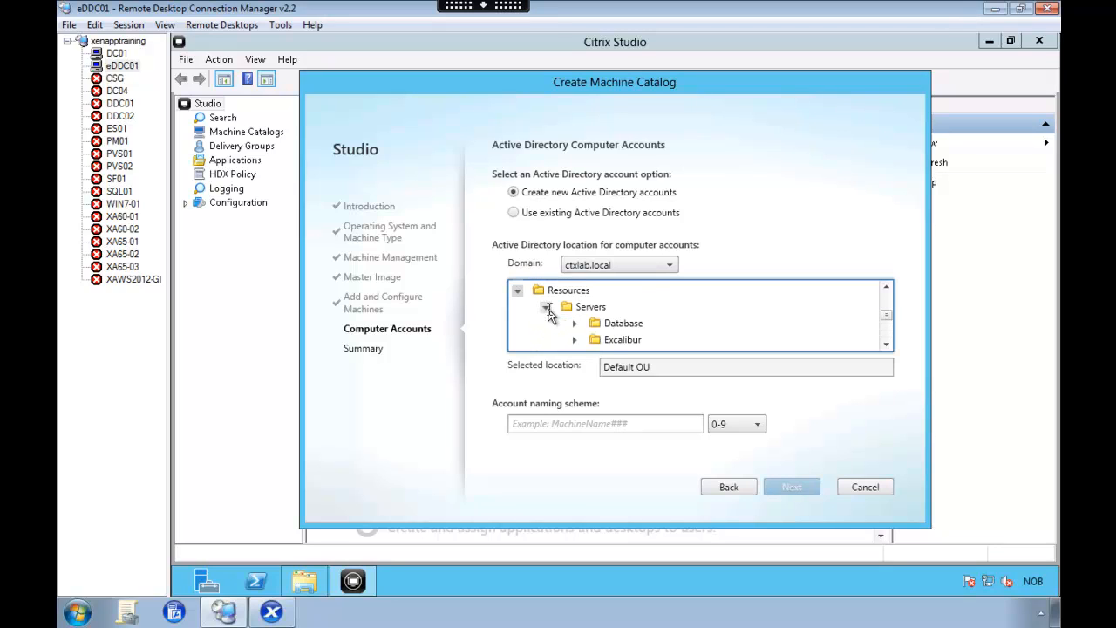
left_click(623, 338)
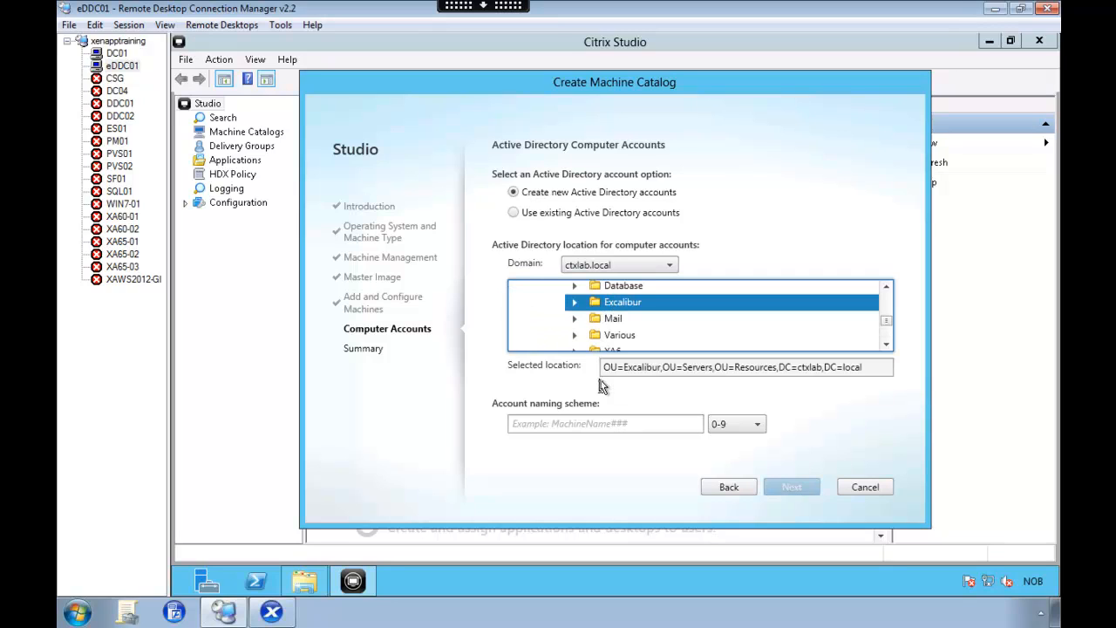
left_click(605, 424)
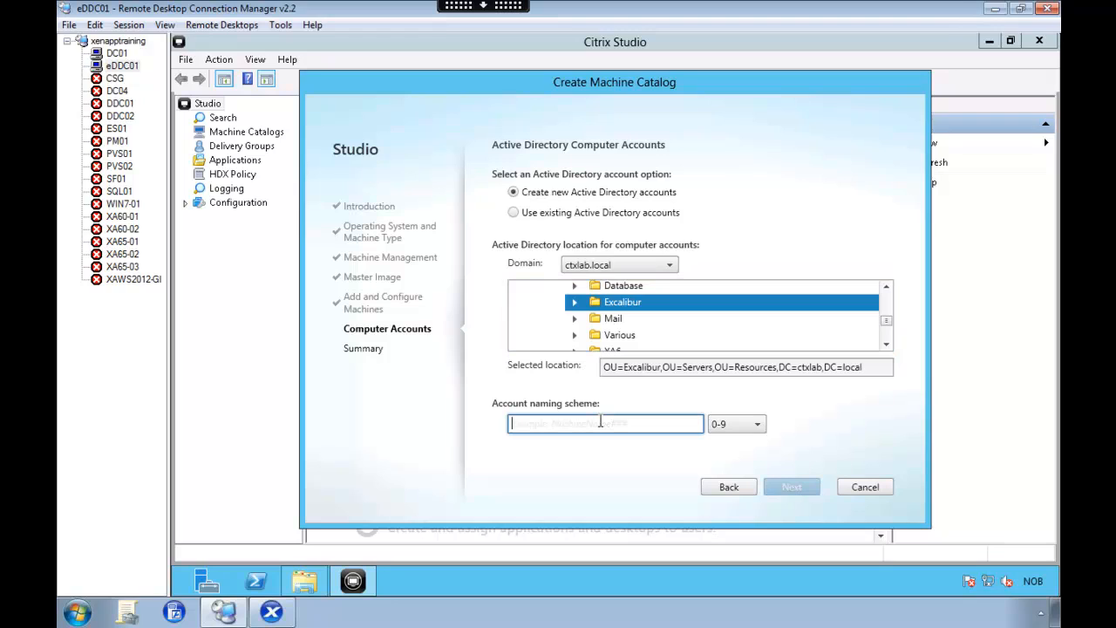
type("XAWS2012")
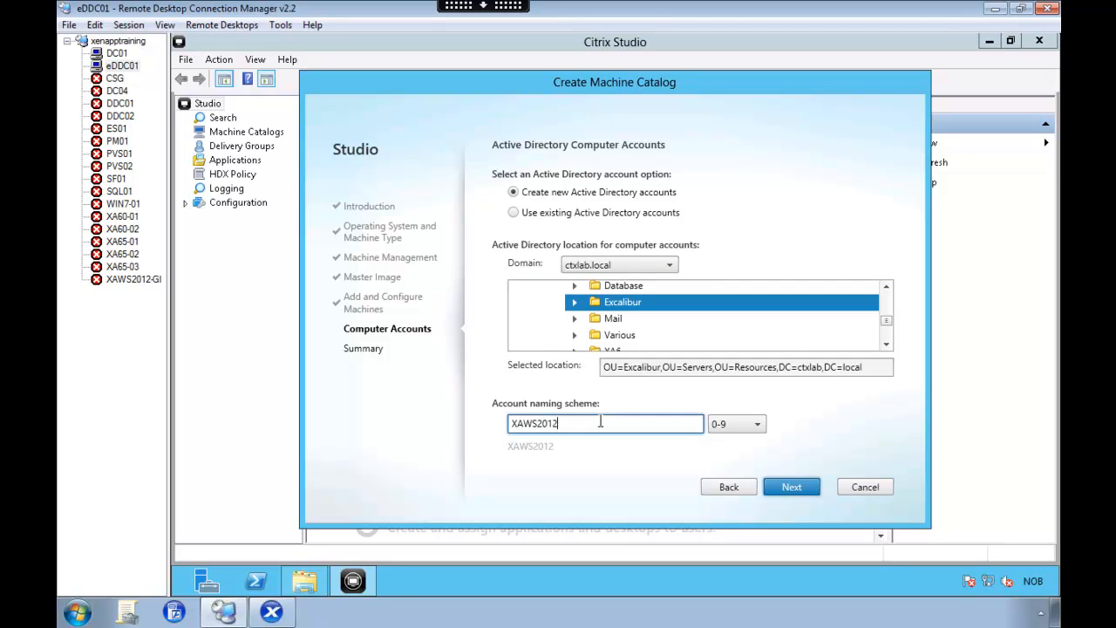
type("-")
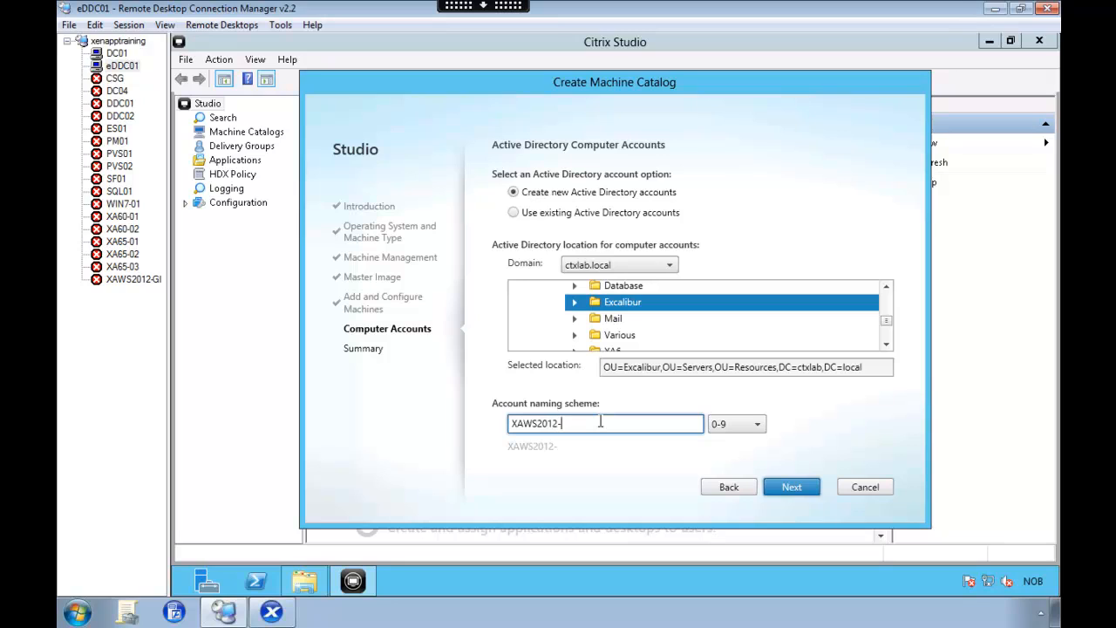
type("##")
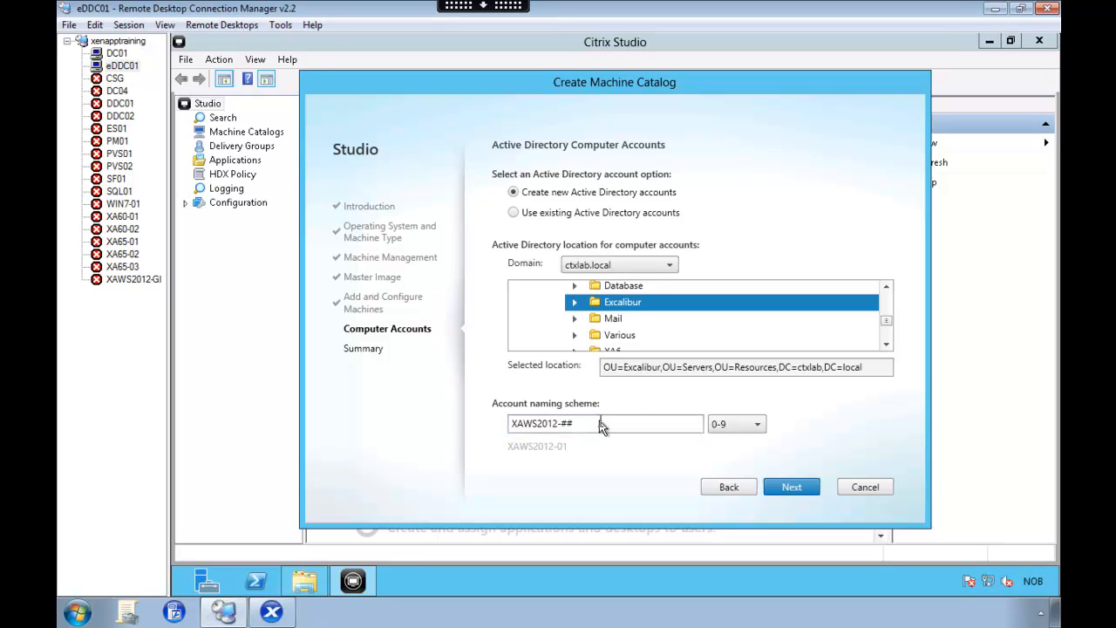
left_click(791, 486)
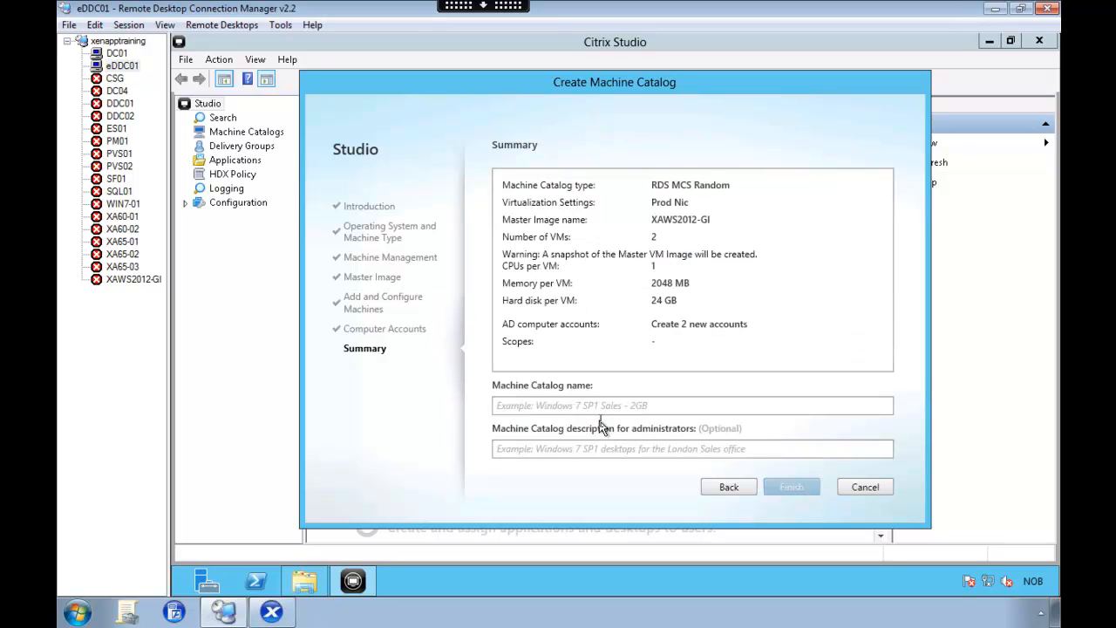
Name the catalog Windows 2012 with description Windows 2012 and finish the wizard
left_click(691, 404)
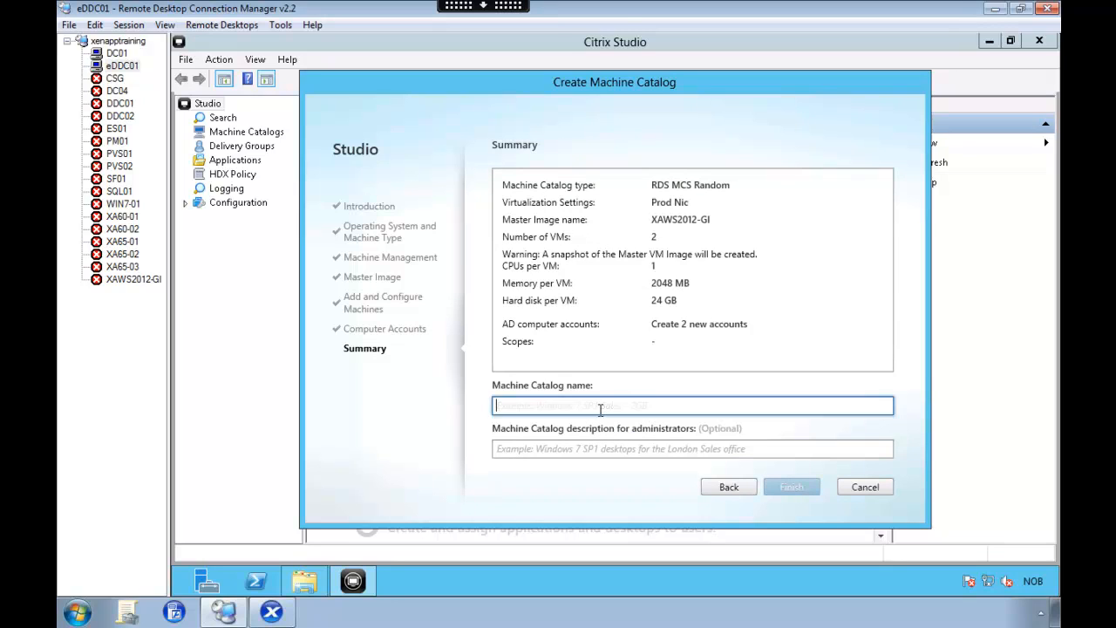
type("Windows 2012")
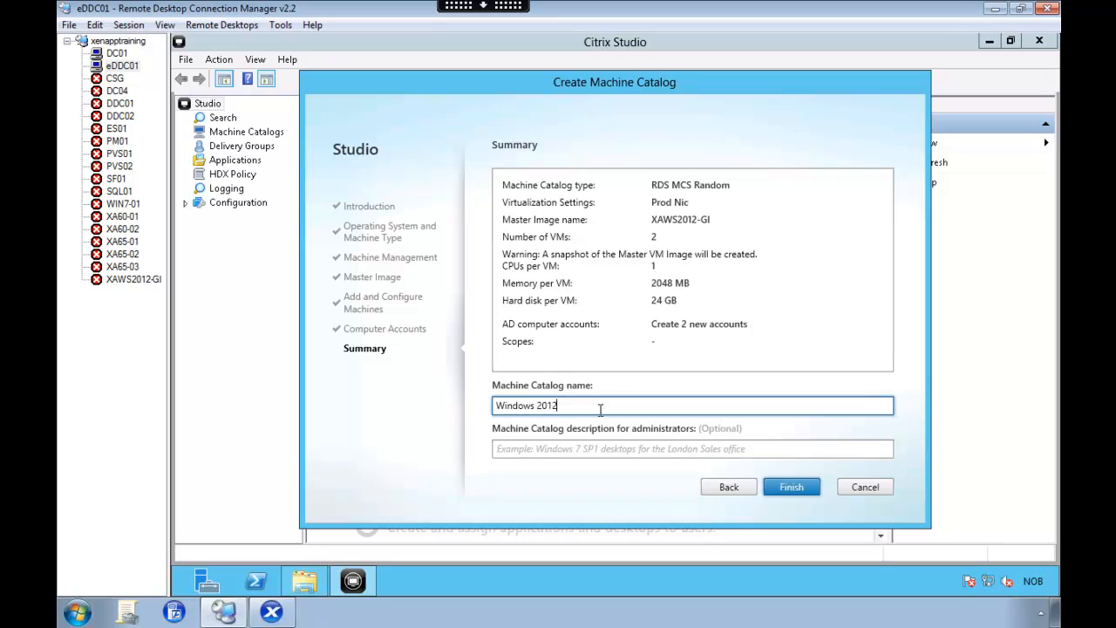
left_click(690, 448)
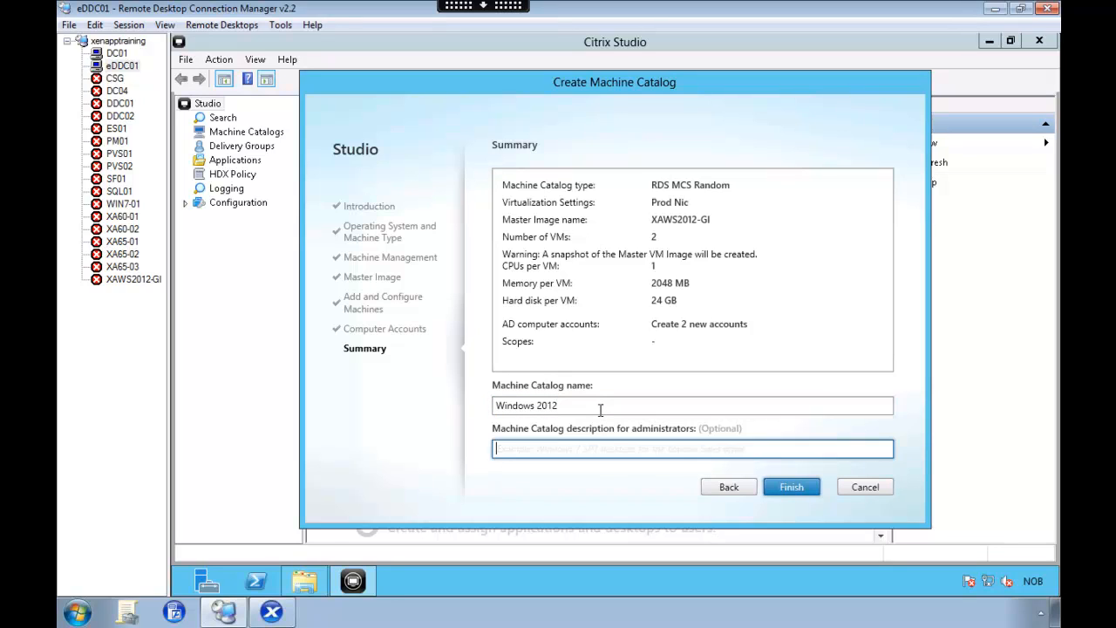
type("Windows 201")
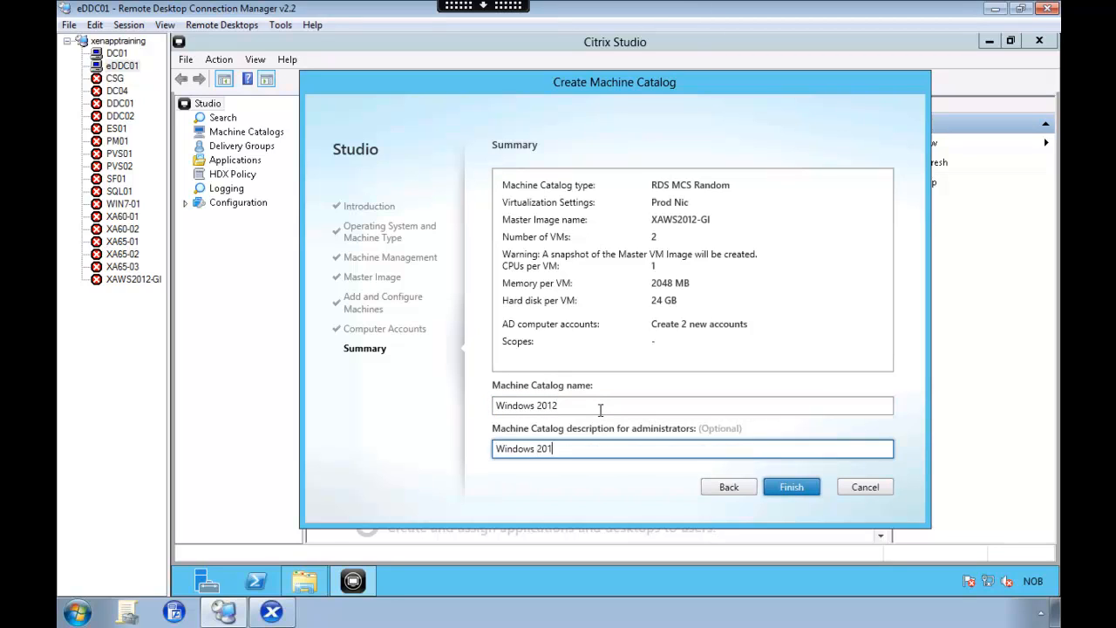
type("2")
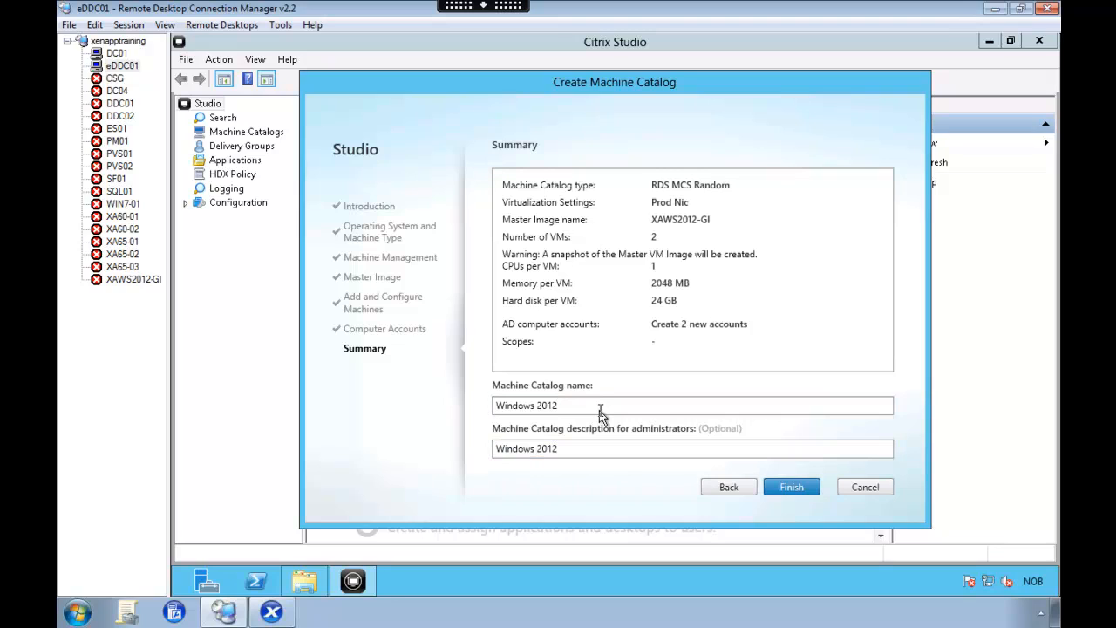
left_click(790, 486)
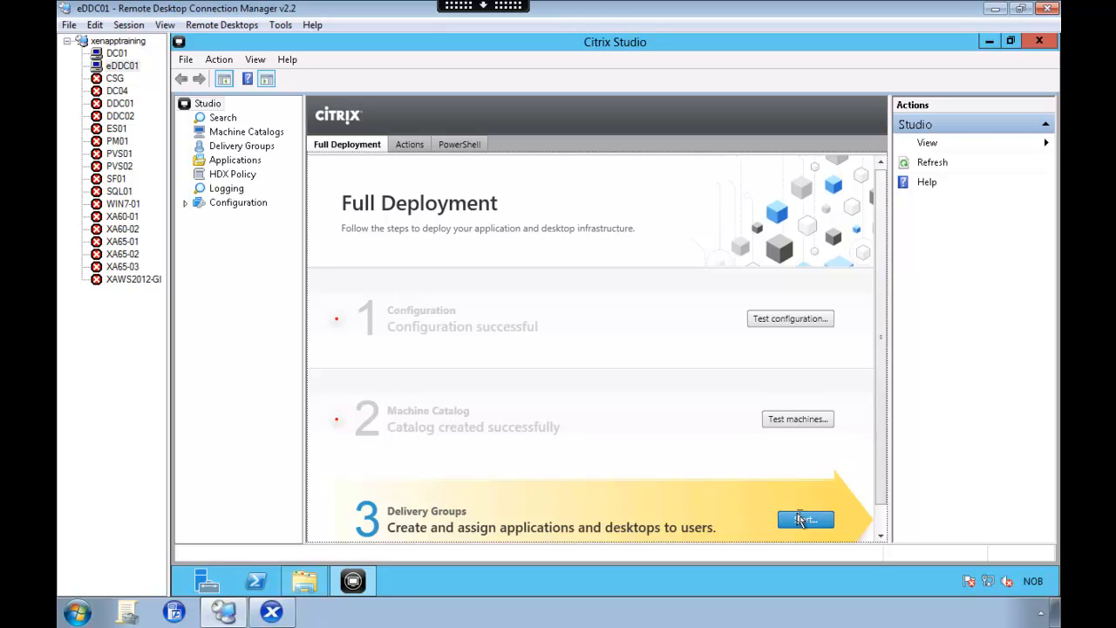
Begin a delivery group using the Windows 2012 catalog machines
left_click(806, 520)
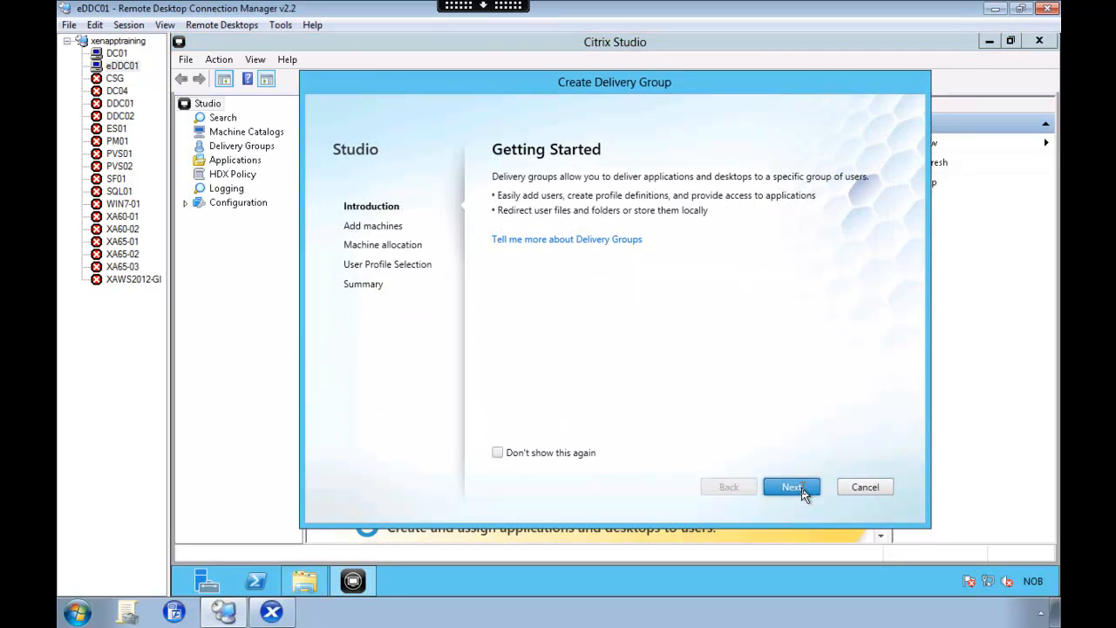
left_click(790, 487)
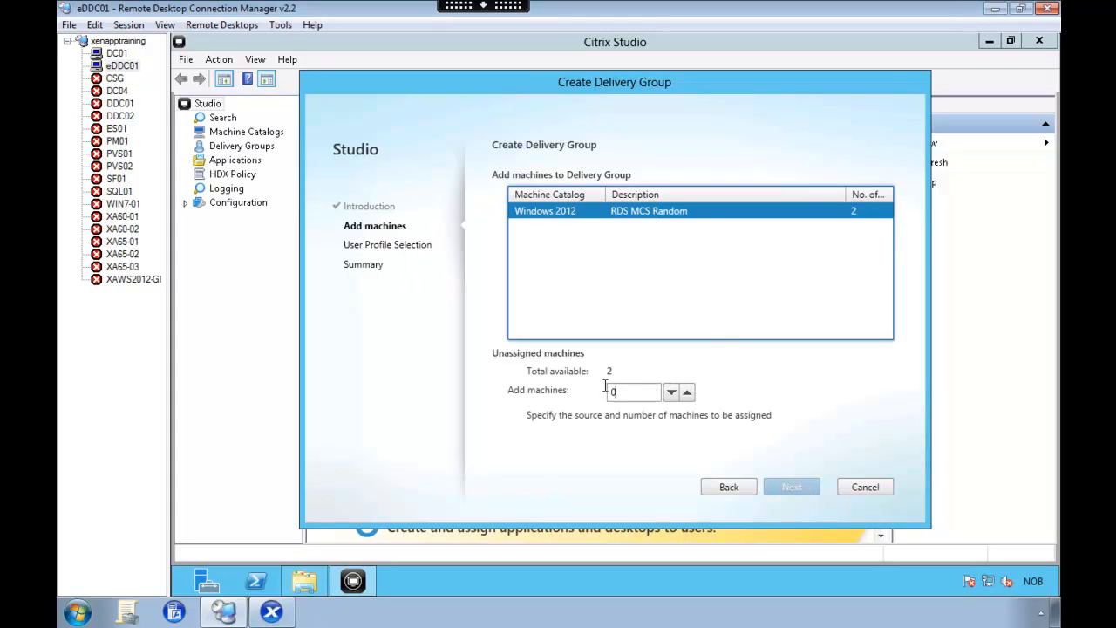
left_click(792, 487)
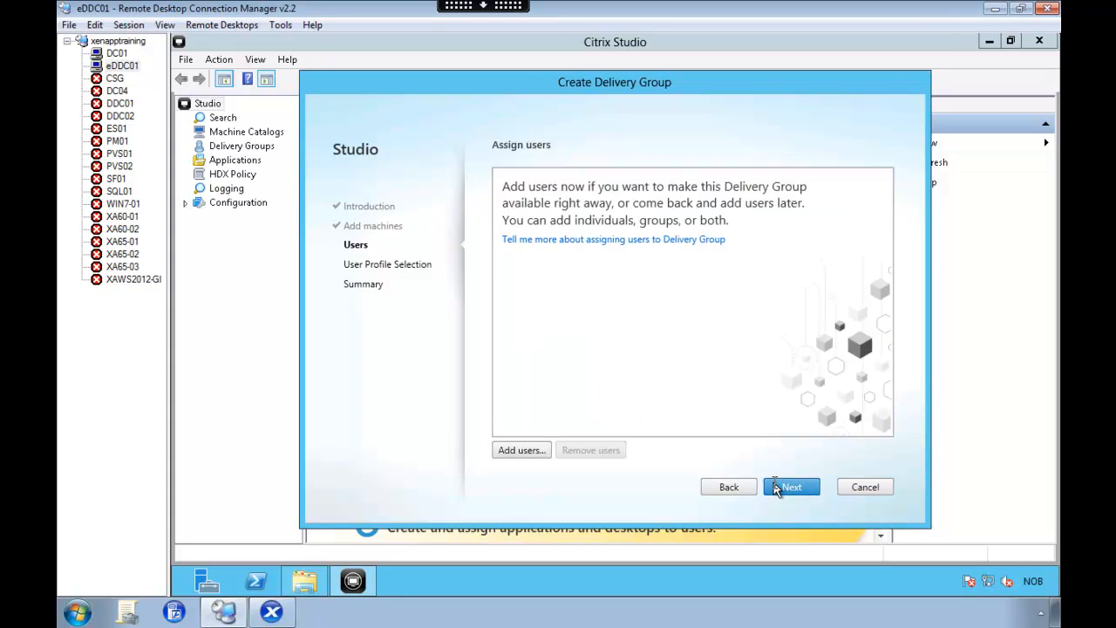
mouse_move(521, 450)
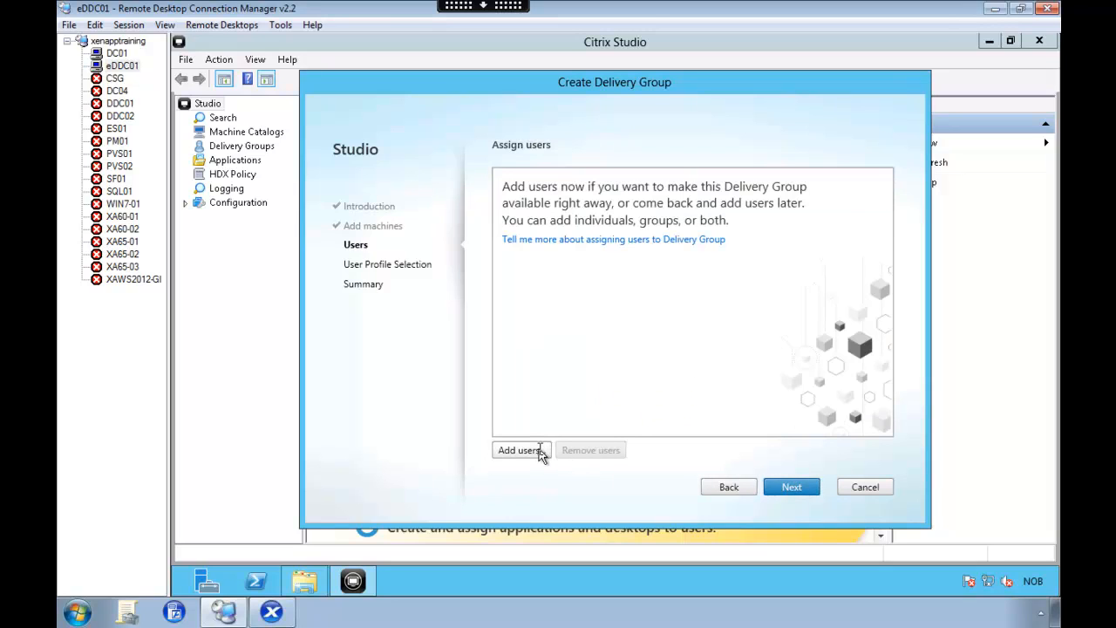
Assign CTXLAB\Domain Users as the delivery group's users
left_click(520, 450)
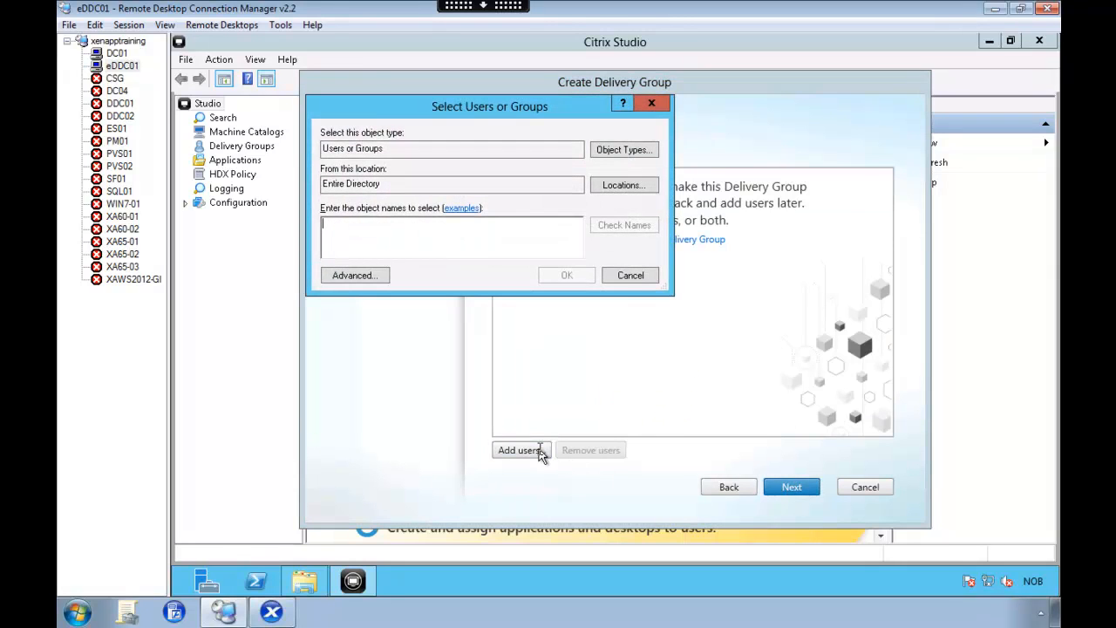
type("domain user")
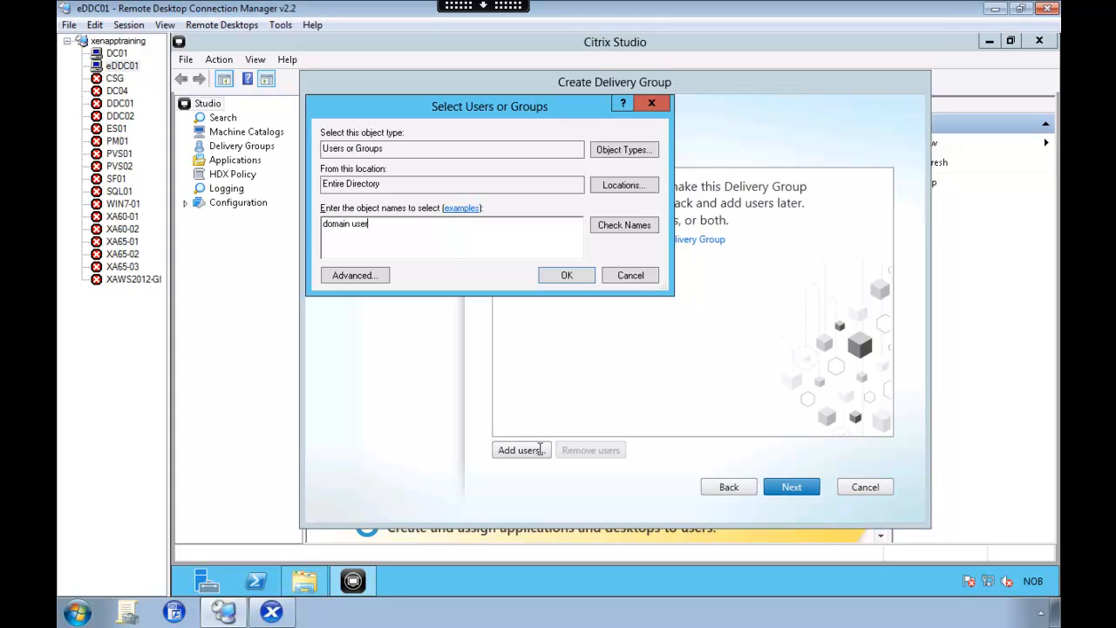
left_click(565, 276)
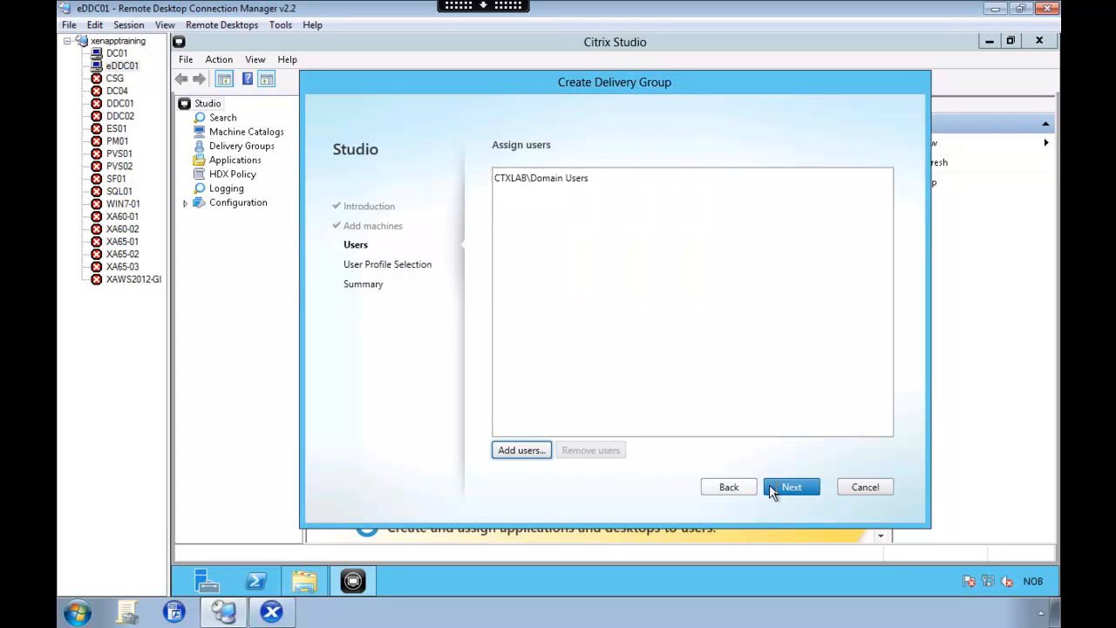
Keep manual profile management and create the delivery group with name and display name WS2012
left_click(792, 487)
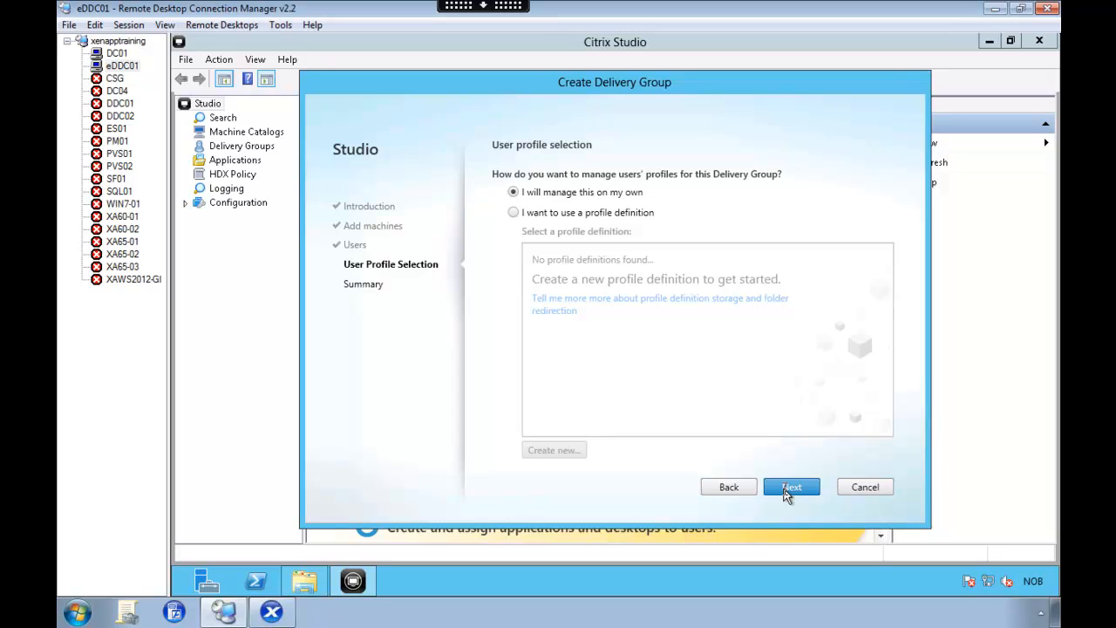
left_click(792, 487)
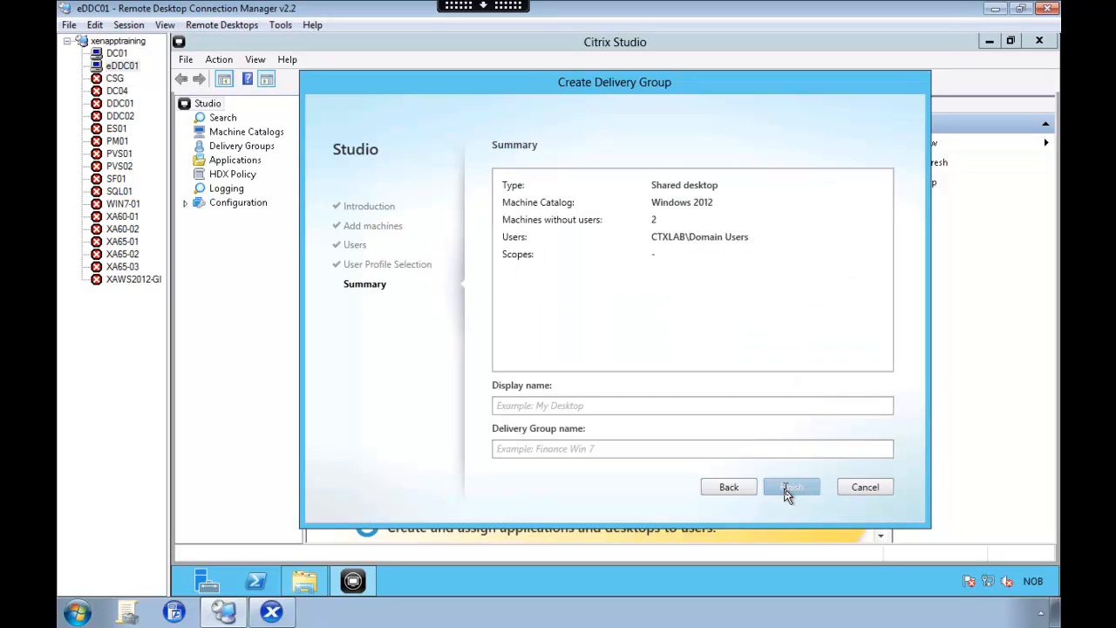
mouse_move(654, 405)
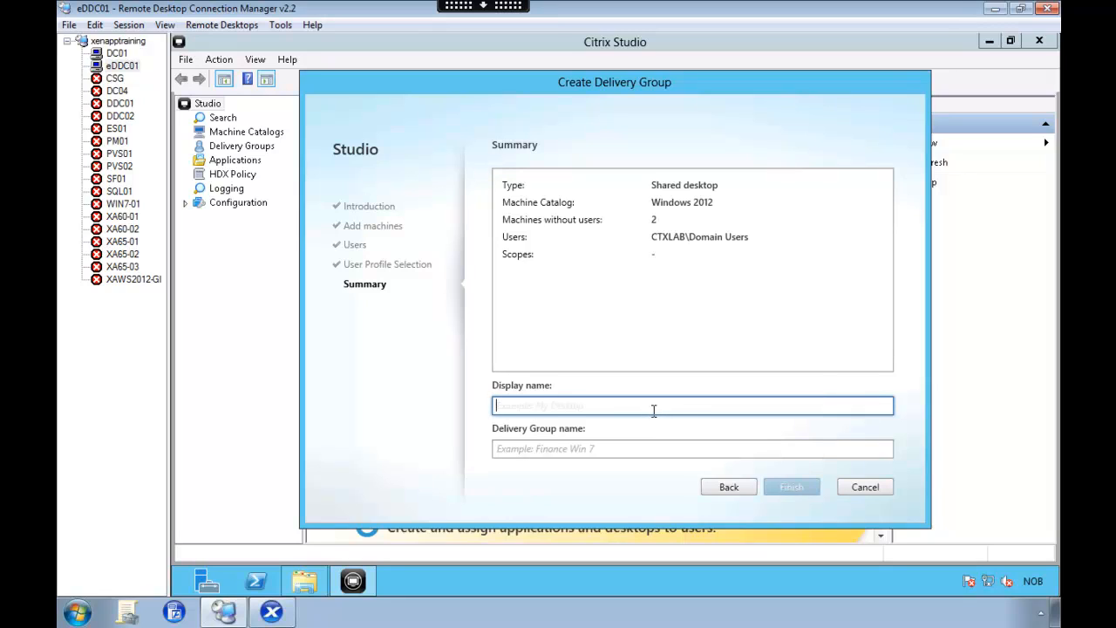
type("WS2012")
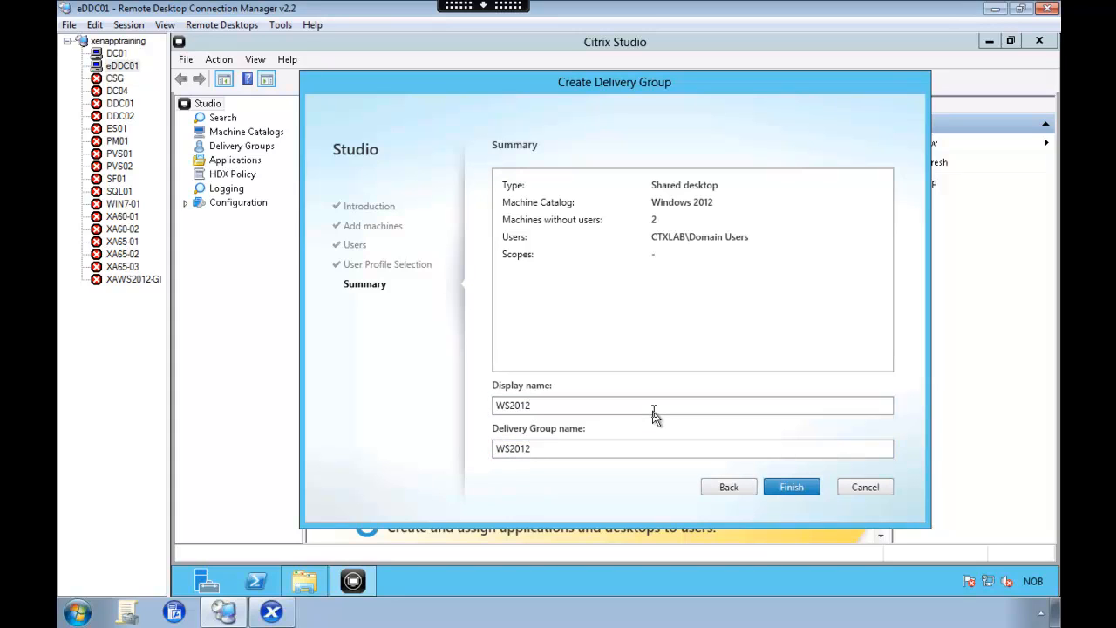
left_click(790, 486)
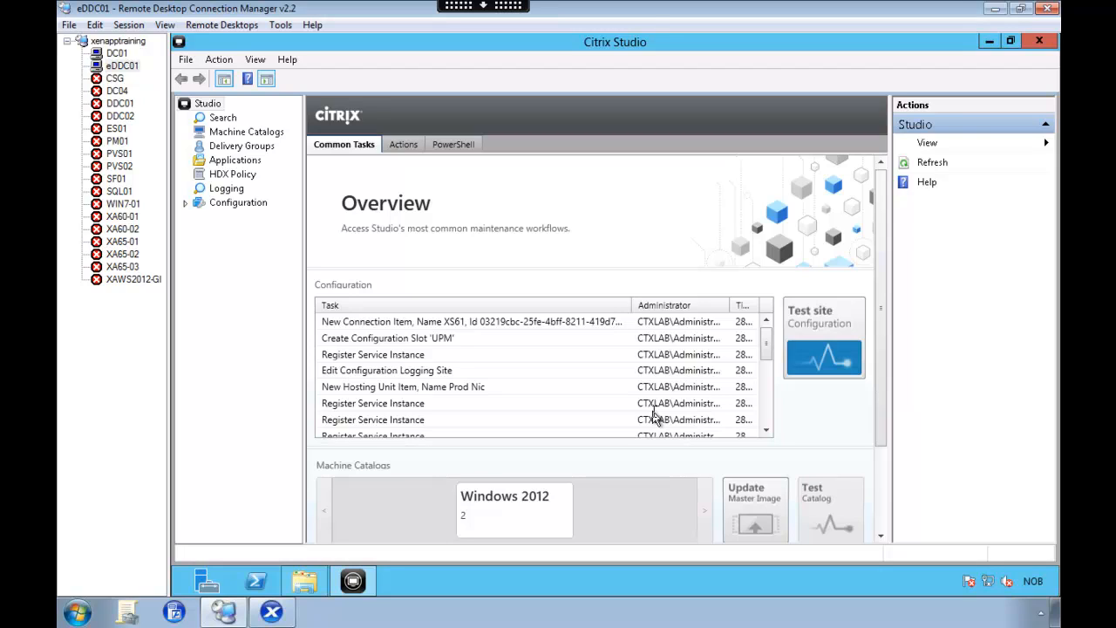
Search the site's machines and start both XAWS2012 servers, confirming with Yes
left_click(240, 147)
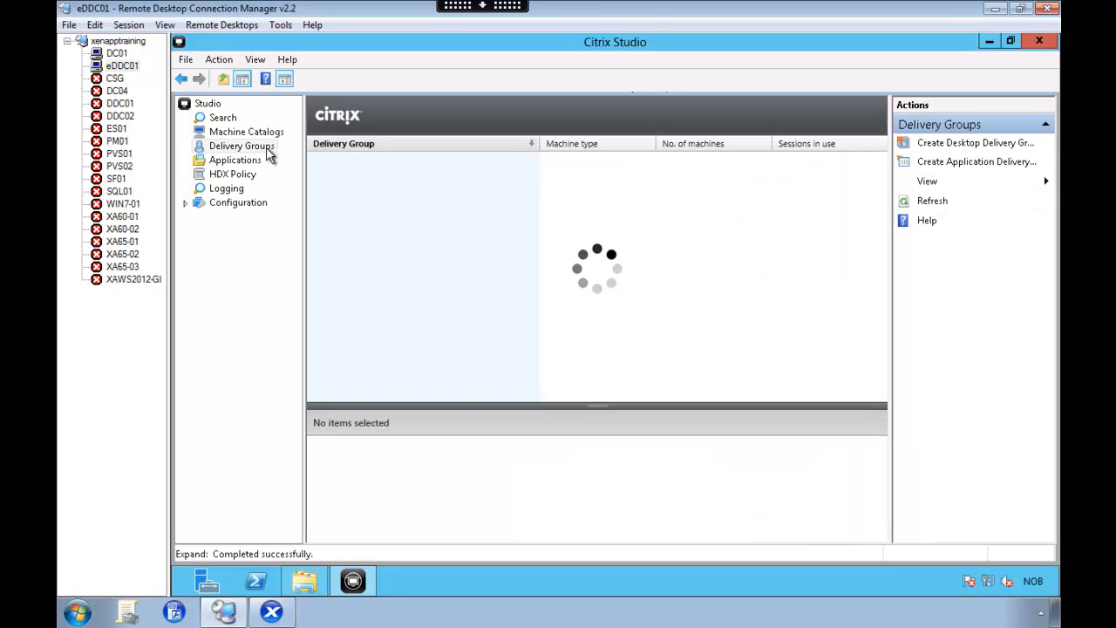
left_click(223, 117)
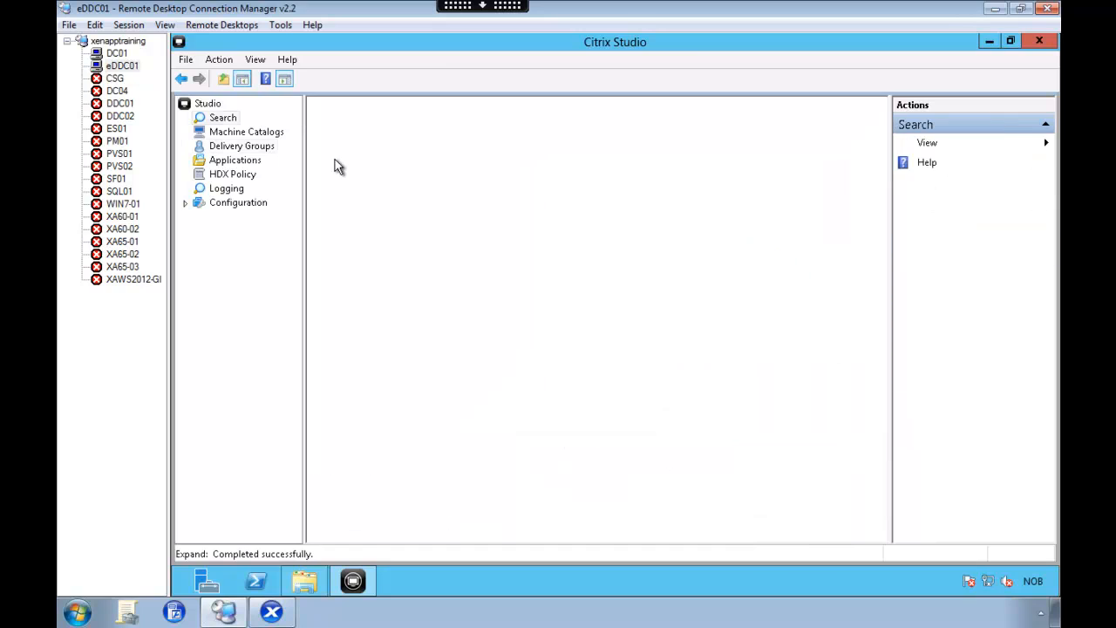
left_click(223, 117)
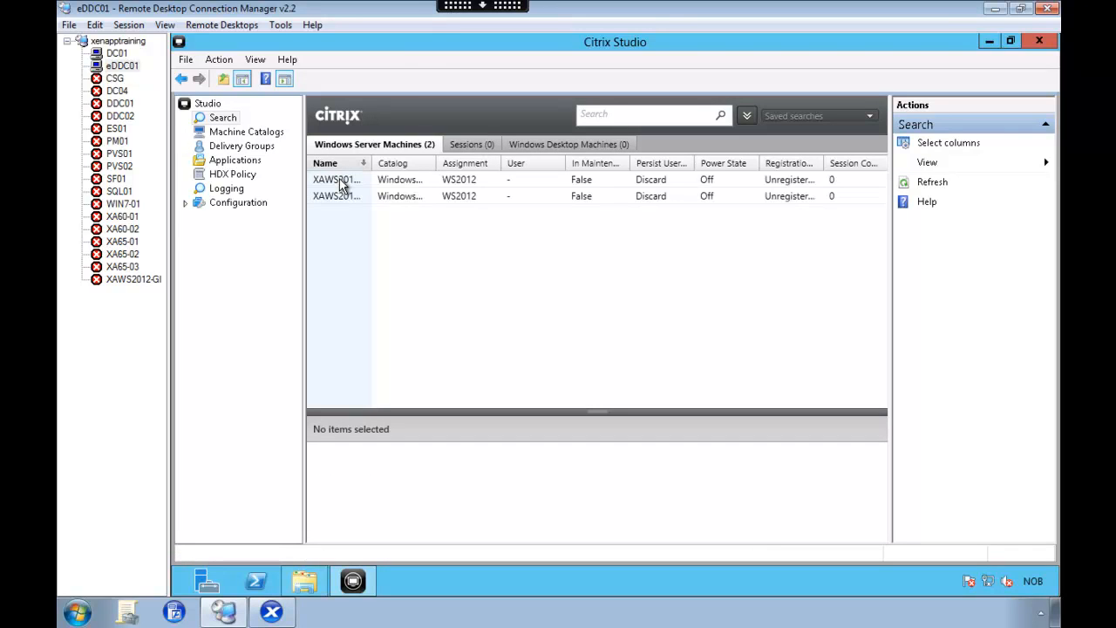
left_click(335, 178)
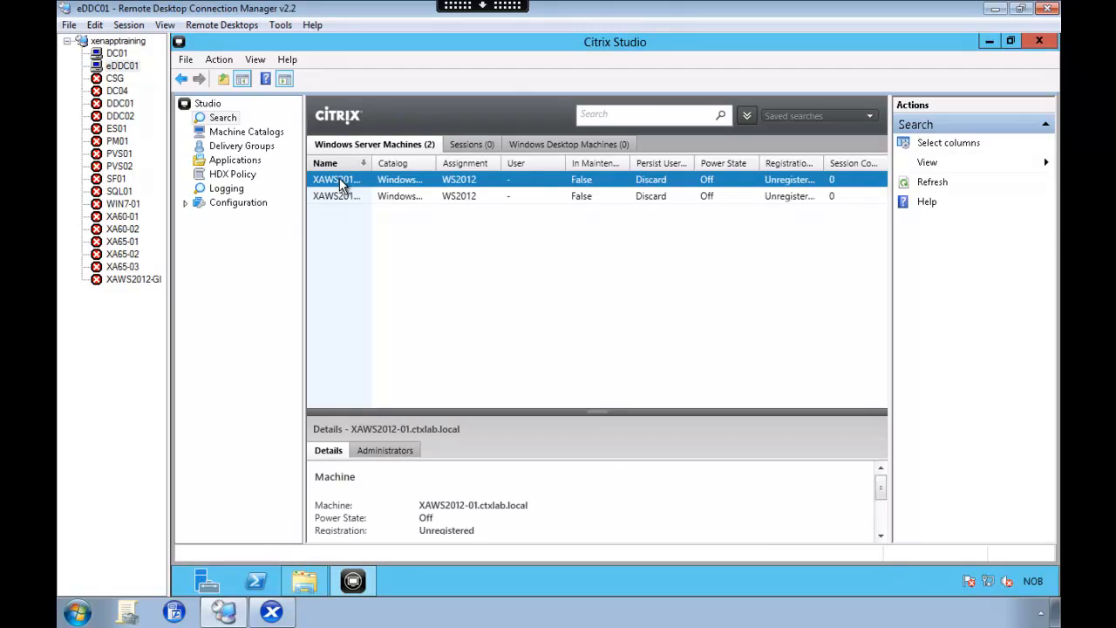
left_click(334, 196)
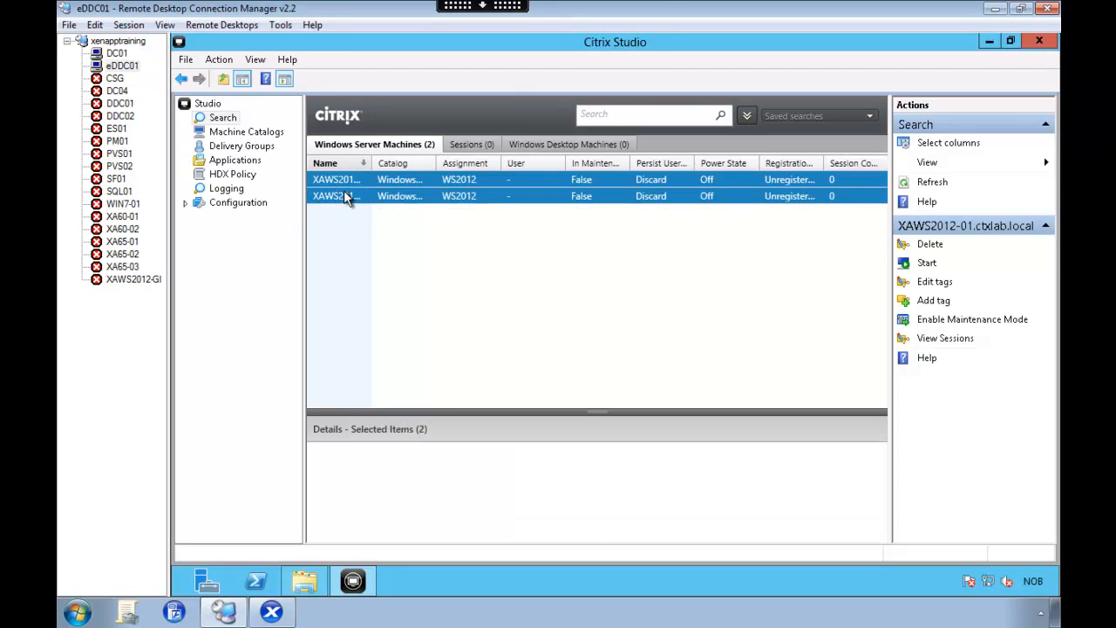
right_click(328, 195)
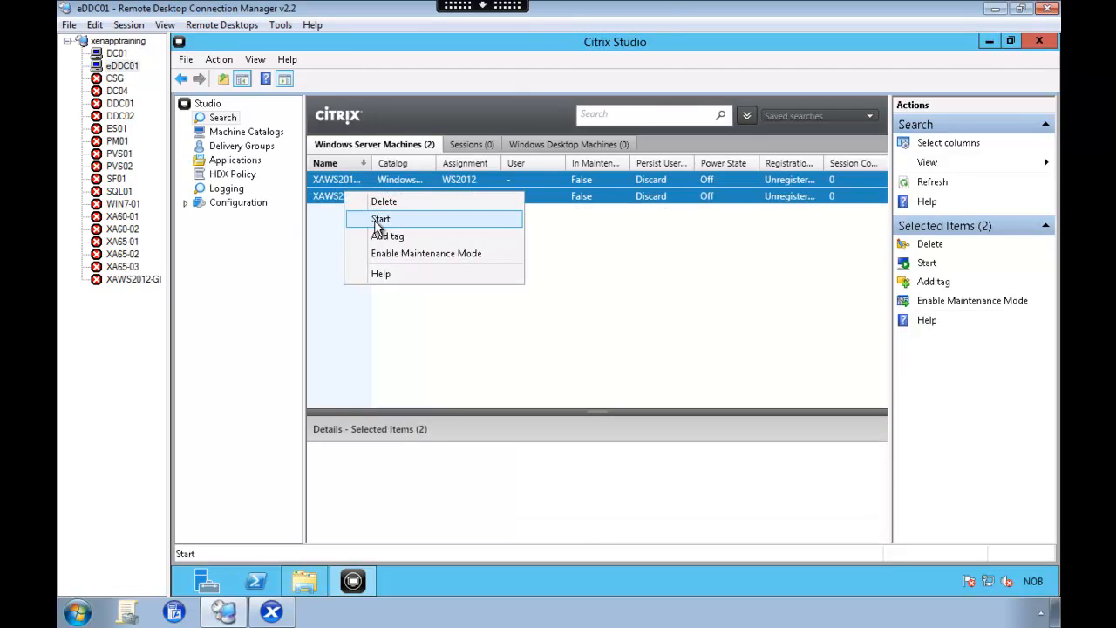
left_click(380, 218)
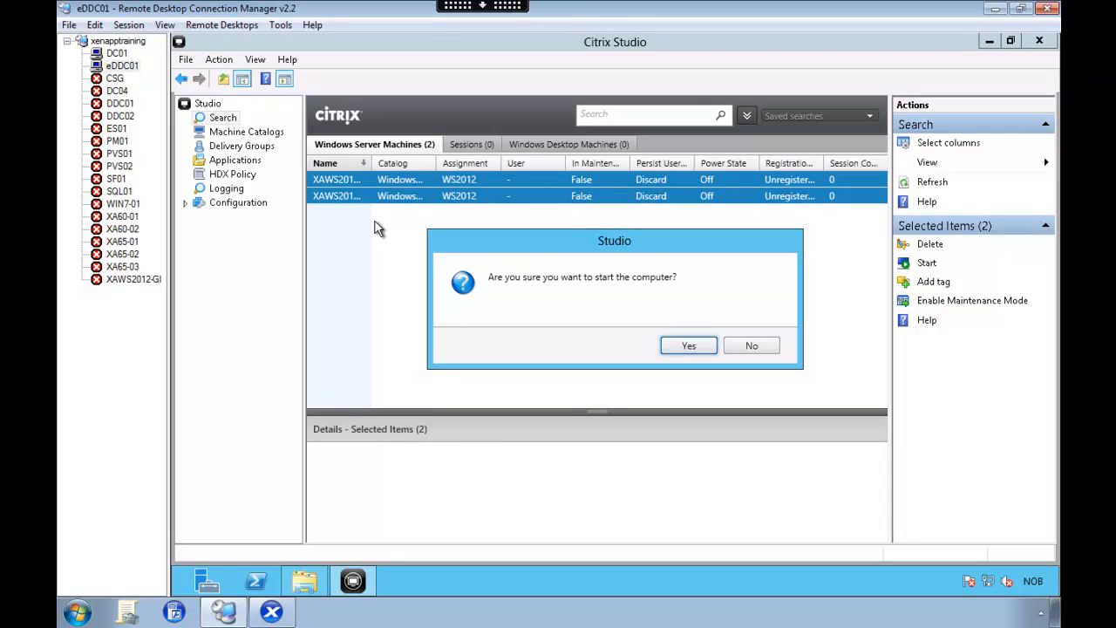
left_click(687, 345)
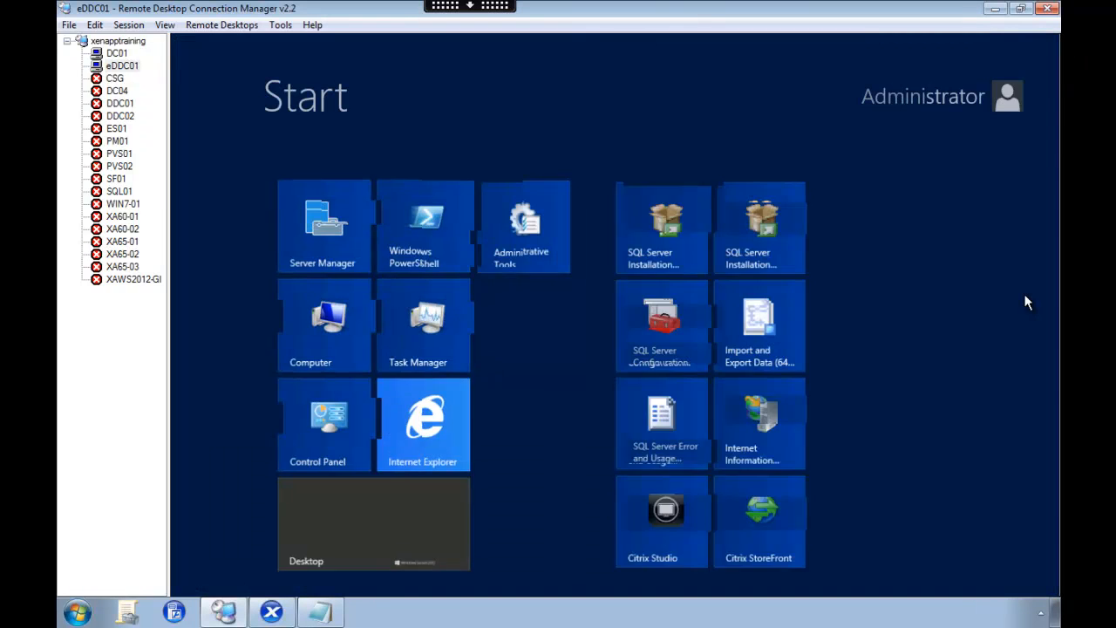
left_click(661, 515)
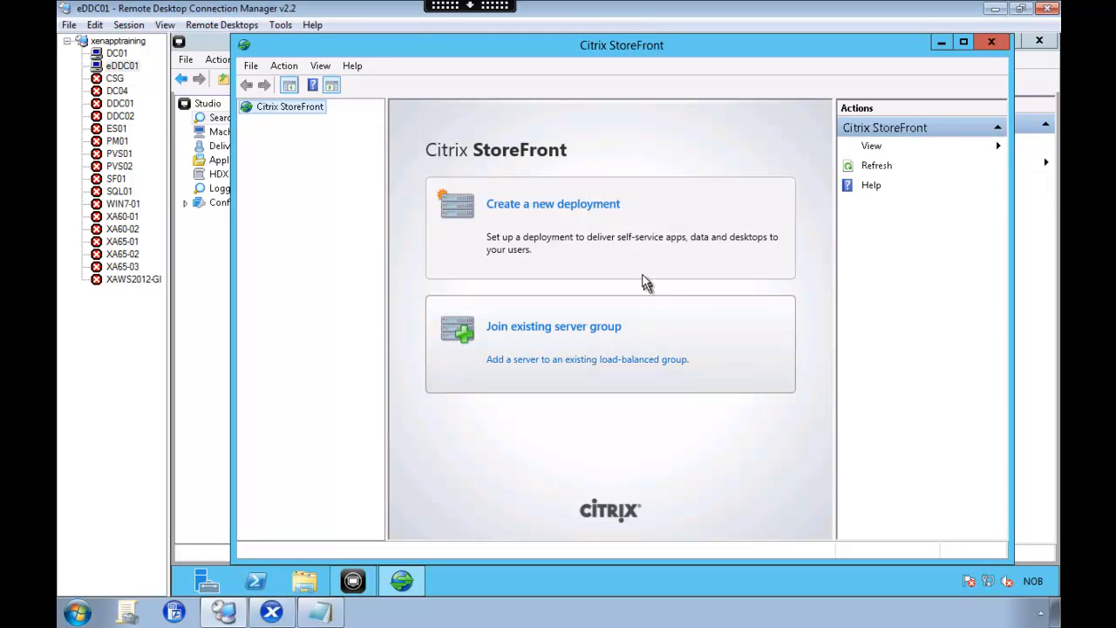
left_click(553, 202)
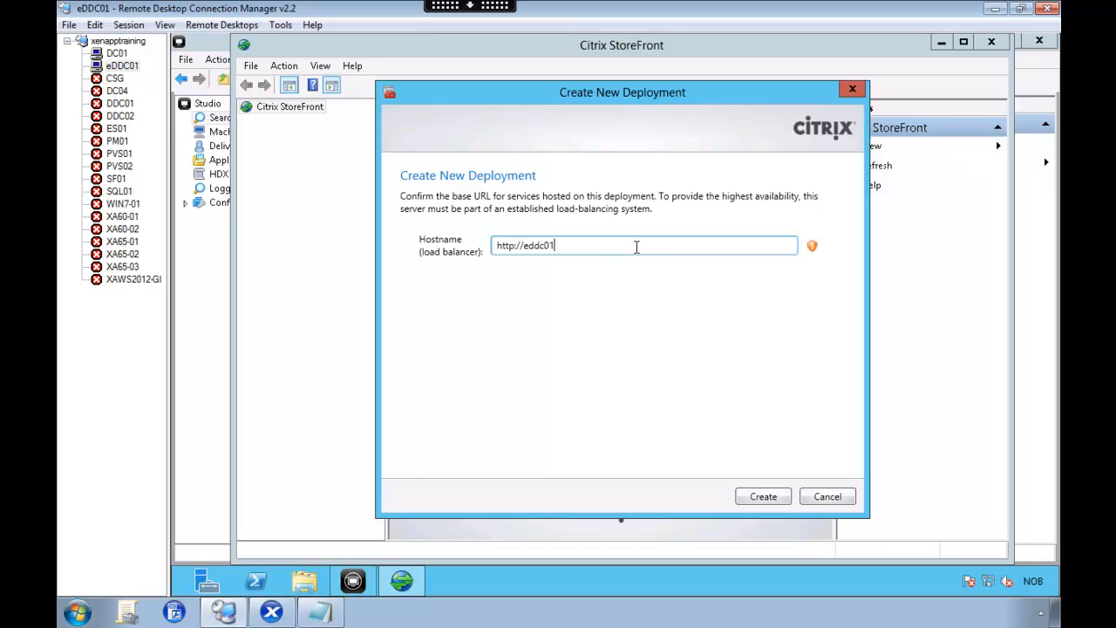
type(".ctxlab.loca")
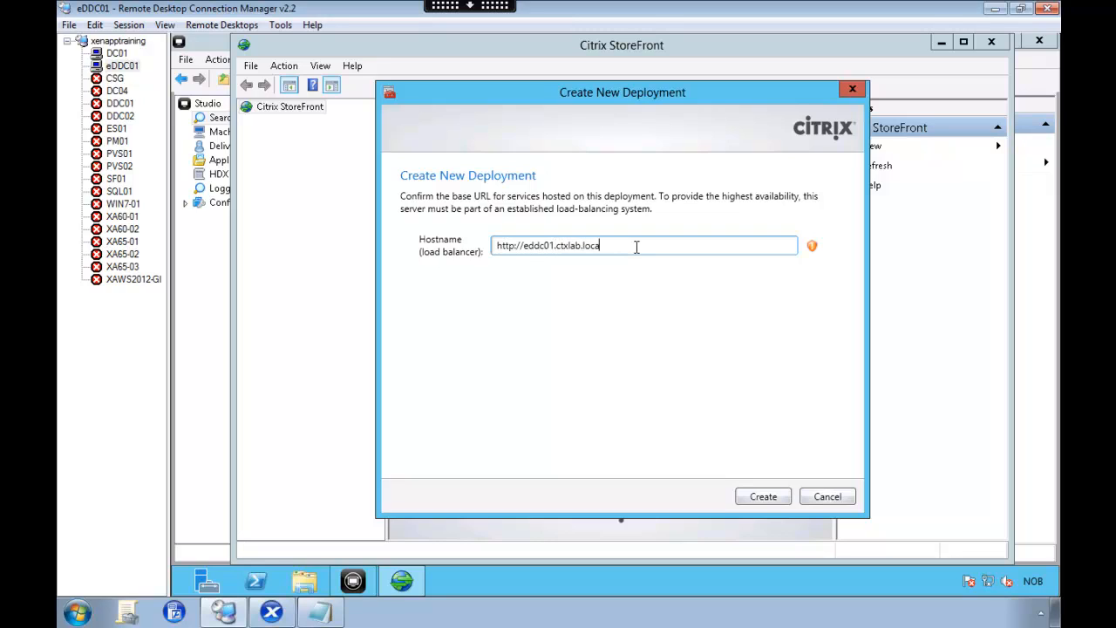
type("l")
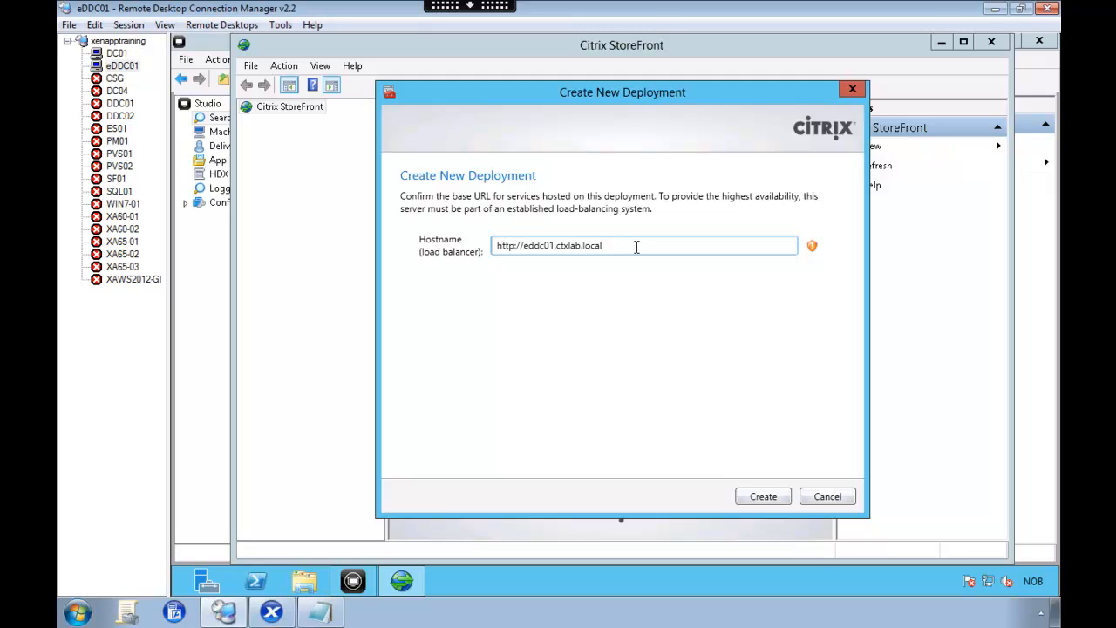
left_click(762, 496)
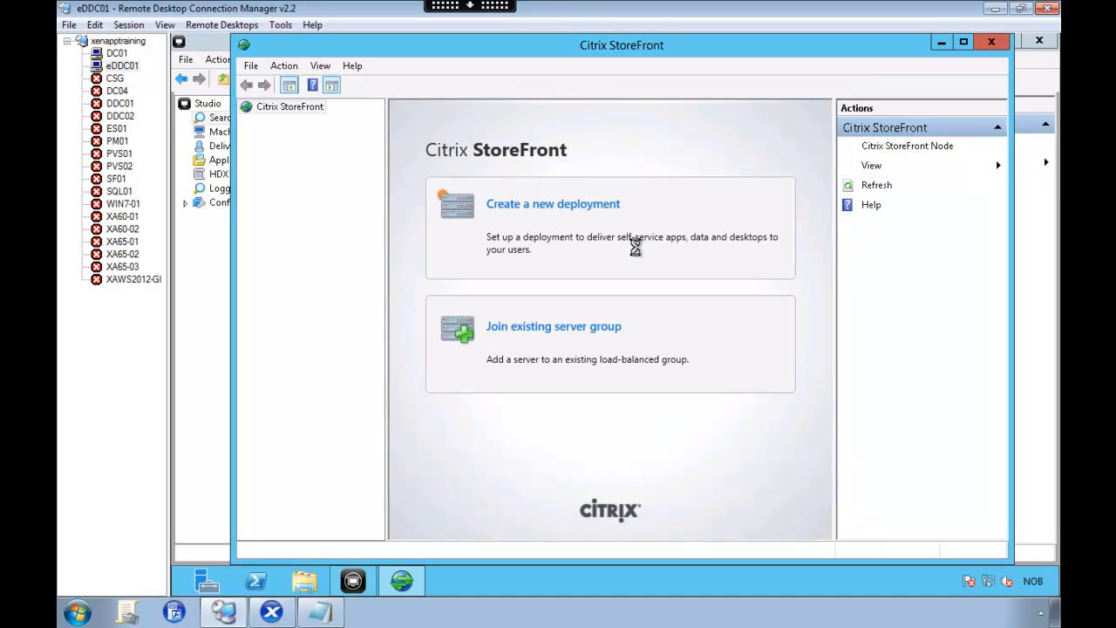
Name the new store Store and continue to delivery controllers
left_click(553, 203)
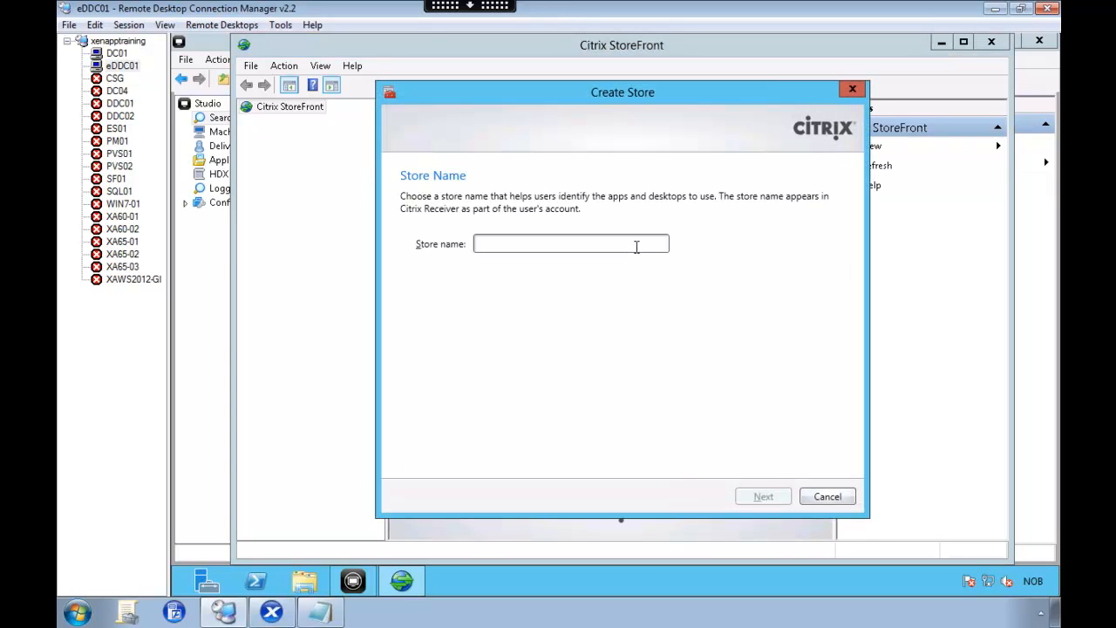
left_click(572, 244)
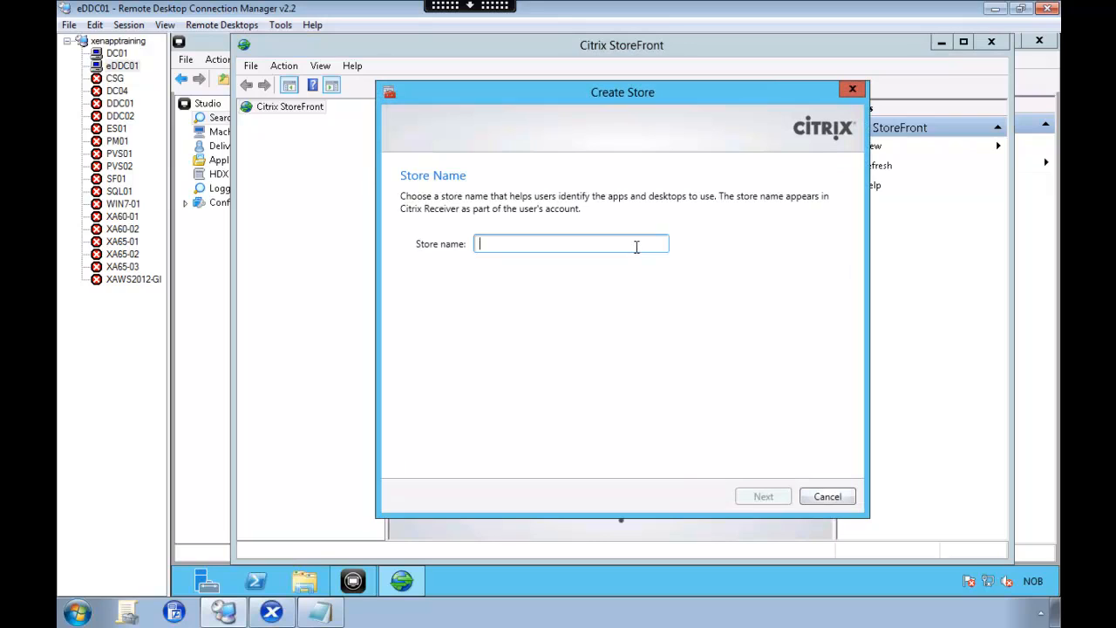
type("Store")
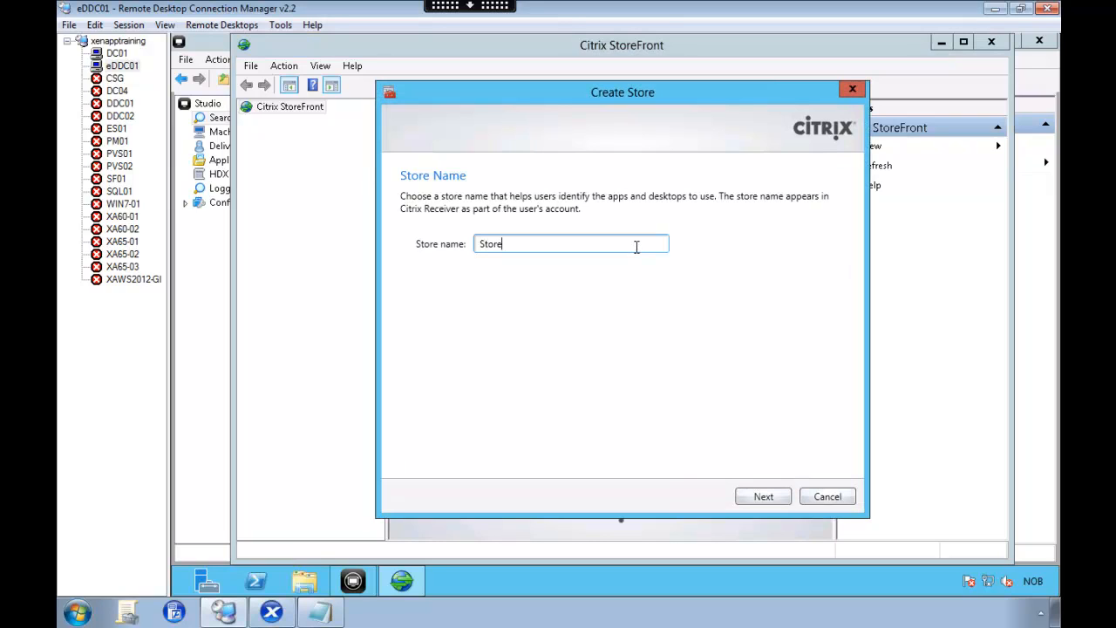
left_click(762, 496)
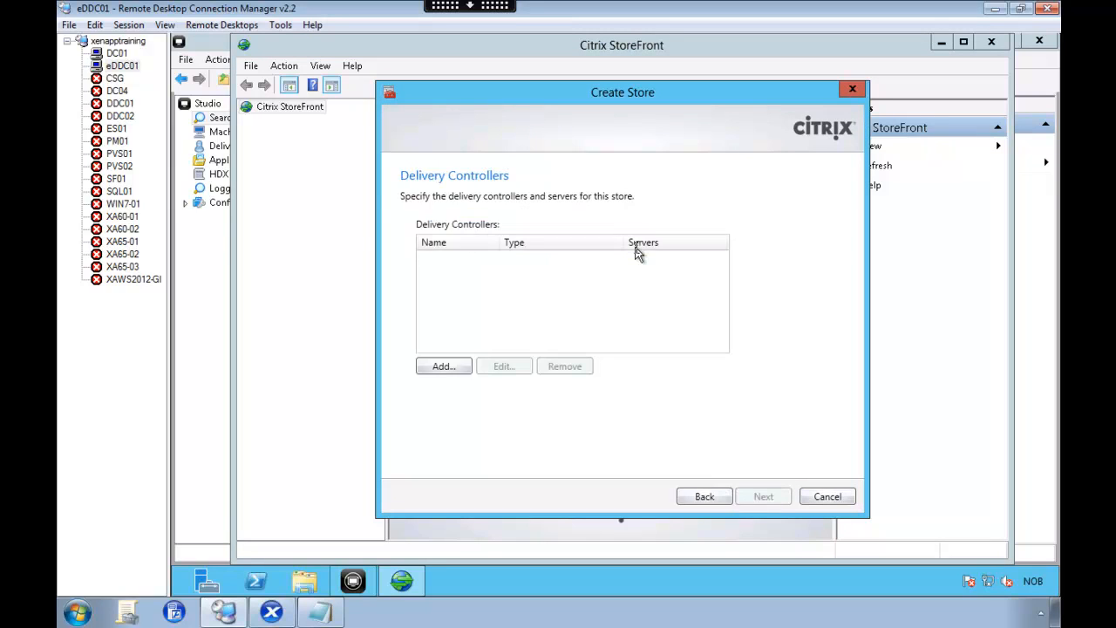
mouse_move(475, 354)
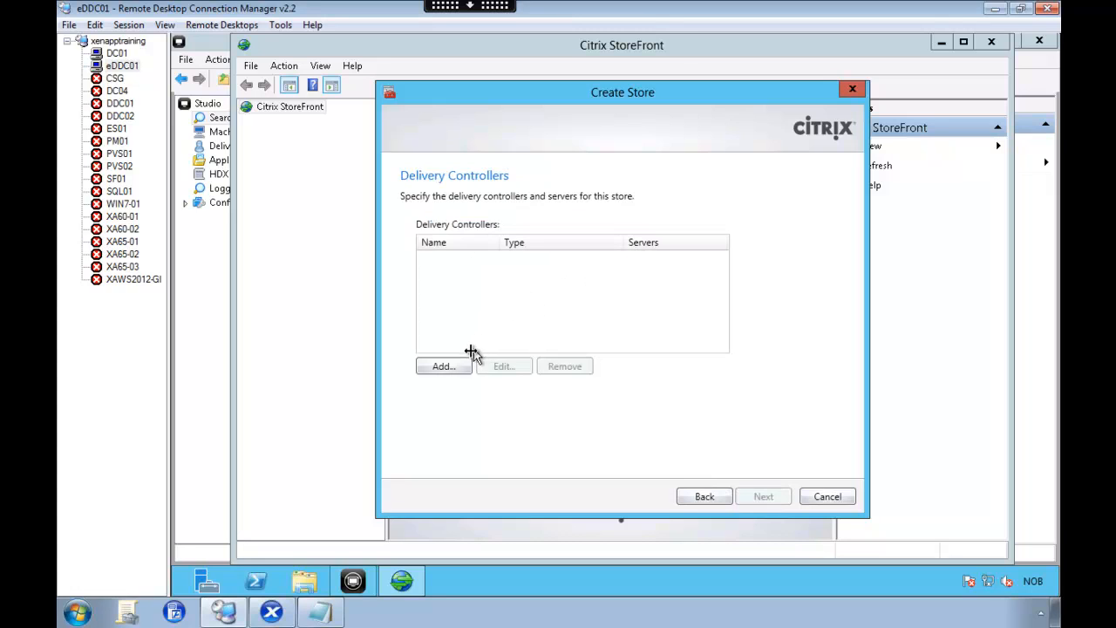
Add a XenApp controller using server eddc01.ctxlab.local over HTTP transport
left_click(443, 366)
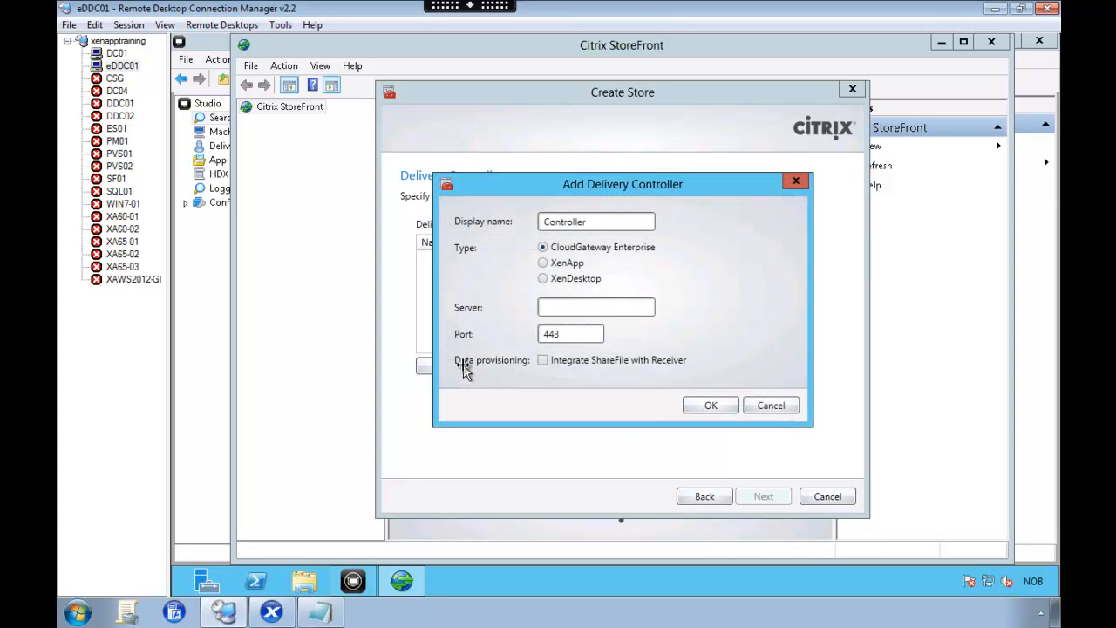
left_click(542, 262)
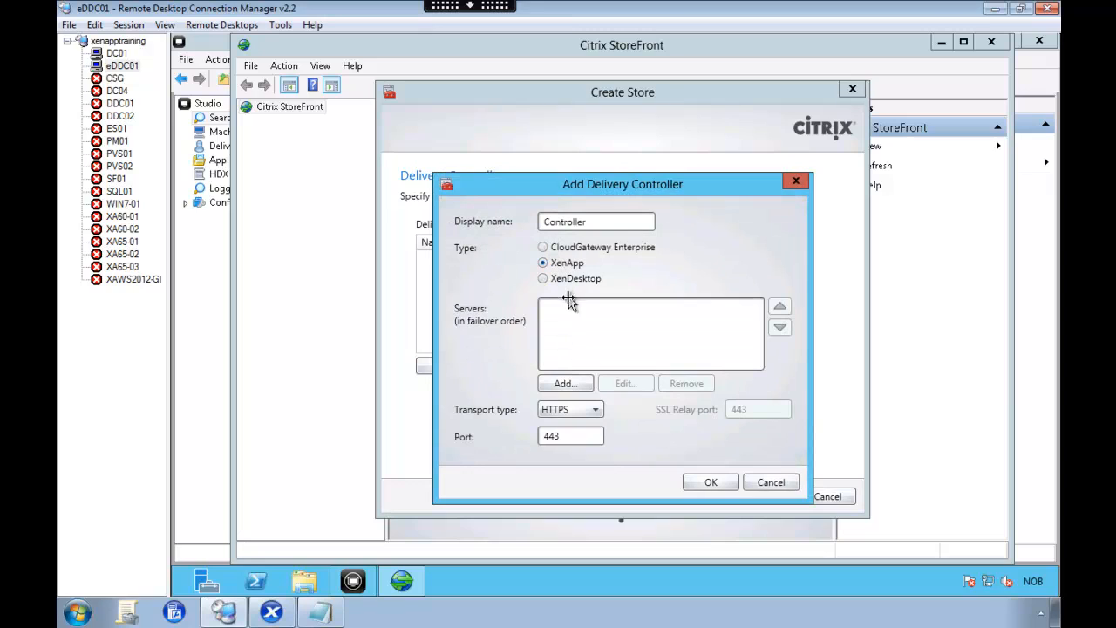
mouse_move(567, 410)
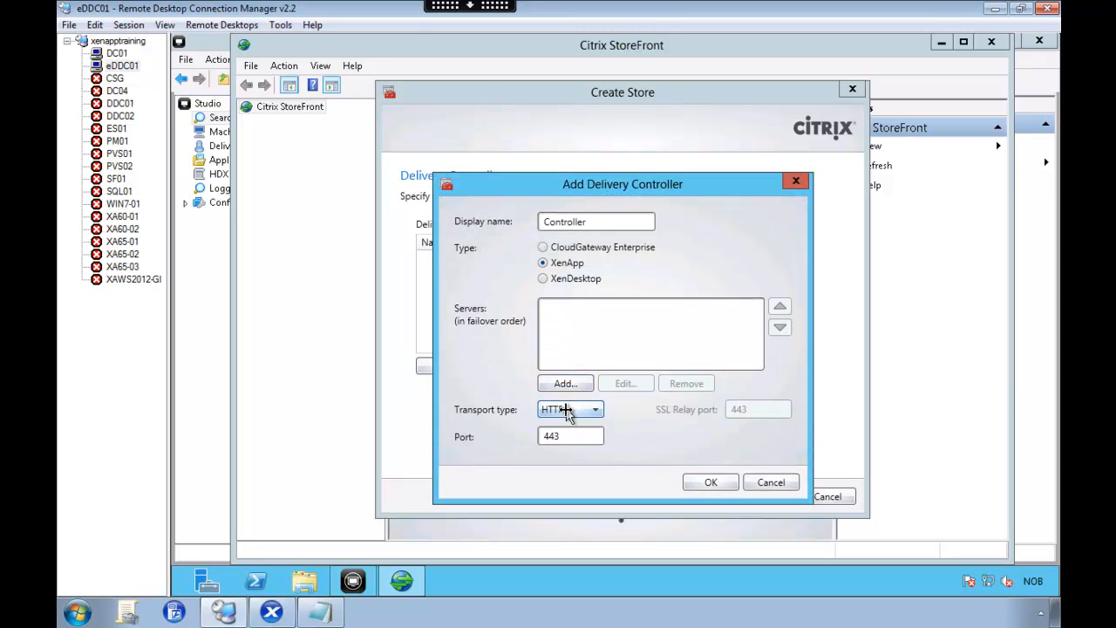
left_click(570, 408)
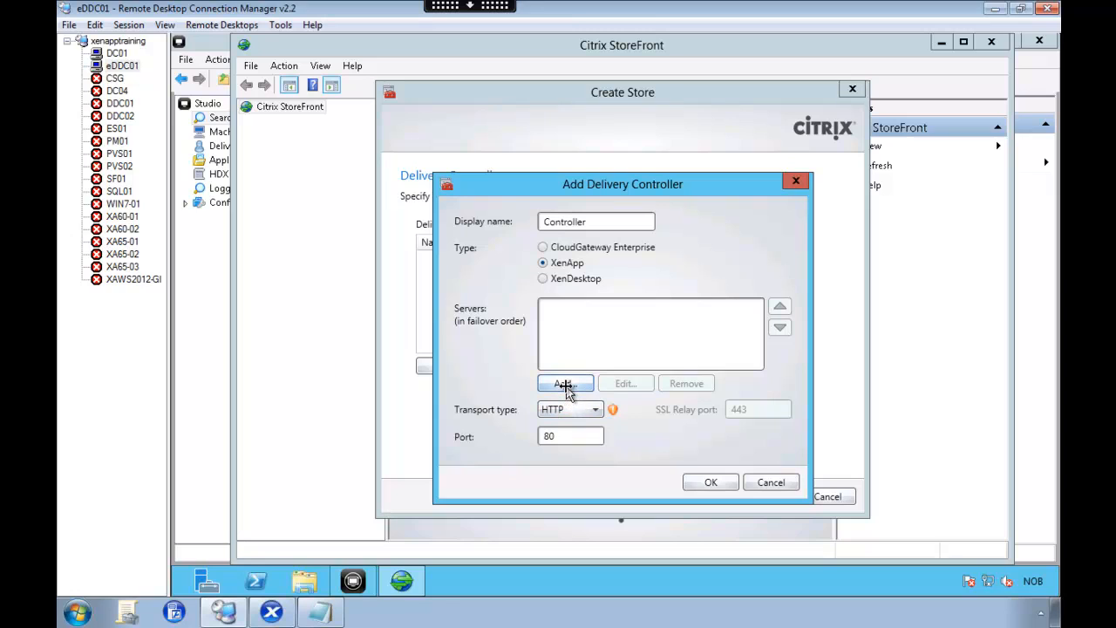
left_click(565, 384)
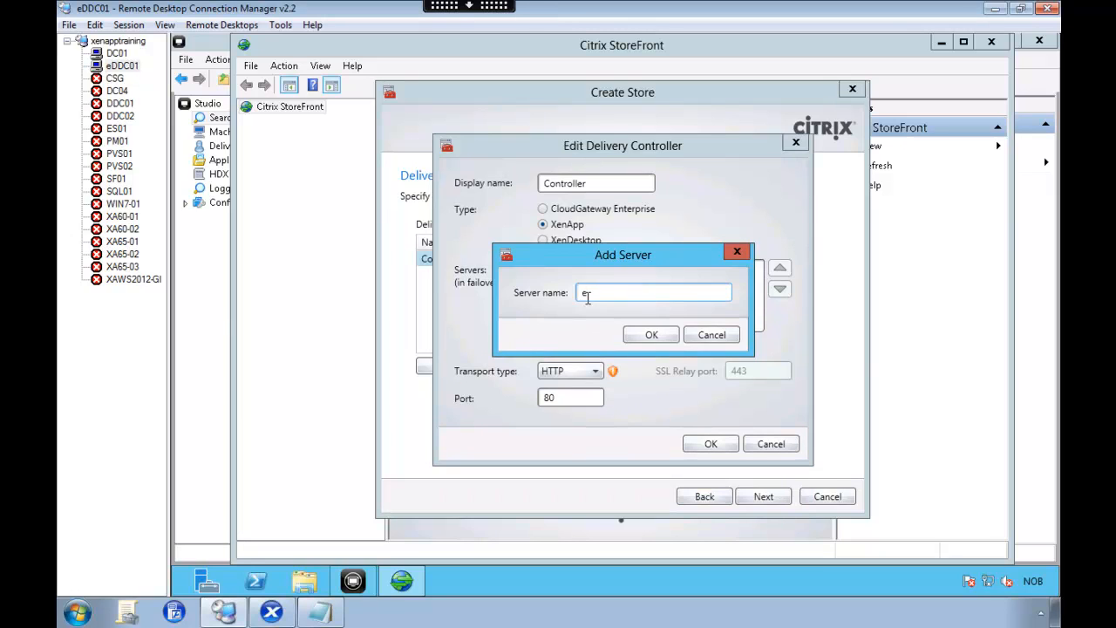
type("eddc01")
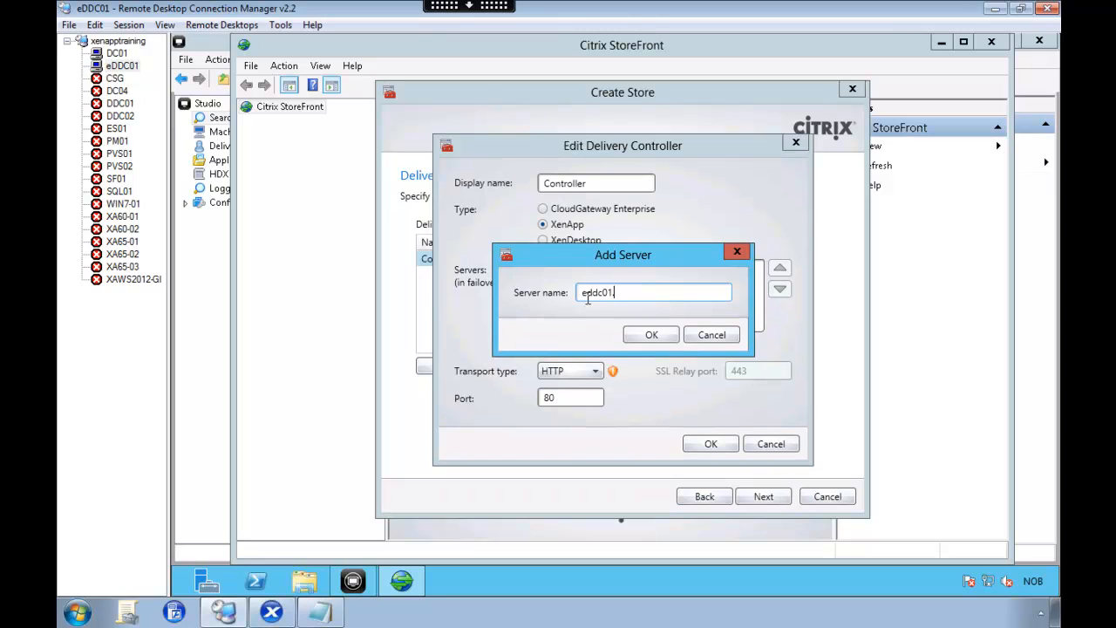
type(".ctxlab.local")
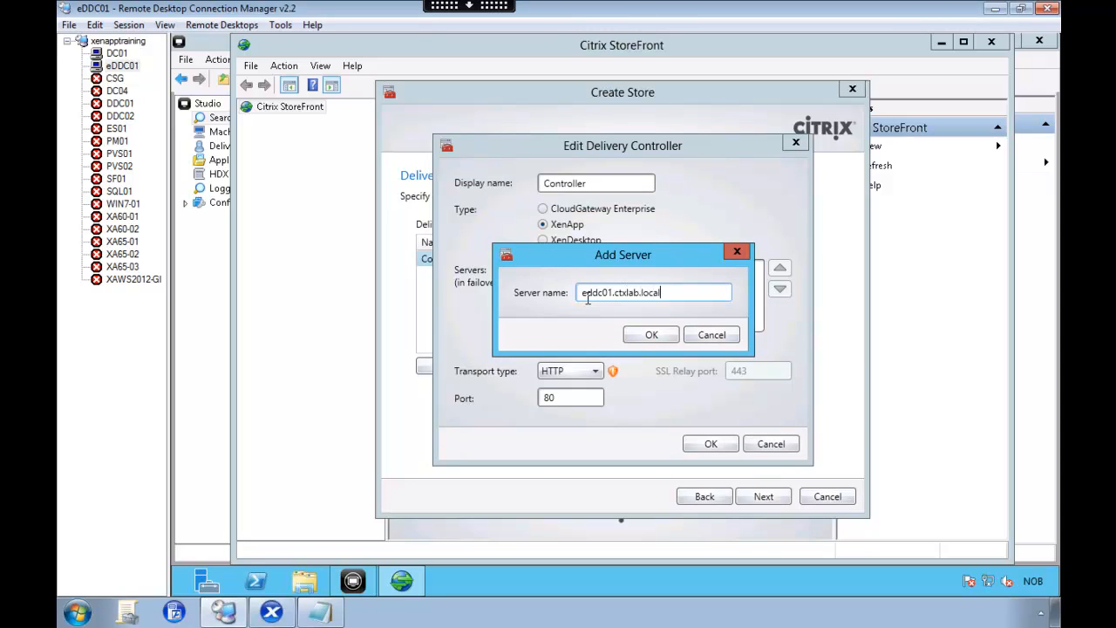
left_click(651, 335)
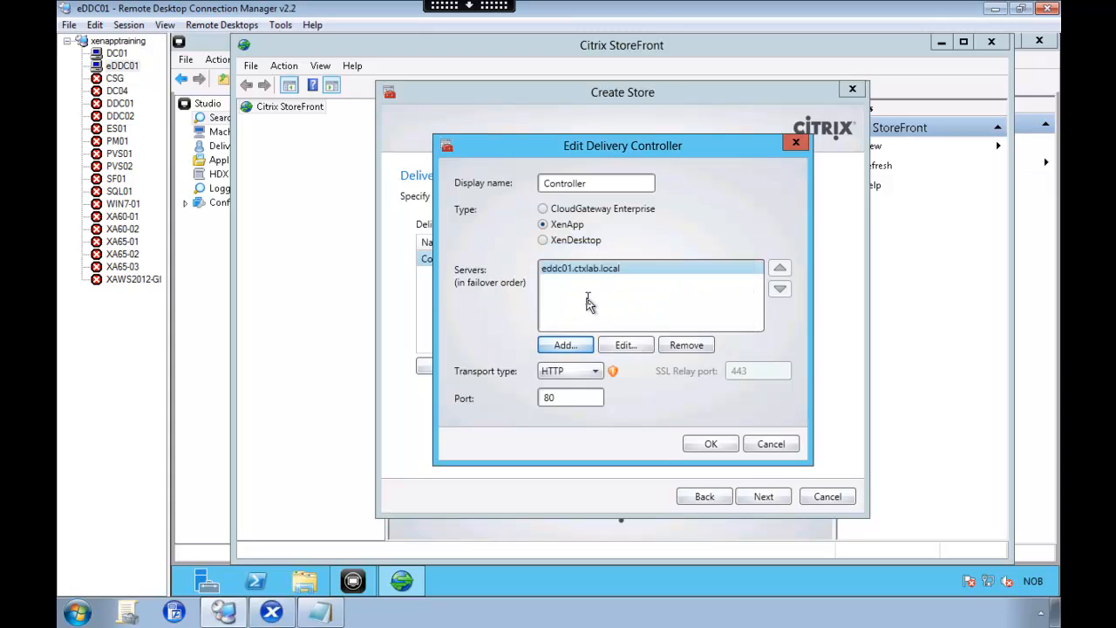
mouse_move(597, 391)
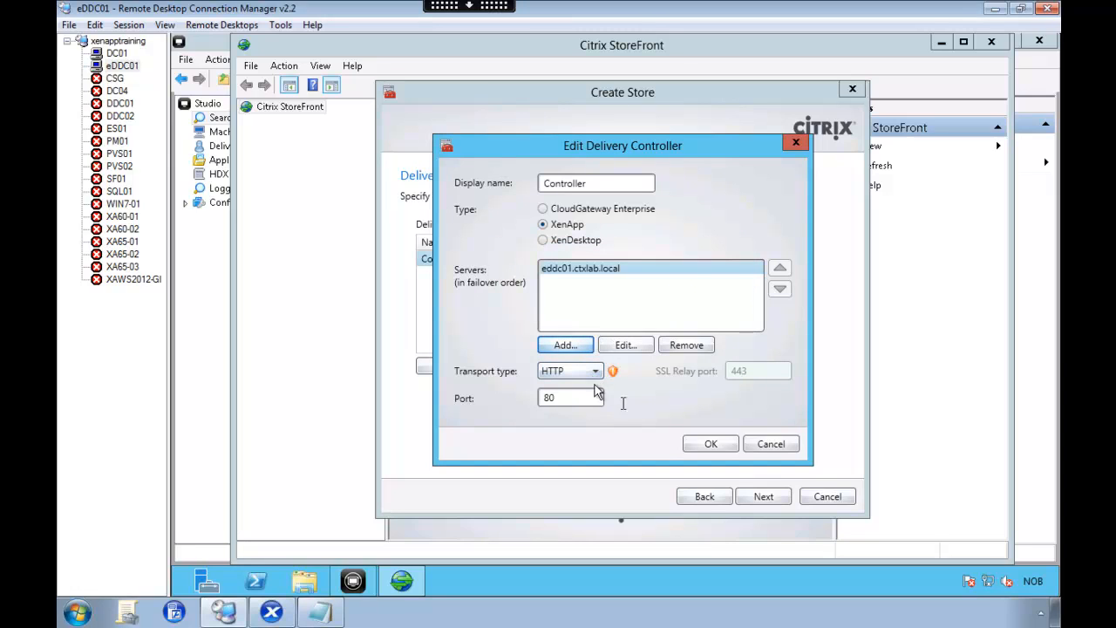
left_click(710, 445)
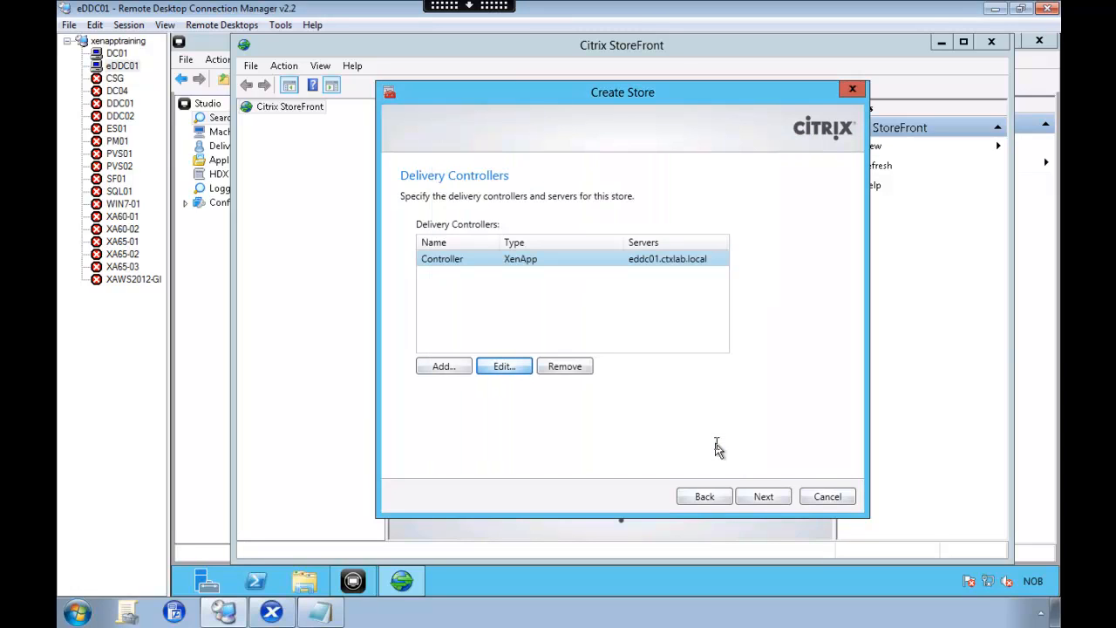
Create the store with Remote access left as None and finish setup
left_click(764, 495)
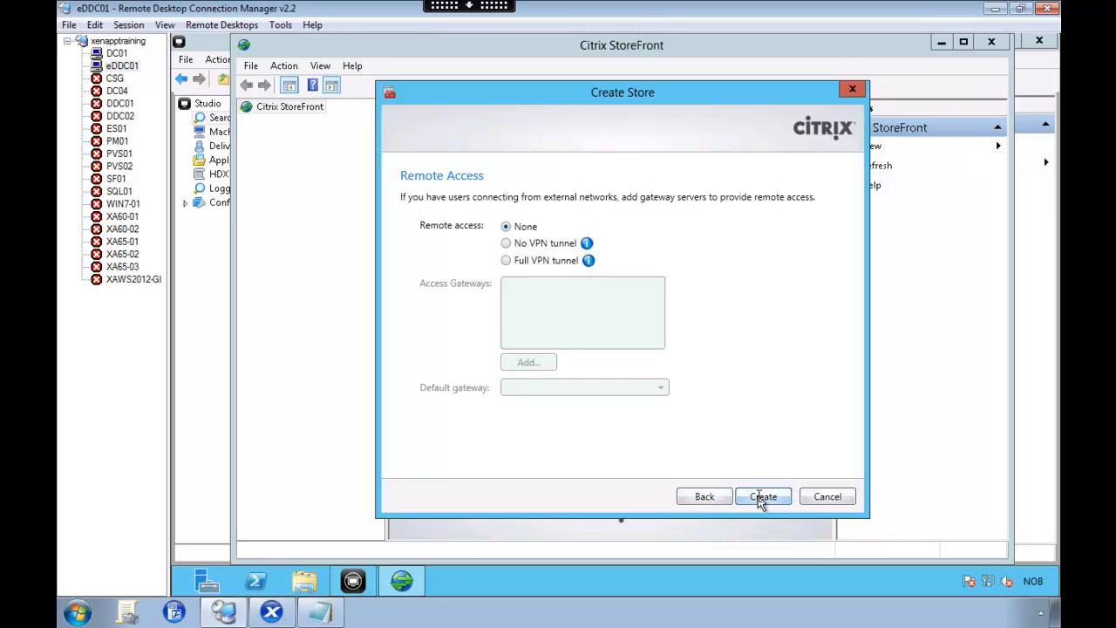
left_click(763, 495)
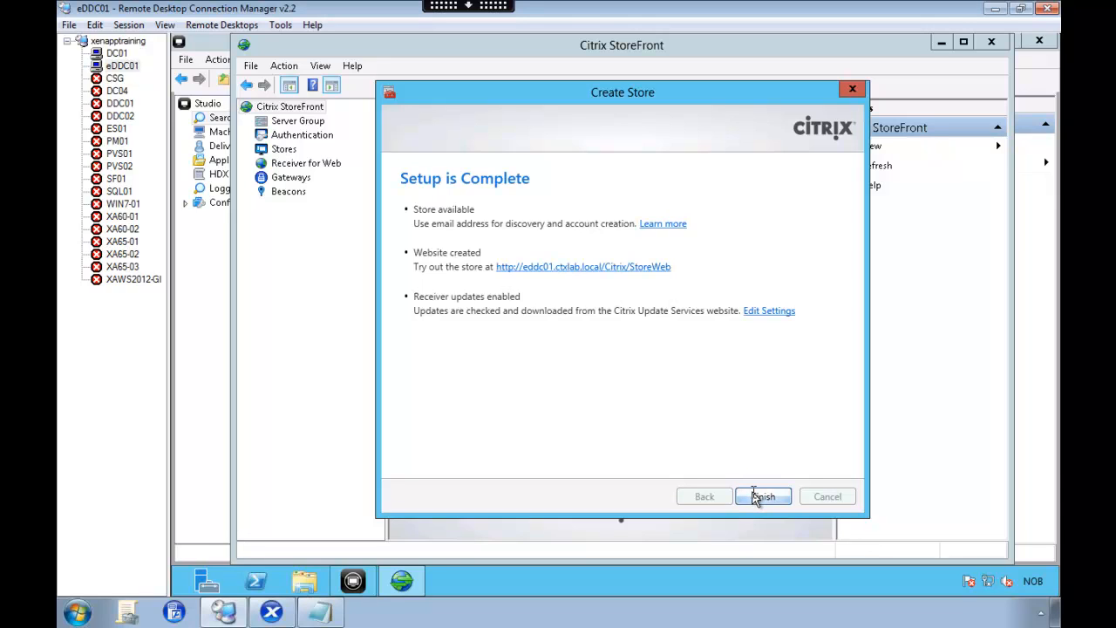
left_click(764, 495)
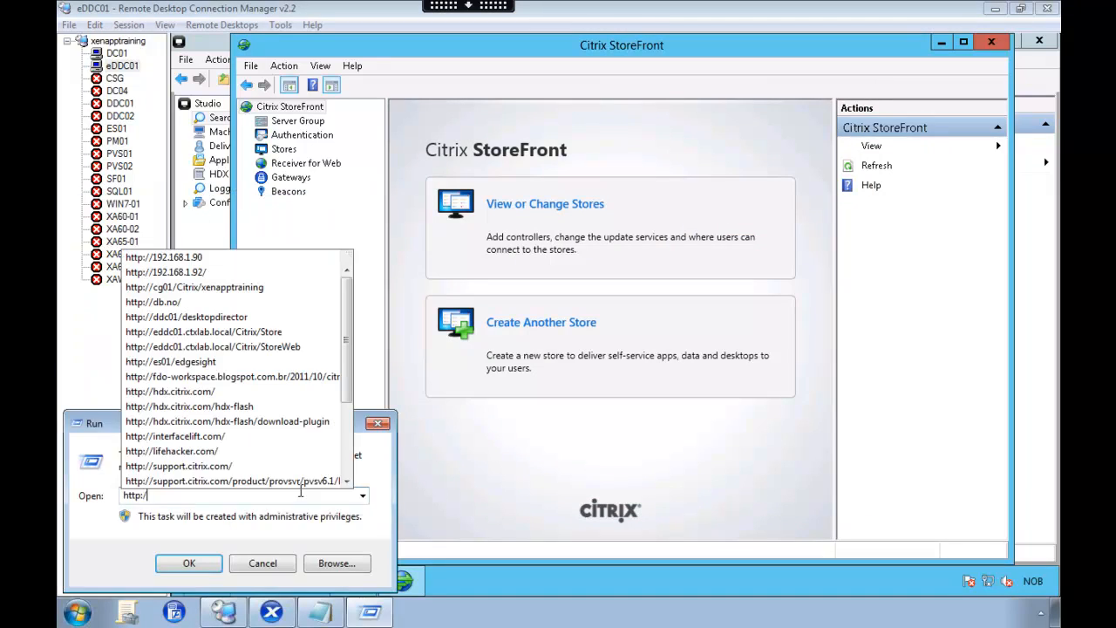
type("e")
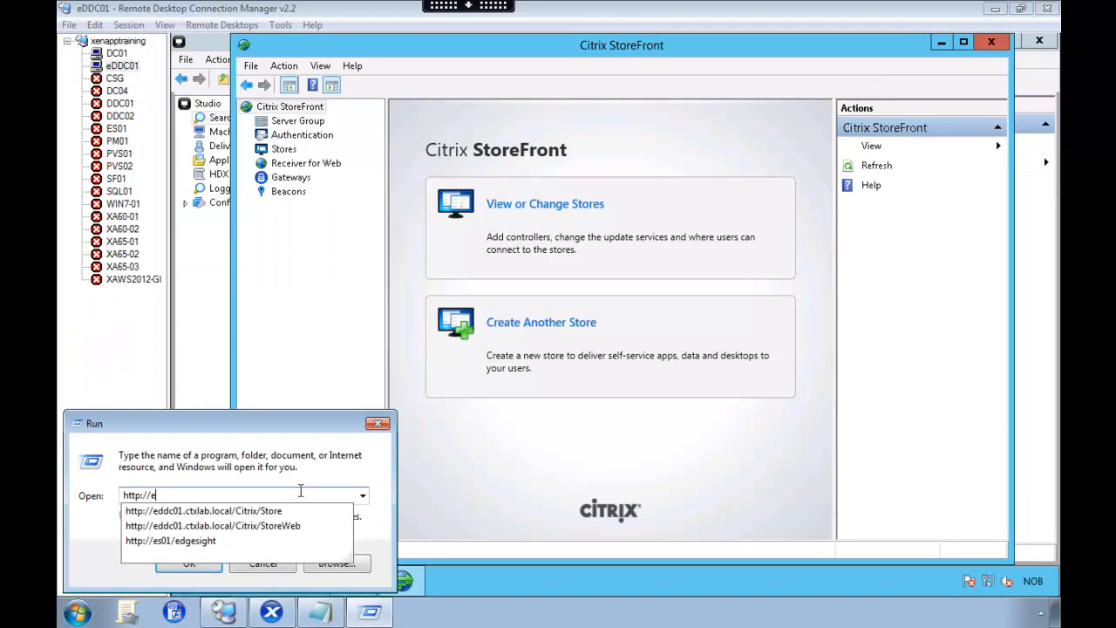
left_click(213, 525)
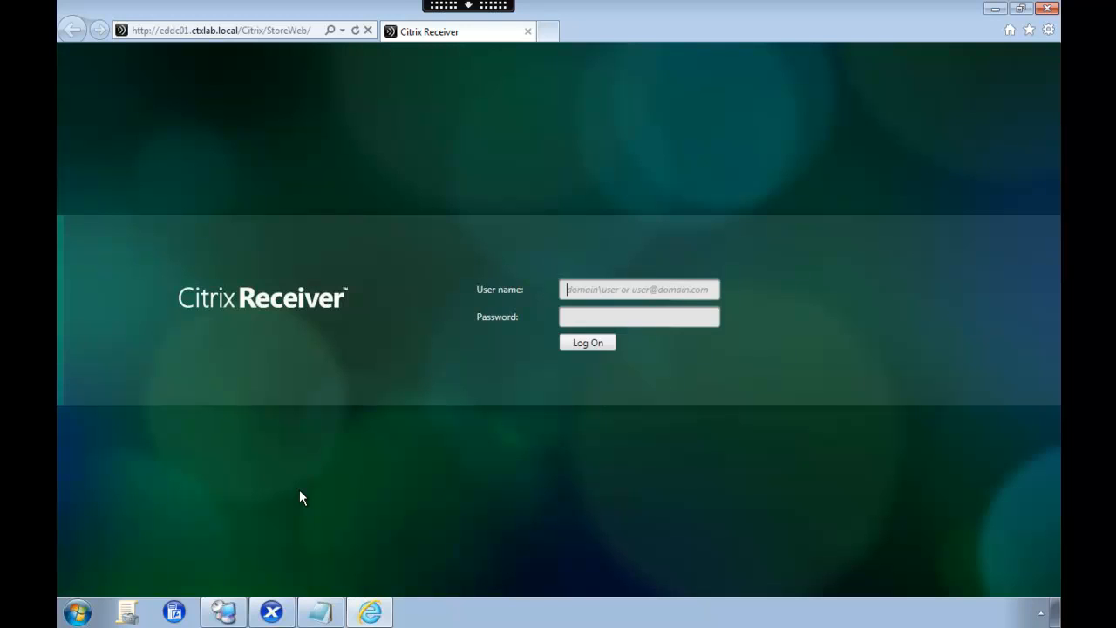
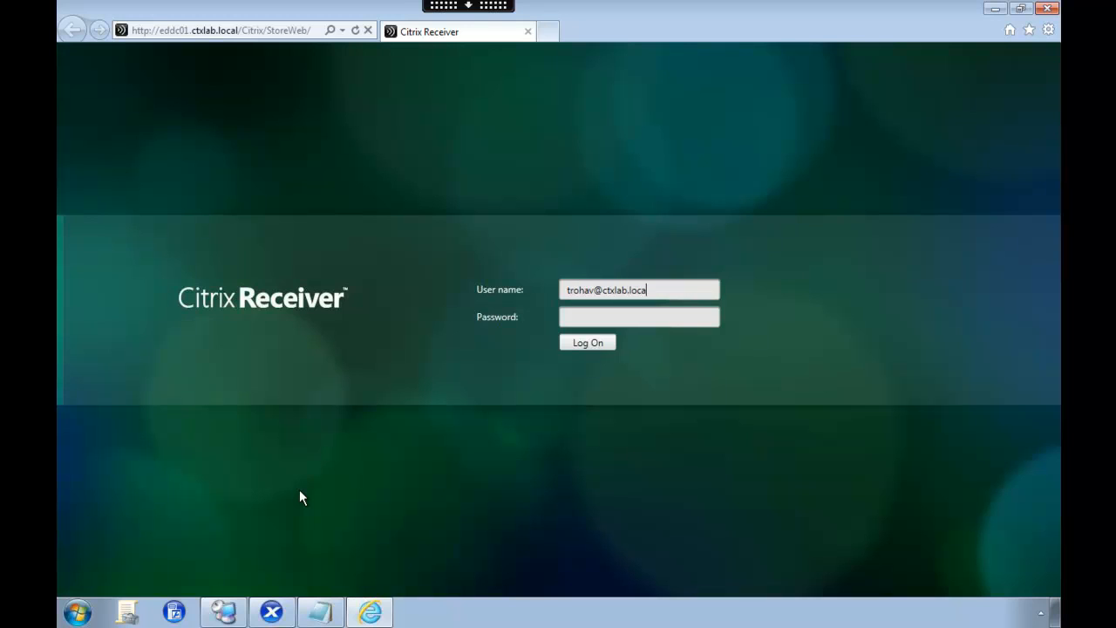
type("password")
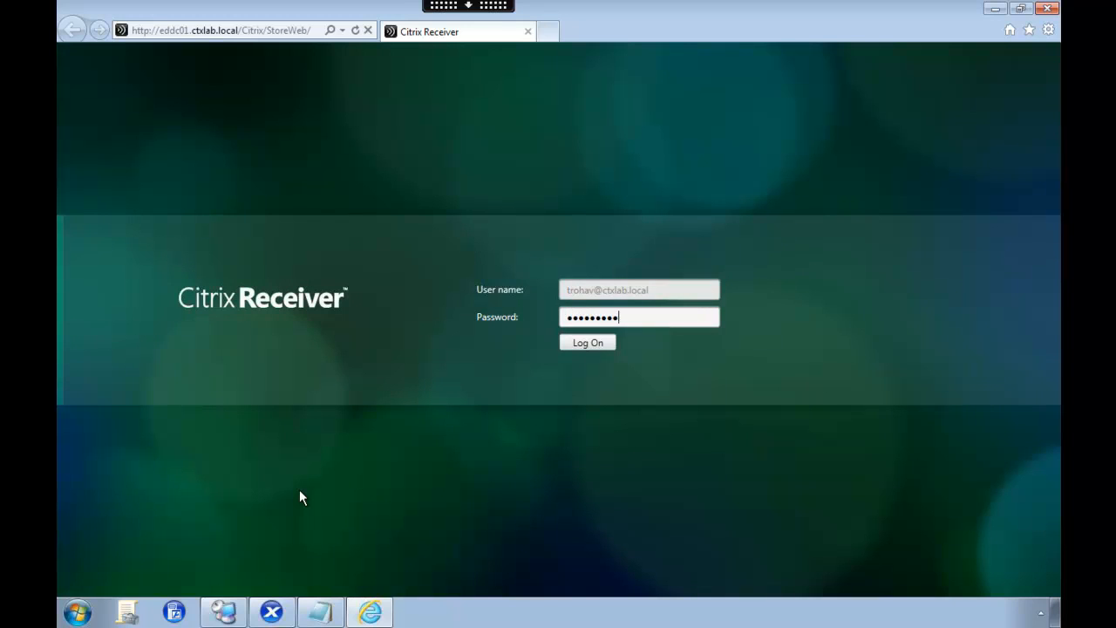
left_click(586, 342)
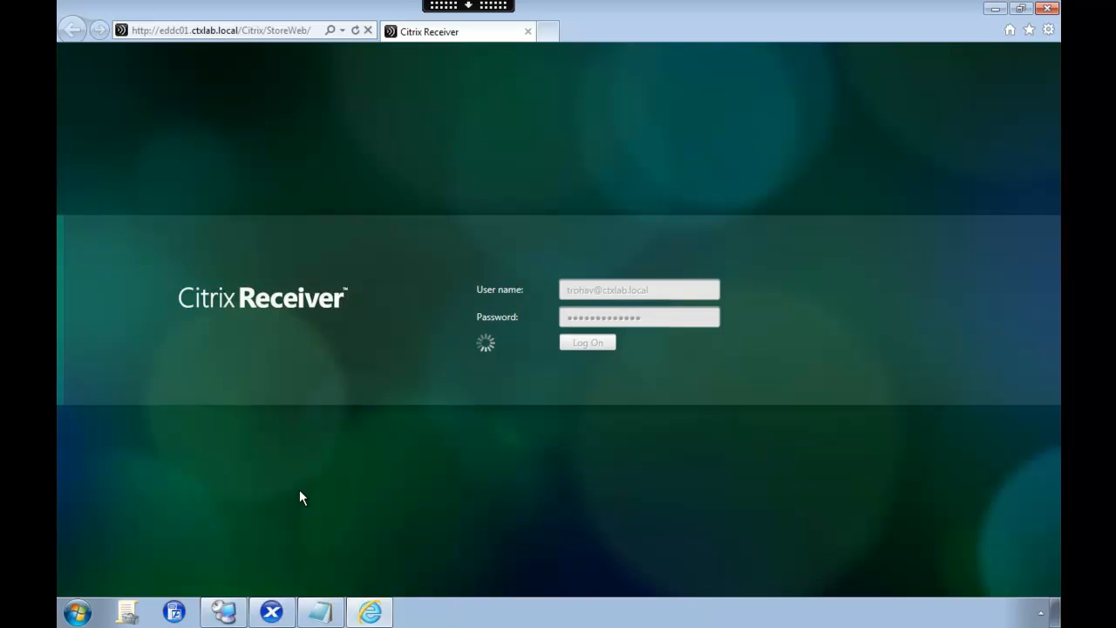
left_click(586, 342)
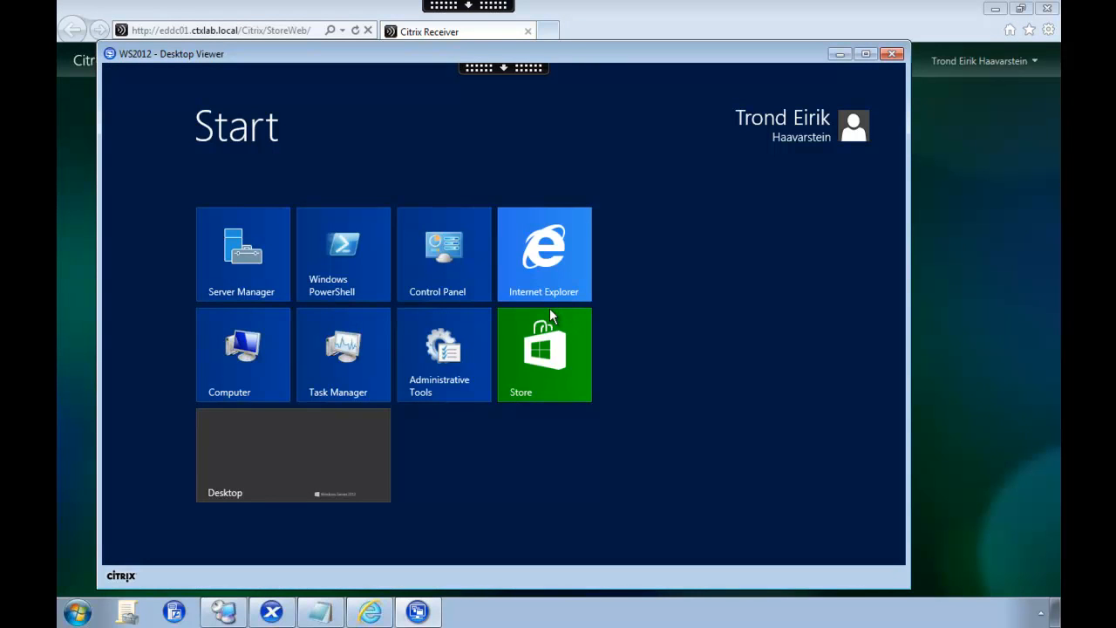
Start Word from the WS2012 desktop's Start screen, then close it
type("word")
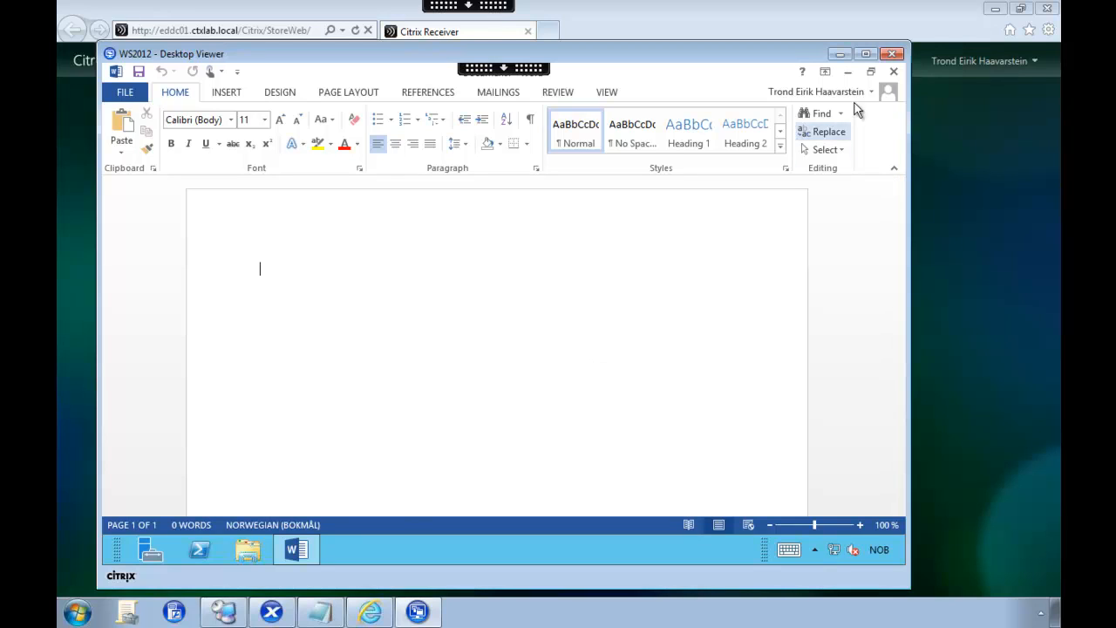
left_click(893, 72)
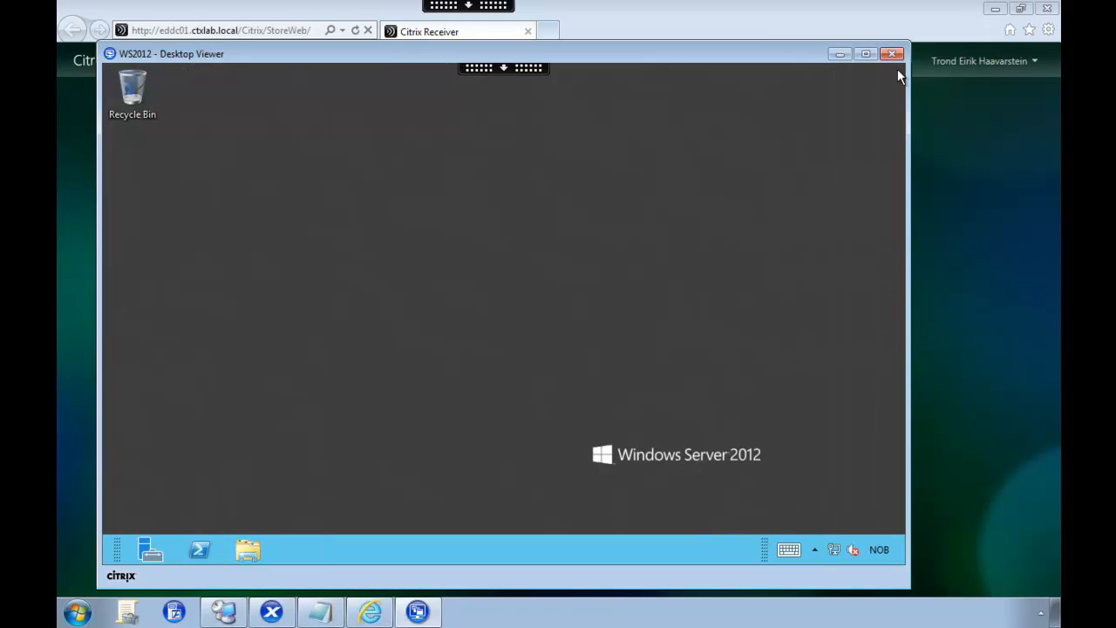